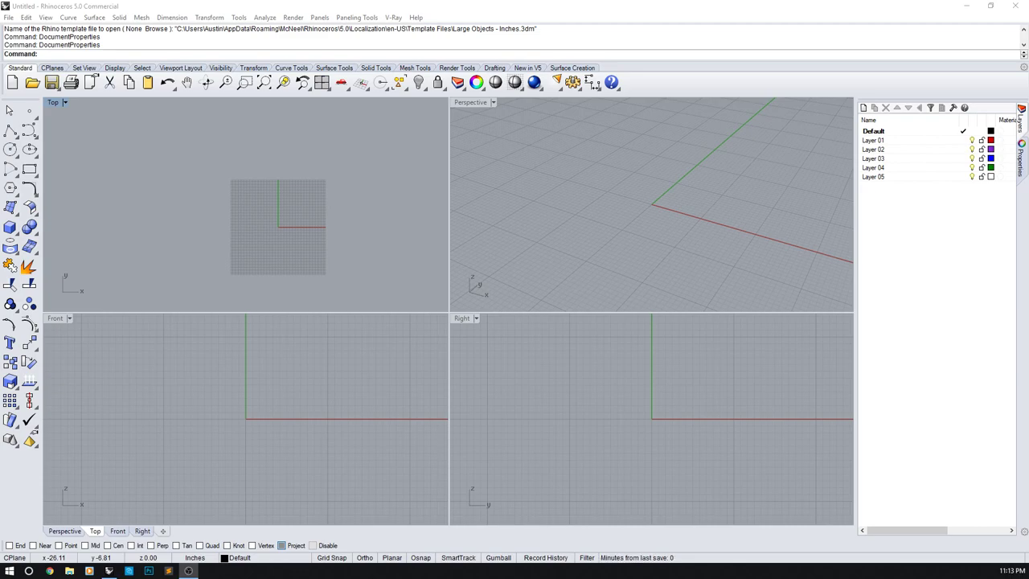
mouse_move(270, 235)
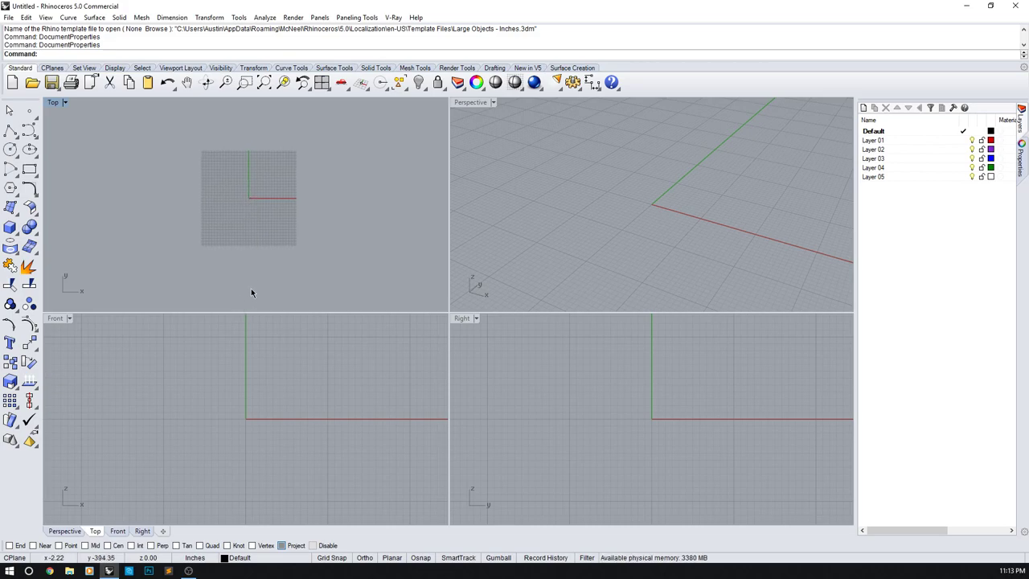
mouse_move(594, 217)
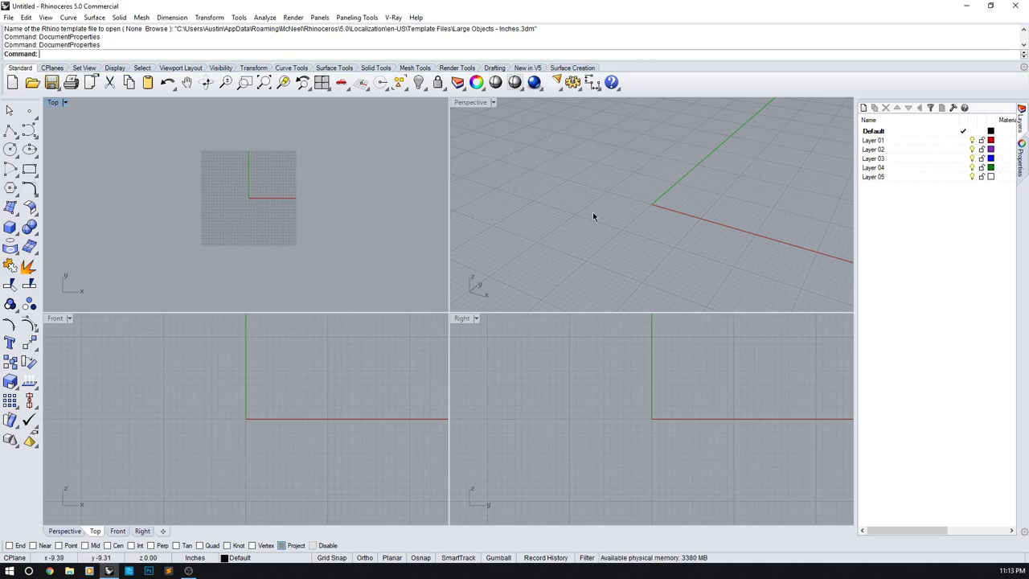
mouse_move(555, 123)
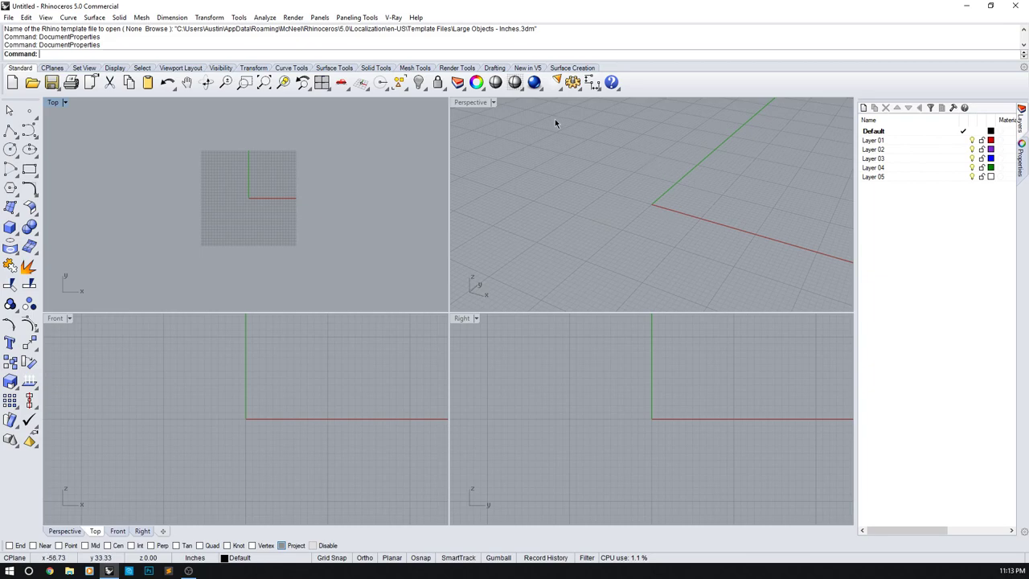
- Review the Top and Perspective display options, maximize each view, then restore four views
left_click(473, 103)
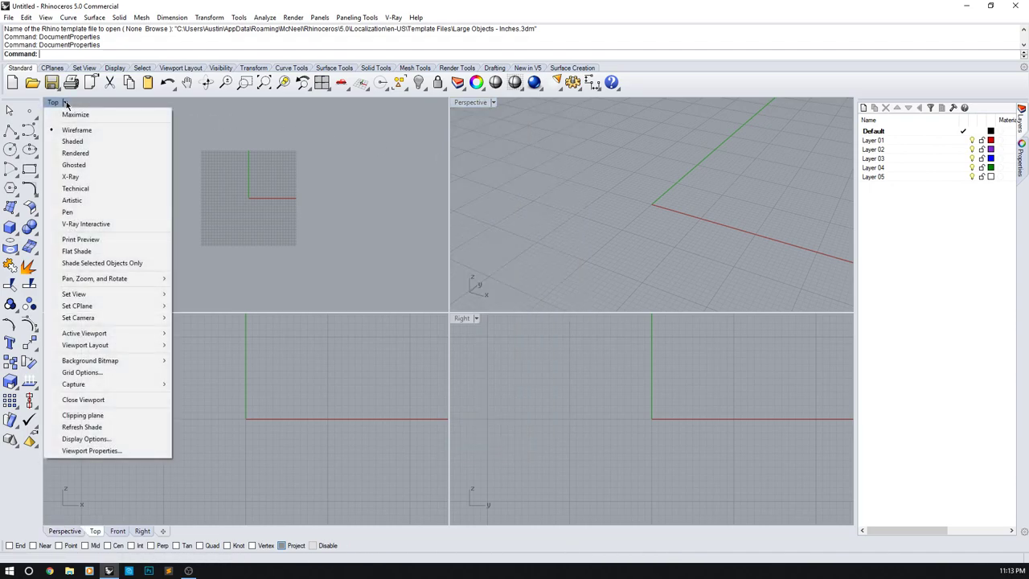
left_click(470, 102)
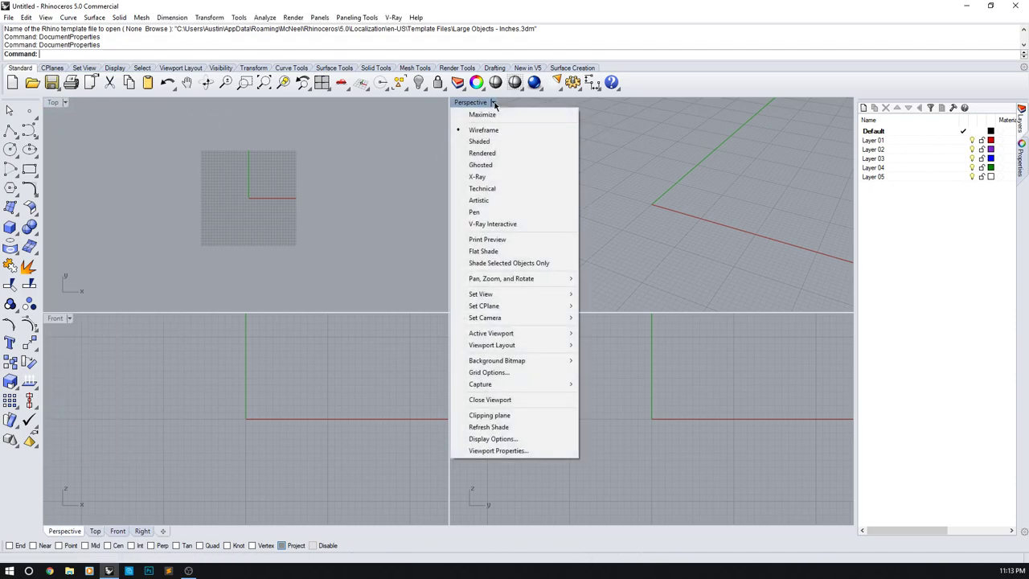
mouse_move(480, 142)
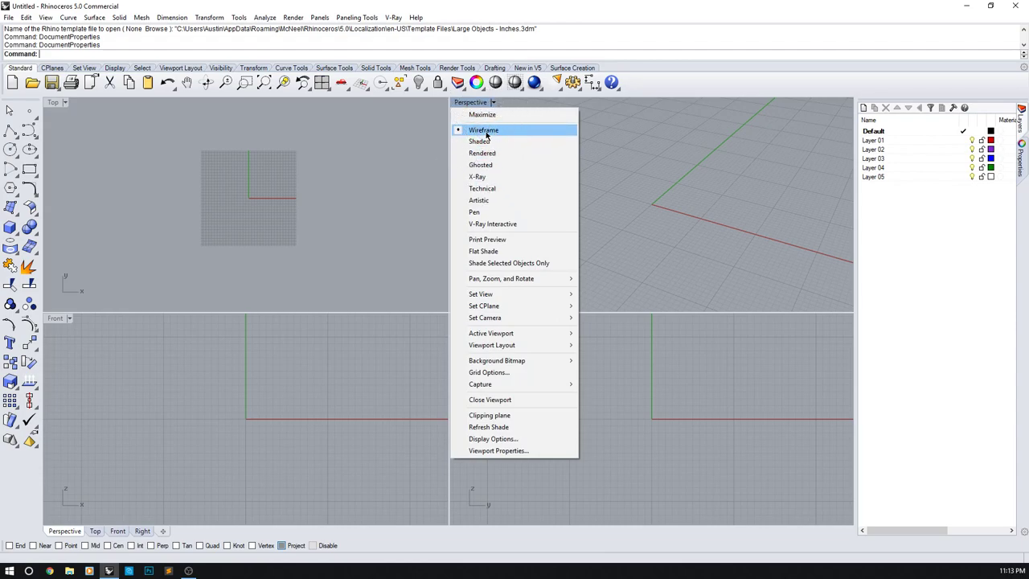
mouse_move(480, 141)
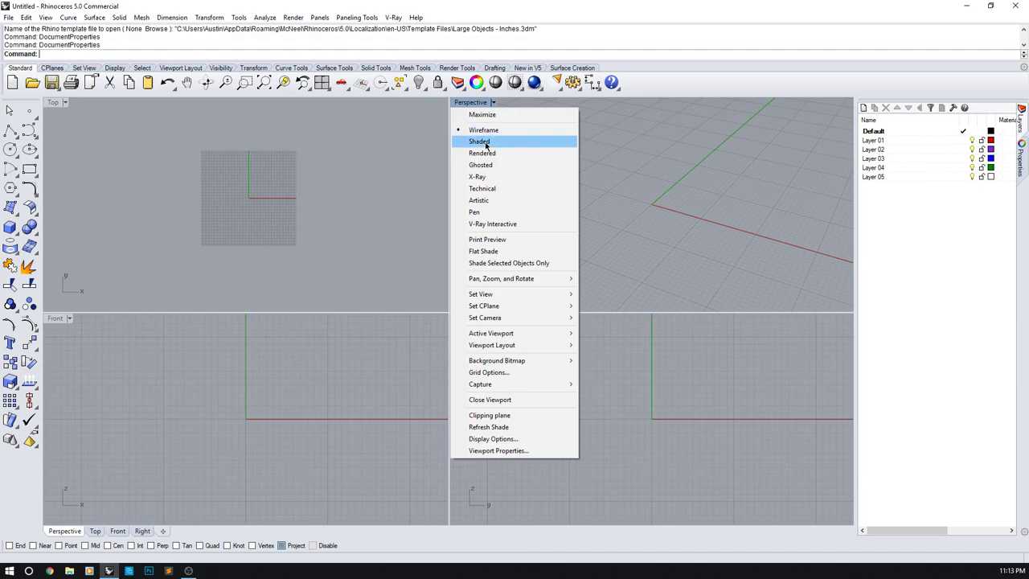
mouse_move(482, 153)
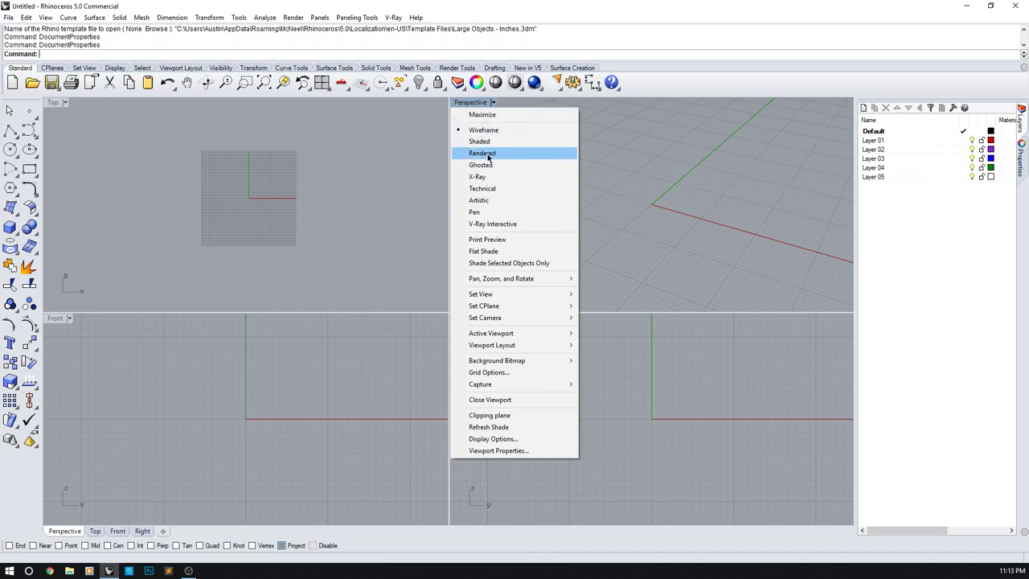
mouse_move(480, 165)
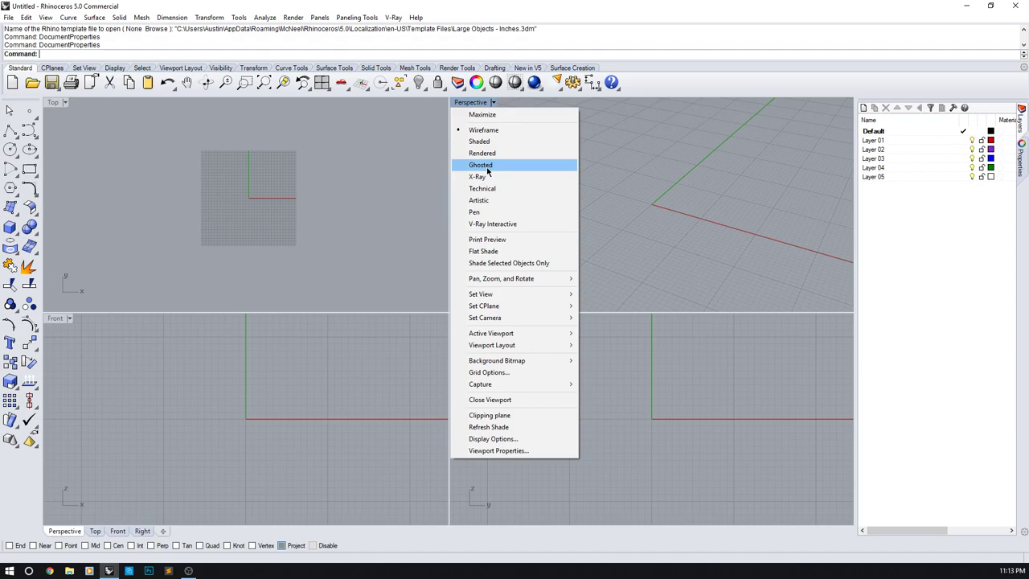
mouse_move(479, 200)
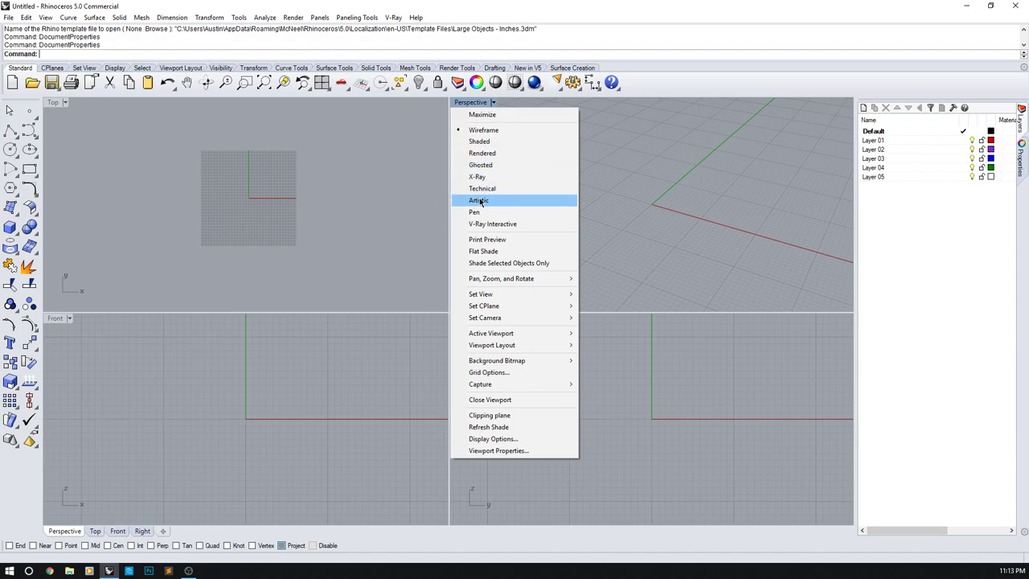
mouse_move(481, 294)
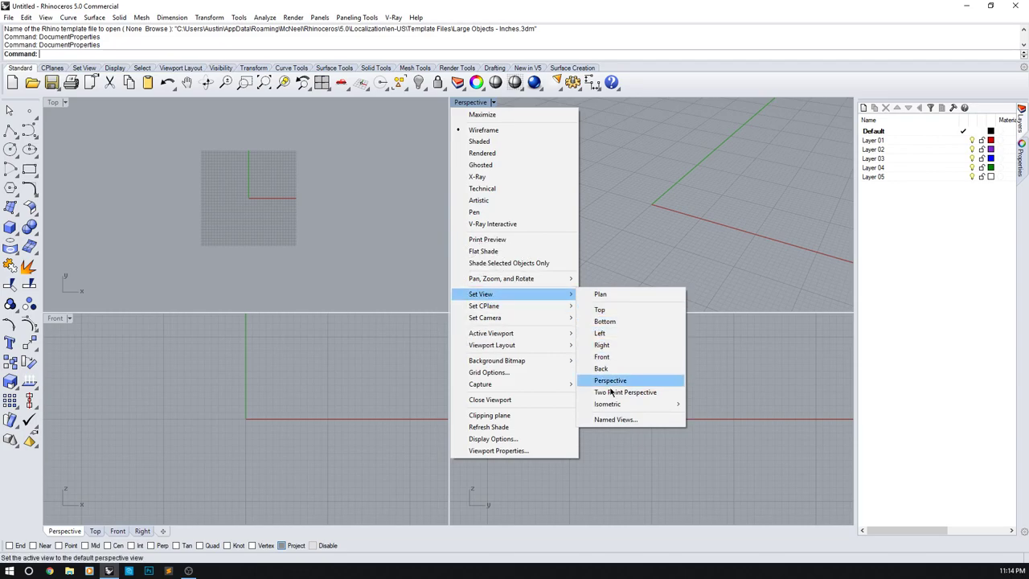
mouse_move(600, 333)
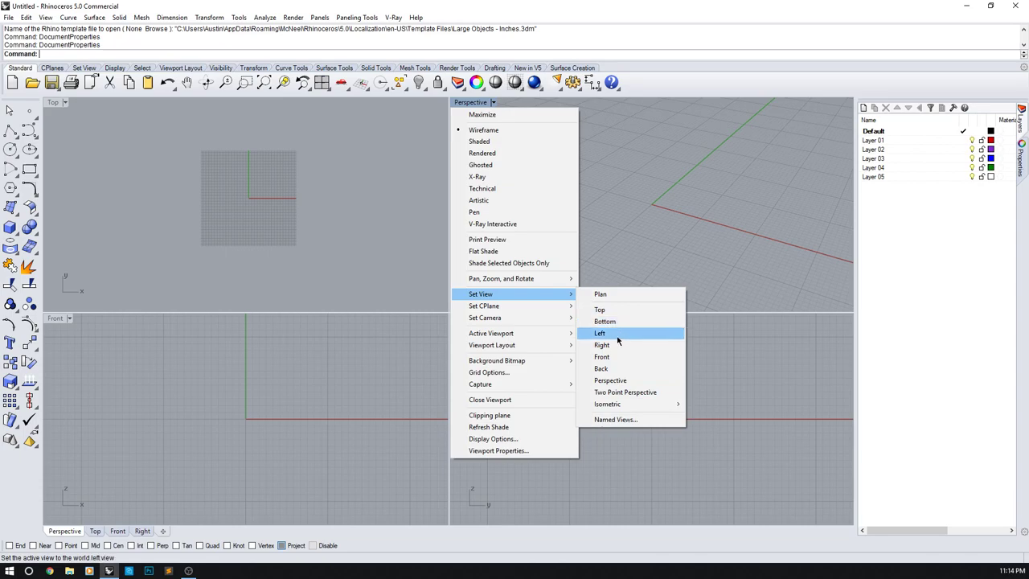
mouse_move(609, 380)
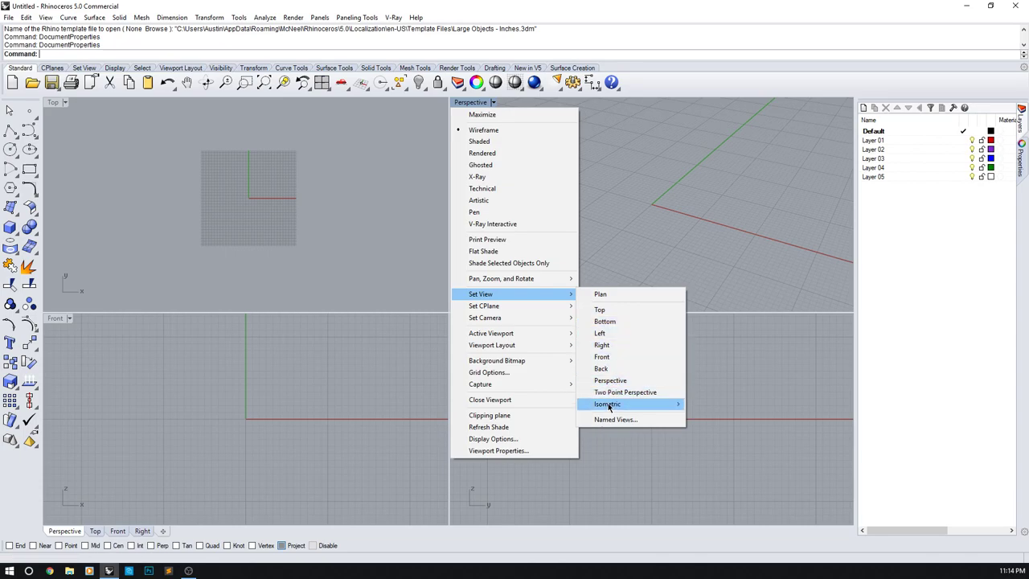
mouse_move(615, 419)
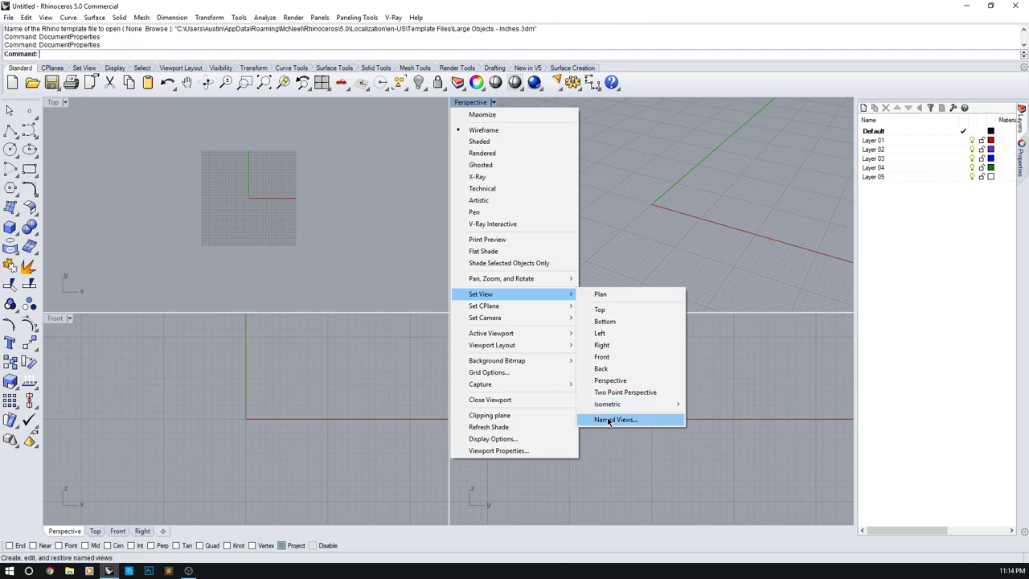
mouse_move(485, 318)
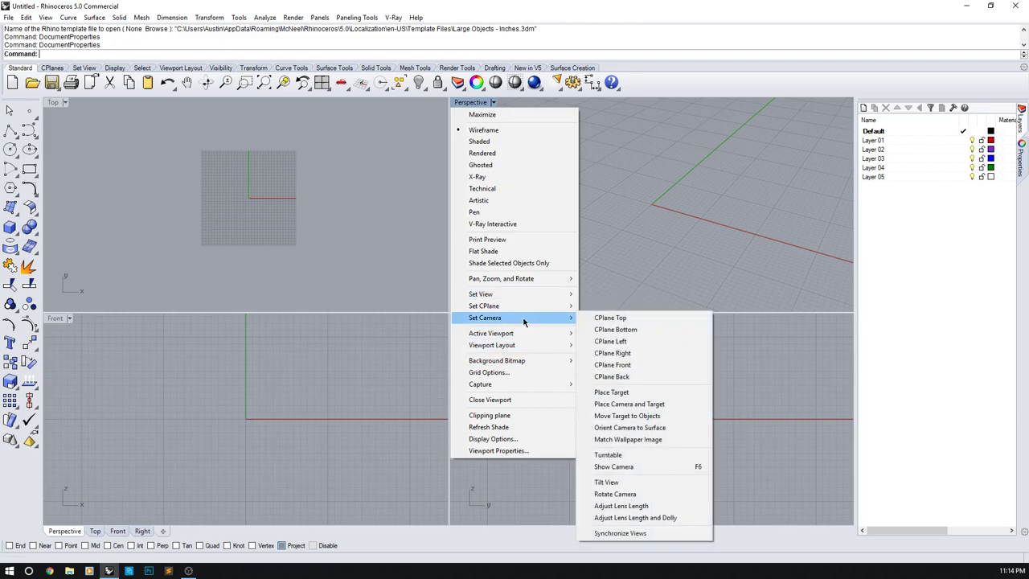
mouse_move(616, 330)
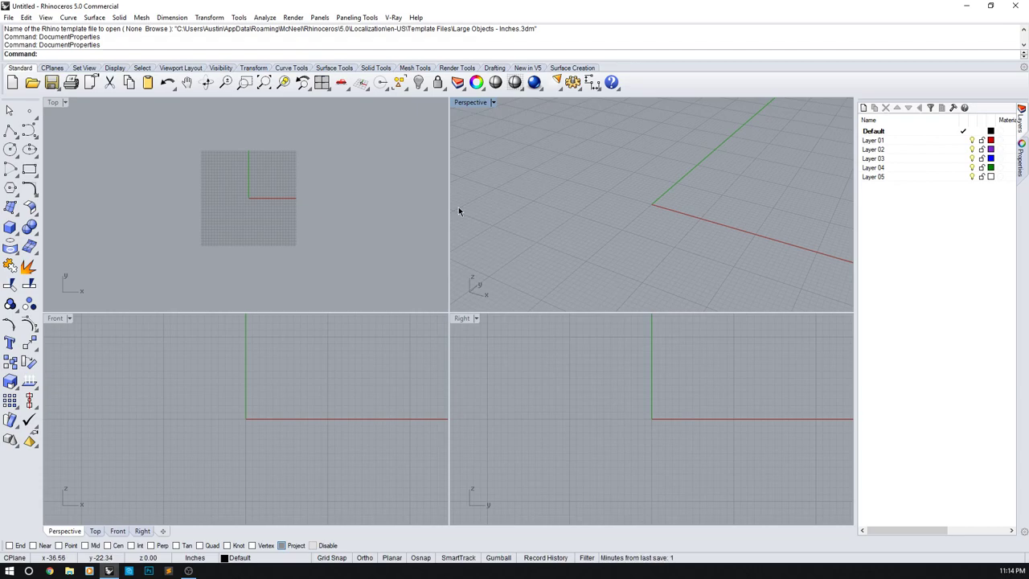
mouse_move(448, 314)
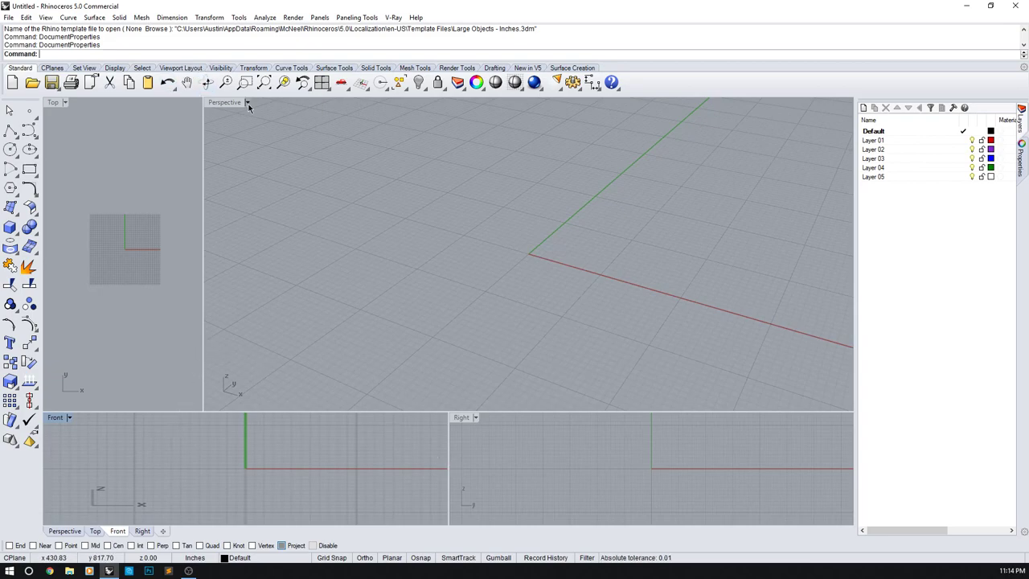
double_click(225, 102)
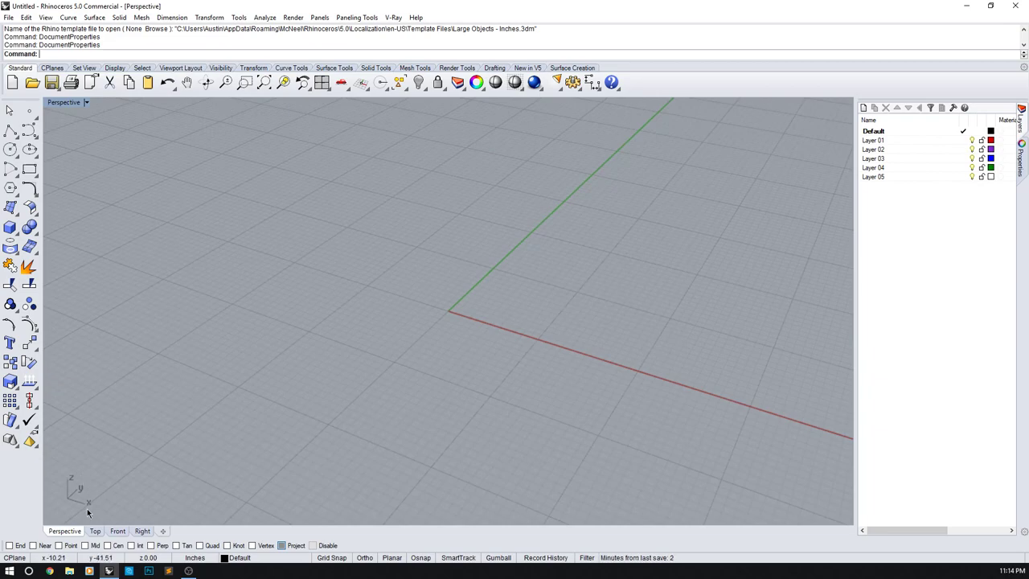
left_click(118, 531)
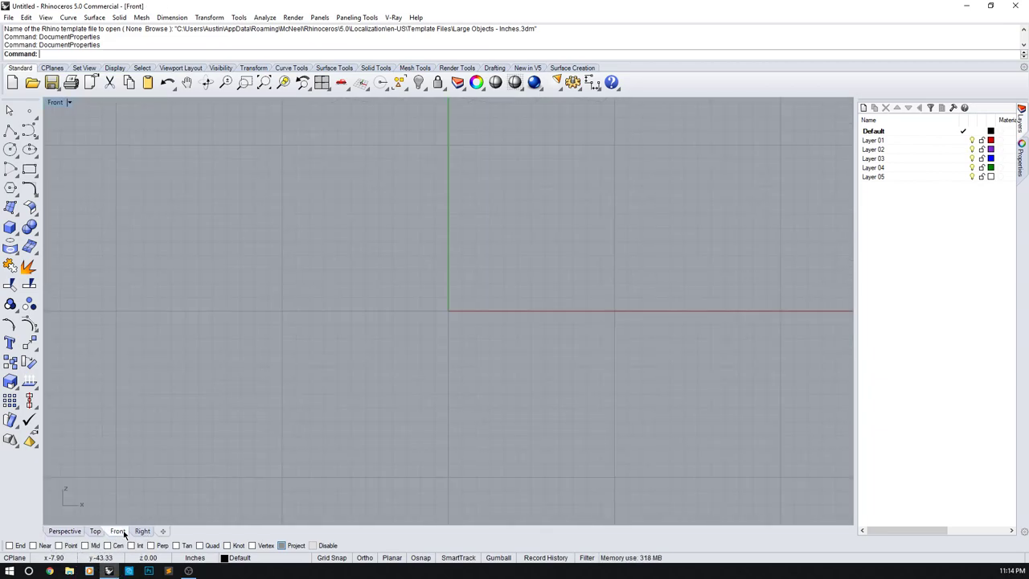
left_click(65, 531)
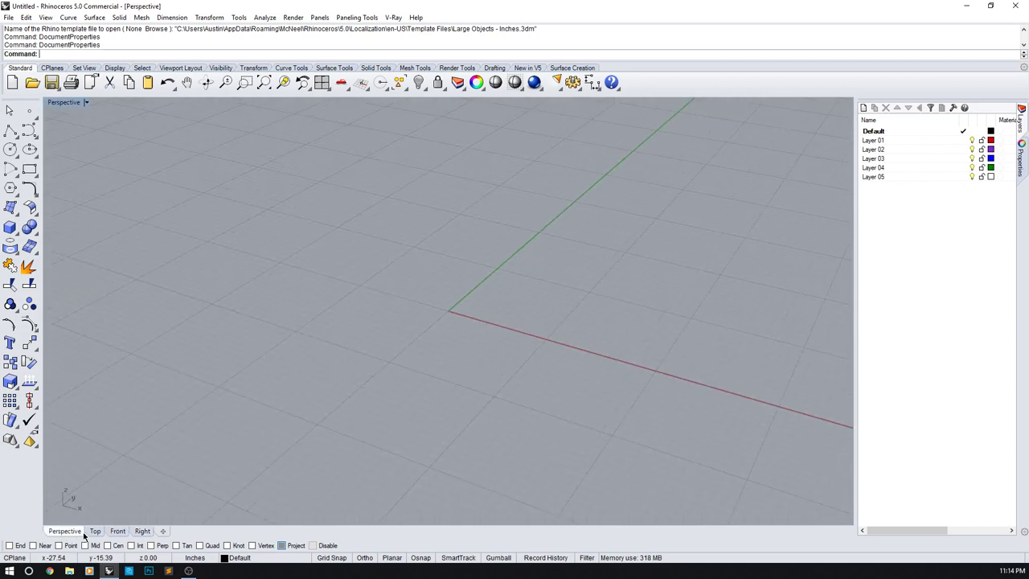
left_click(118, 530)
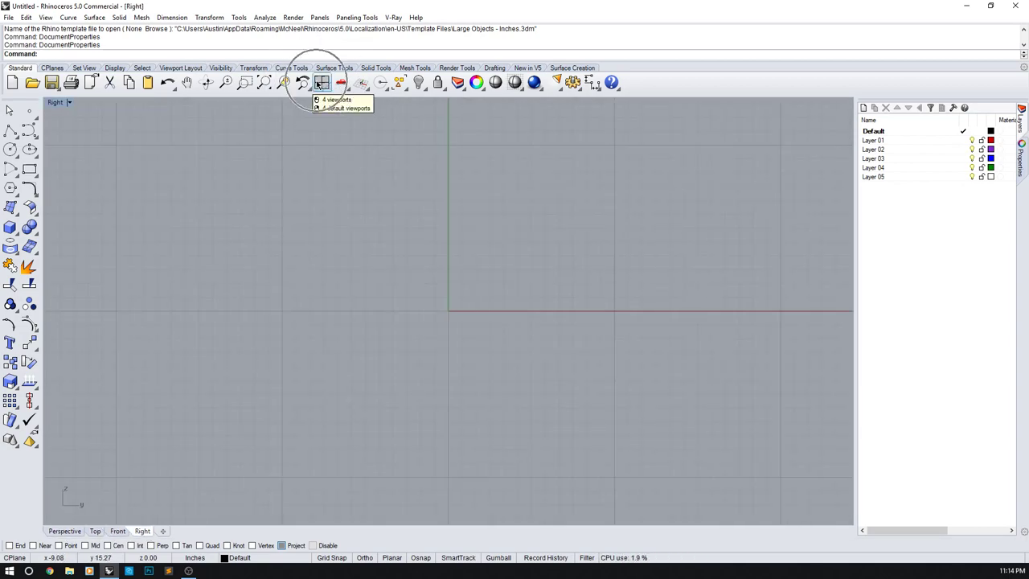
left_click(337, 99)
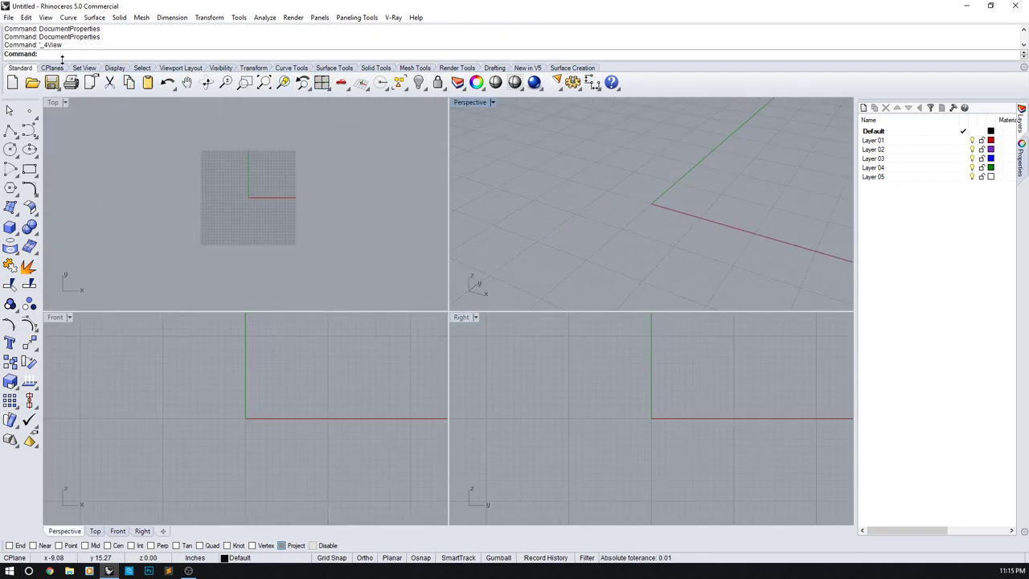
double_click(52, 102)
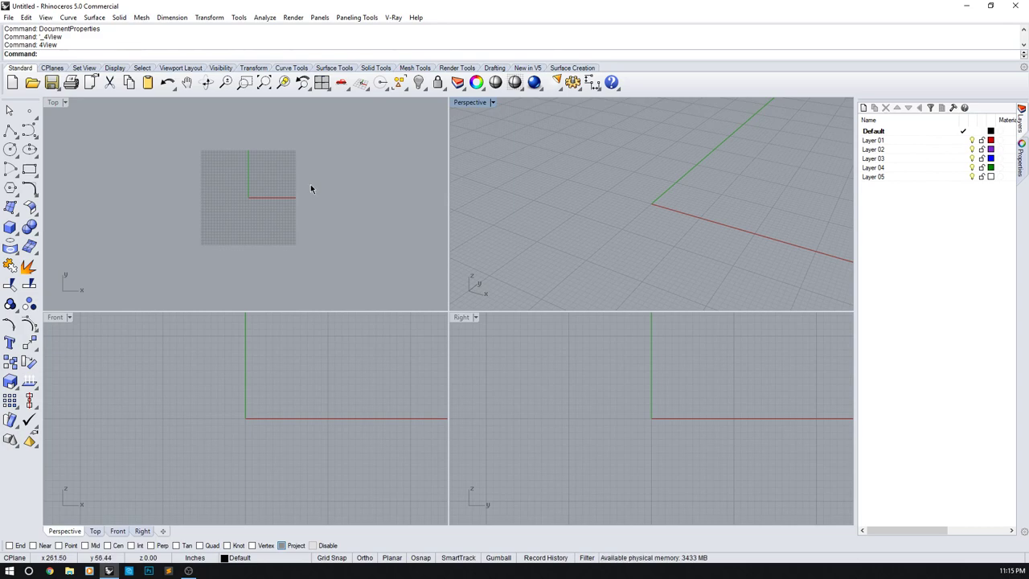
mouse_move(169, 262)
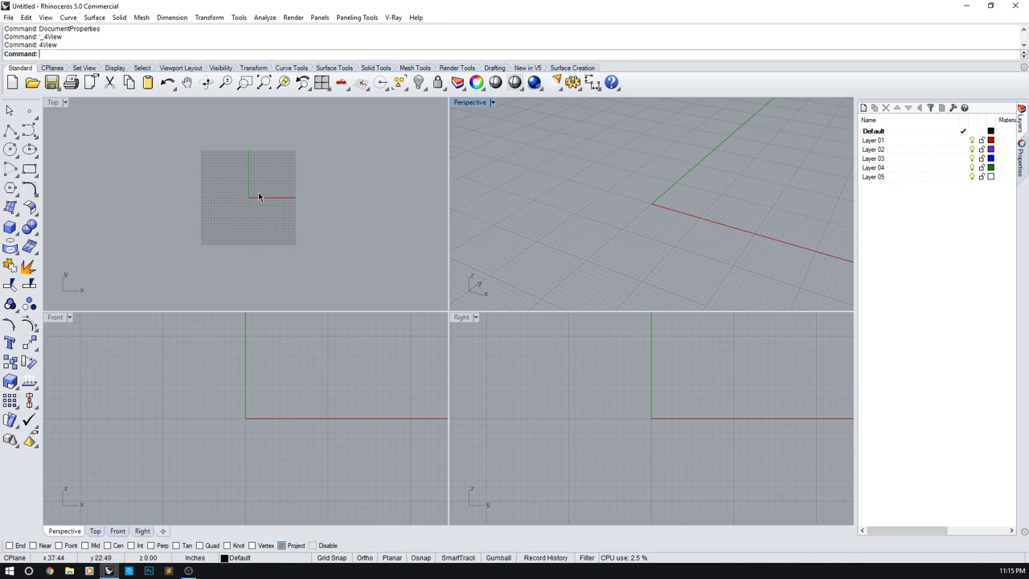
mouse_move(247, 202)
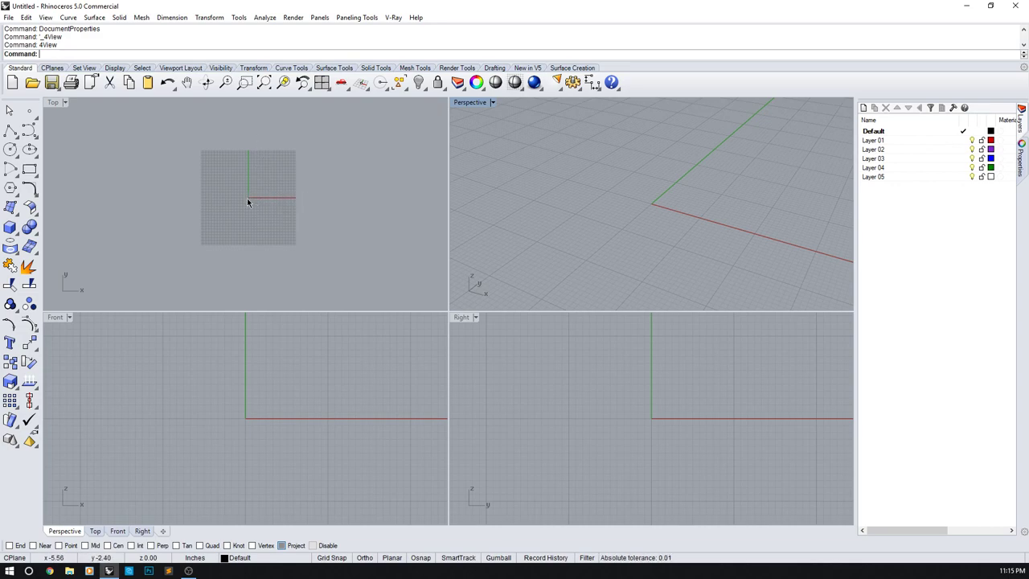
mouse_move(293, 204)
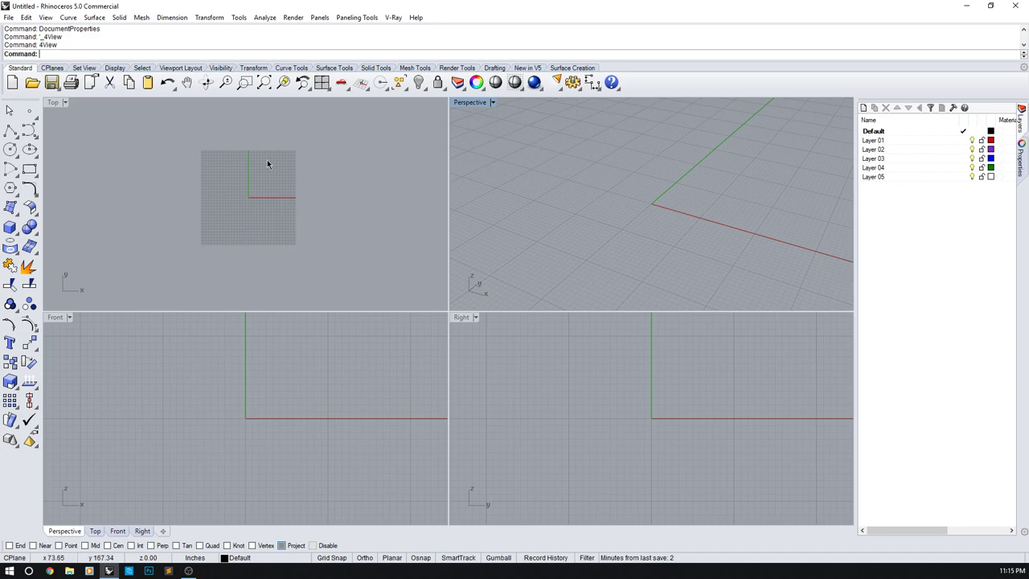
mouse_move(251, 202)
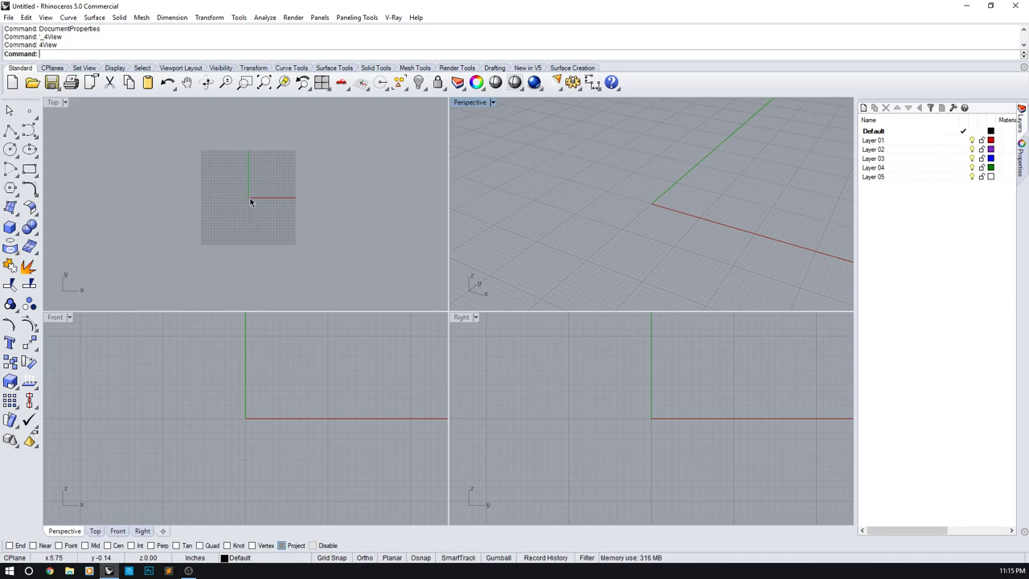
- Place a single point at the origin 0,0 and select it
left_click(30, 111)
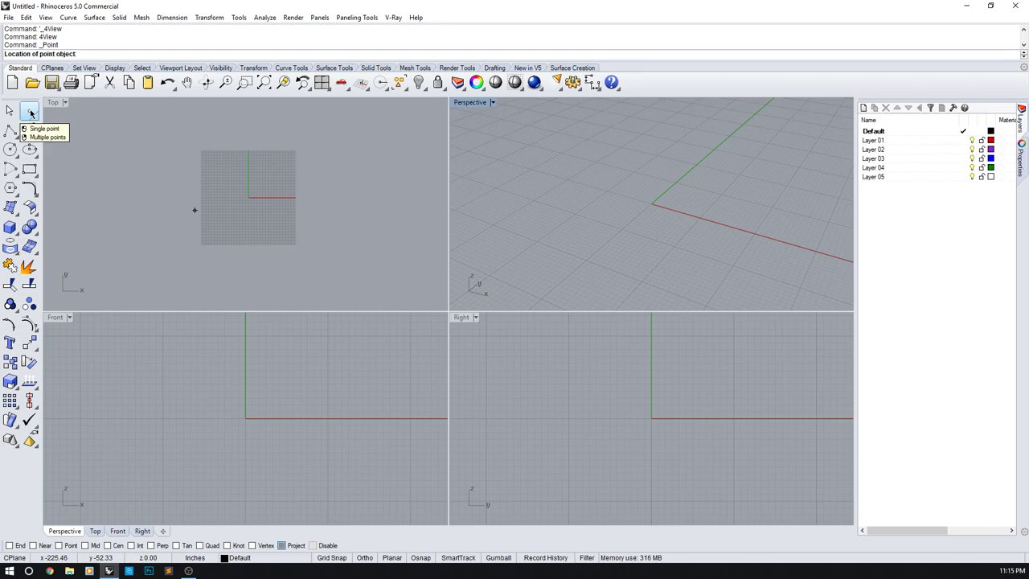
type("0,0")
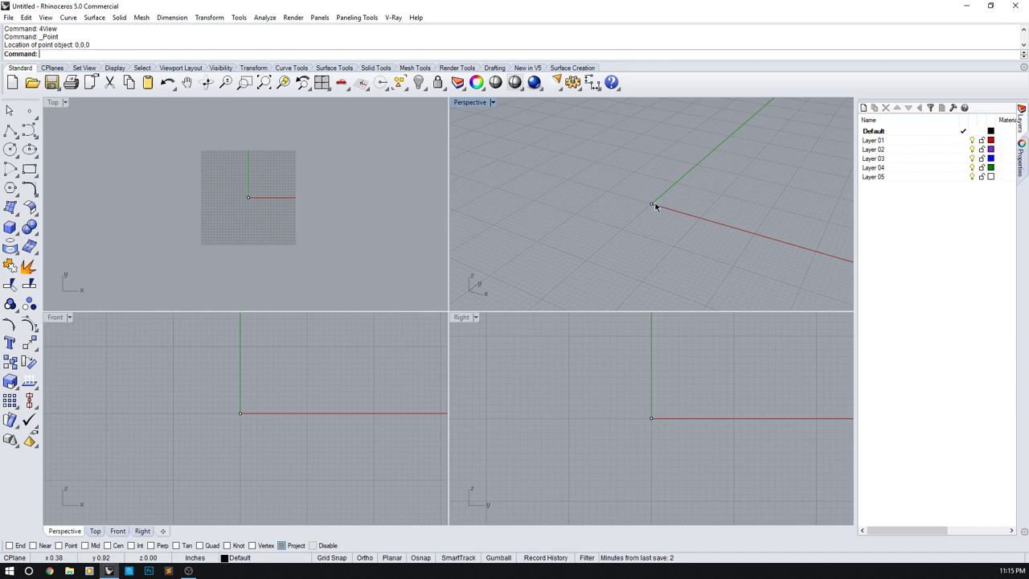
mouse_move(372, 231)
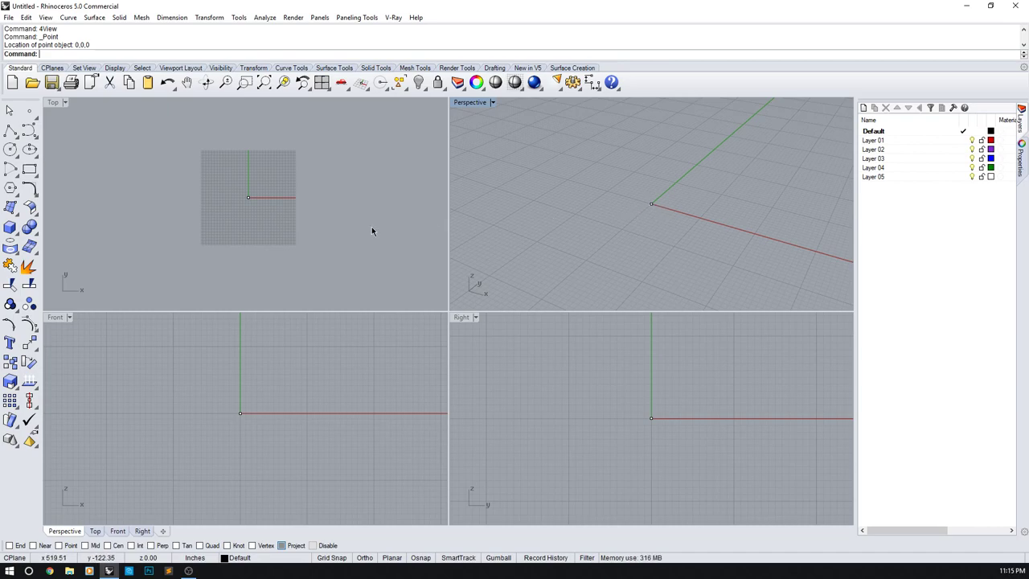
mouse_move(204, 158)
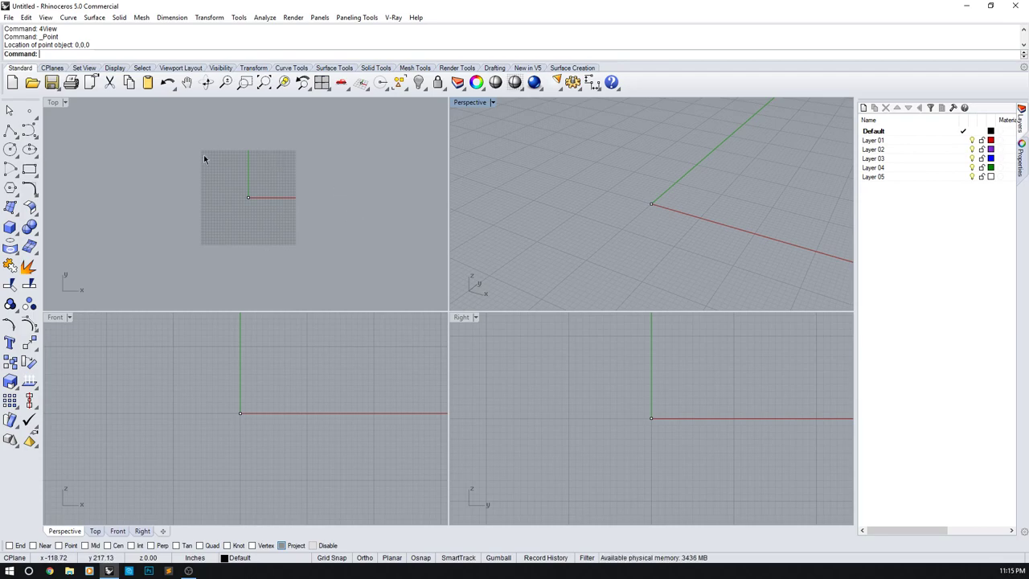
mouse_move(252, 151)
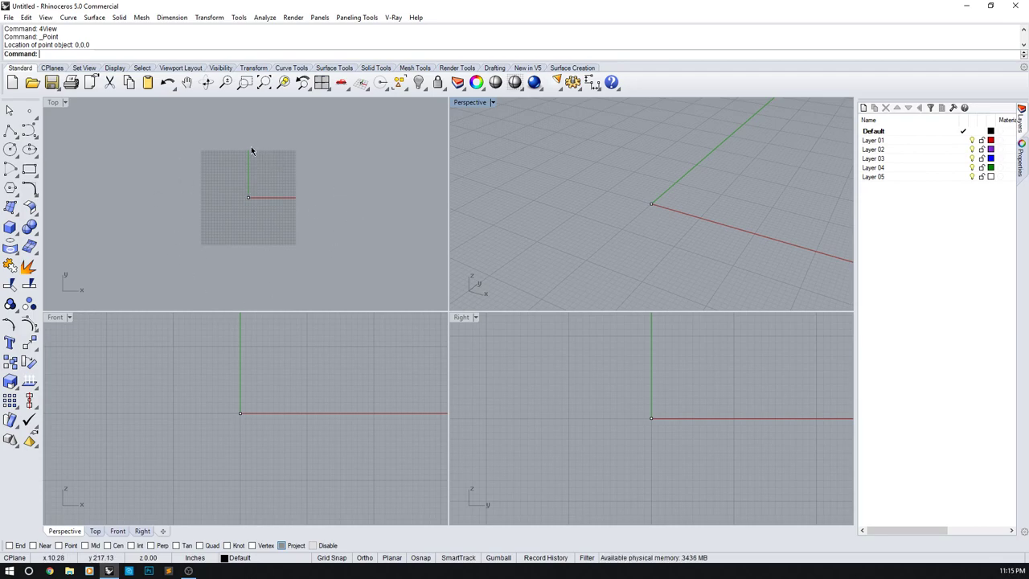
mouse_move(291, 204)
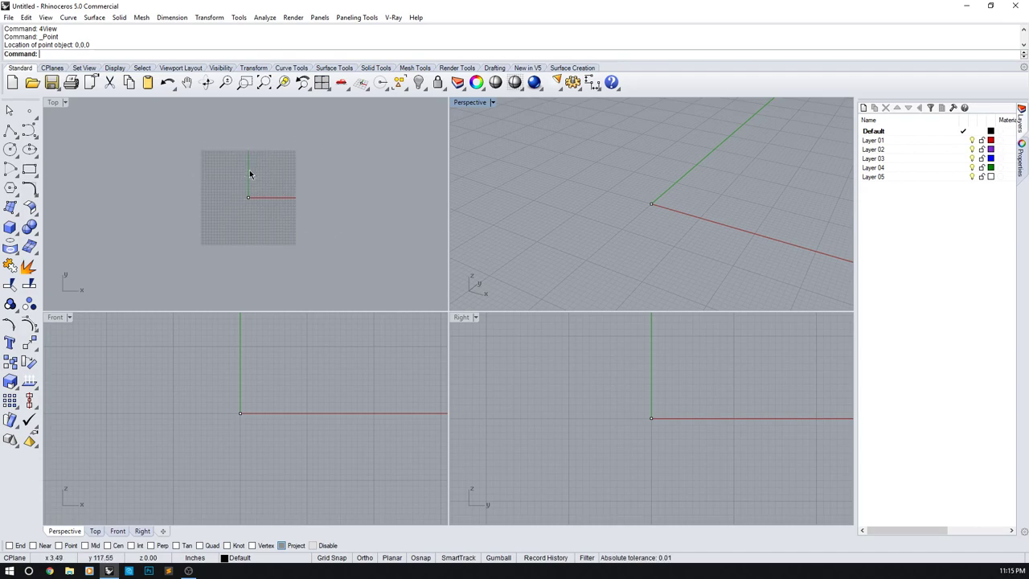
mouse_move(317, 384)
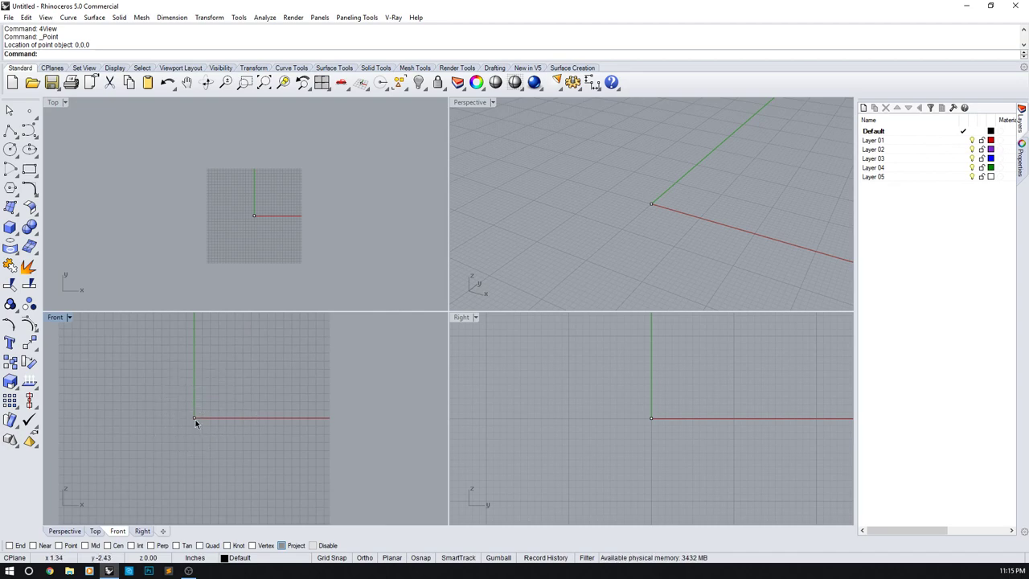
mouse_move(236, 423)
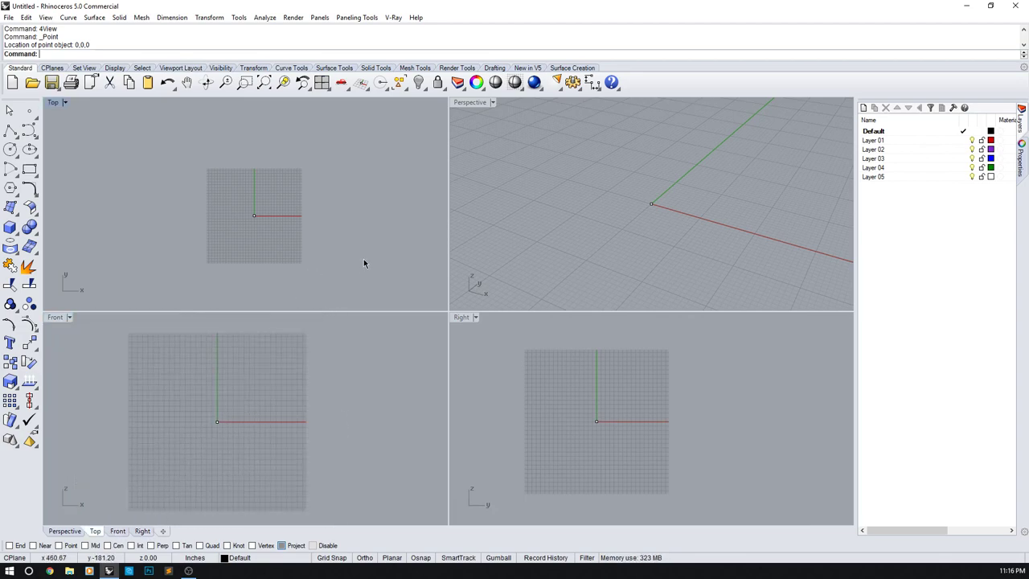
mouse_move(217, 180)
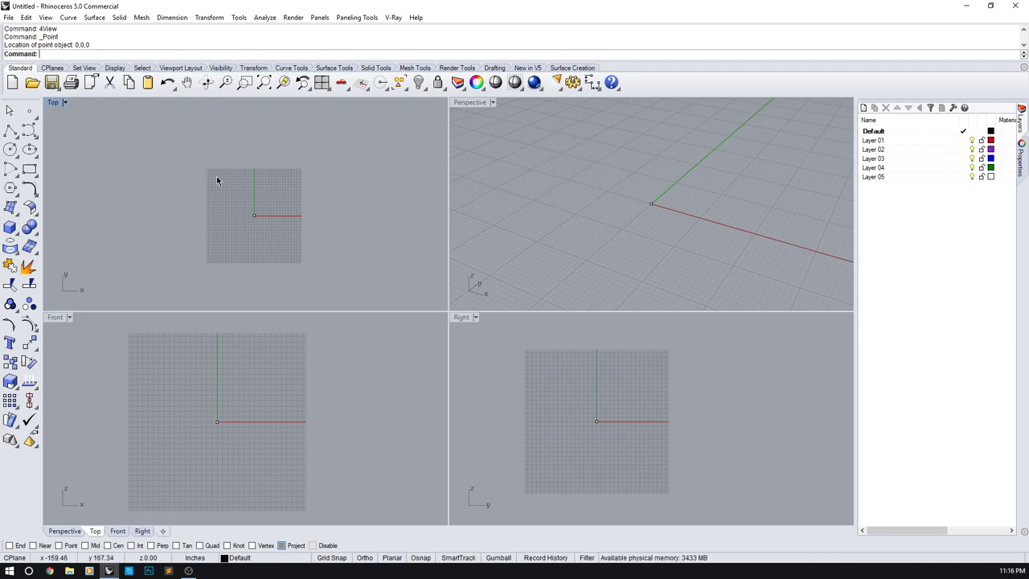
mouse_move(139, 178)
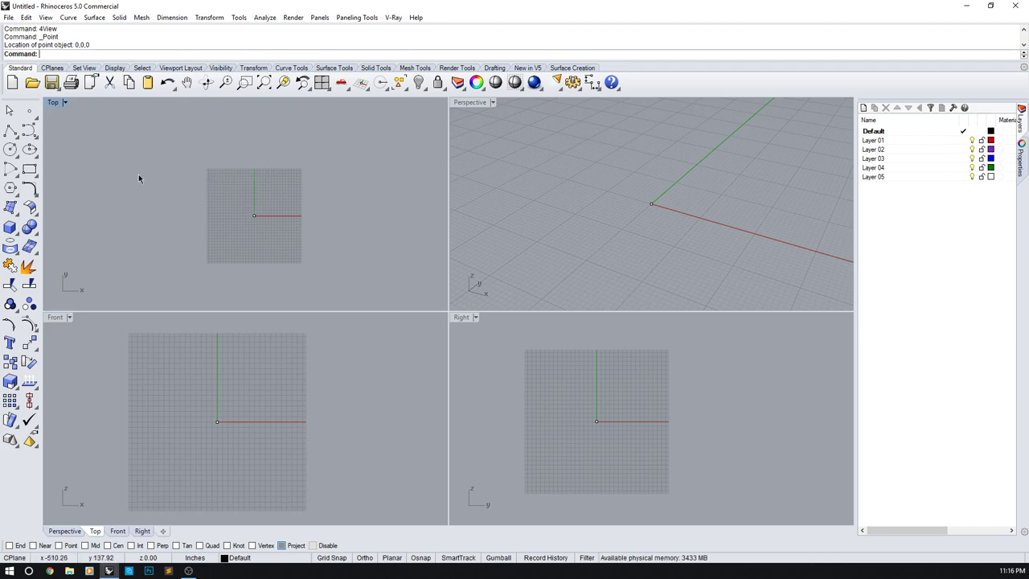
mouse_move(328, 220)
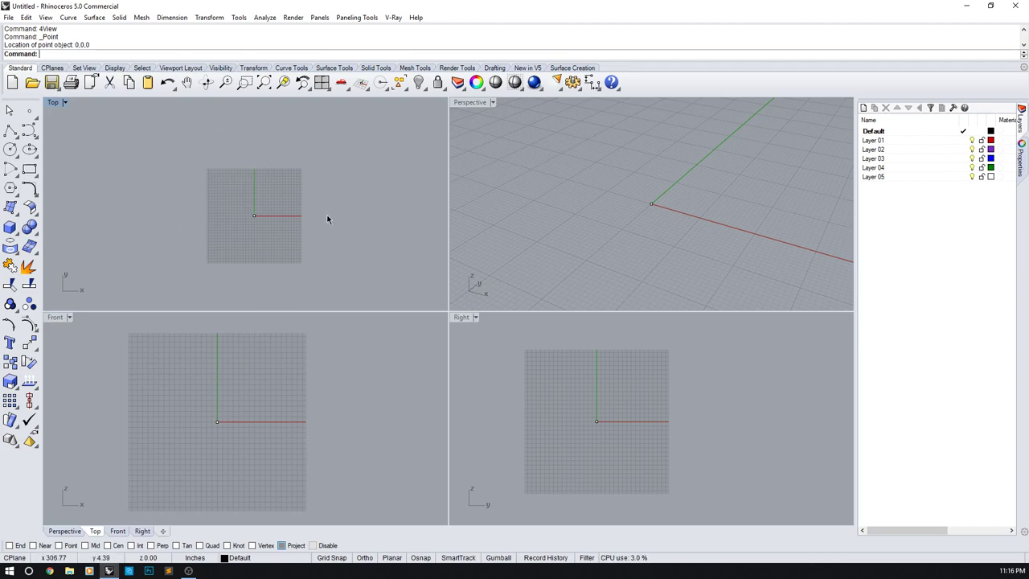
mouse_move(212, 176)
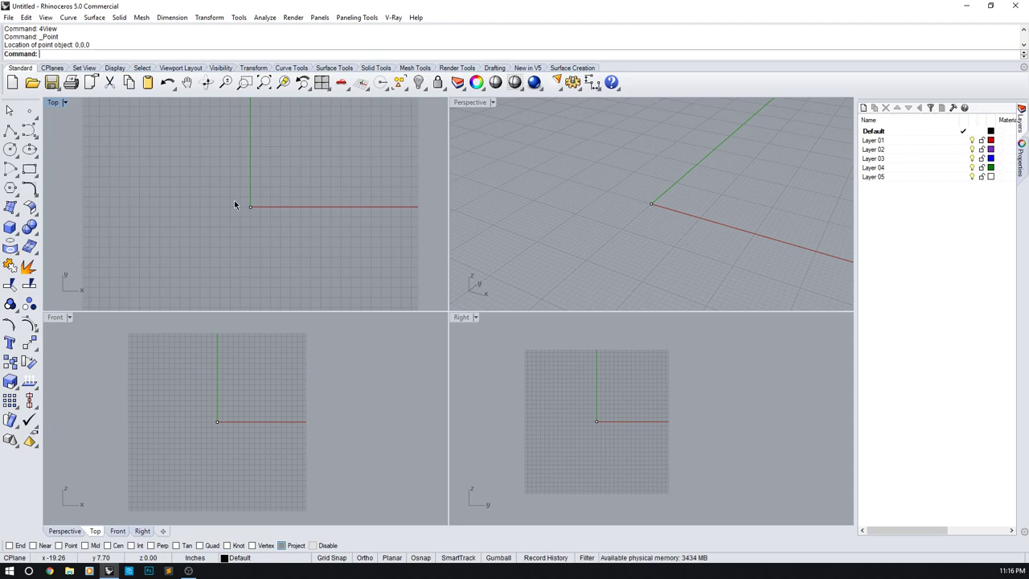
mouse_move(258, 214)
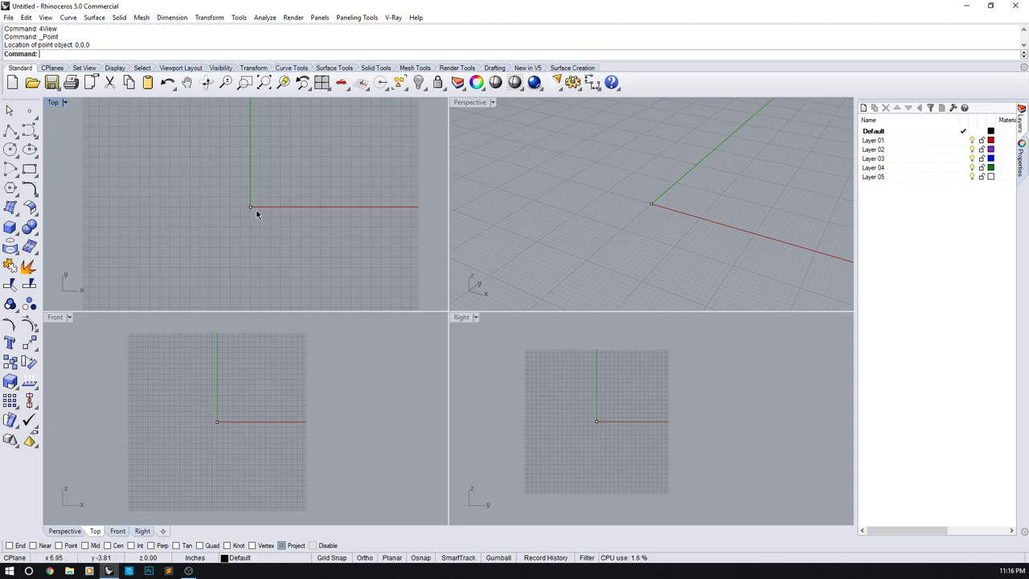
left_click(251, 207)
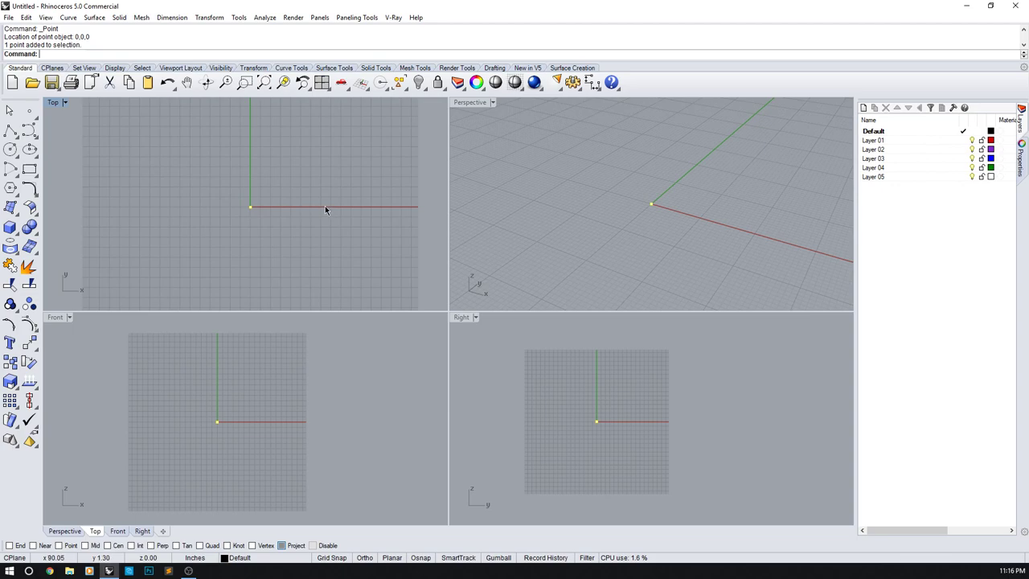
mouse_move(348, 197)
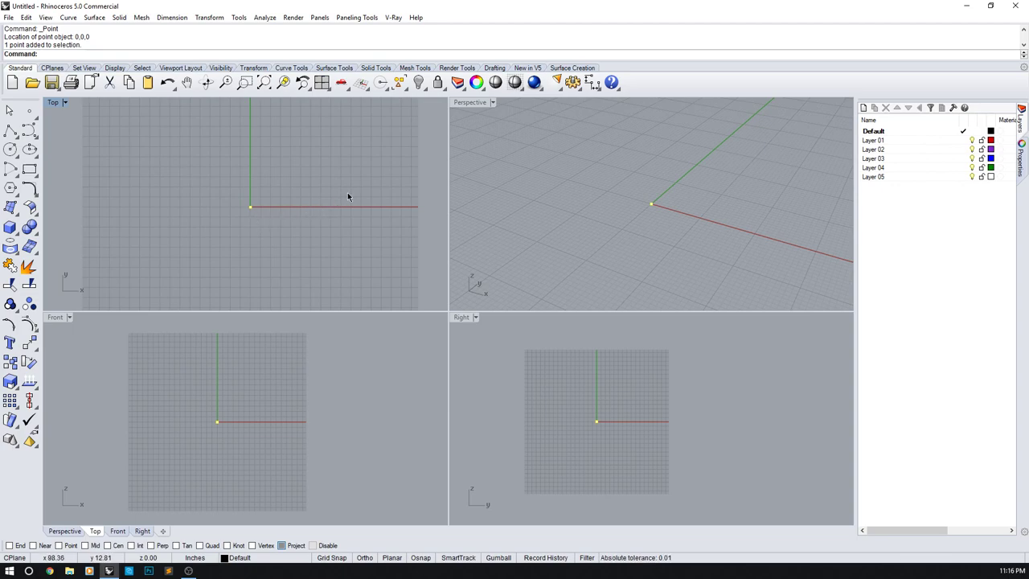
mouse_move(394, 211)
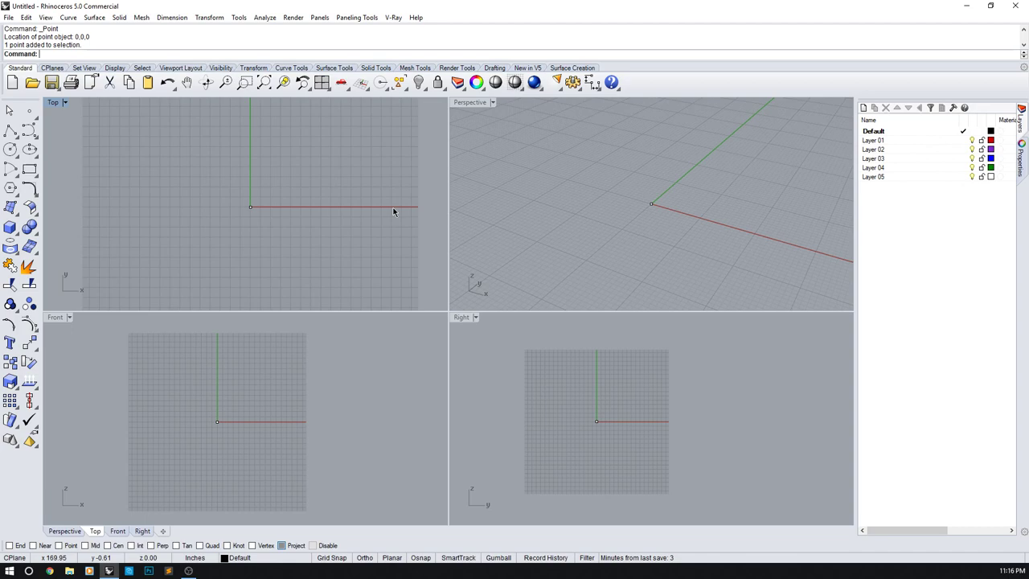
mouse_move(351, 313)
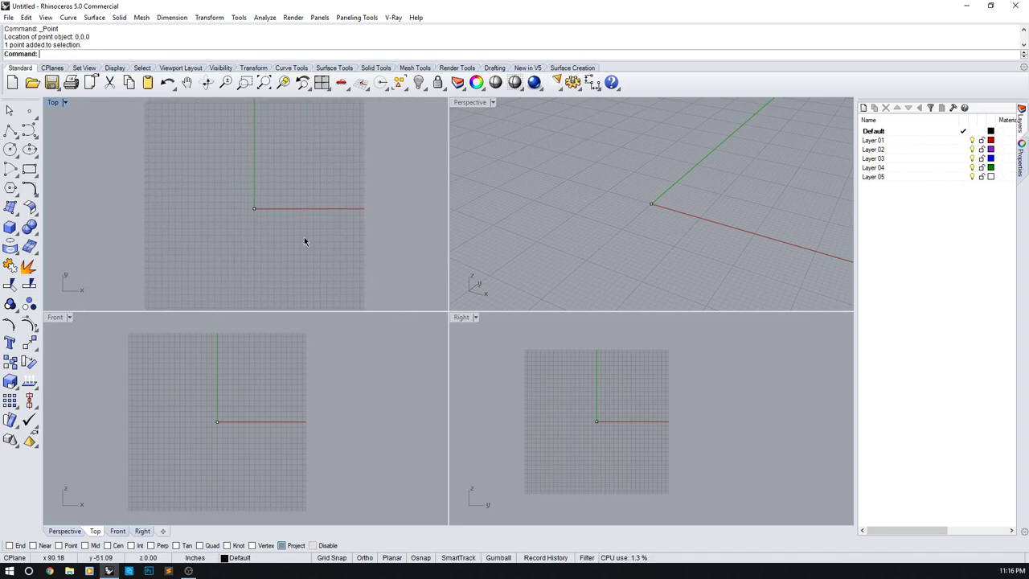
mouse_move(283, 216)
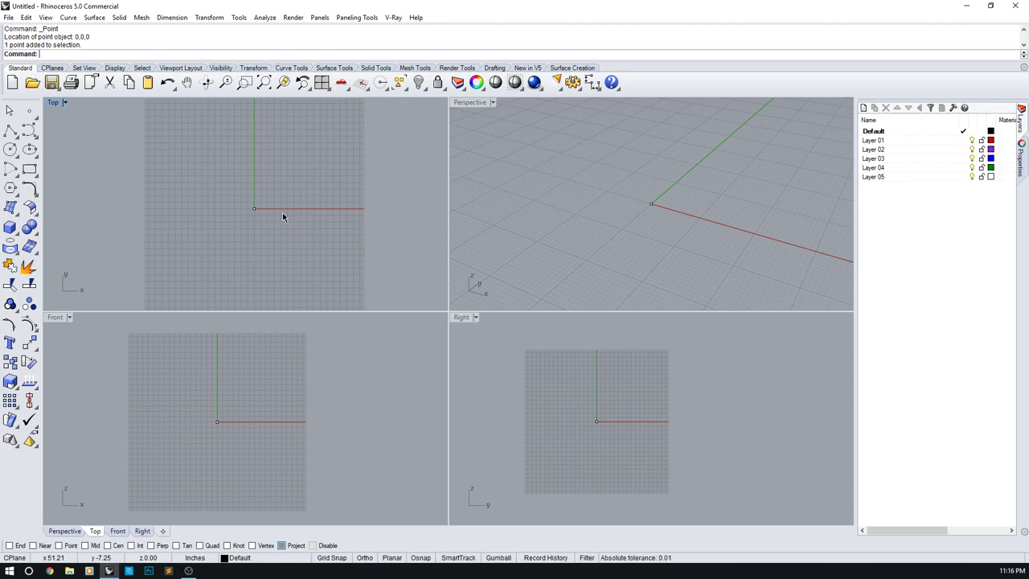
mouse_move(263, 256)
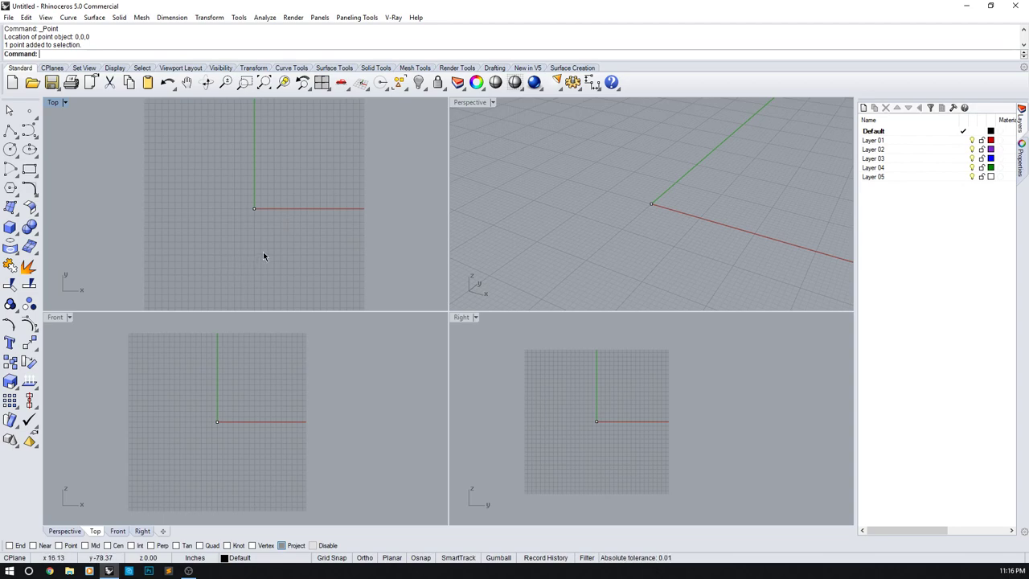
mouse_move(259, 236)
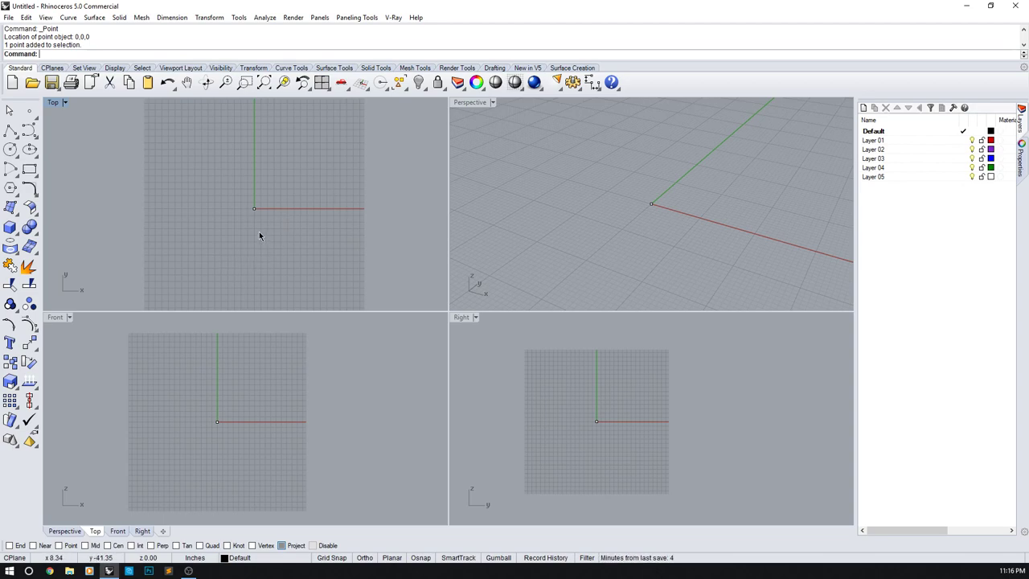
mouse_move(261, 211)
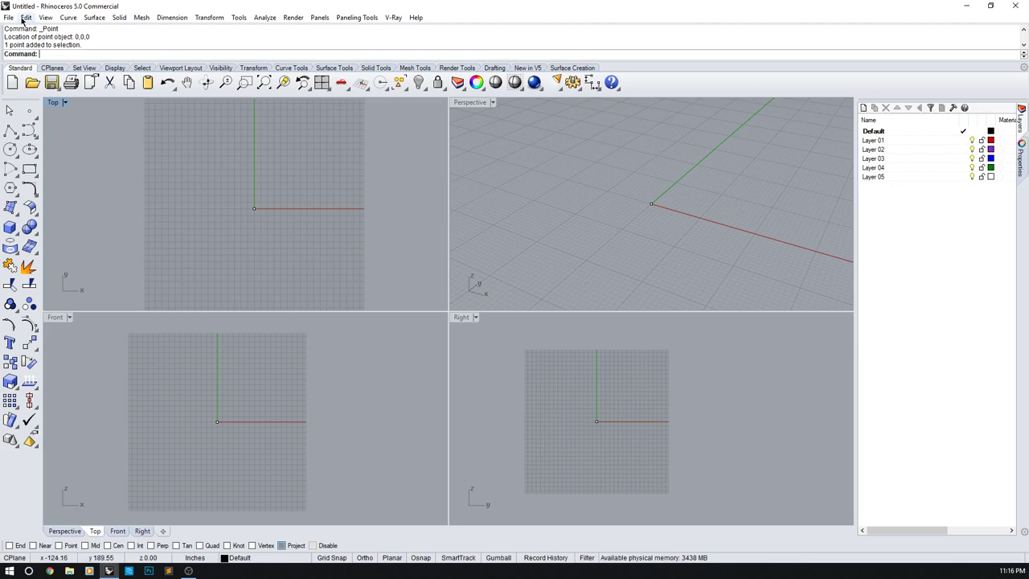
- In Document Properties Units, keep inches and set display precision to 1.00
left_click(8, 17)
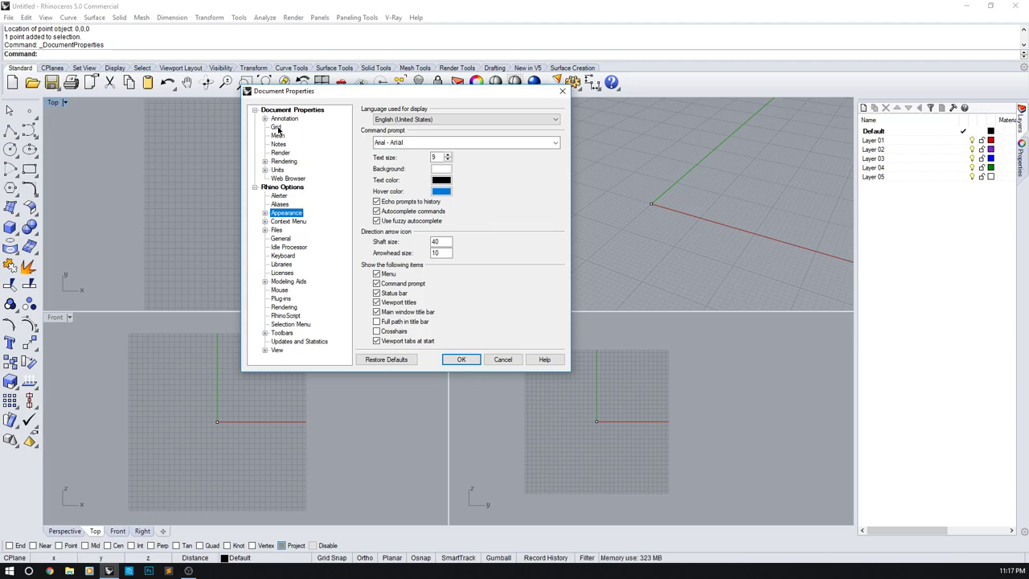
left_click(277, 126)
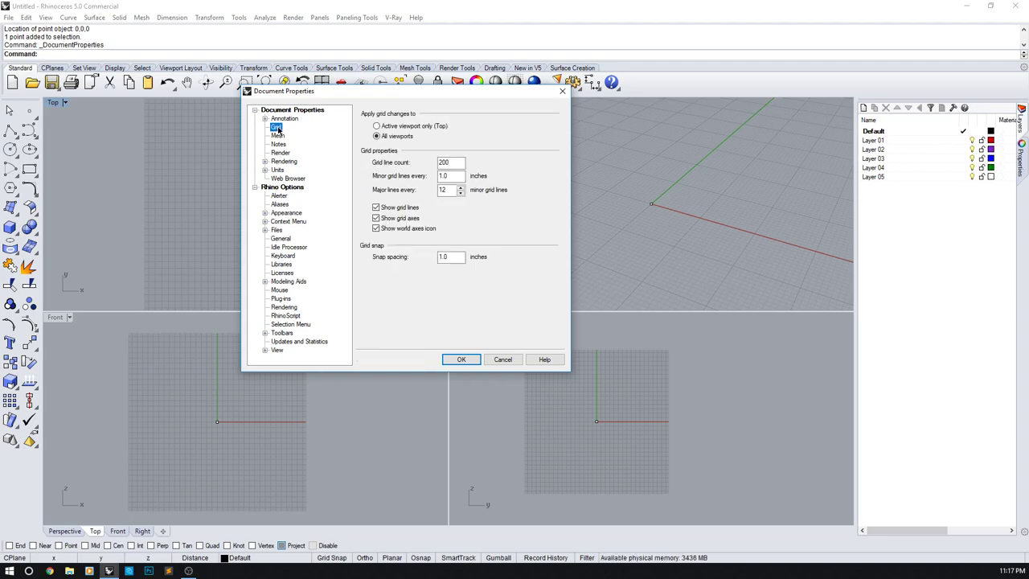
left_click(277, 169)
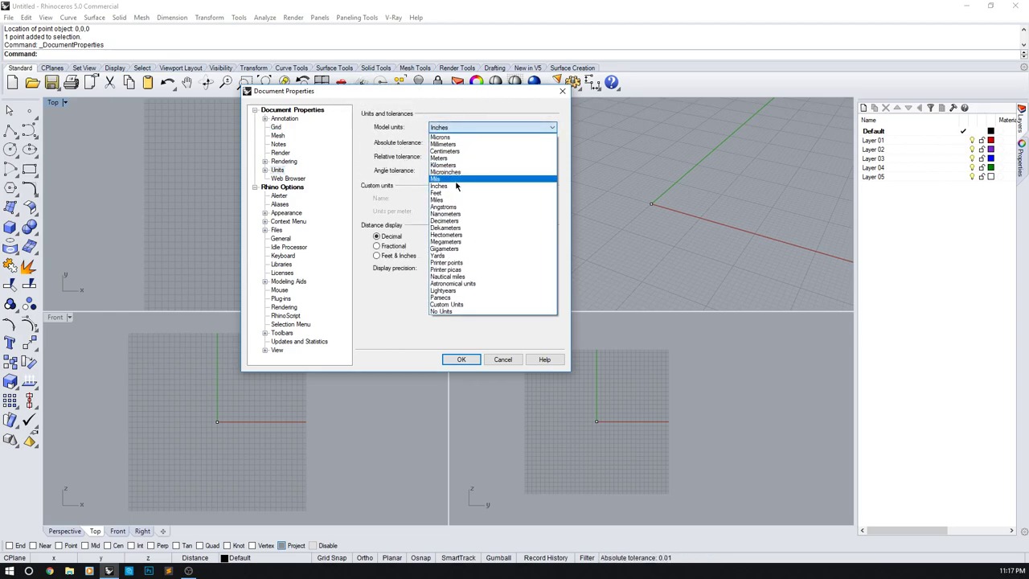
left_click(440, 186)
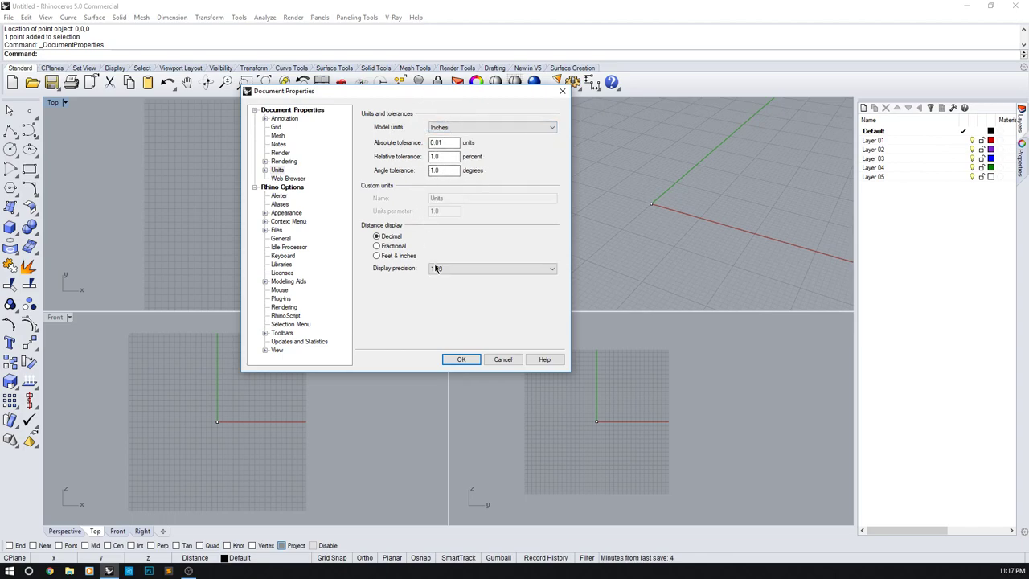
left_click(376, 236)
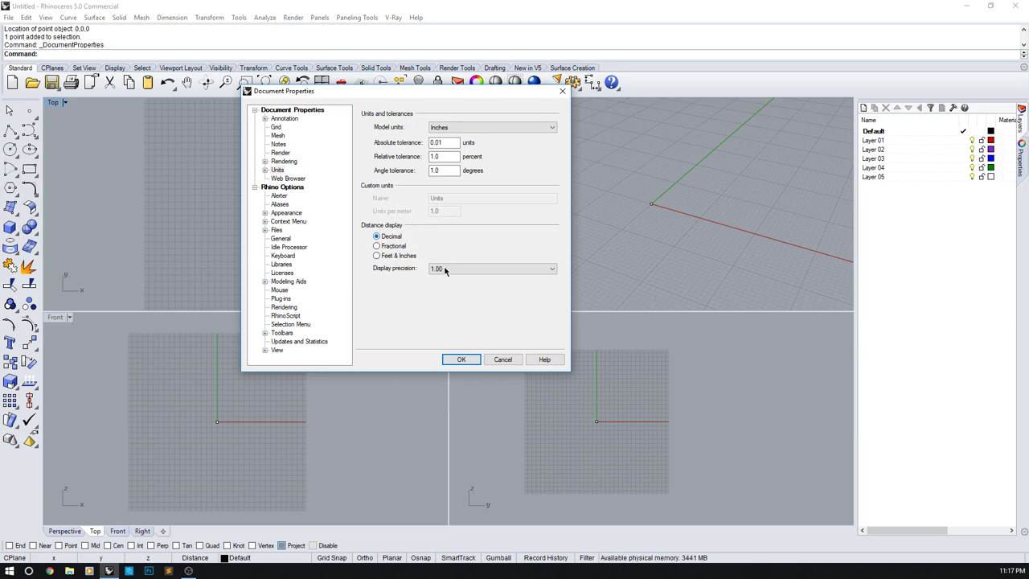
mouse_move(438, 294)
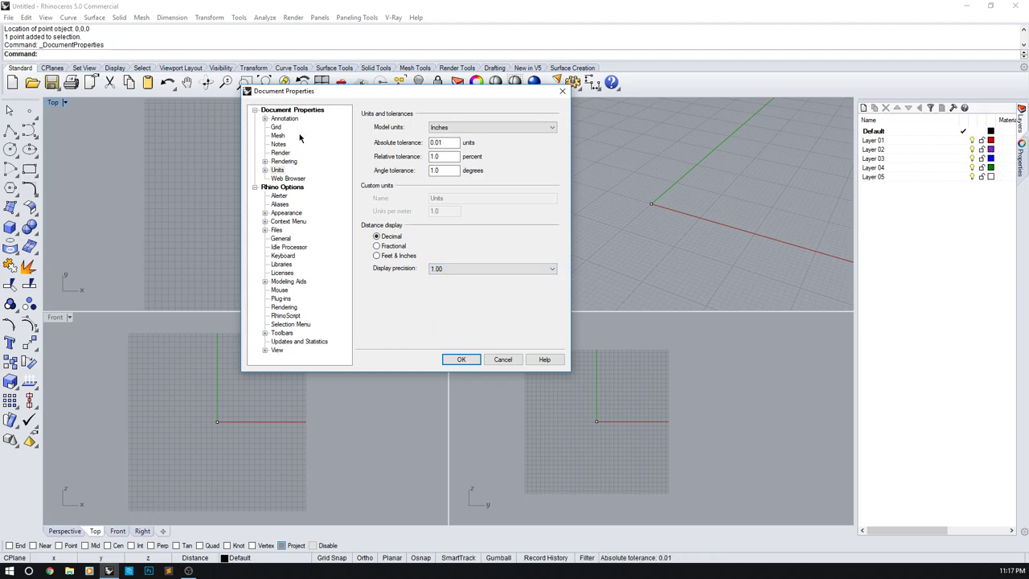
- Set the grid line count to 10 for all viewports
left_click(276, 127)
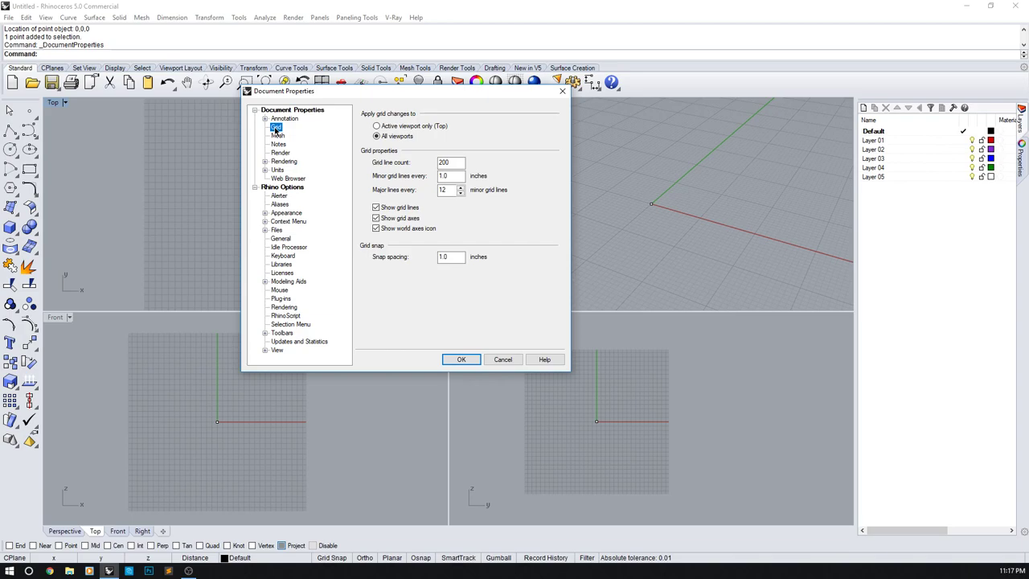
left_click(449, 163)
type("10")
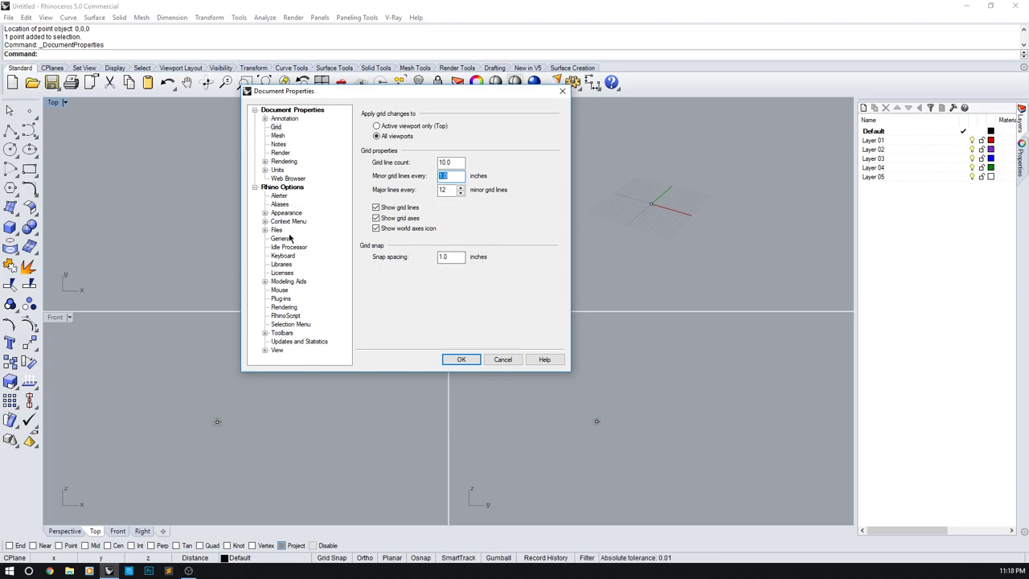
- Pick a lighter viewport background colour and apply it
left_click(276, 127)
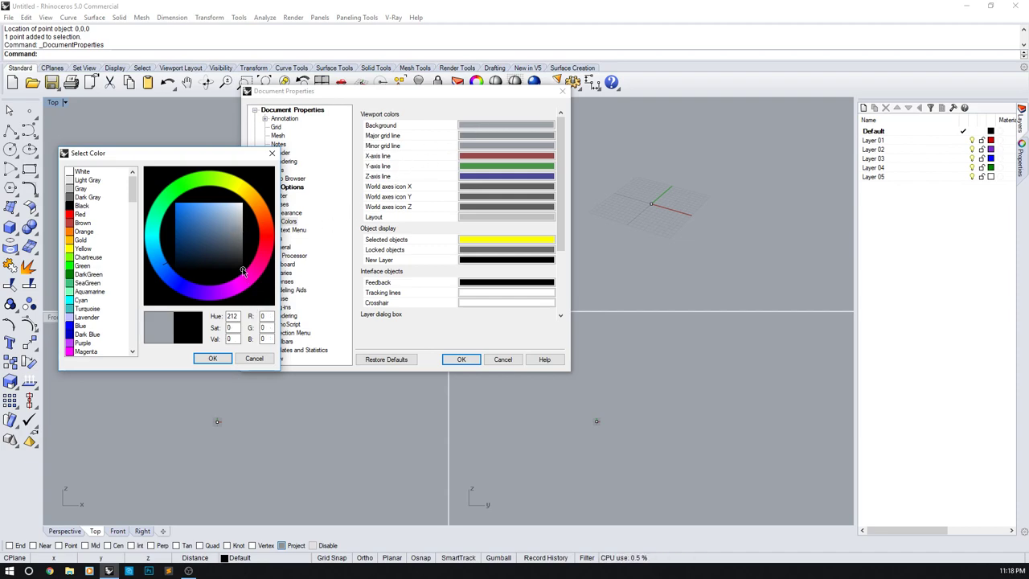
left_click(241, 213)
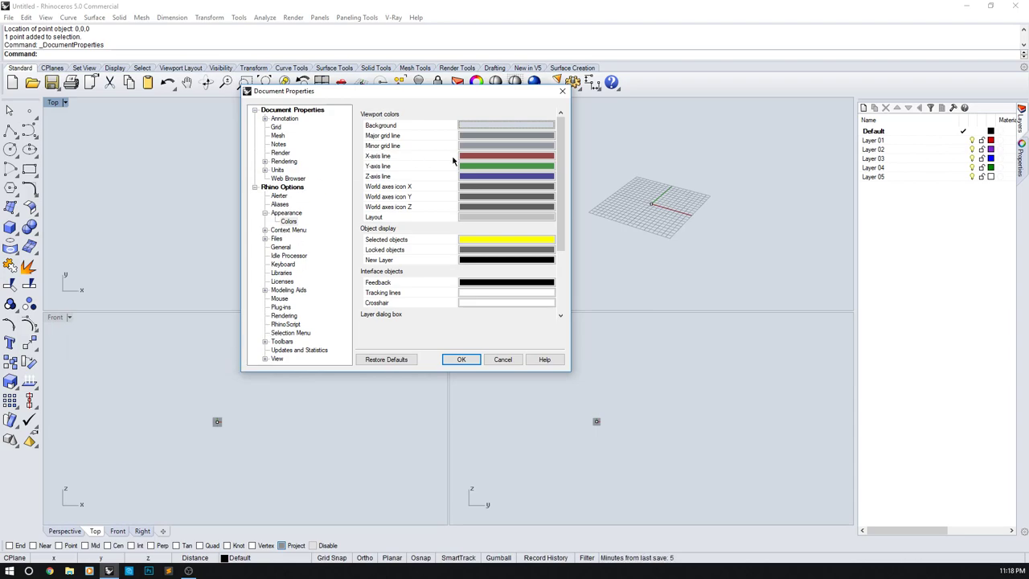
left_click(505, 125)
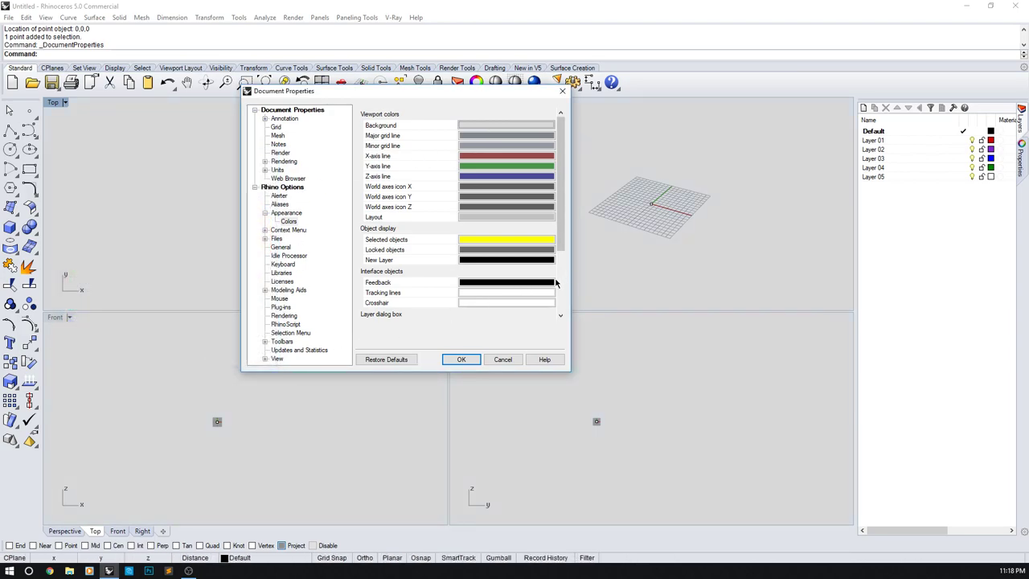
left_click(461, 359)
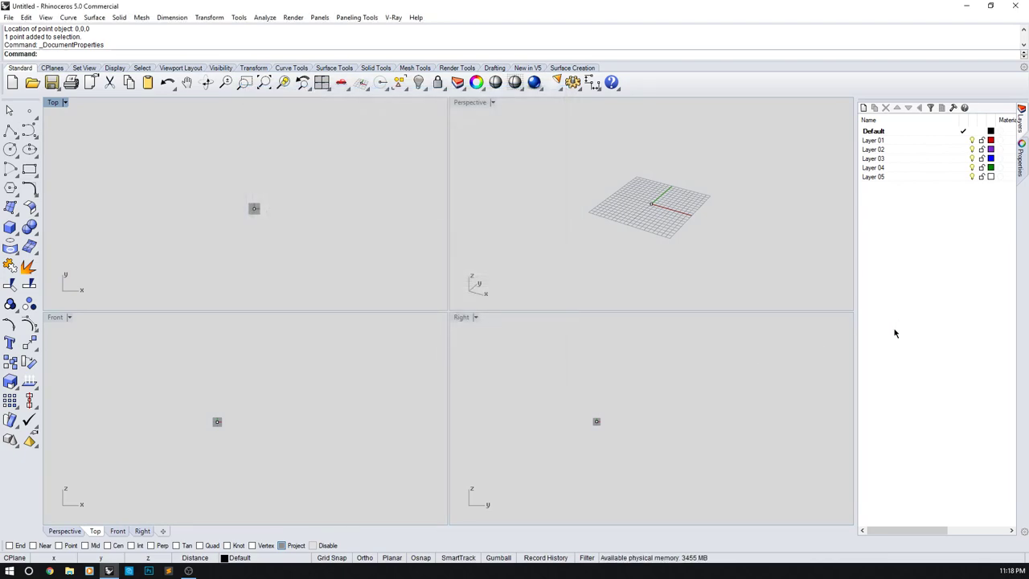
mouse_move(307, 191)
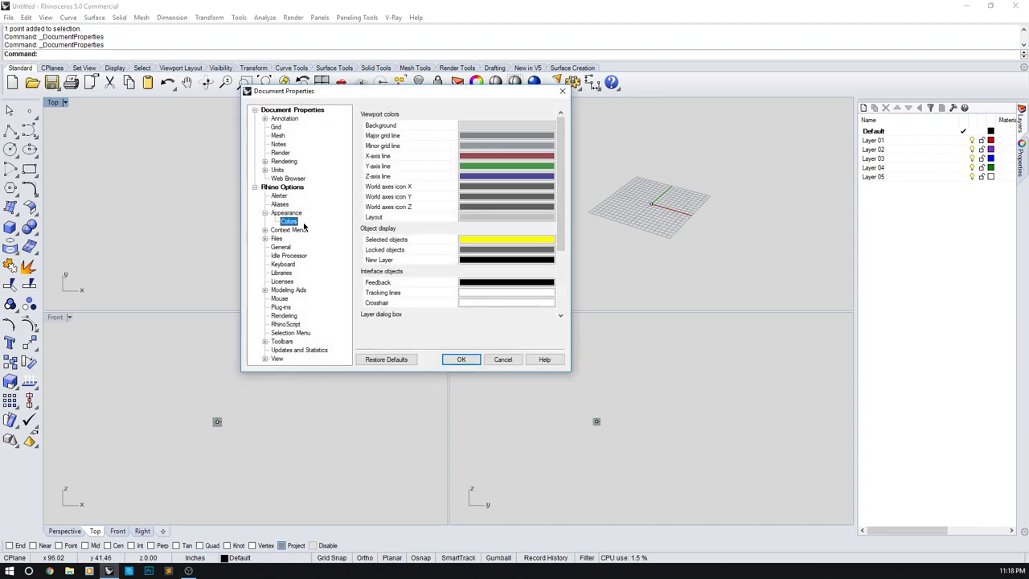
- Refine the background to a plain light grey, accept it, and close Document Properties
left_click(507, 125)
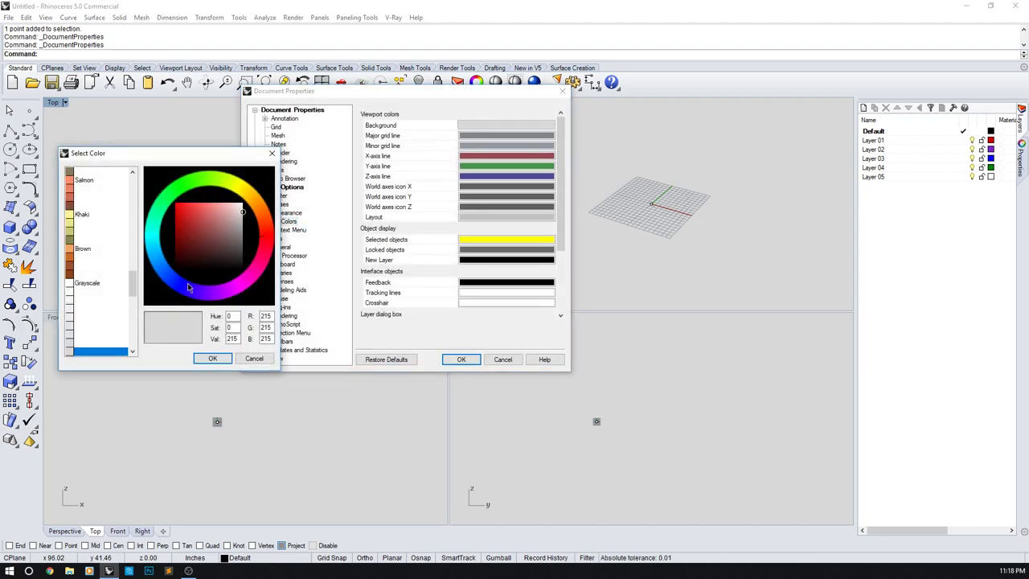
left_click(242, 245)
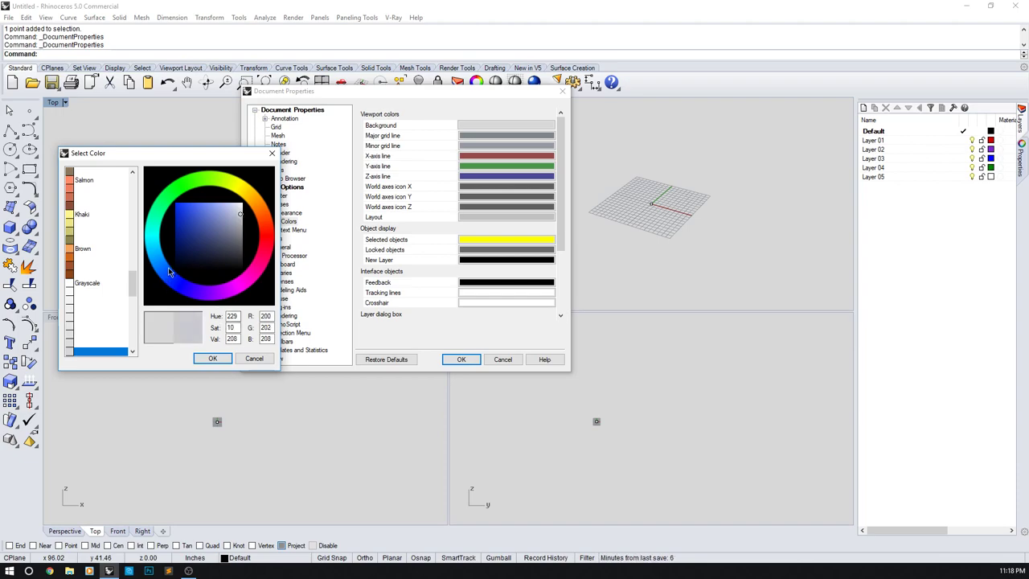
left_click(240, 213)
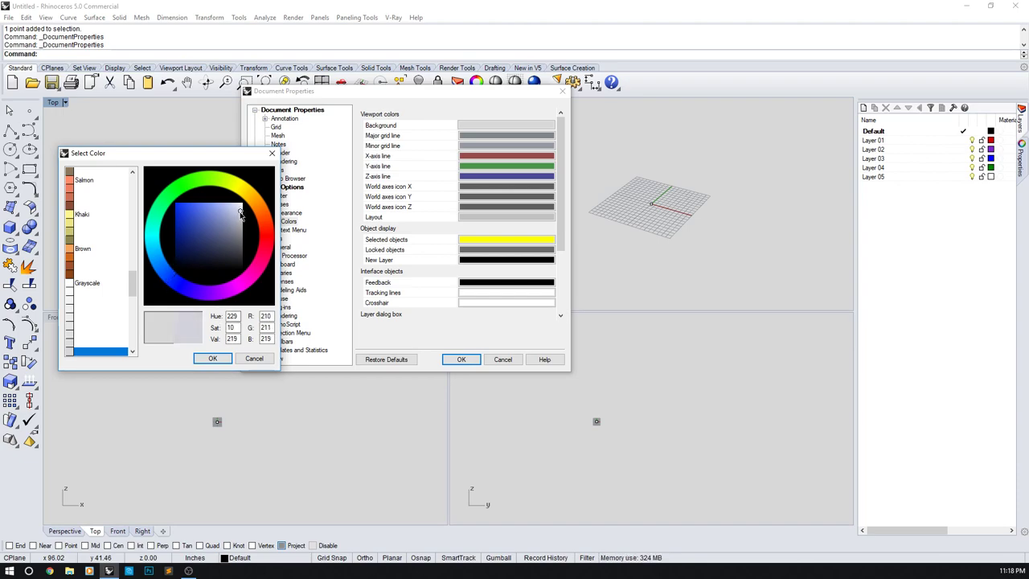
left_click(241, 211)
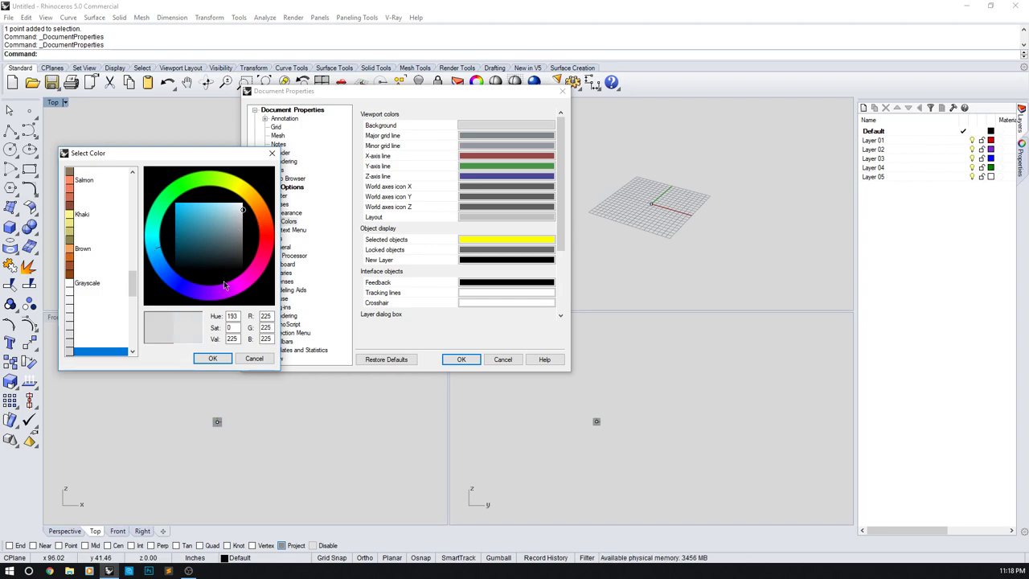
left_click(245, 245)
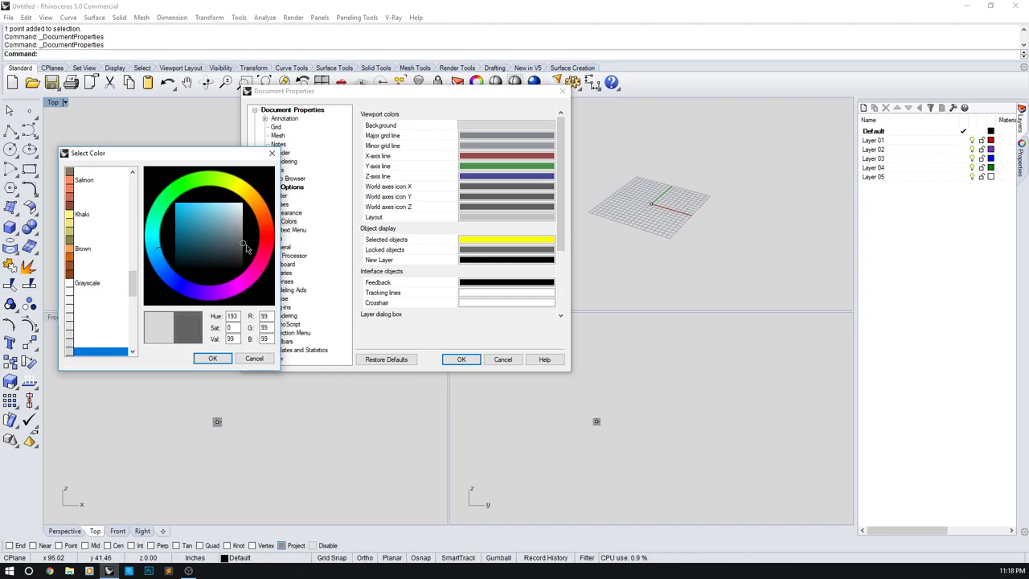
left_click(241, 215)
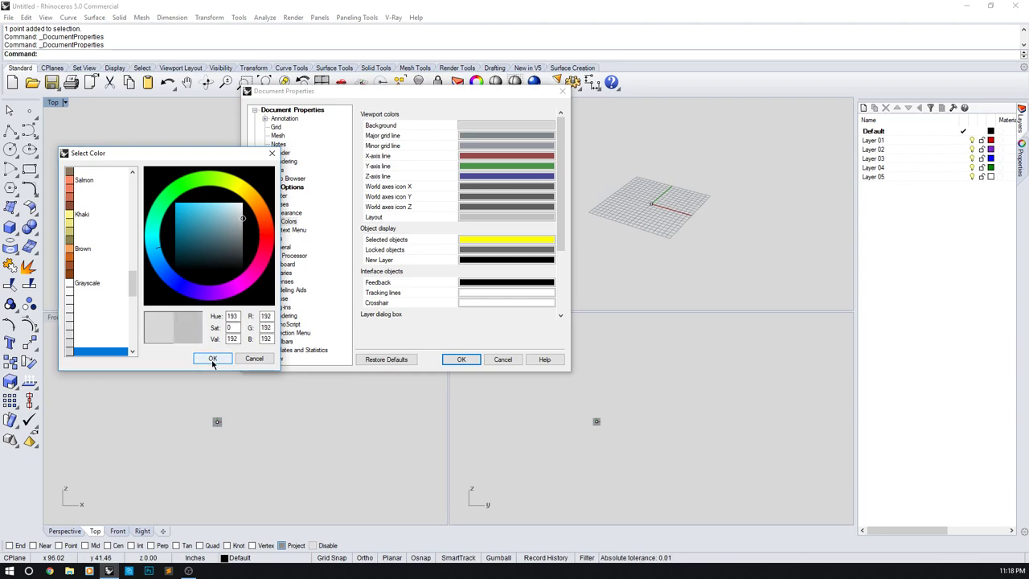
left_click(212, 359)
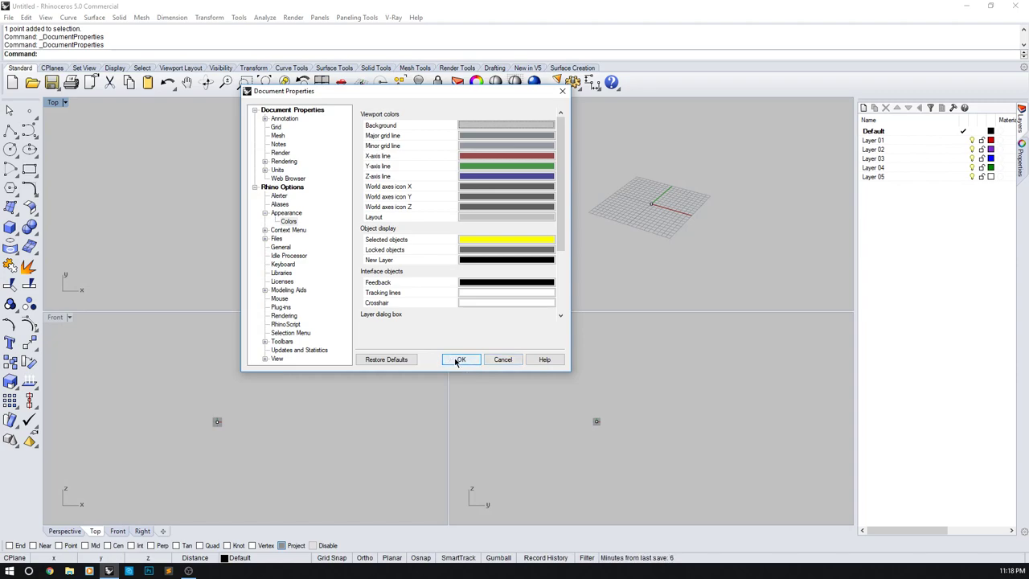
left_click(461, 359)
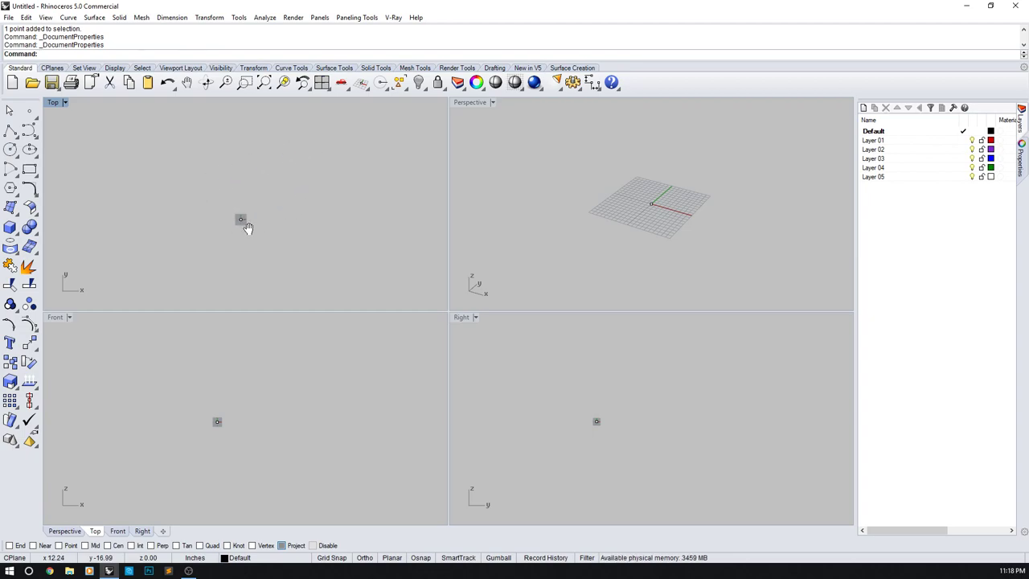
mouse_move(257, 238)
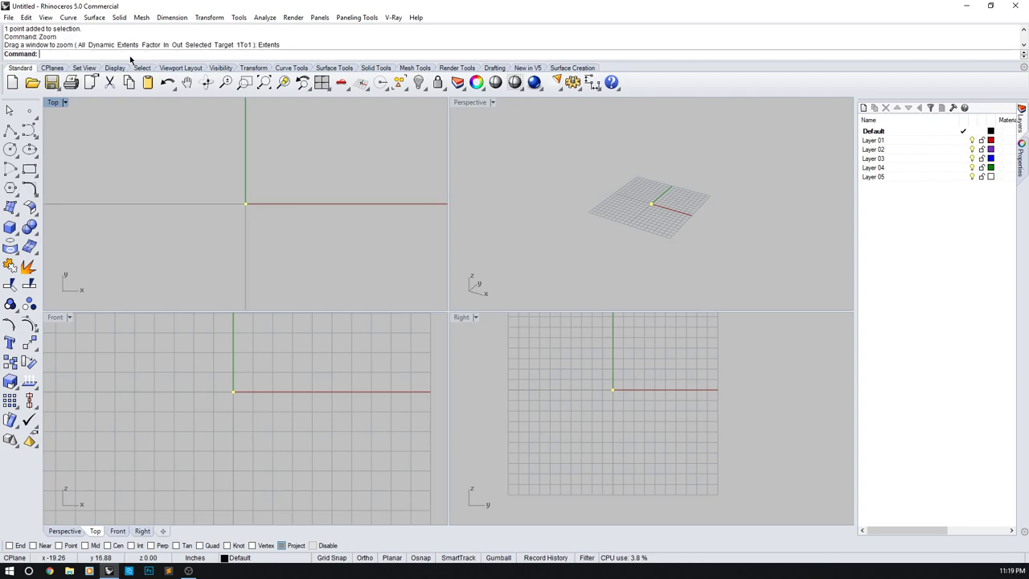
mouse_move(224, 226)
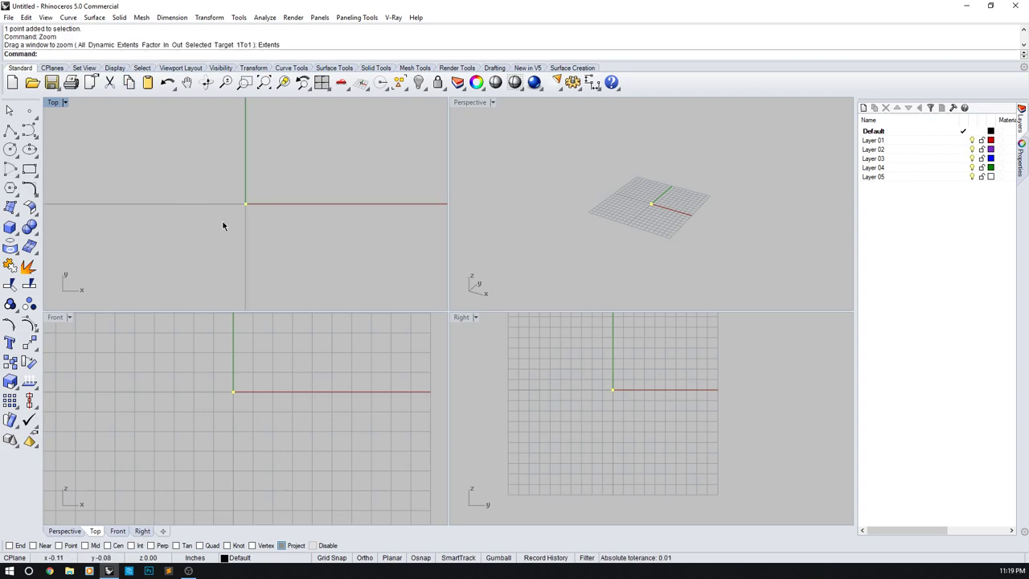
mouse_move(292, 236)
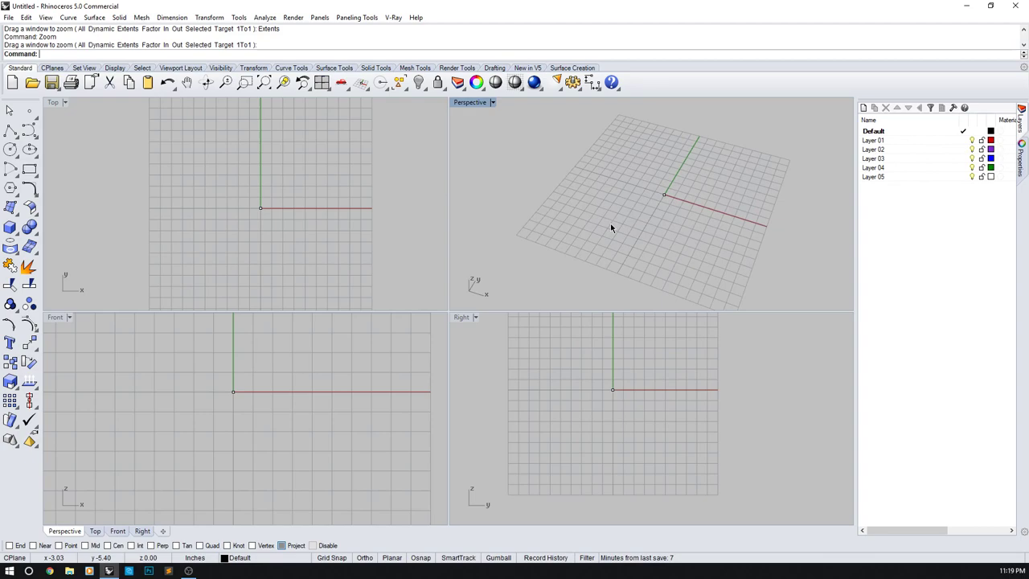
mouse_move(820, 202)
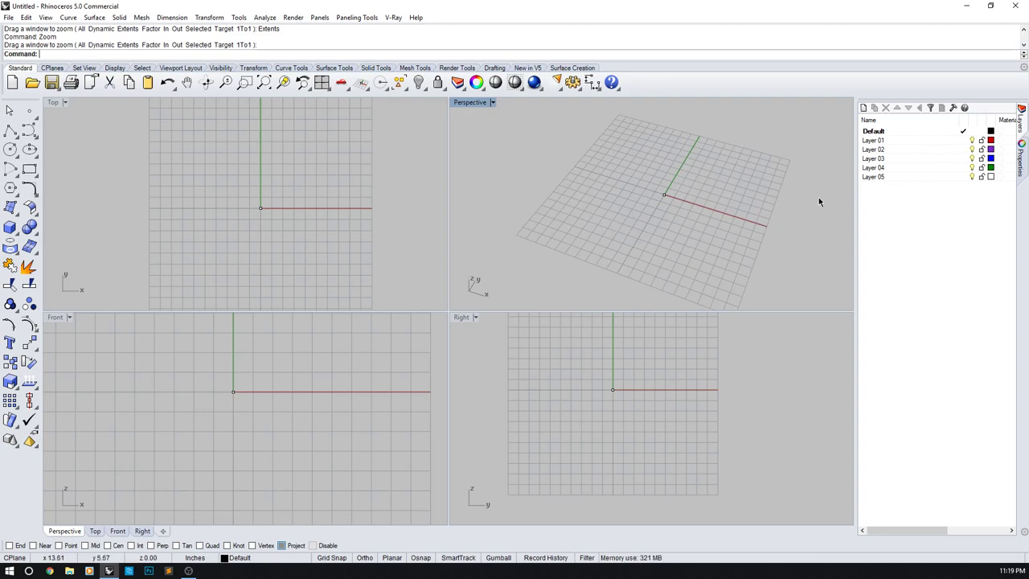
mouse_move(820, 194)
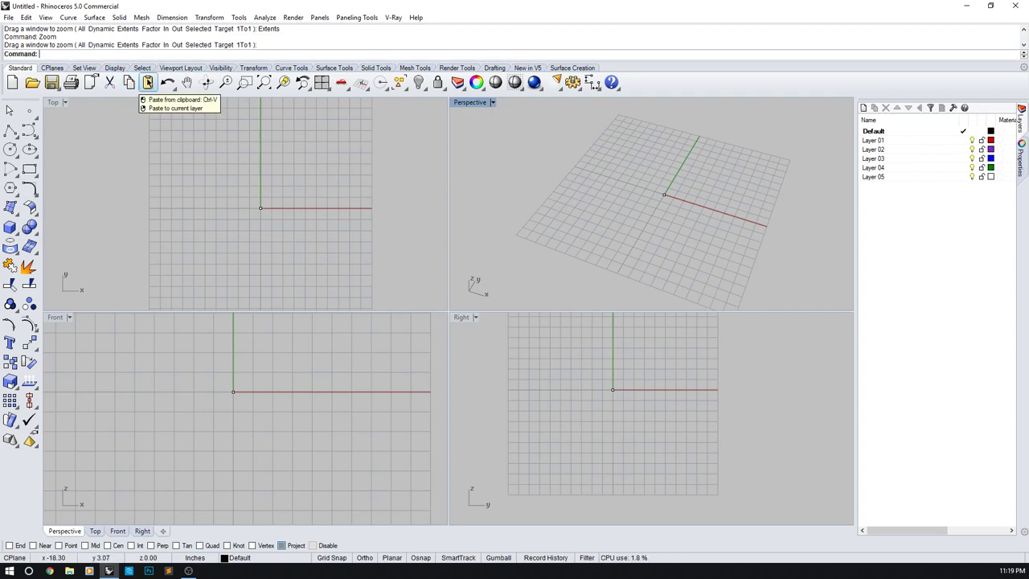
- Browse the Select, Display and Viewport Layout toolbar tabs
left_click(142, 67)
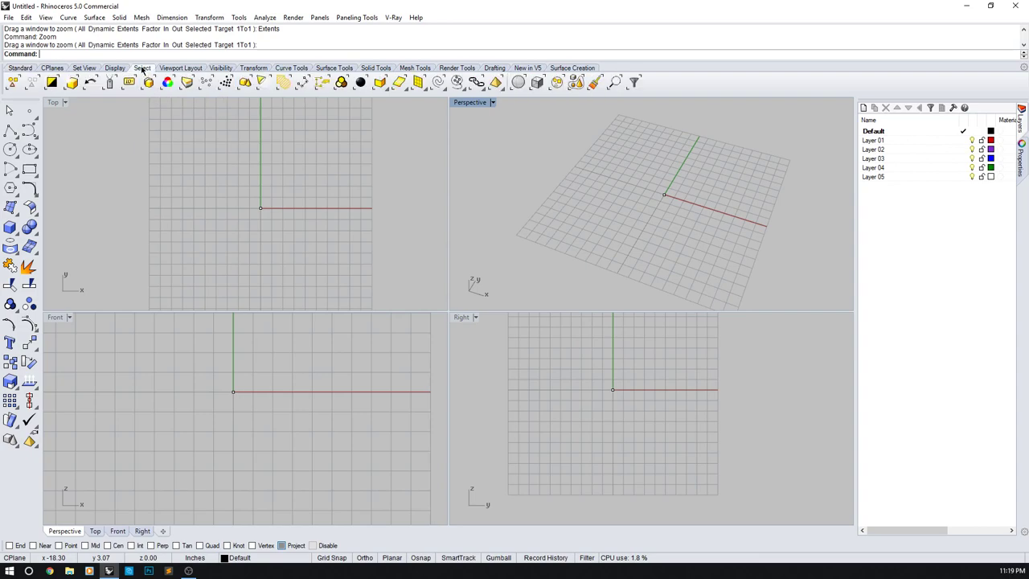
left_click(84, 67)
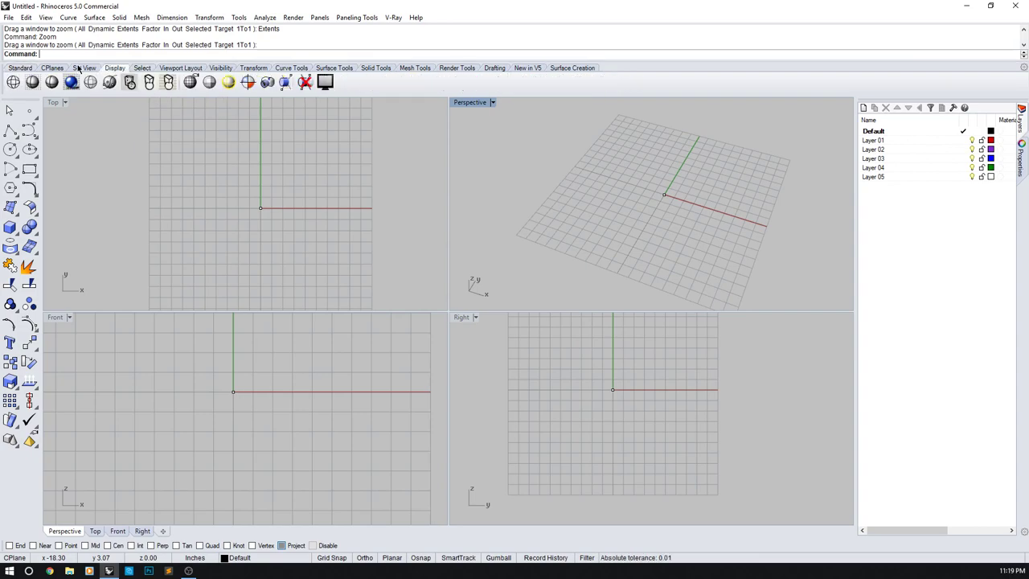
left_click(84, 68)
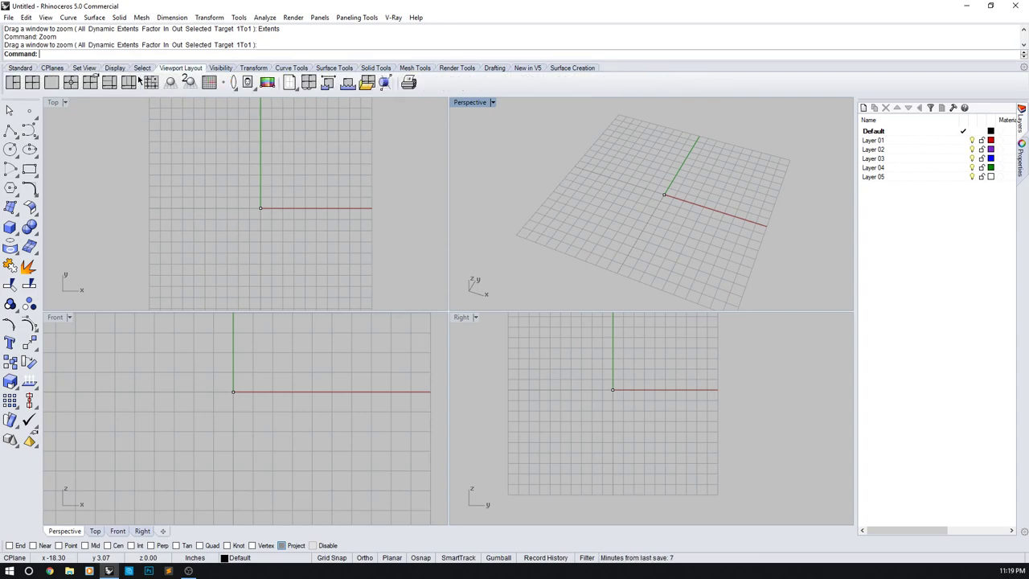
mouse_move(128, 82)
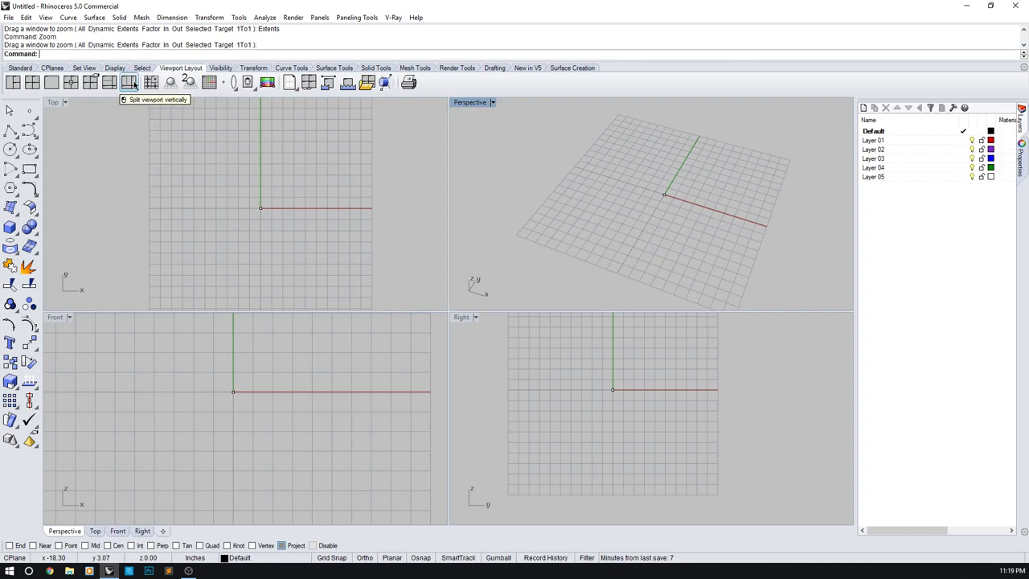
mouse_move(209, 82)
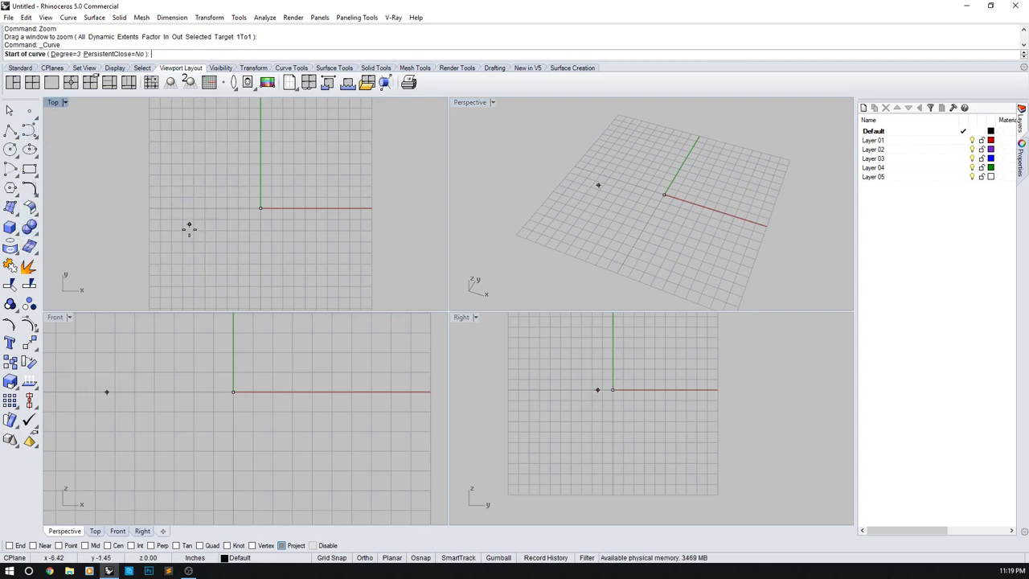
- Sketch a trial freeform curve in the Top view
left_click(325, 159)
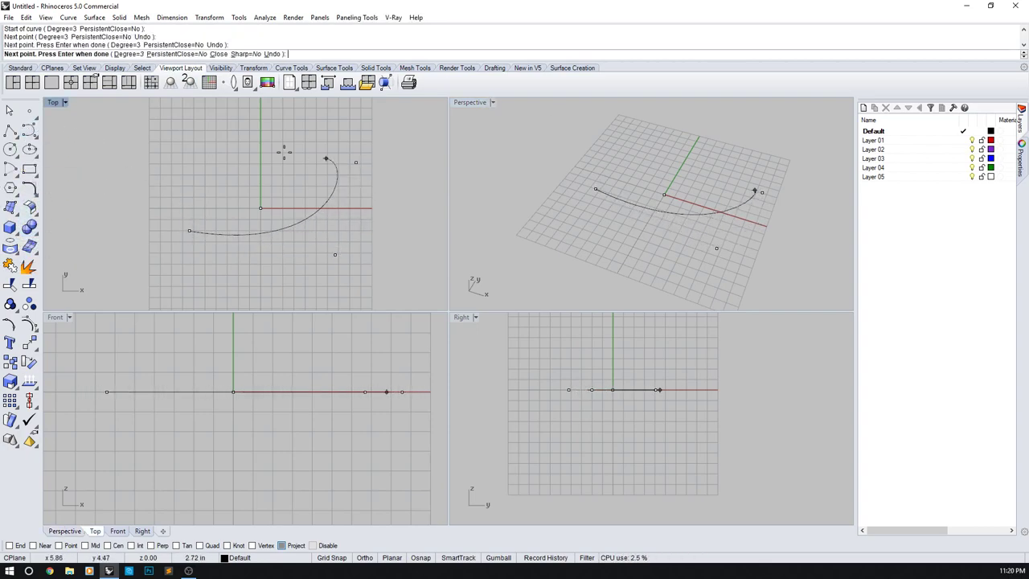
key("Enter")
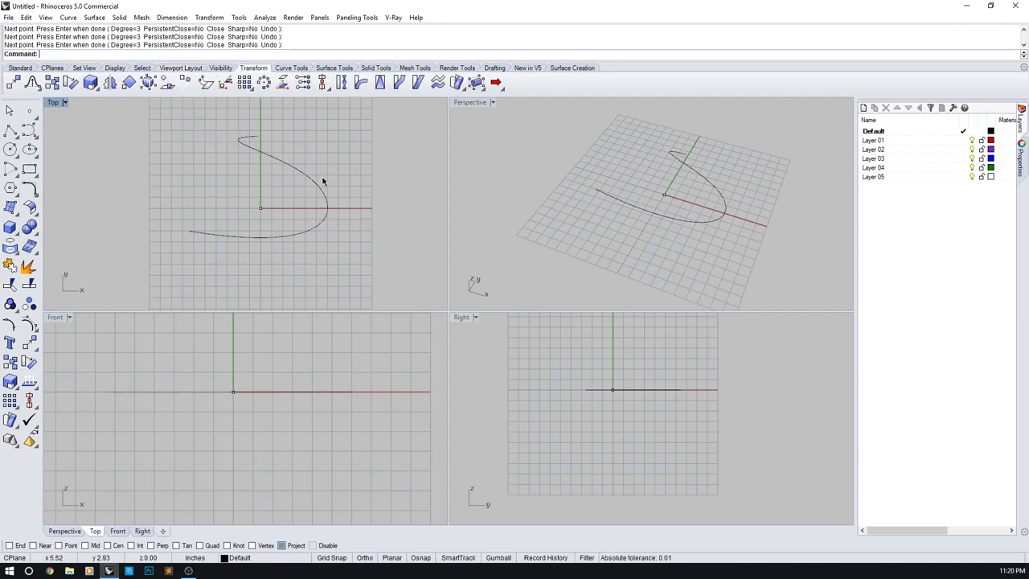
left_click(361, 83)
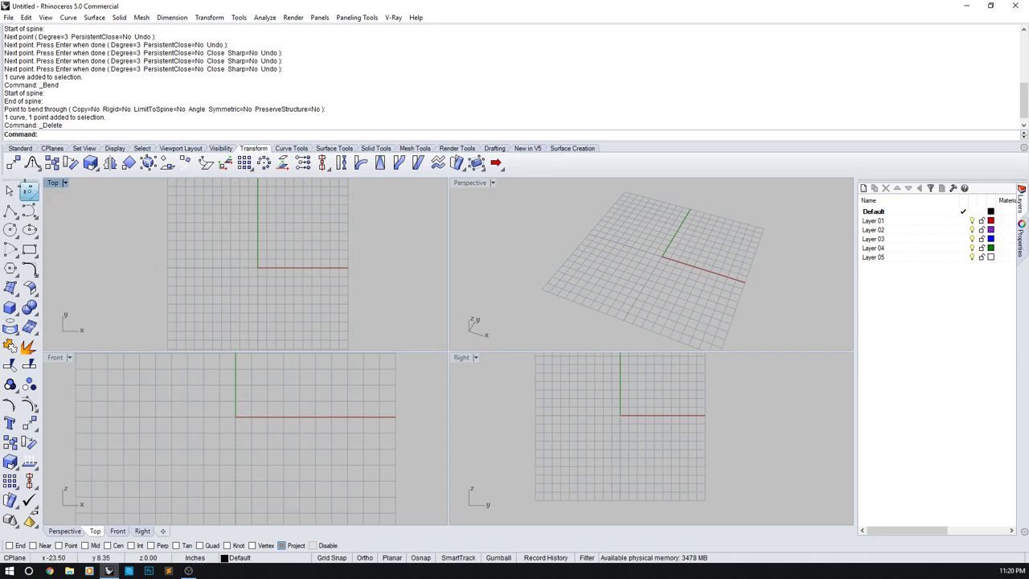
- Place a point at 0,0,0 and restore the window size
left_click(11, 189)
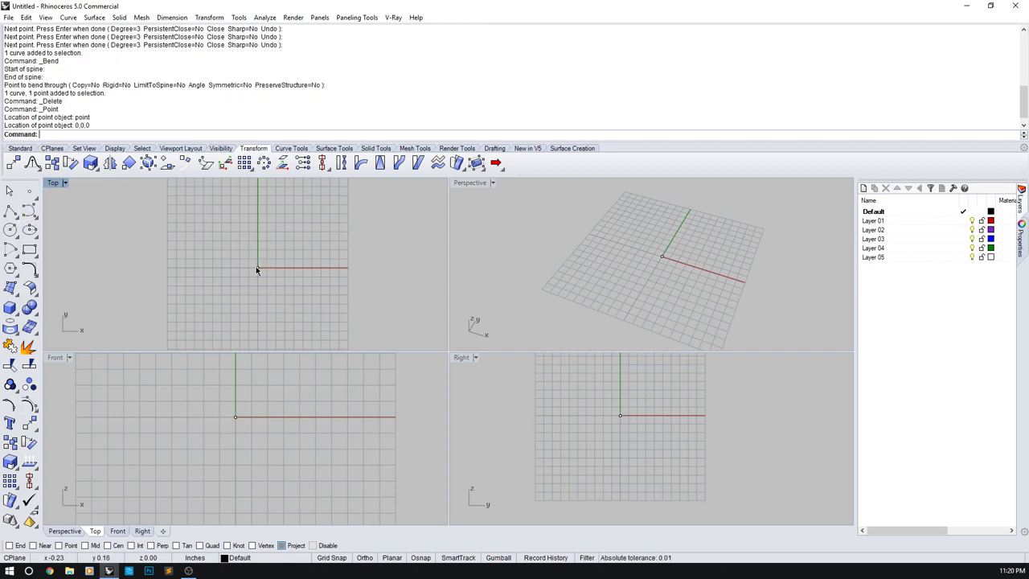
mouse_move(269, 284)
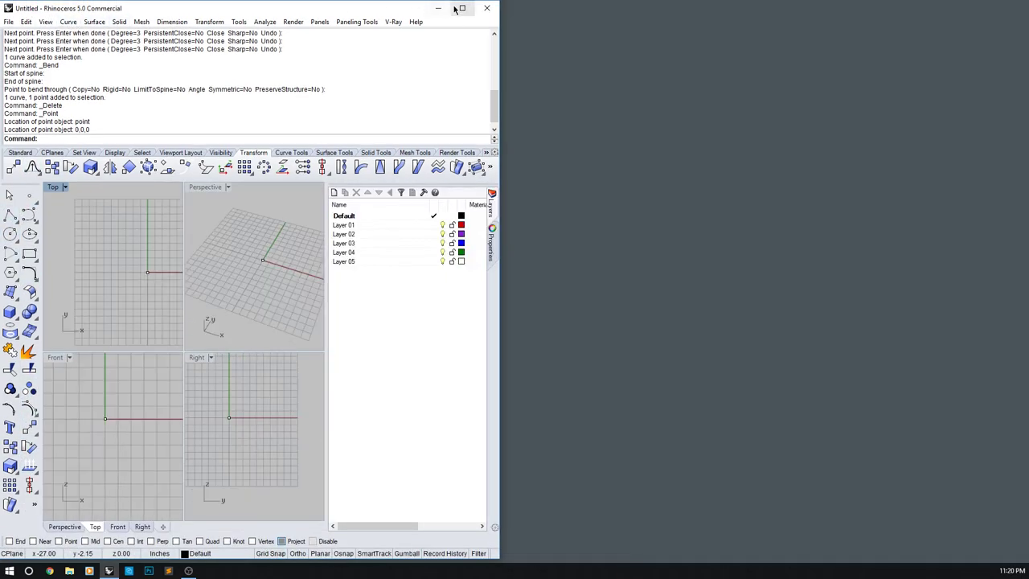
left_click(461, 8)
type("Point")
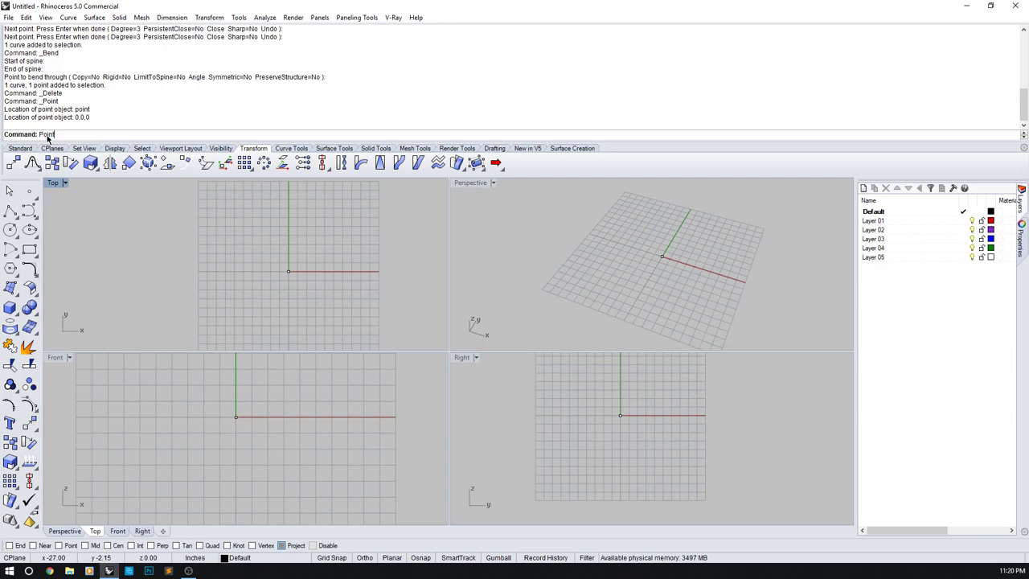
left_click(46, 135)
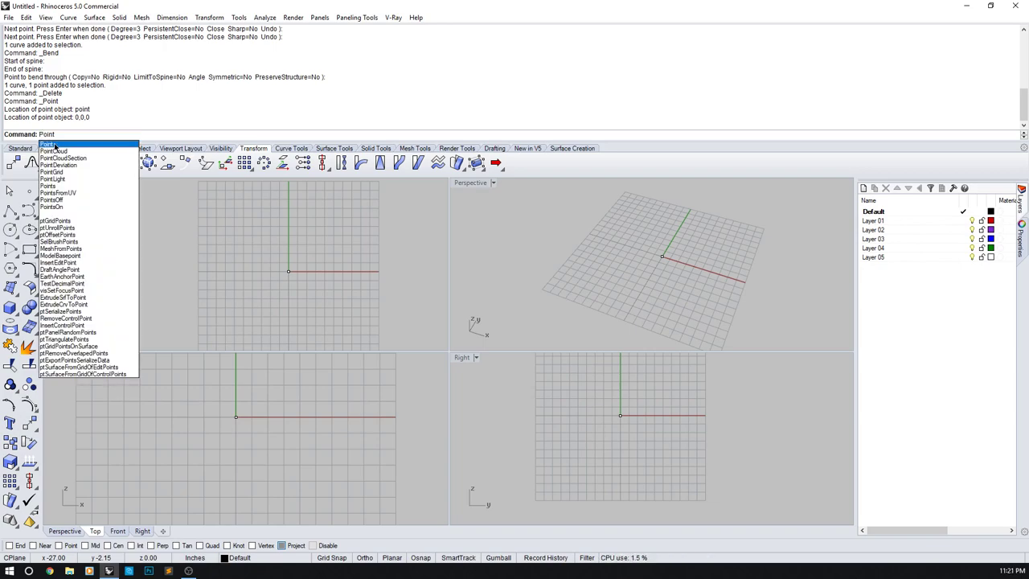
mouse_move(66, 374)
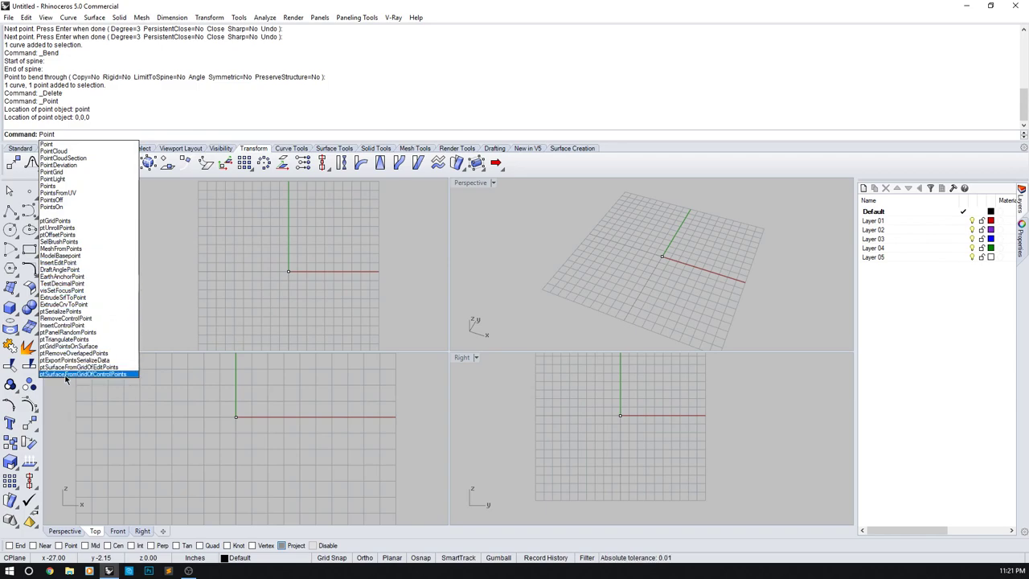
mouse_move(82, 165)
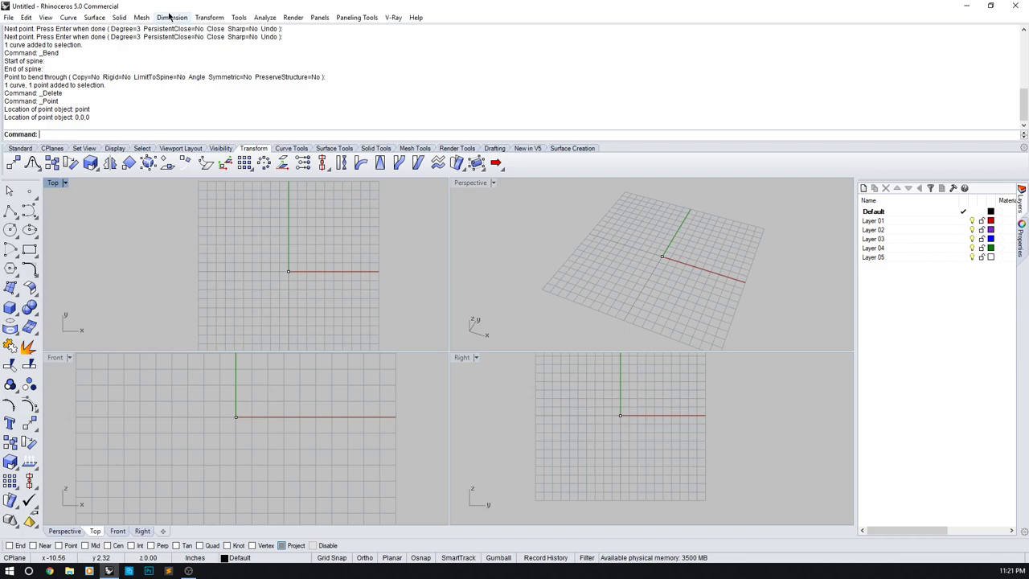
left_click(67, 17)
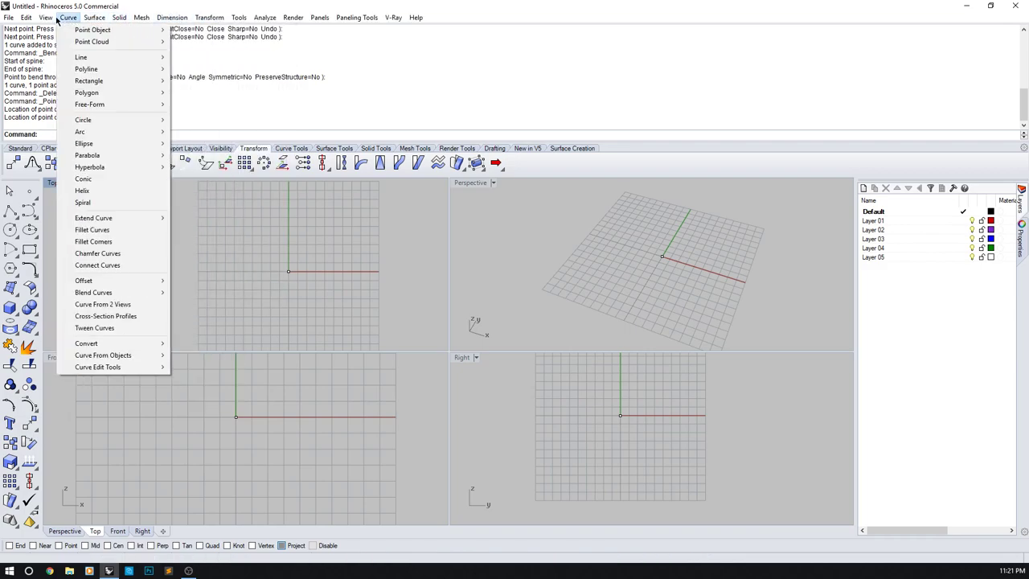
left_click(356, 17)
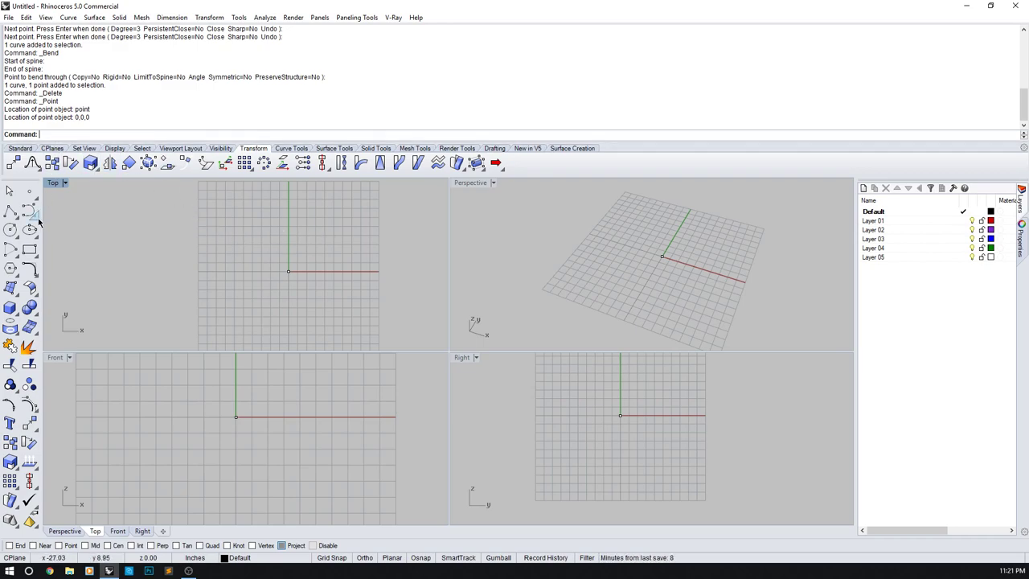
mouse_move(91, 163)
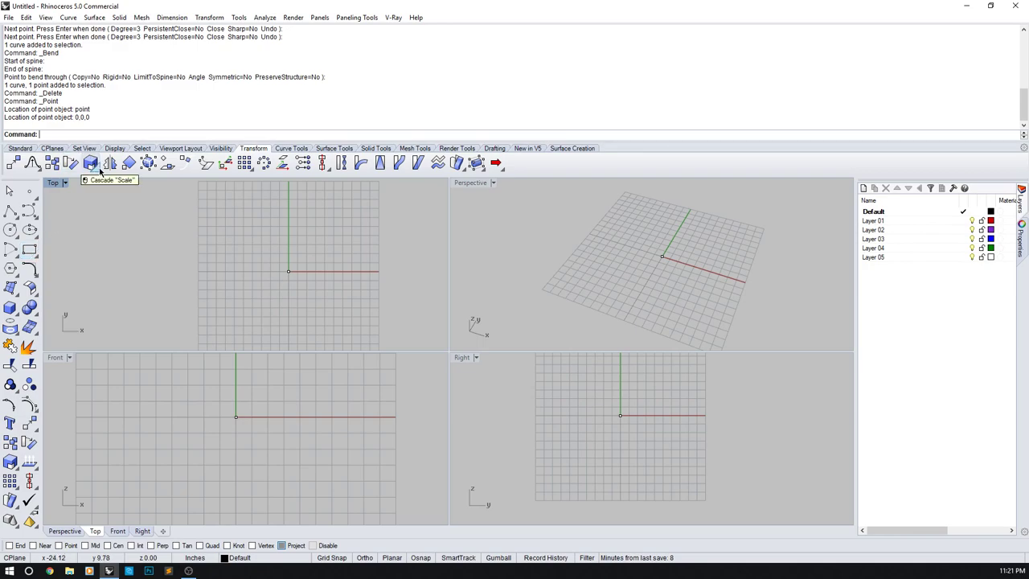
left_click(91, 162)
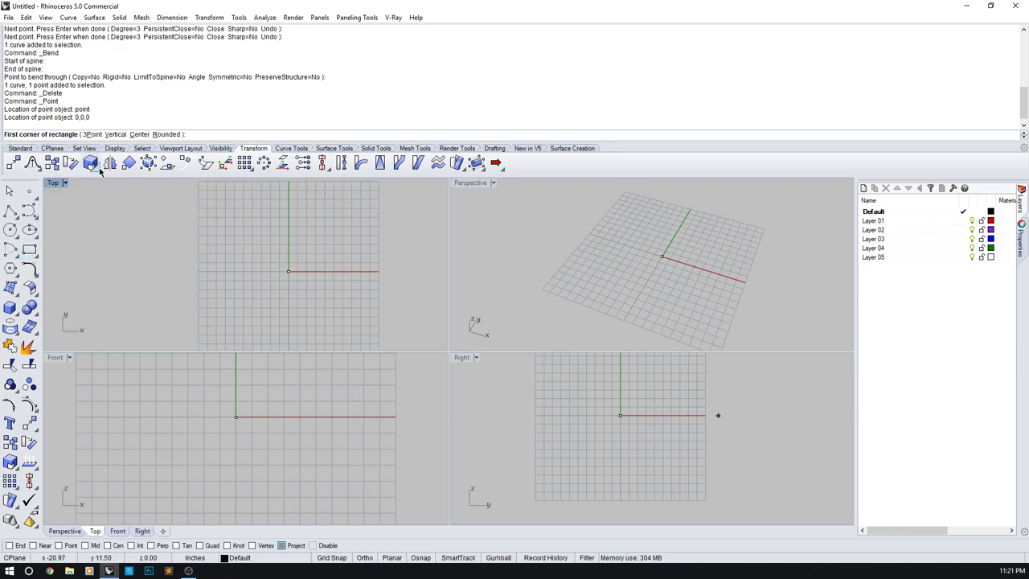
left_click(91, 163)
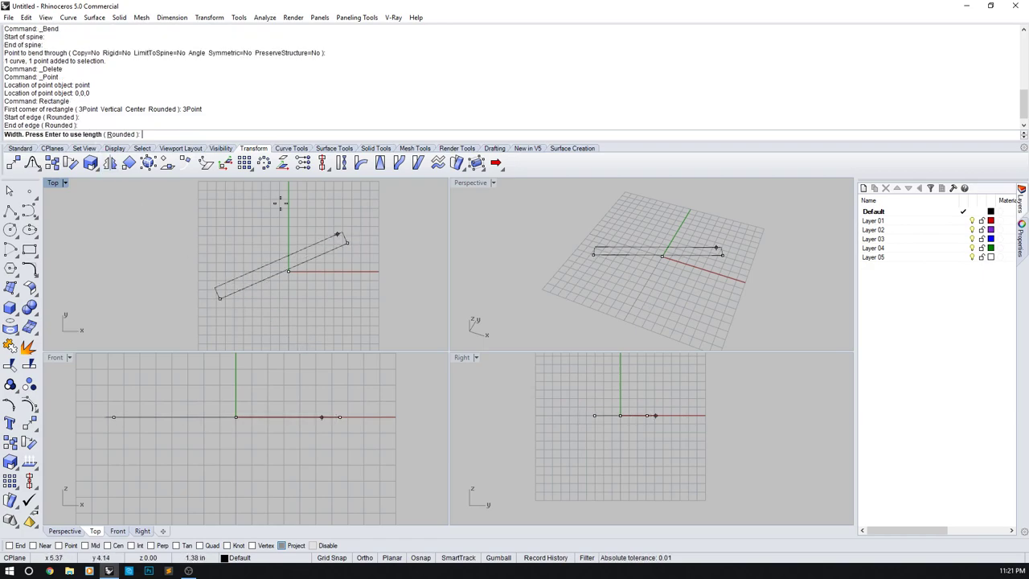
left_click(193, 224)
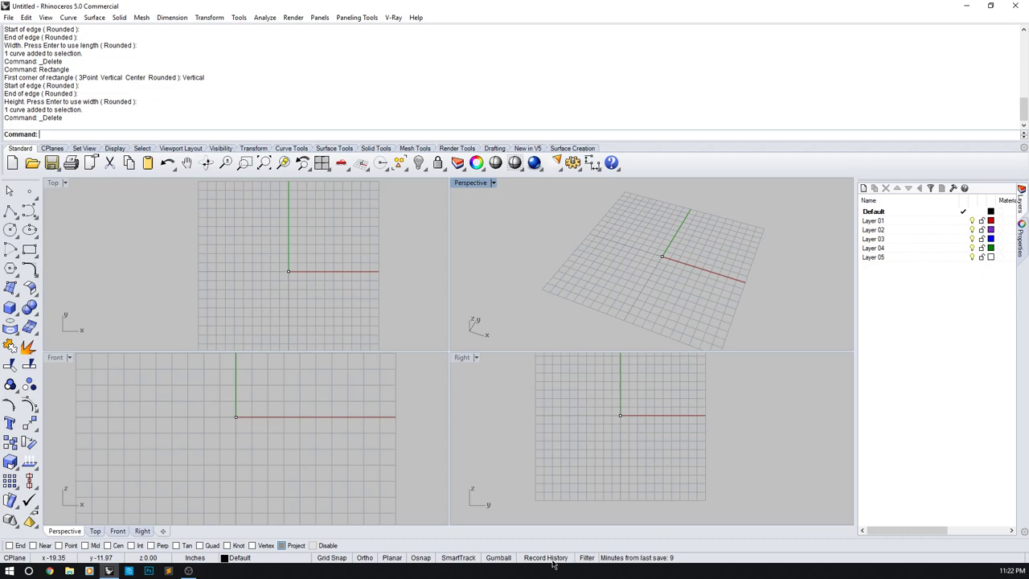
mouse_move(561, 565)
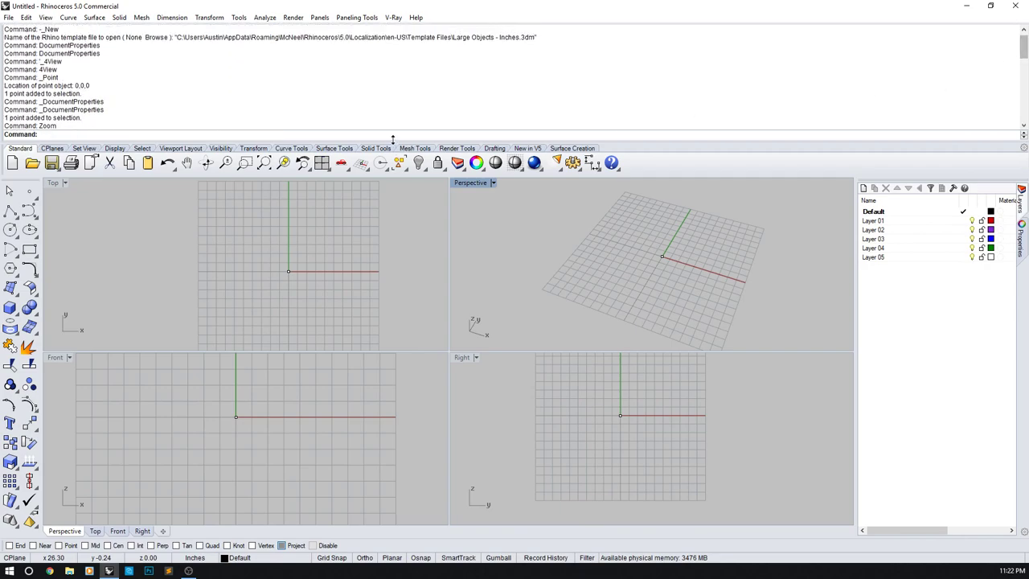
mouse_move(898, 33)
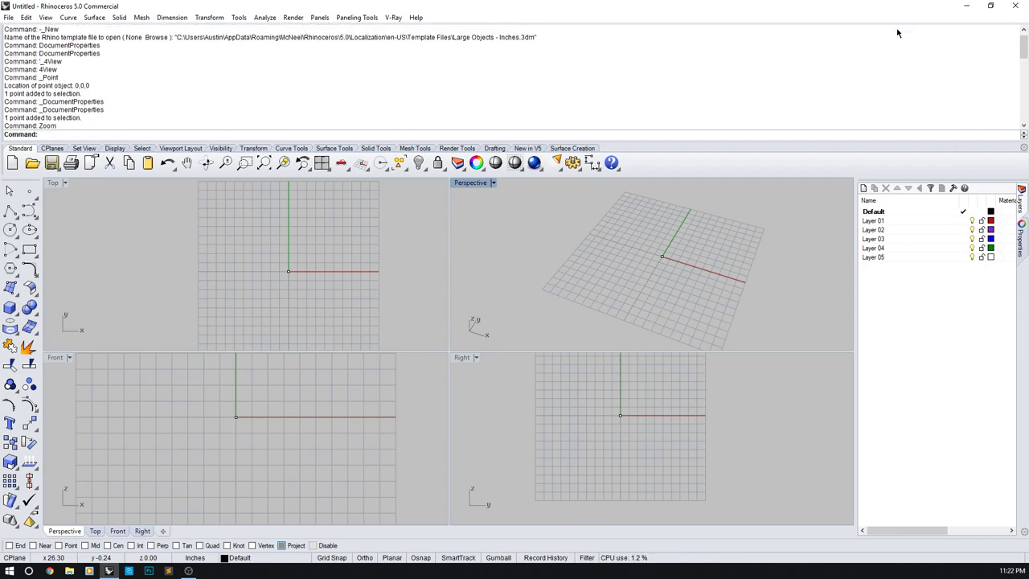
mouse_move(695, 250)
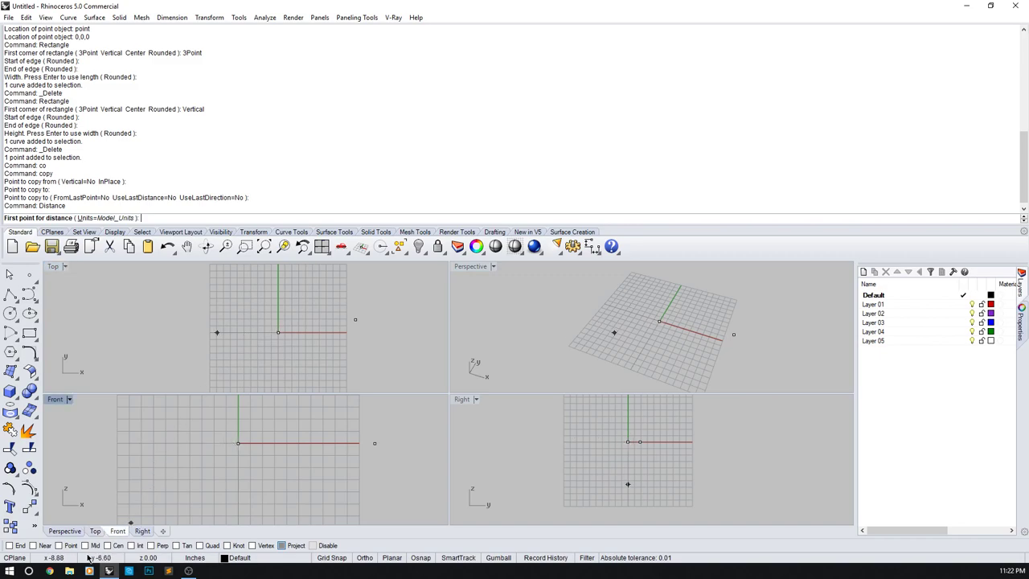
- Pick the second point to measure the 11.43-inch distance
left_click(279, 332)
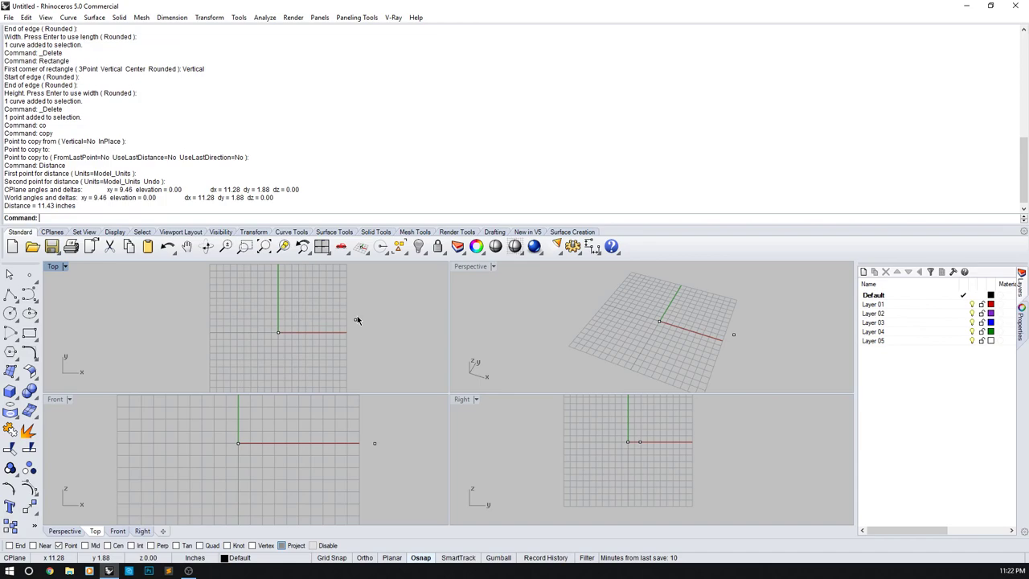
mouse_move(368, 338)
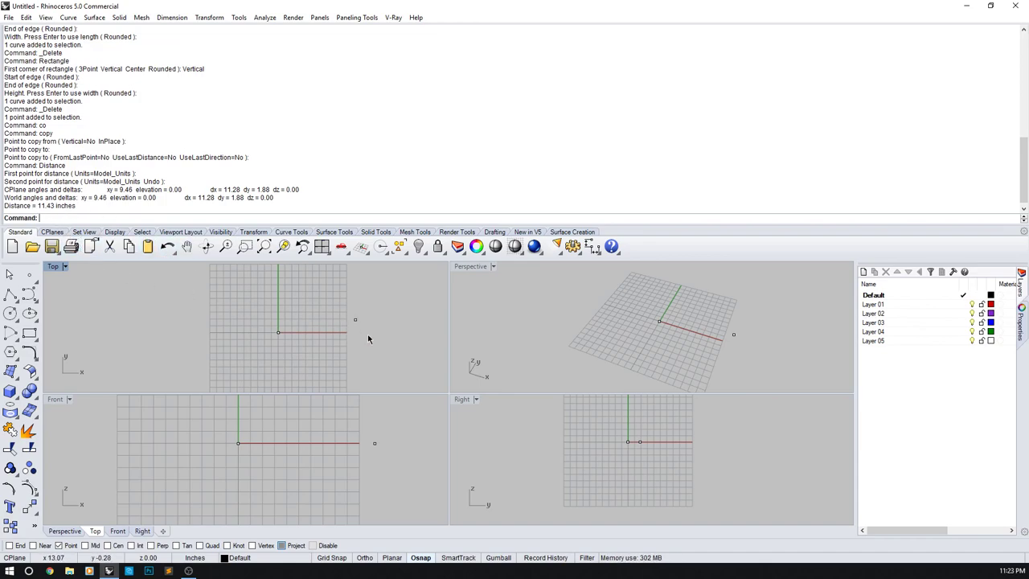
mouse_move(287, 330)
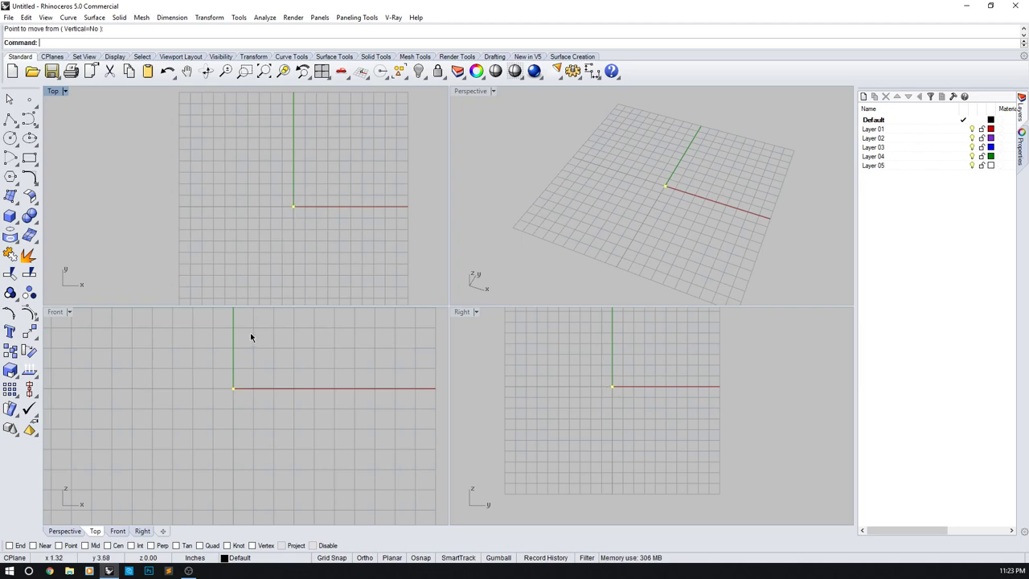
- Select the origin point and run Move on it
left_click(33, 545)
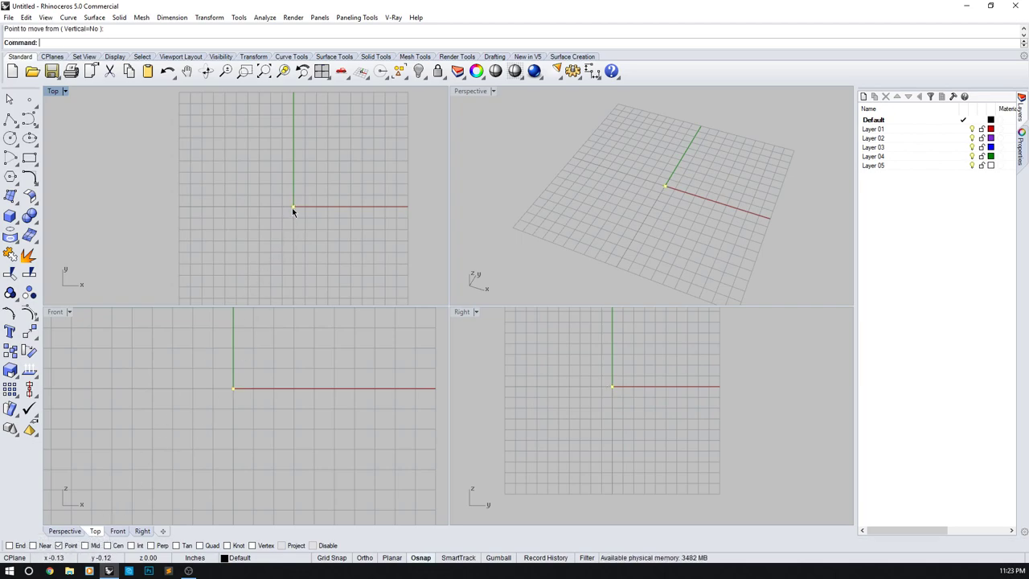
type("Move")
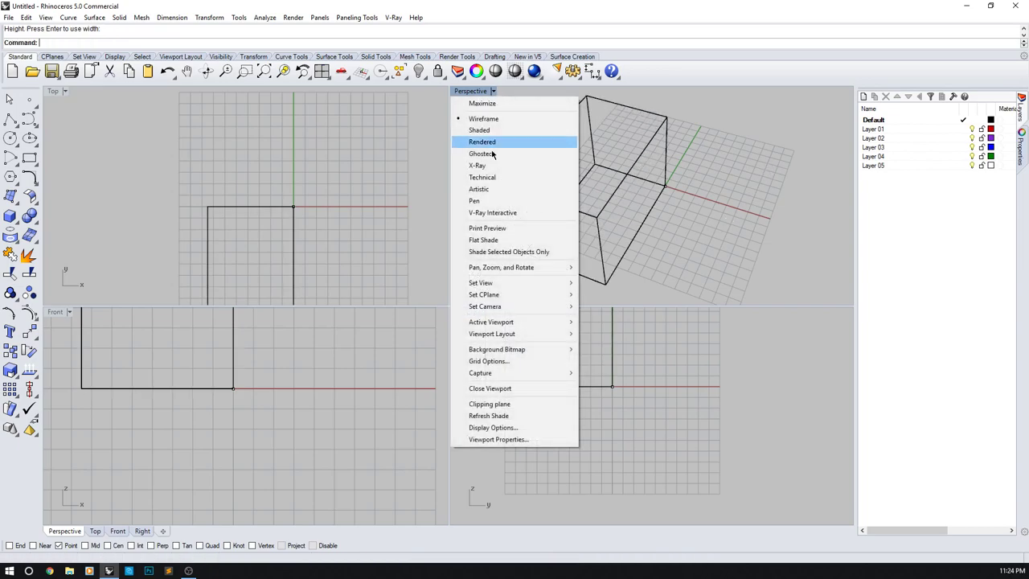
- Switch the Perspective view to a shaded display mode
left_click(483, 141)
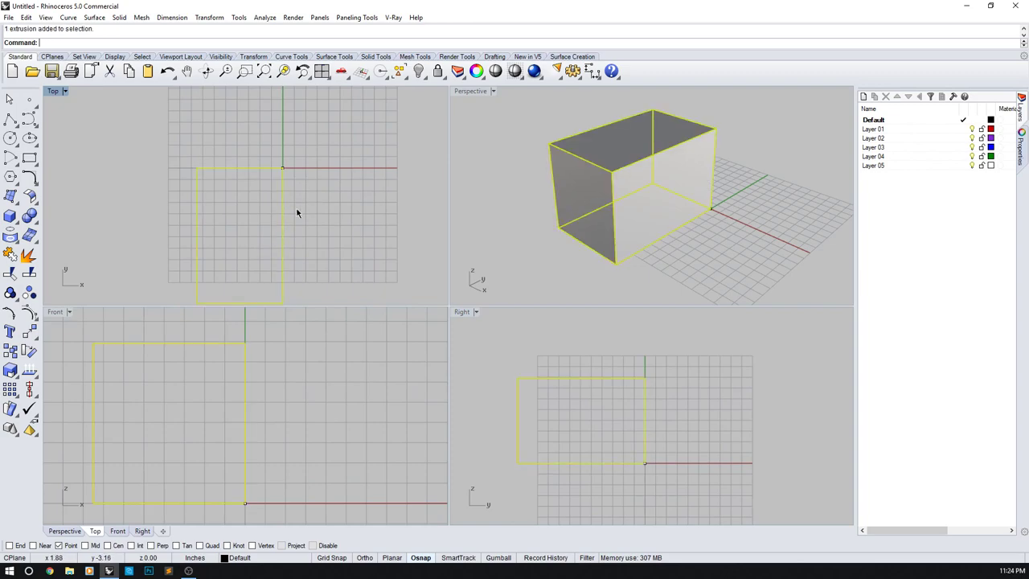
mouse_move(261, 269)
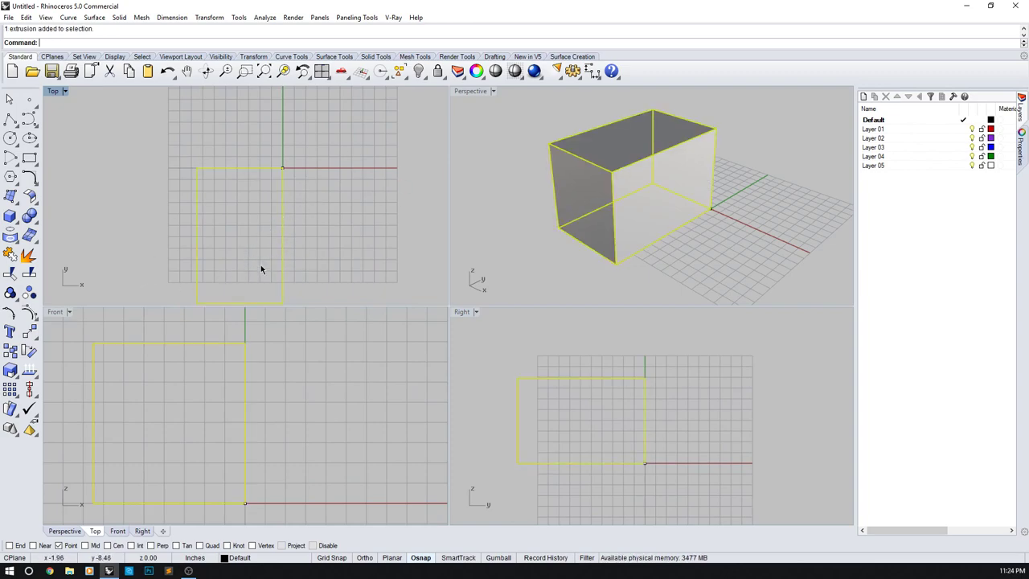
mouse_move(322, 217)
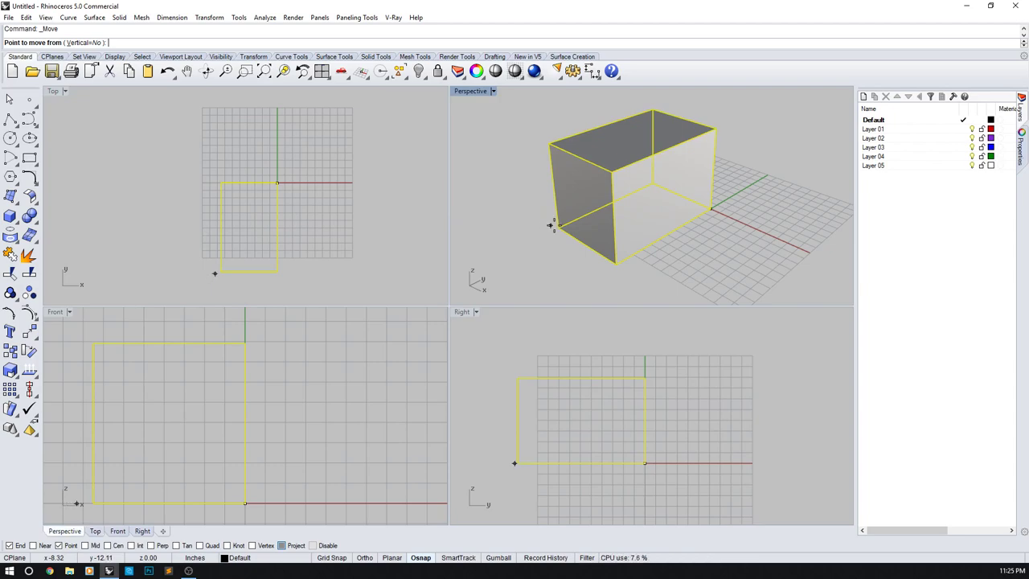
mouse_move(551, 143)
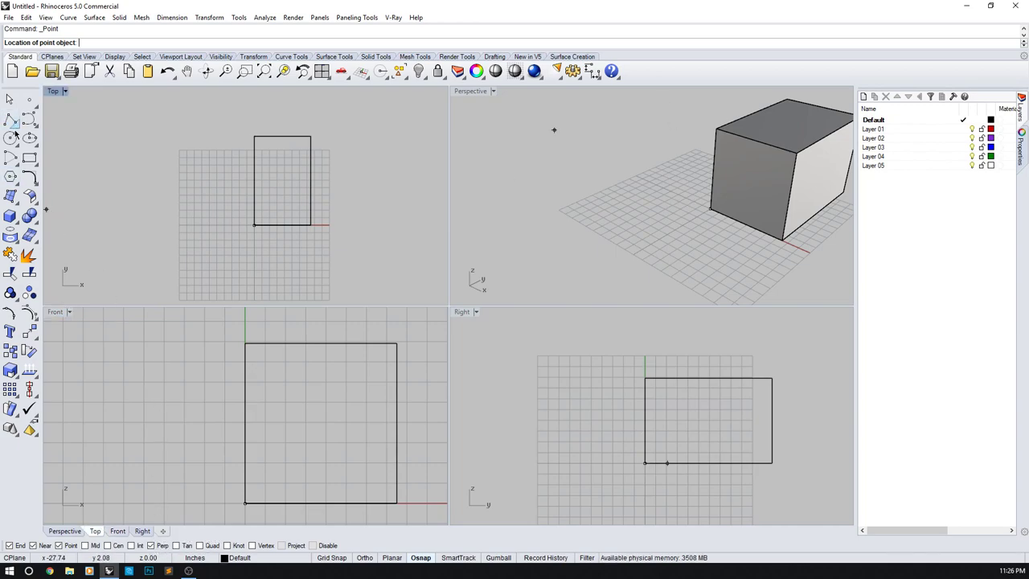
left_click(11, 122)
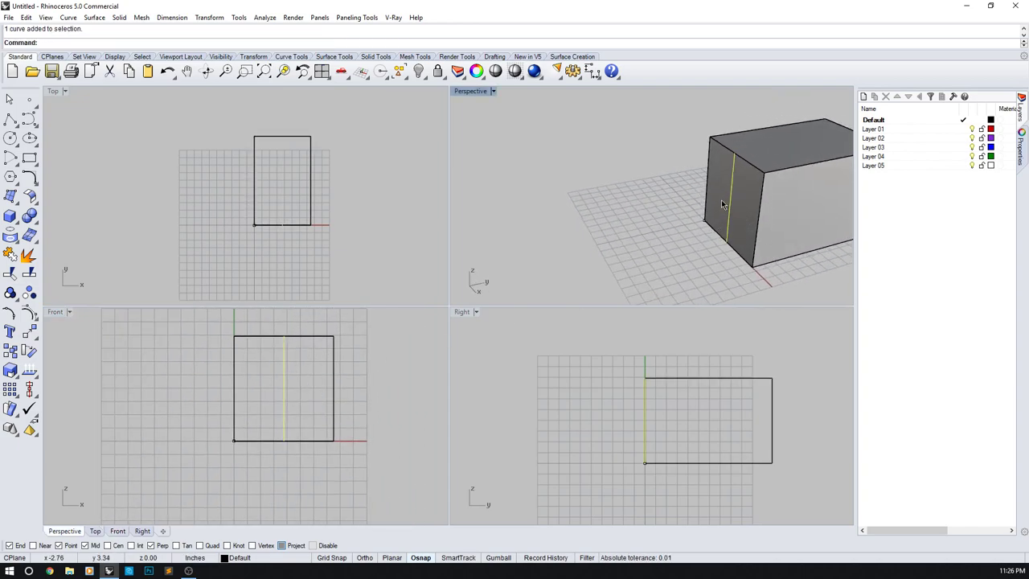
key("Delete")
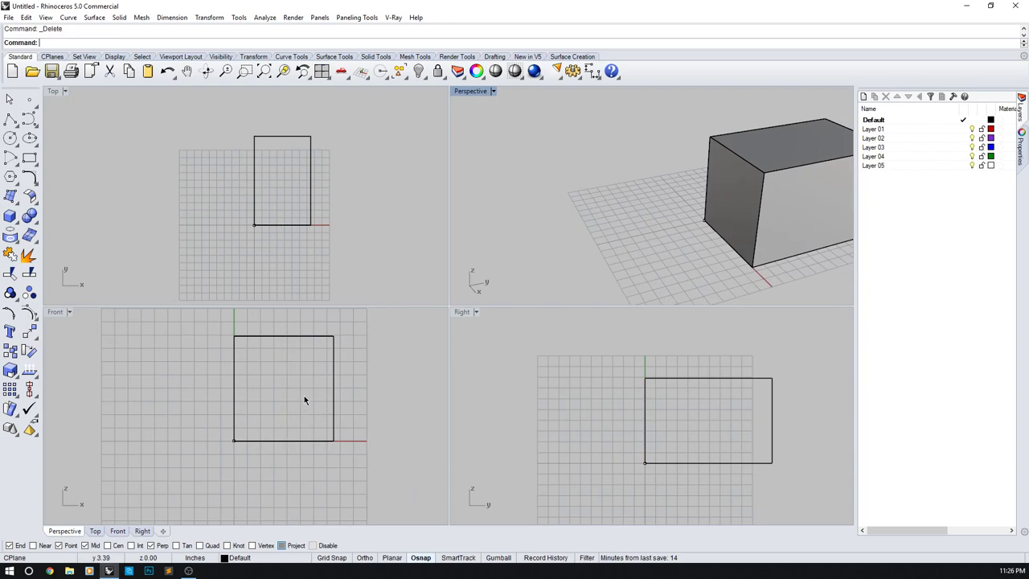
mouse_move(83, 184)
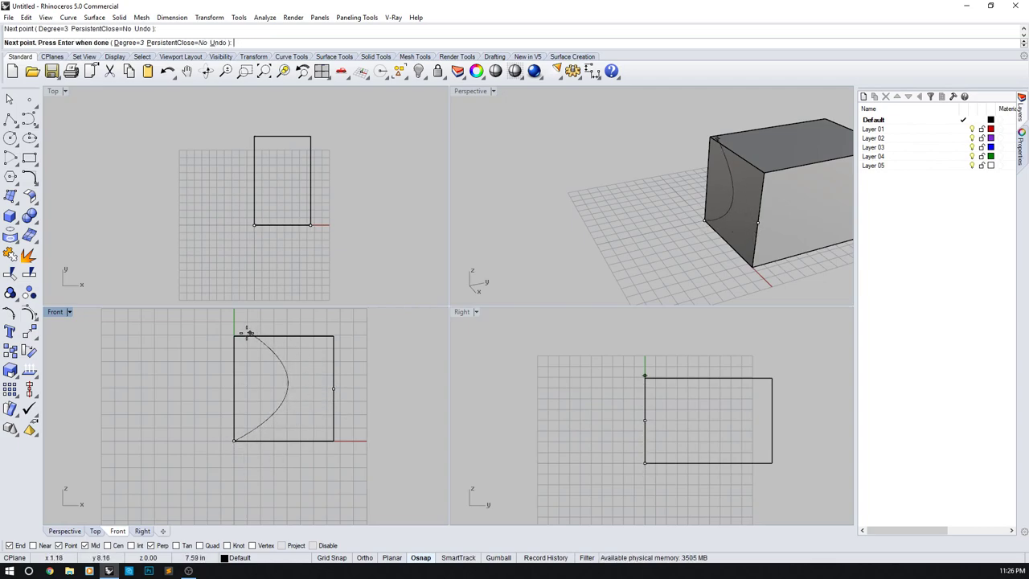
- Place further control points of the looping freeform curve
left_click(333, 335)
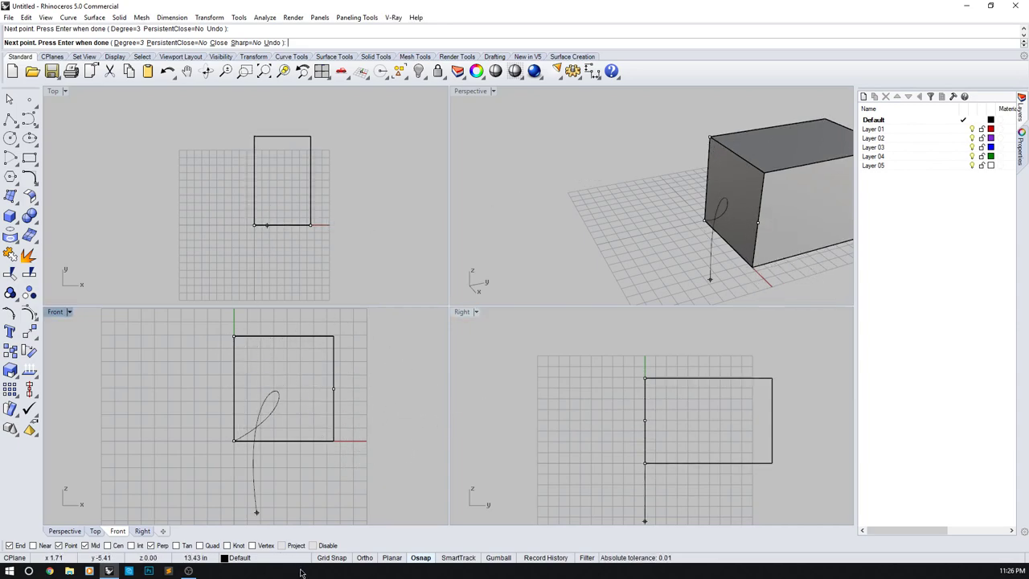
left_click(328, 336)
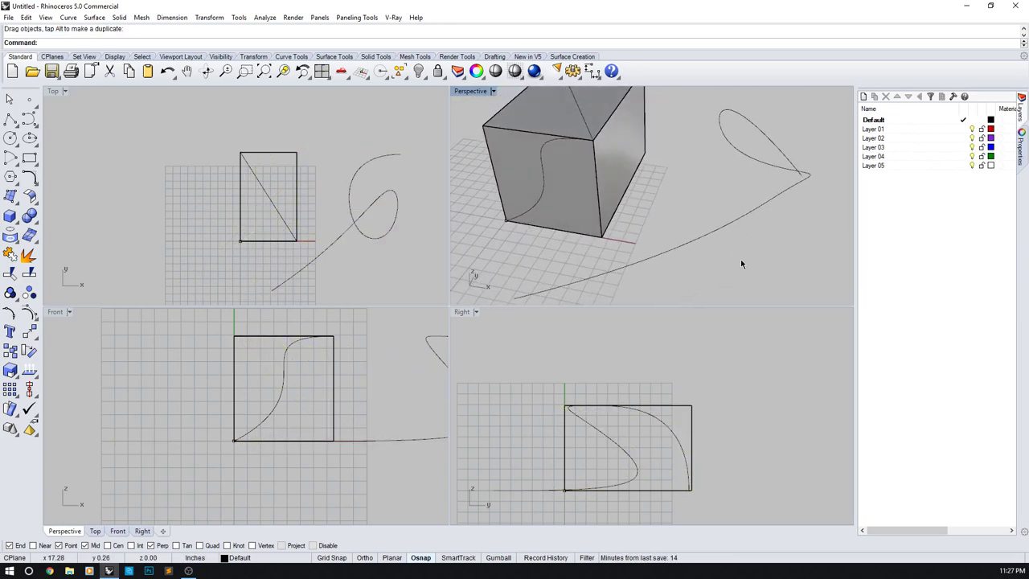
mouse_move(506, 284)
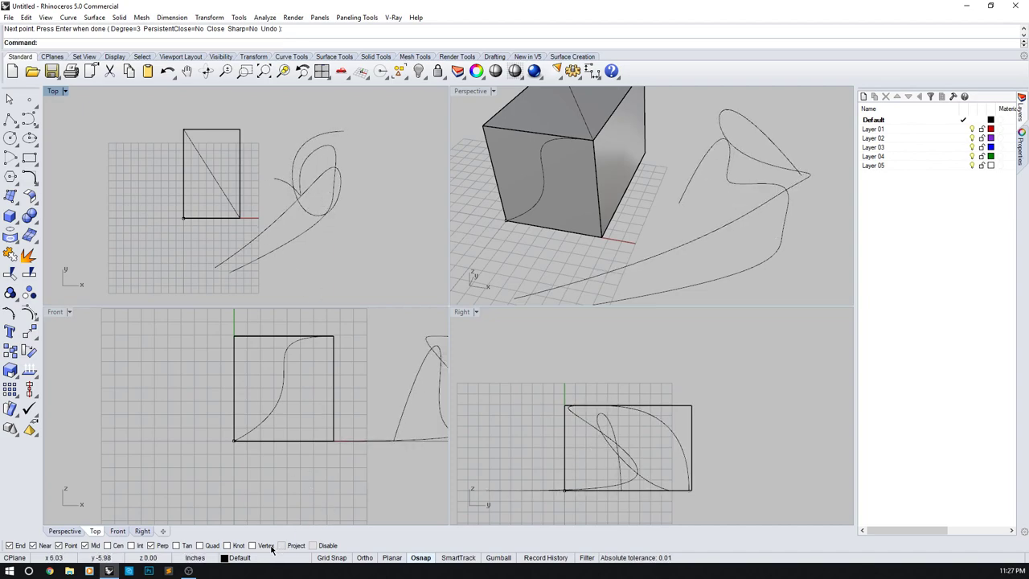
- Place the final point of the second looping curve and finish it
left_click(28, 119)
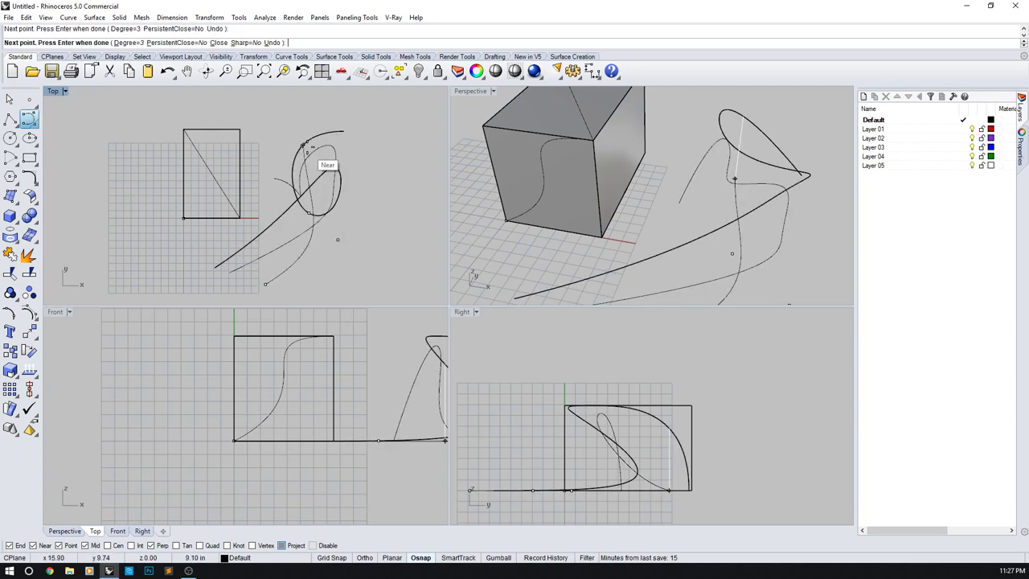
key("Enter")
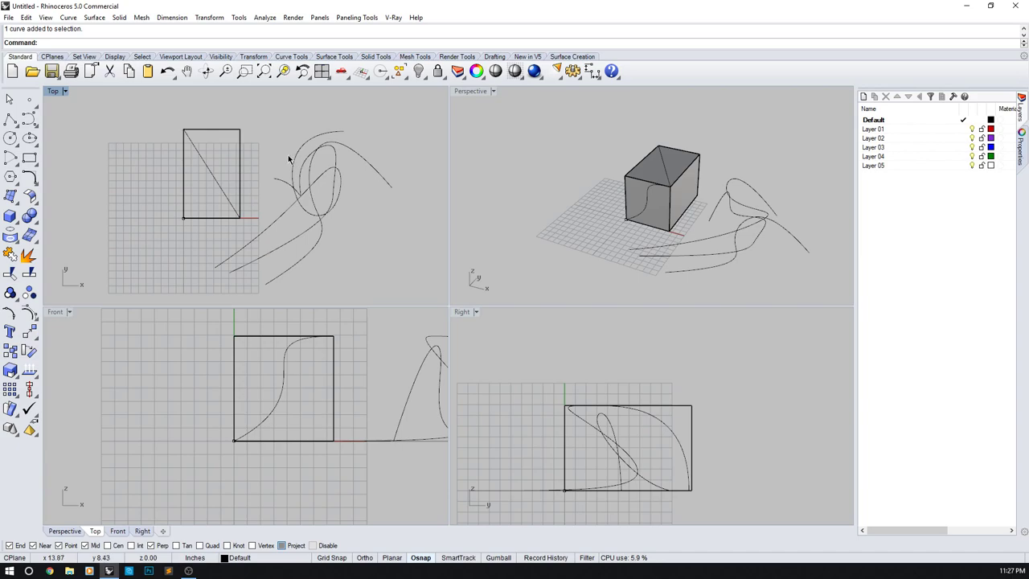
- Project the looping curve to the construction plane with ProjectToCPlane, deleting the original curve
left_click(286, 169)
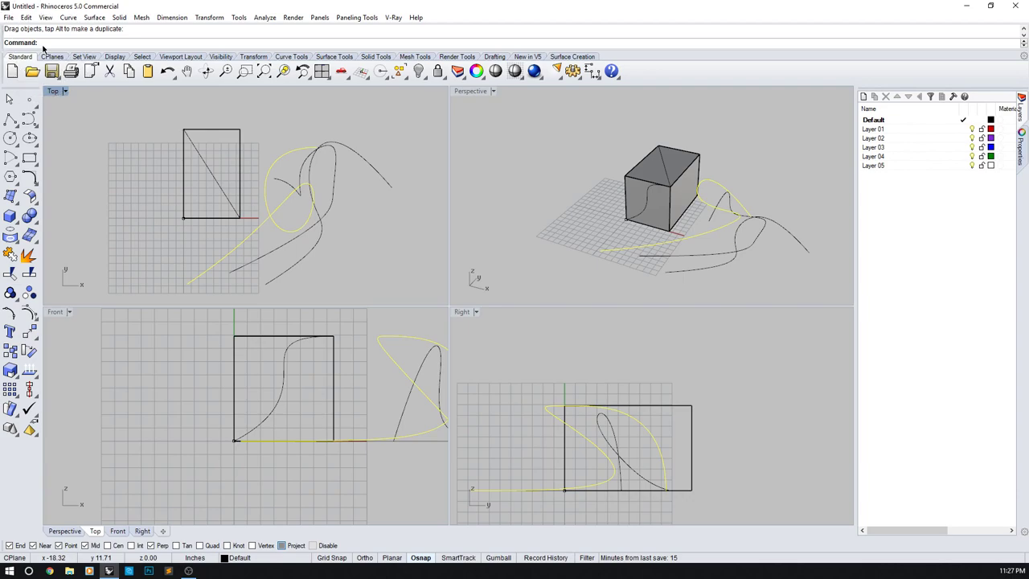
type("Pro")
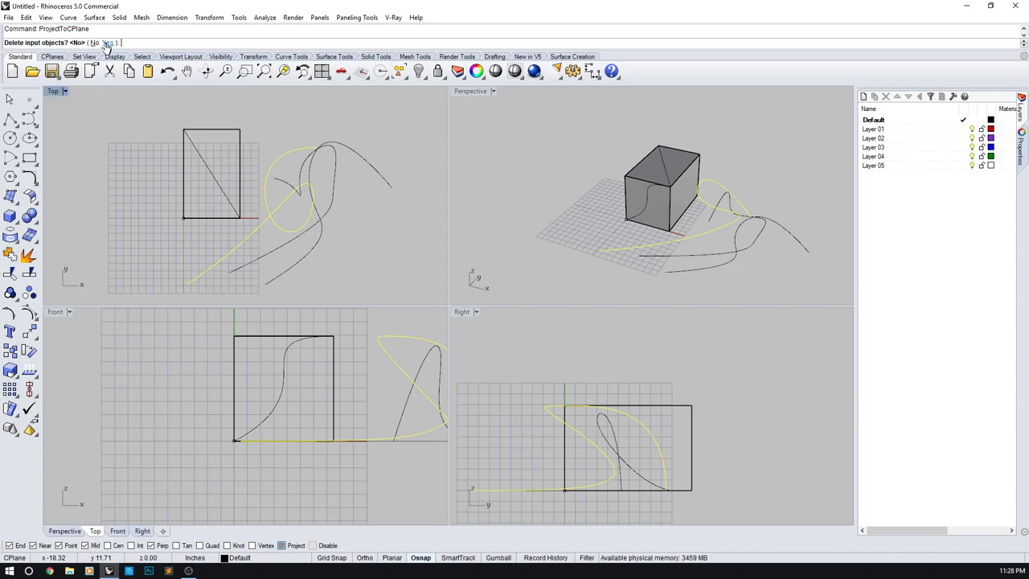
left_click(114, 42)
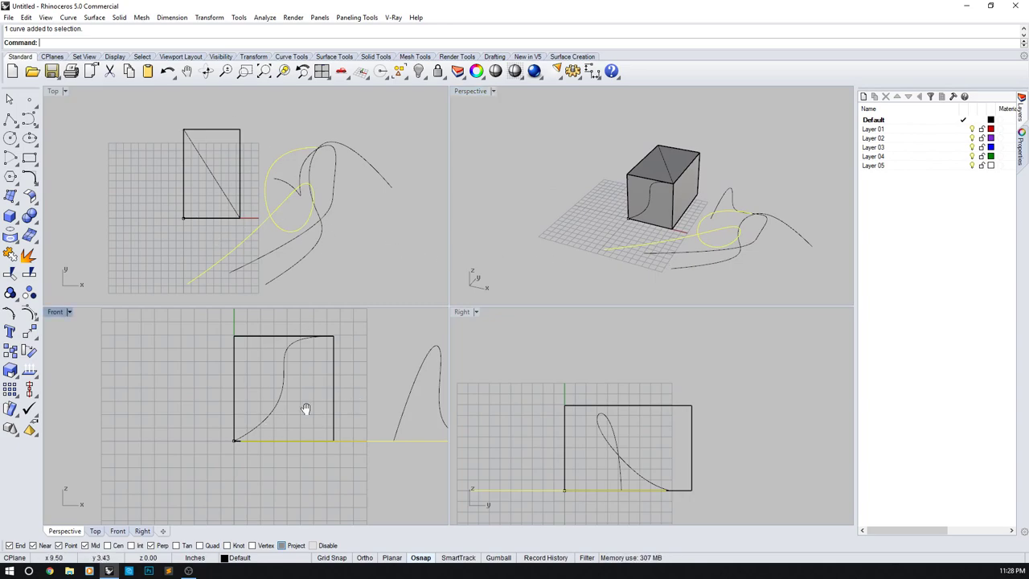
- Pan the Front view to bring the flattened curve into sight
left_click_drag(306, 408, 91, 360)
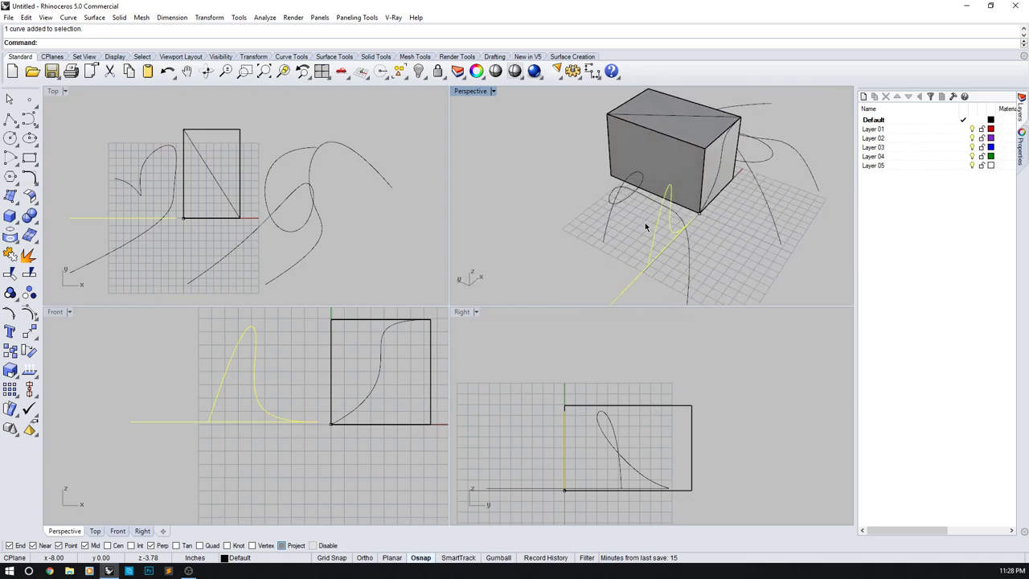
mouse_move(697, 220)
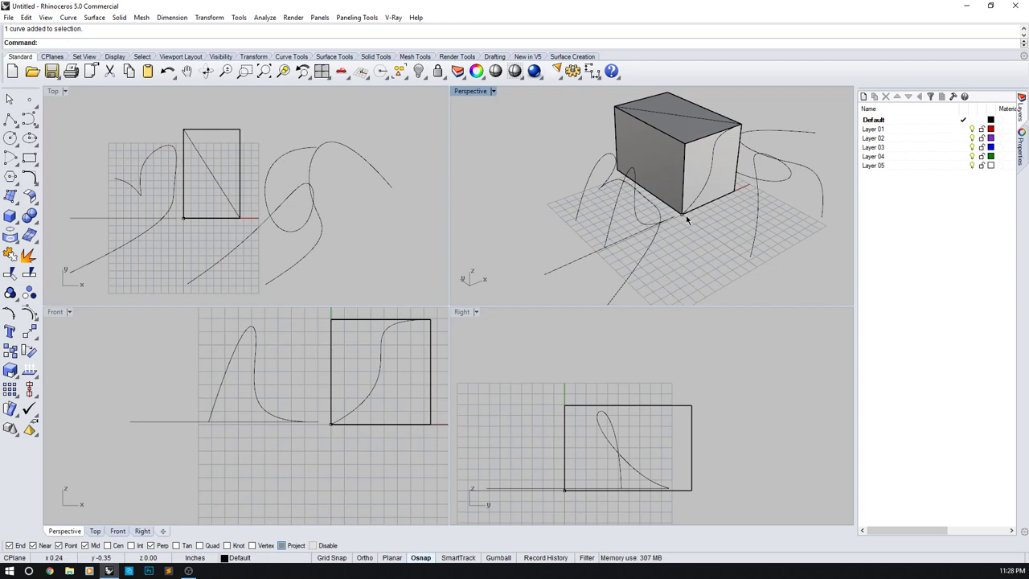
mouse_move(674, 235)
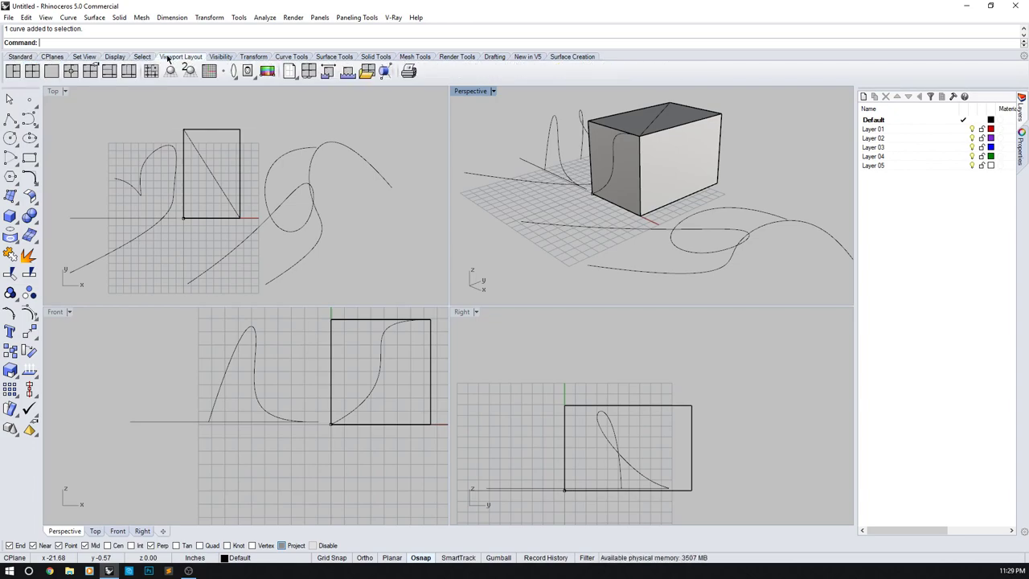
- Switch the toolbar area to the Viewport Layout tab
left_click(188, 71)
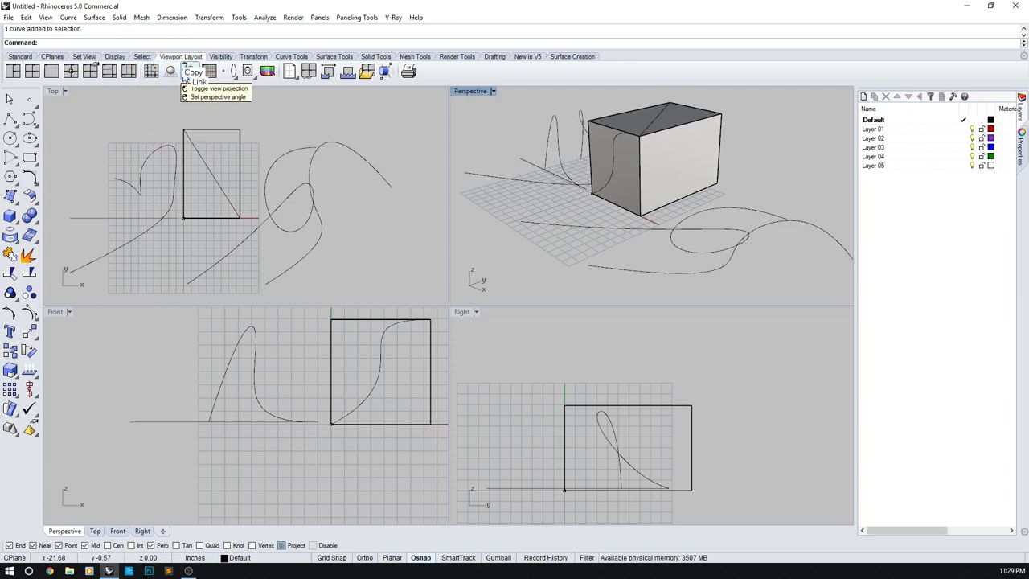
mouse_move(309, 71)
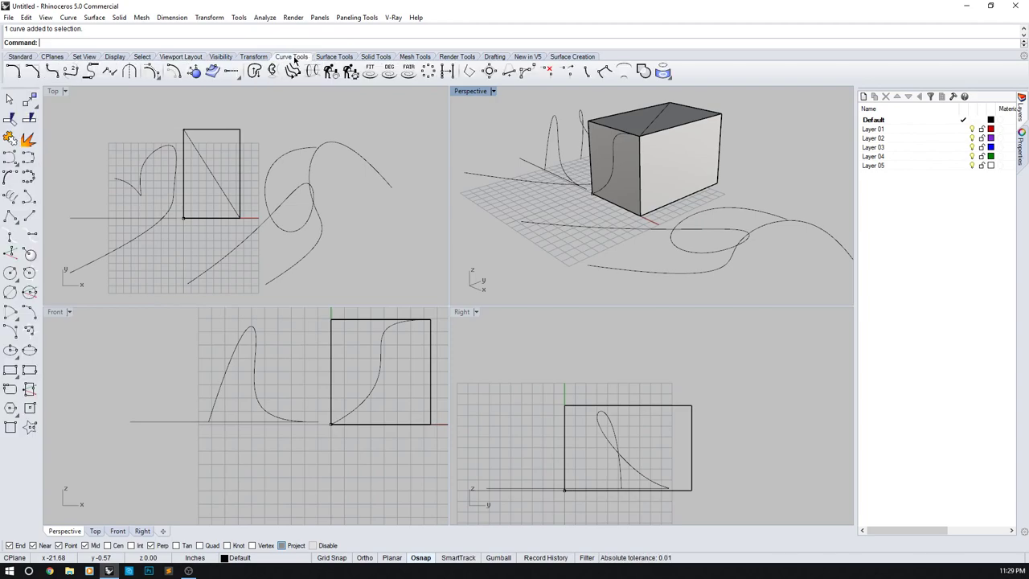
mouse_move(177, 29)
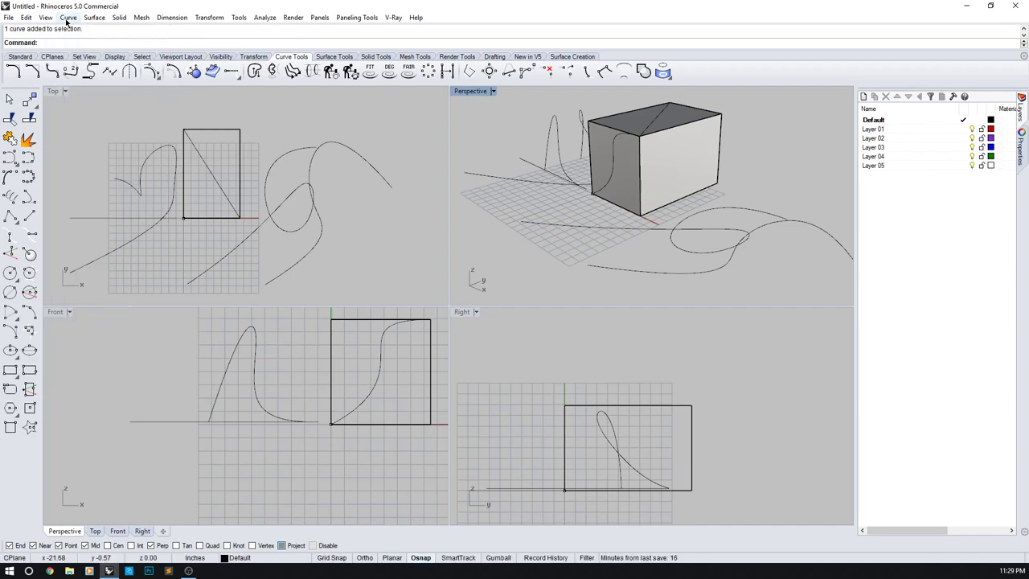
- Browse the Curve, Solid, Panels, Tools, V-Ray and Render menus
left_click(68, 17)
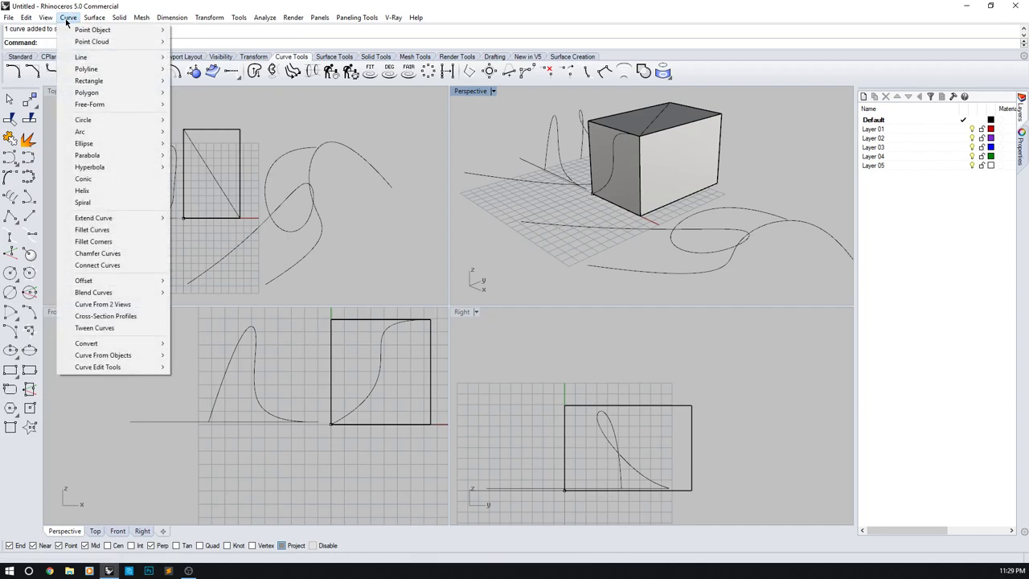
left_click(119, 17)
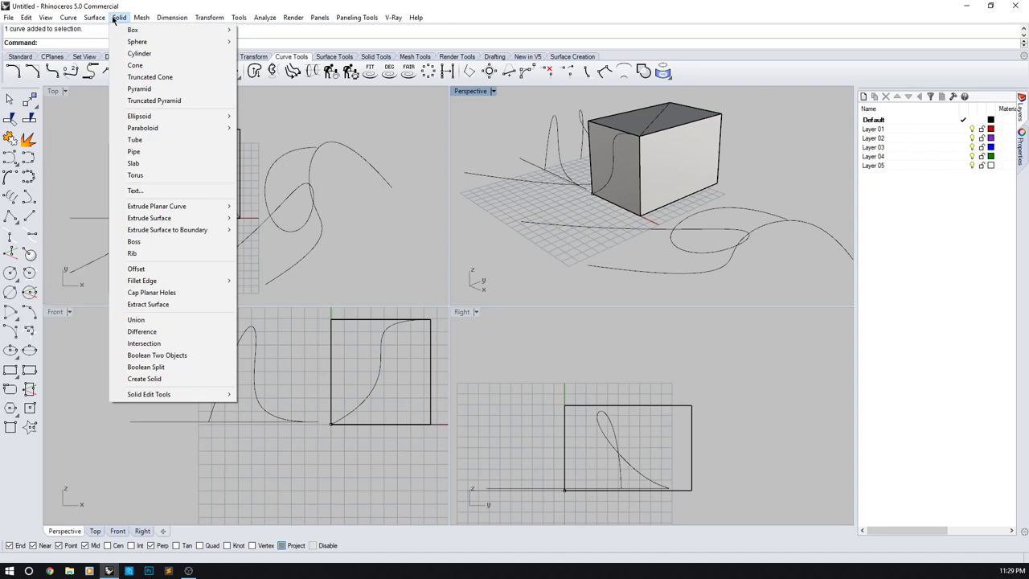
left_click(209, 17)
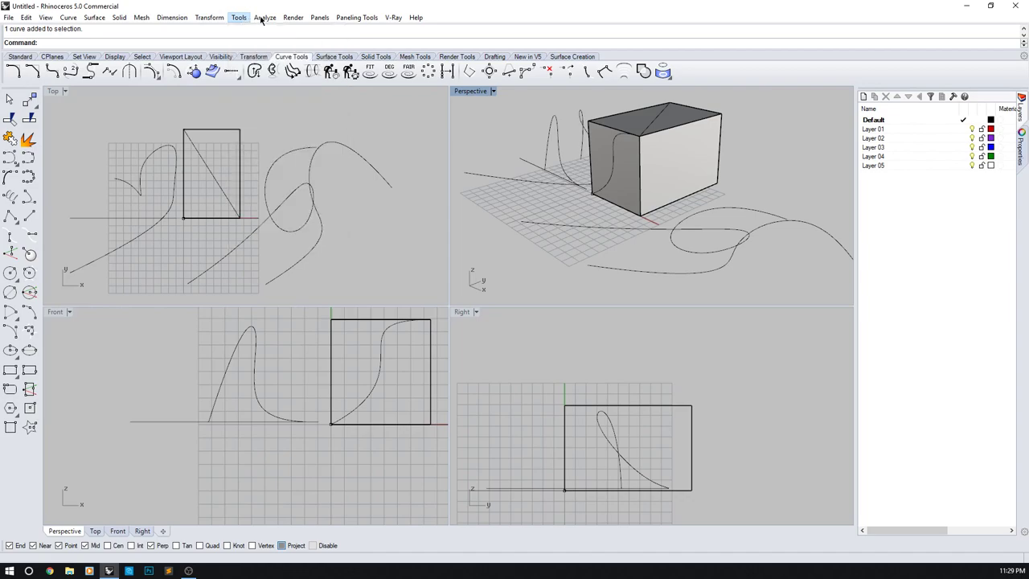
left_click(319, 17)
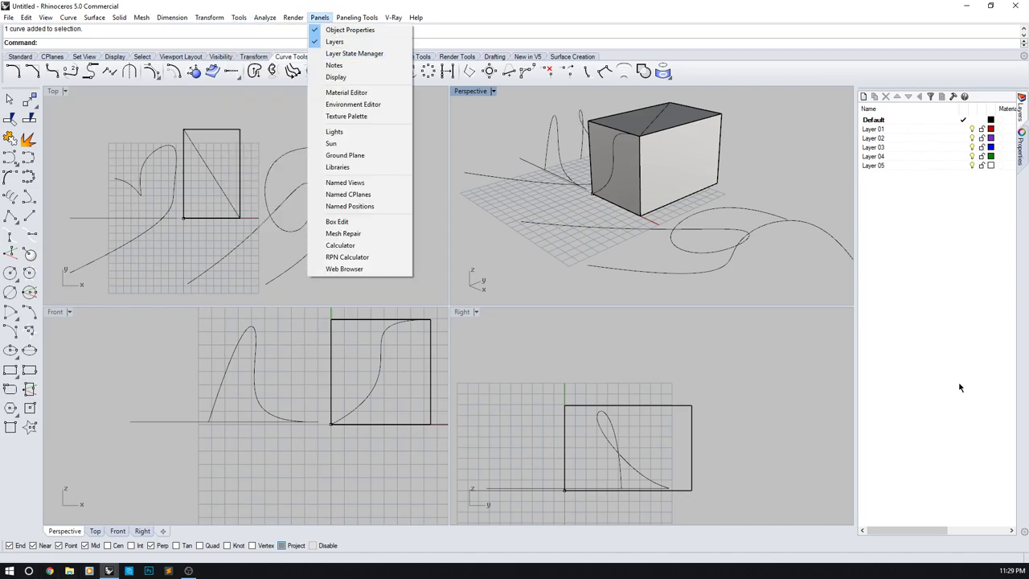
mouse_move(890, 524)
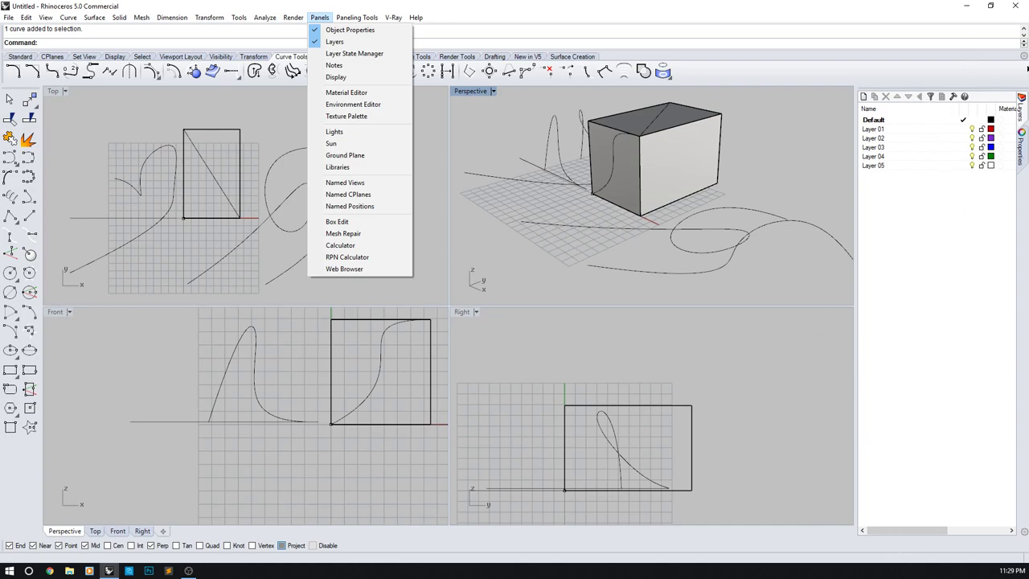
mouse_move(18, 83)
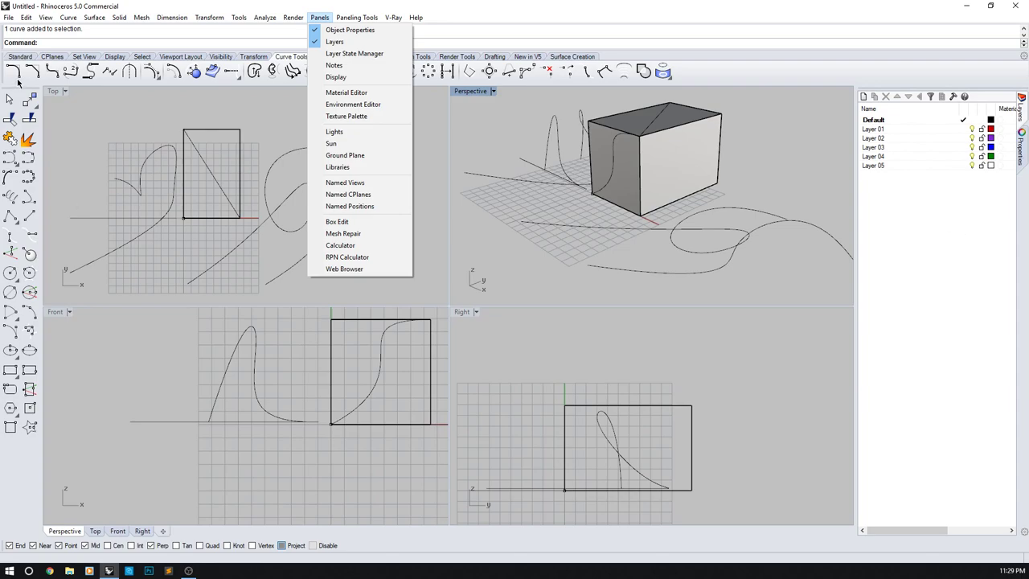
mouse_move(347, 115)
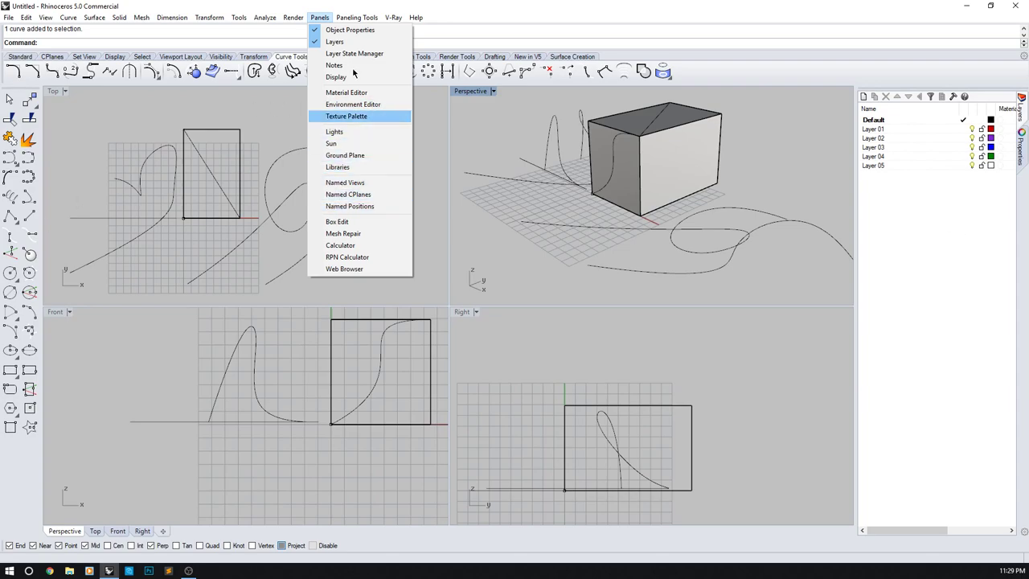
left_click(239, 17)
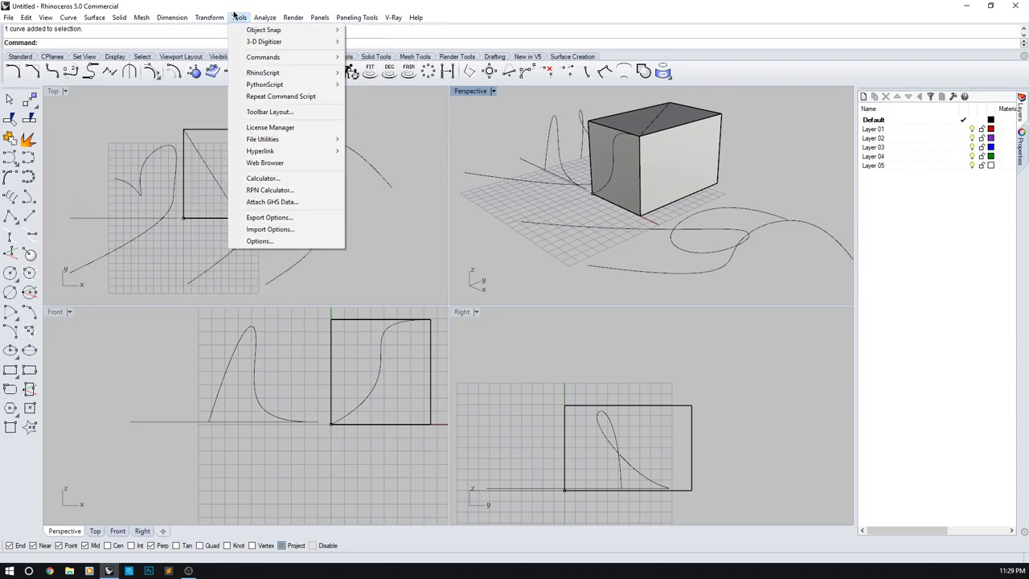
mouse_move(269, 112)
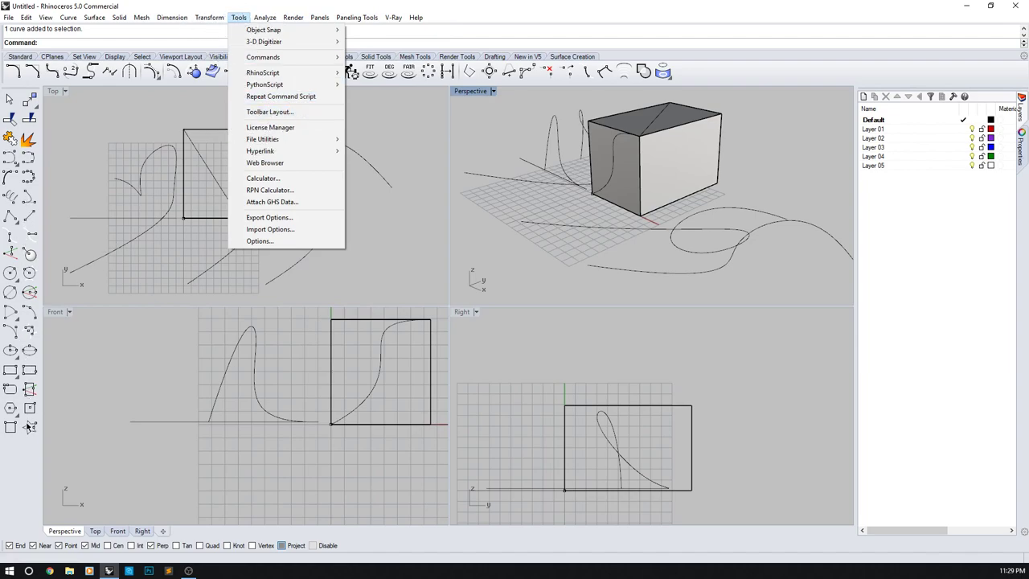
left_click(393, 17)
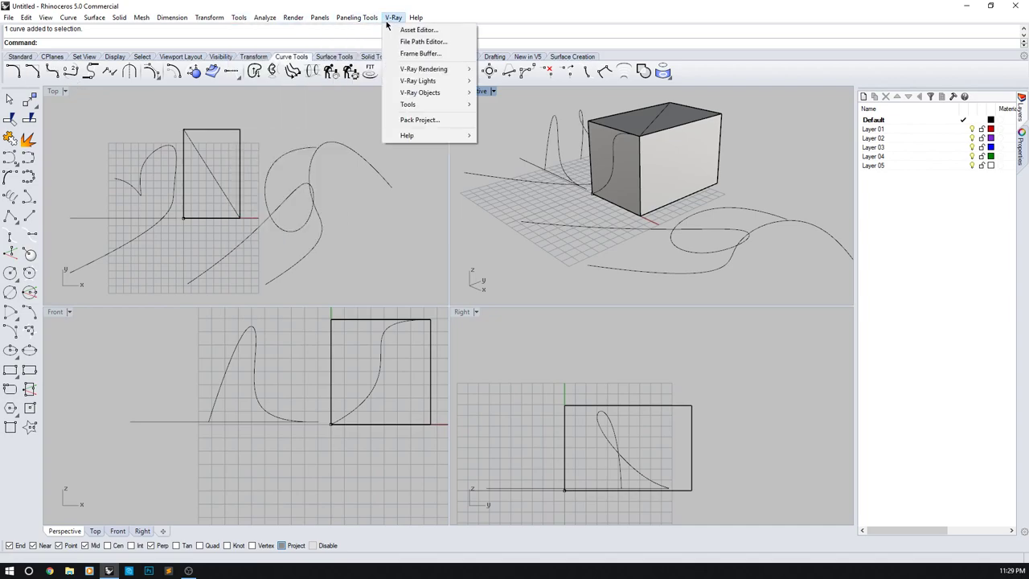
left_click(320, 17)
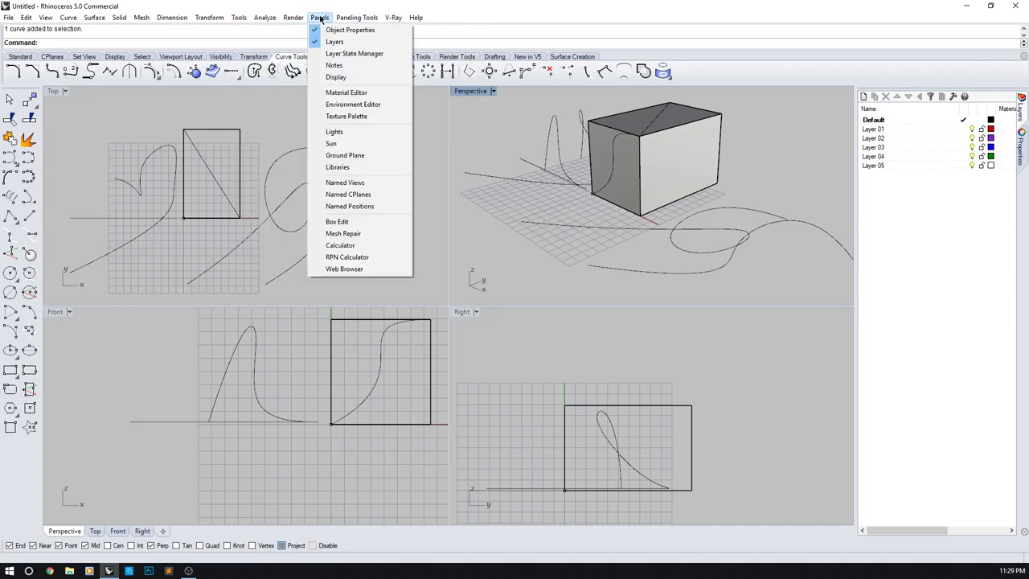
left_click(293, 16)
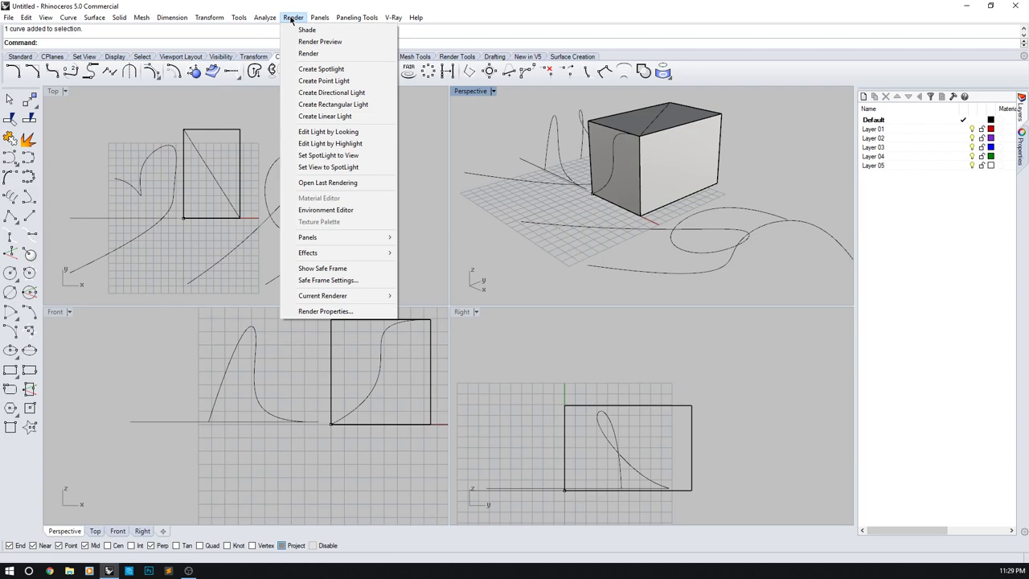
left_click(119, 17)
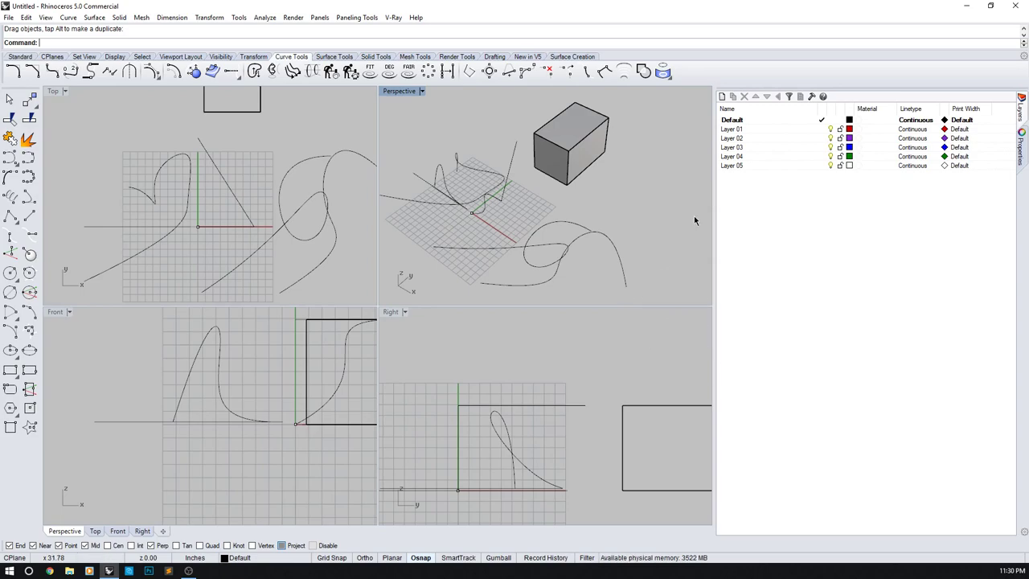
- Create Layers 06–08 under Layer 02, nest Layer 03 under Layer 08, and add Layer 10
left_click(732, 129)
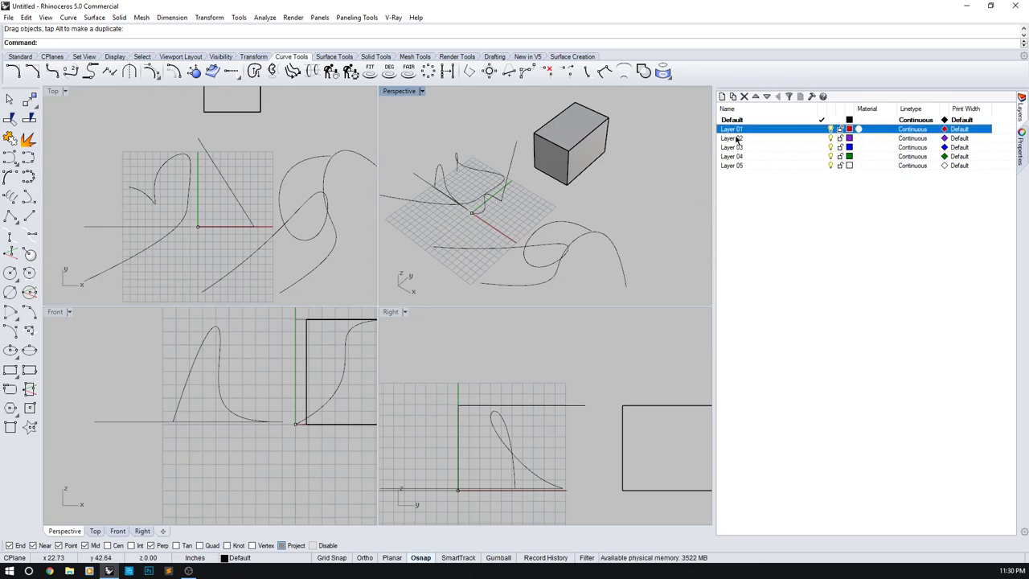
left_click(734, 97)
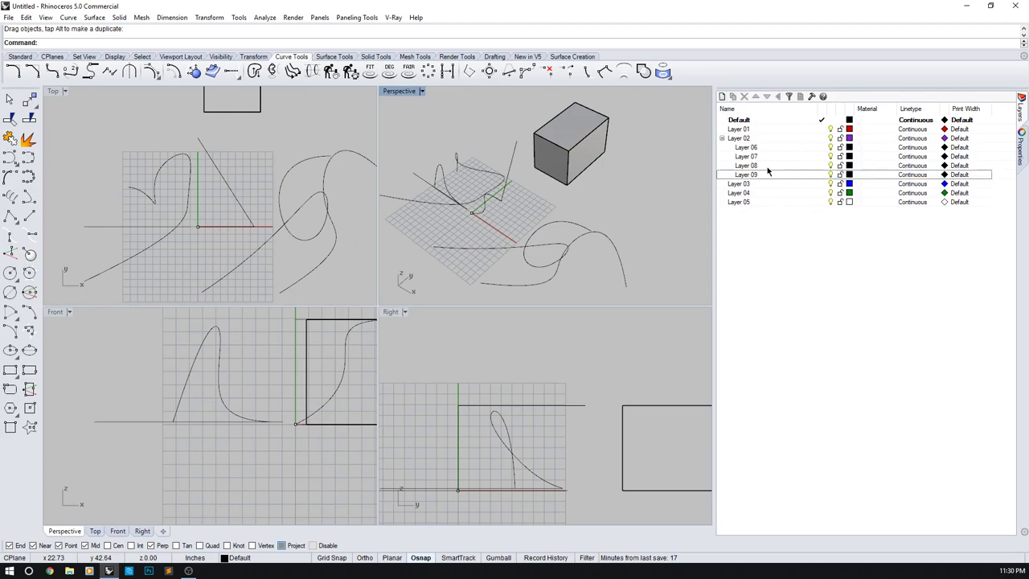
left_click(746, 175)
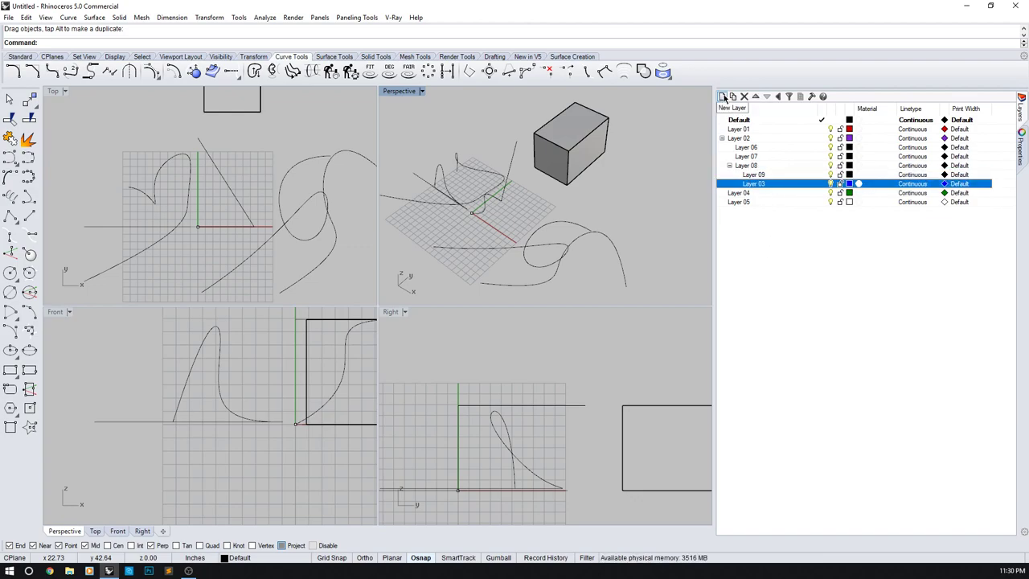
left_click(723, 96)
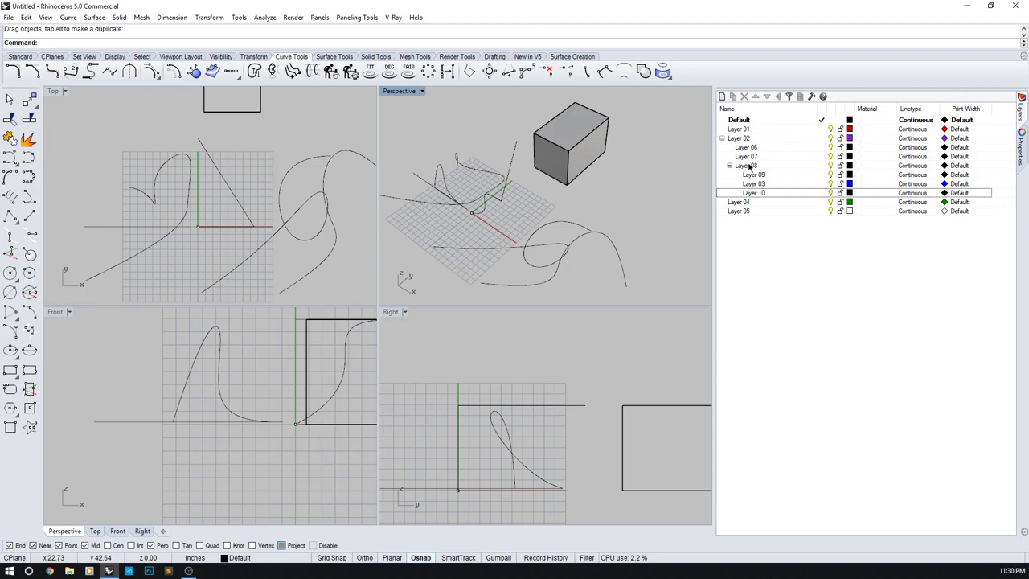
left_click(743, 138)
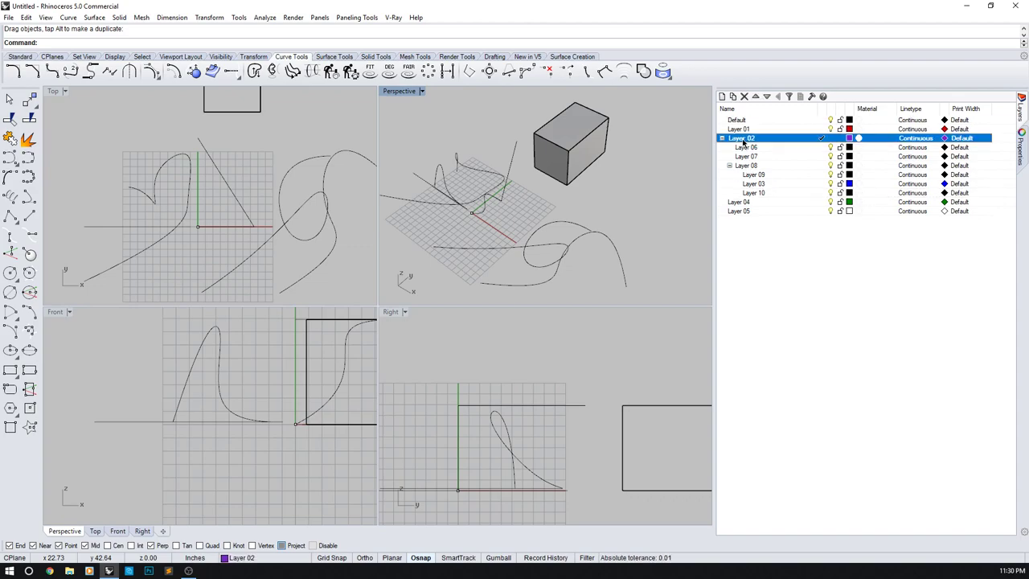
- Rename Layer 02 to Solids and move the selected box onto Layer 06
double_click(740, 138)
type("Solids")
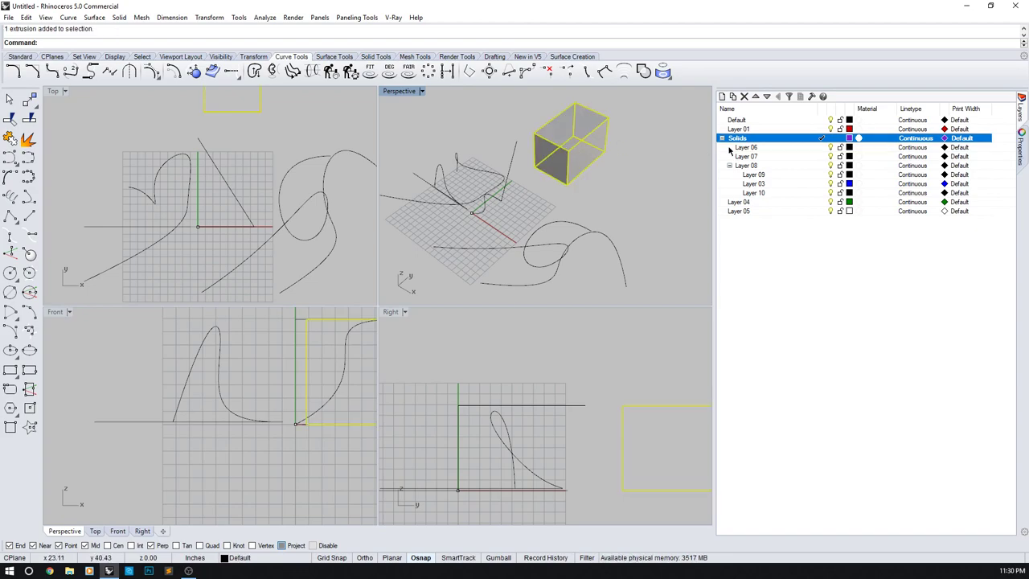
right_click(738, 138)
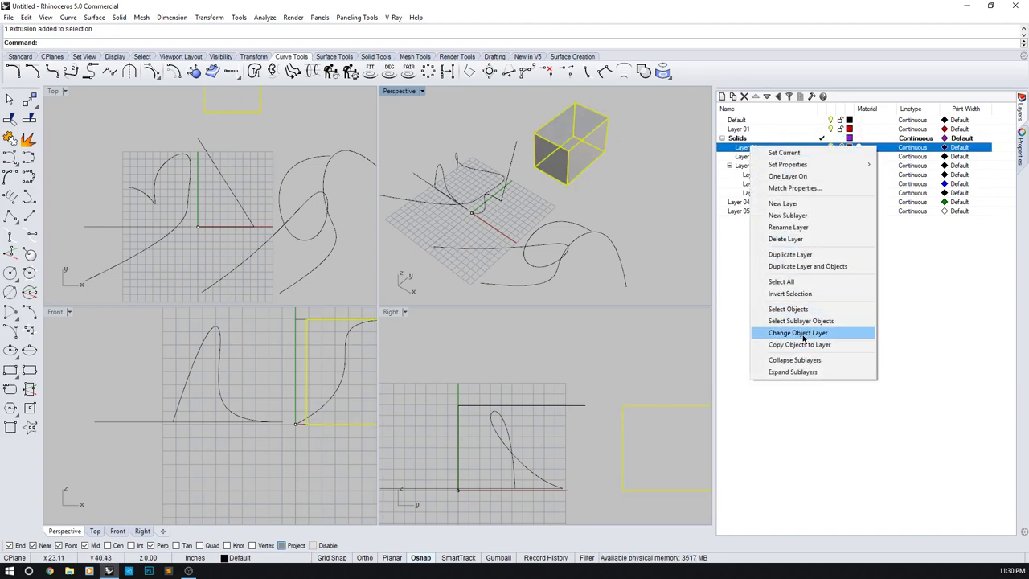
left_click(798, 332)
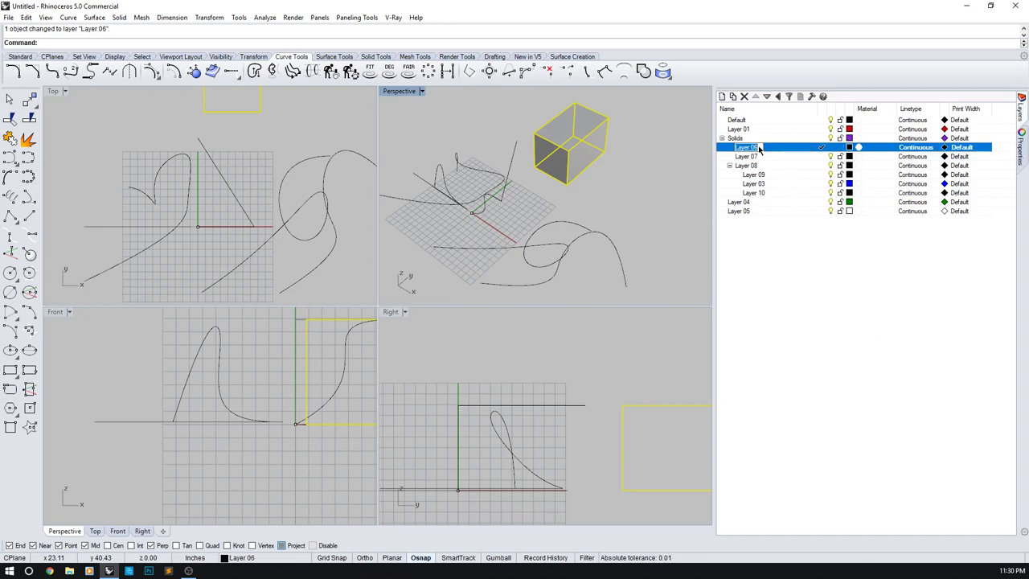
- Rename Layer 06 to Boxes and begin renaming Layer 07 to Sphere
double_click(747, 147)
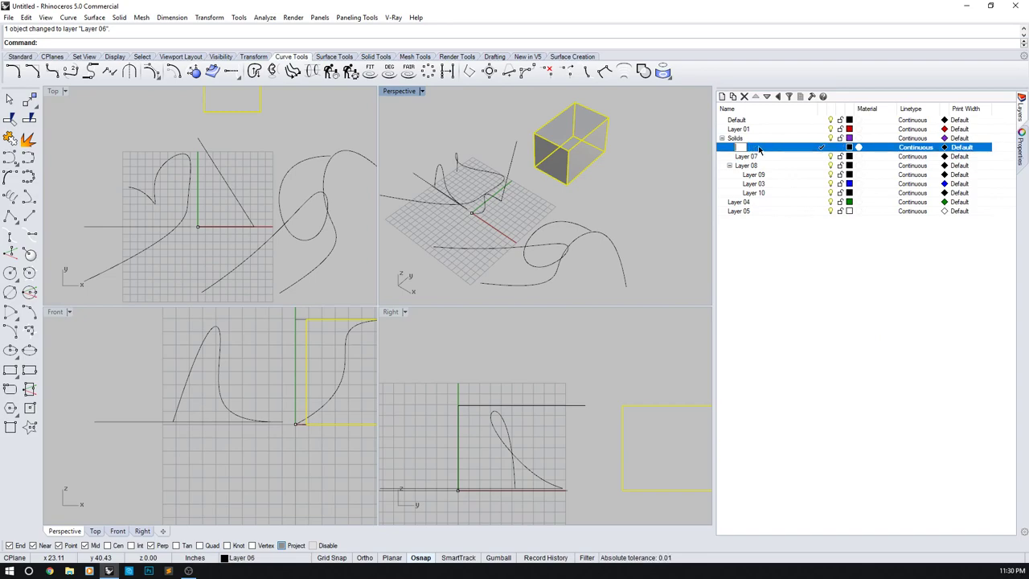
type("Boxes")
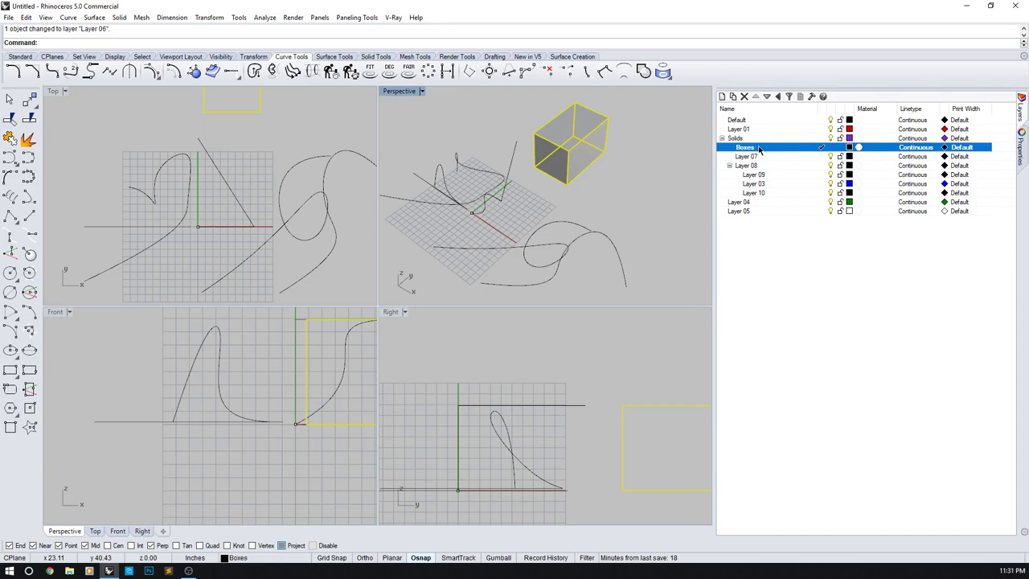
left_click(746, 156)
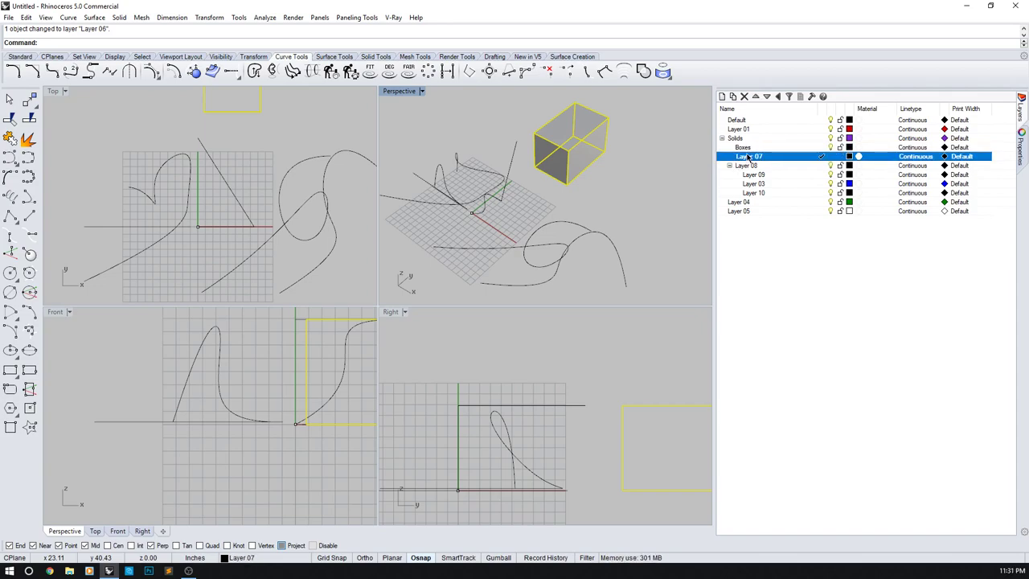
double_click(748, 156)
type("Sphere")
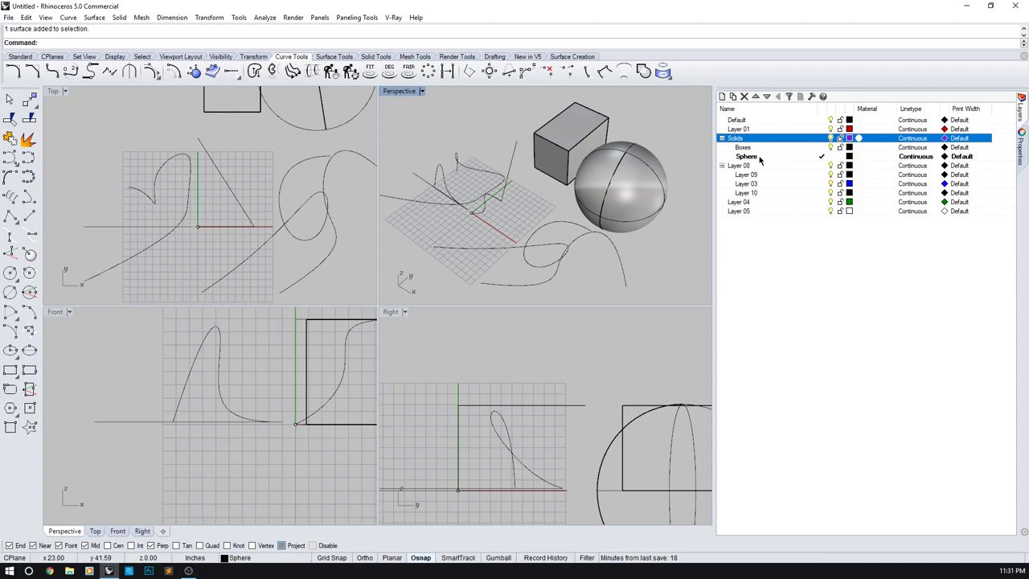
- Try hiding the Solids layer, dismiss the warning, and expand Solids to show its sublayers
left_click(743, 147)
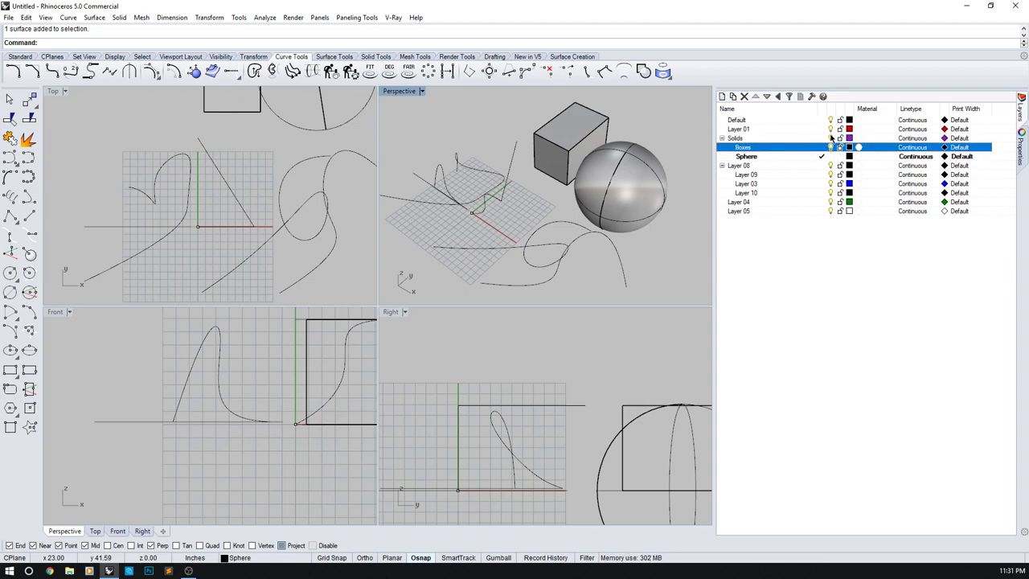
left_click(831, 137)
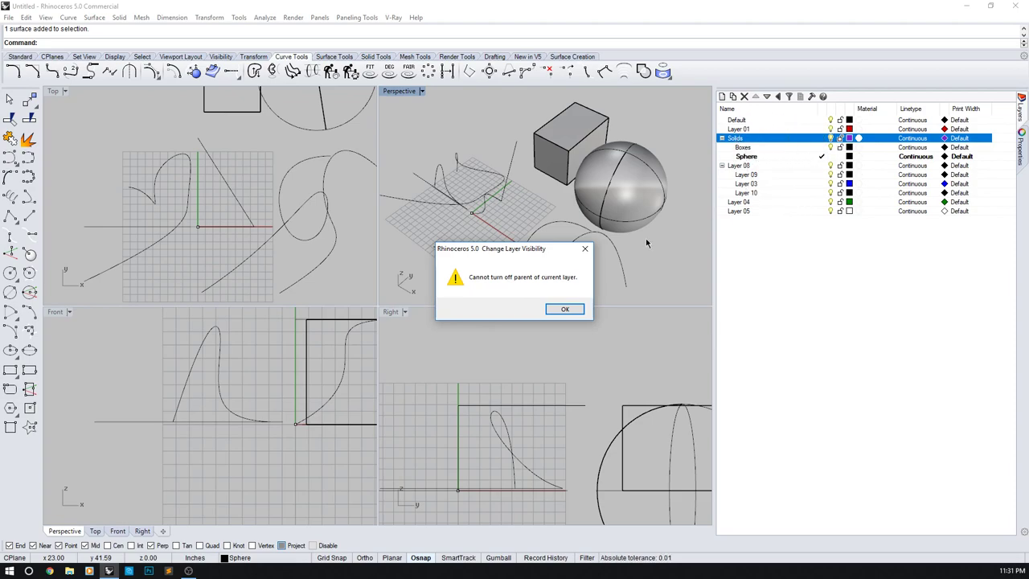
left_click(564, 309)
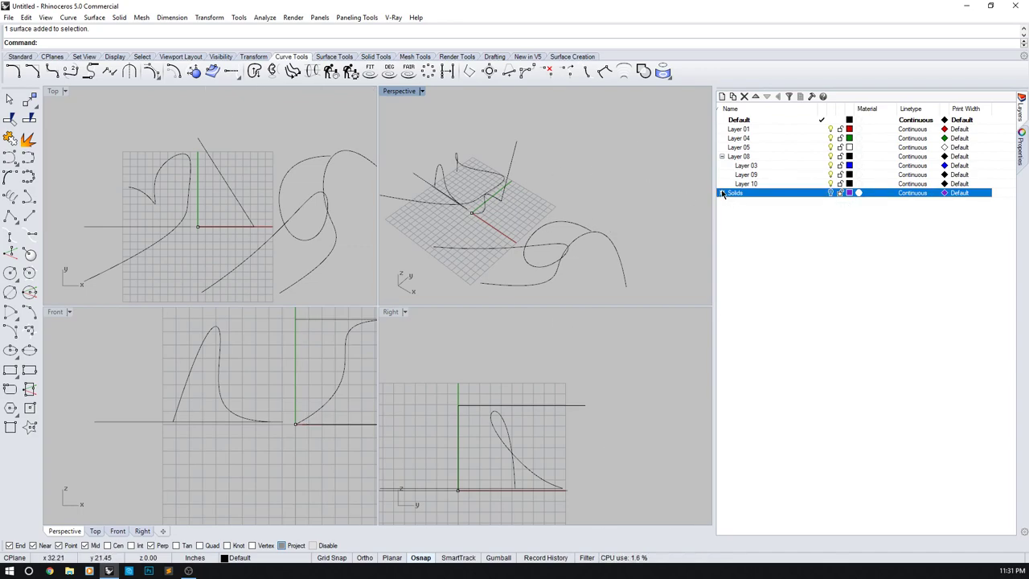
left_click(722, 193)
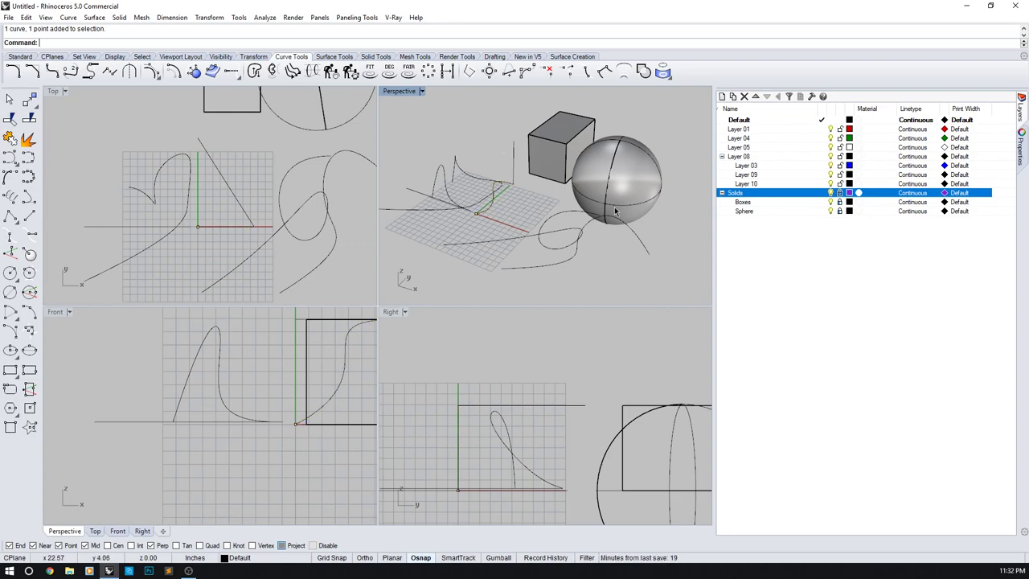
mouse_move(619, 253)
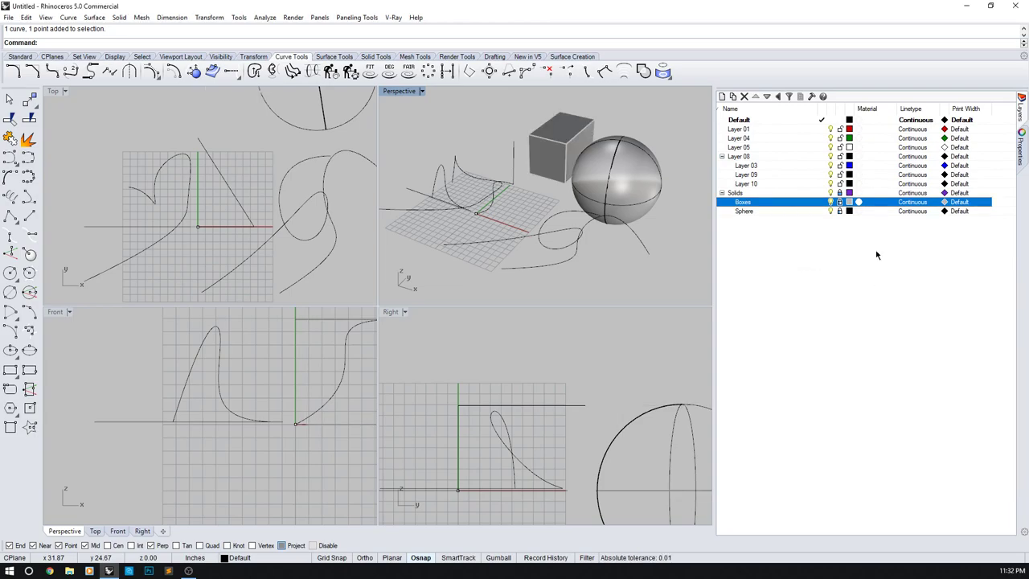
- Set the Sphere layer colour to Orange in the Select Layer Color dialog
left_click(849, 211)
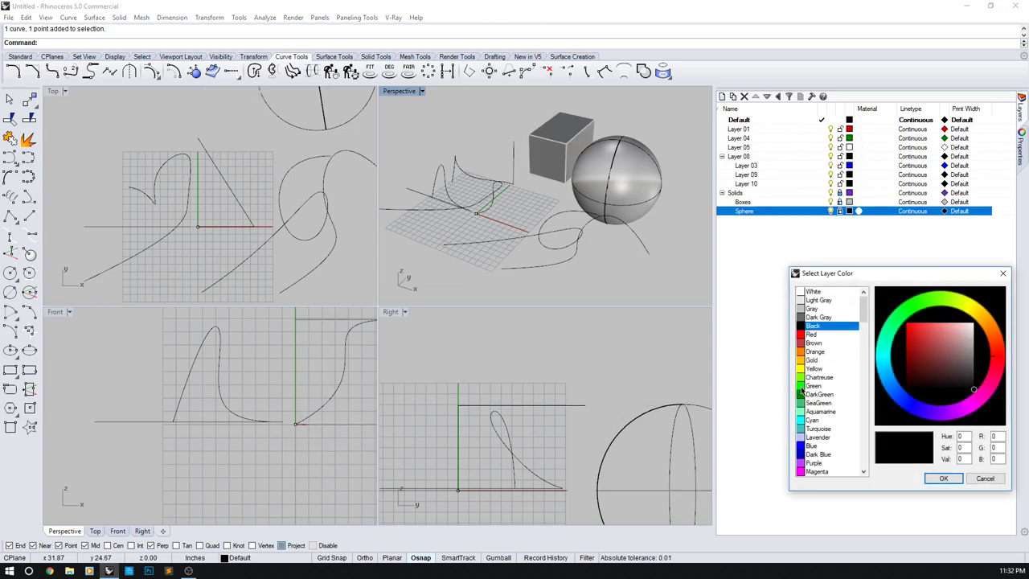
left_click(815, 351)
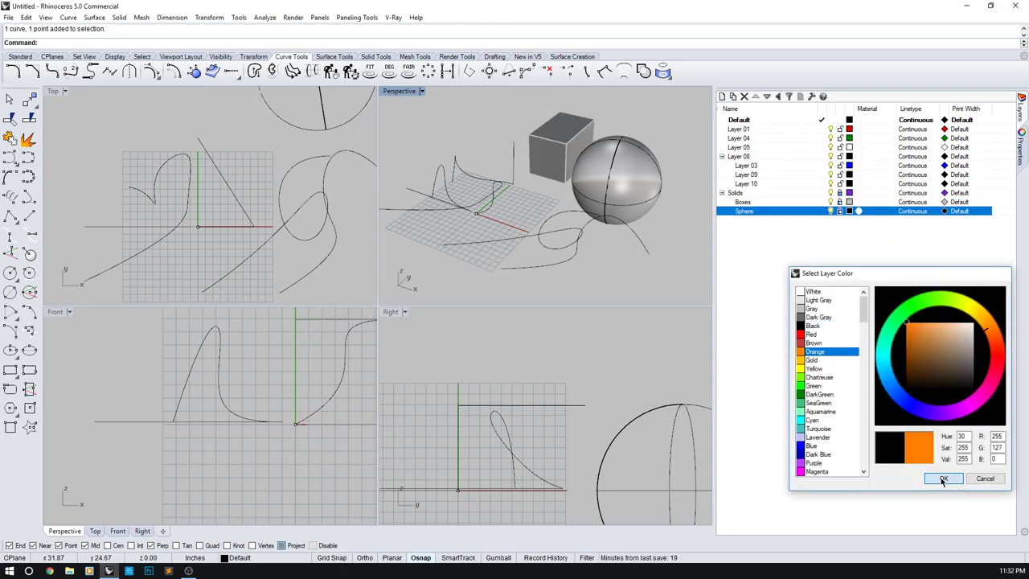
left_click(943, 479)
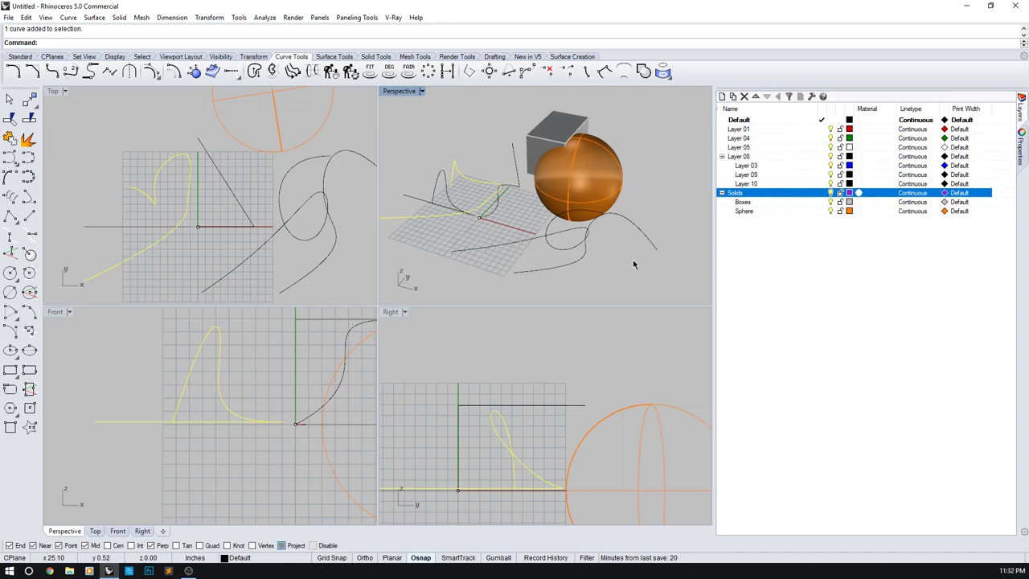
mouse_move(710, 288)
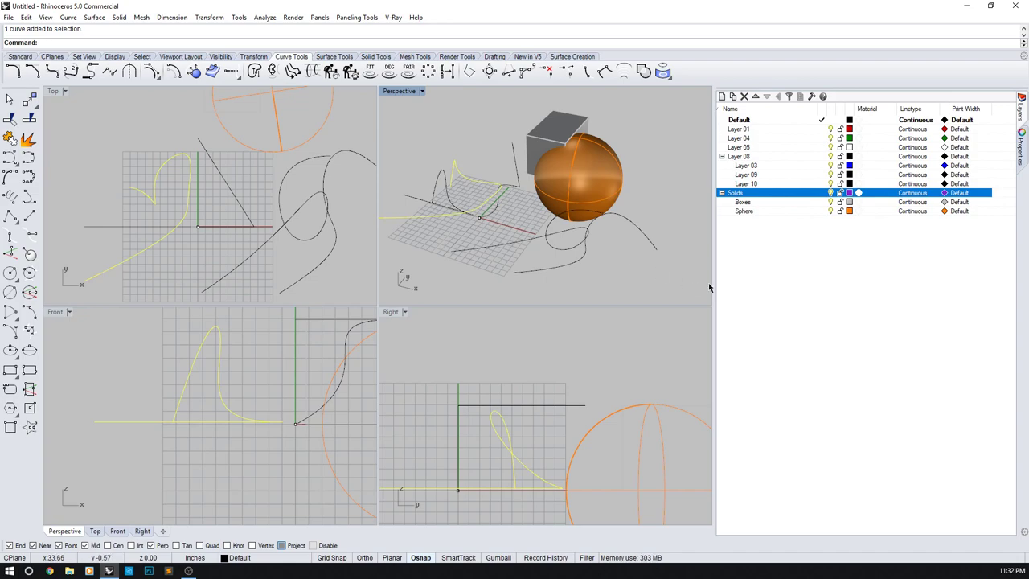
- Rename Layer 01 to 'Curves and Lines 1' and window-select the existing curves
left_click(738, 129)
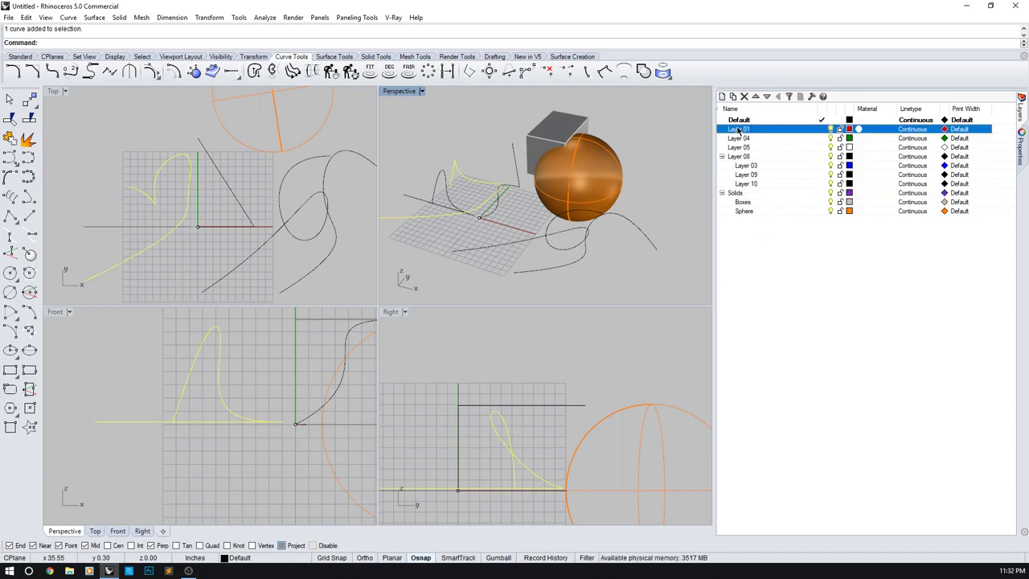
double_click(738, 128)
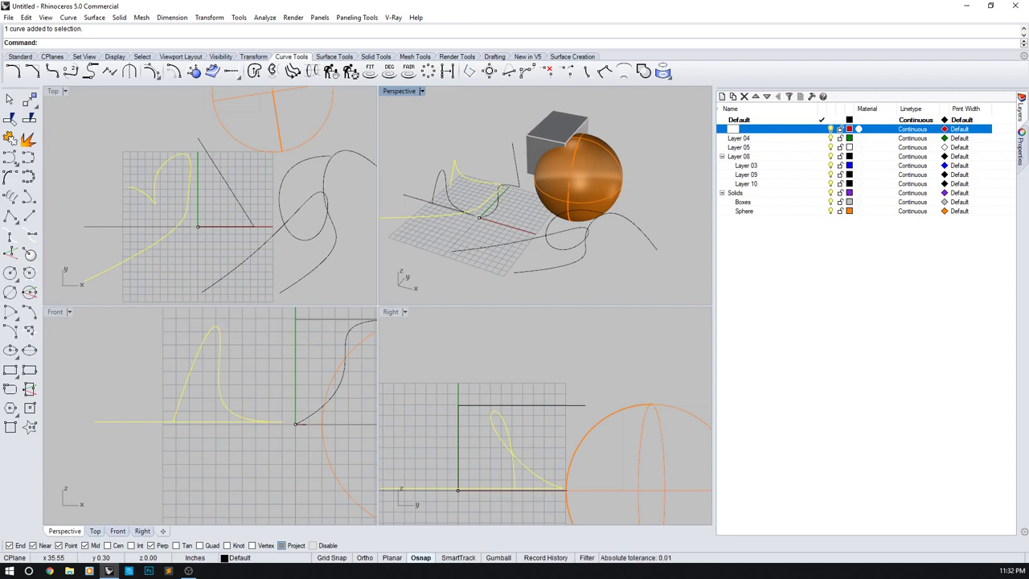
double_click(740, 128)
type("Curves and Lines 1")
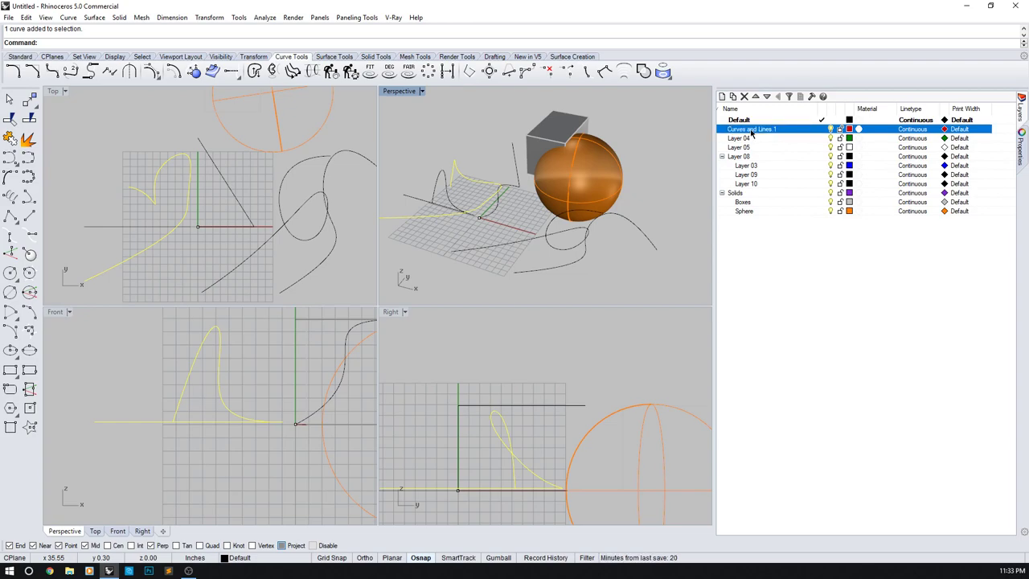
left_click_drag(563, 202, 506, 269)
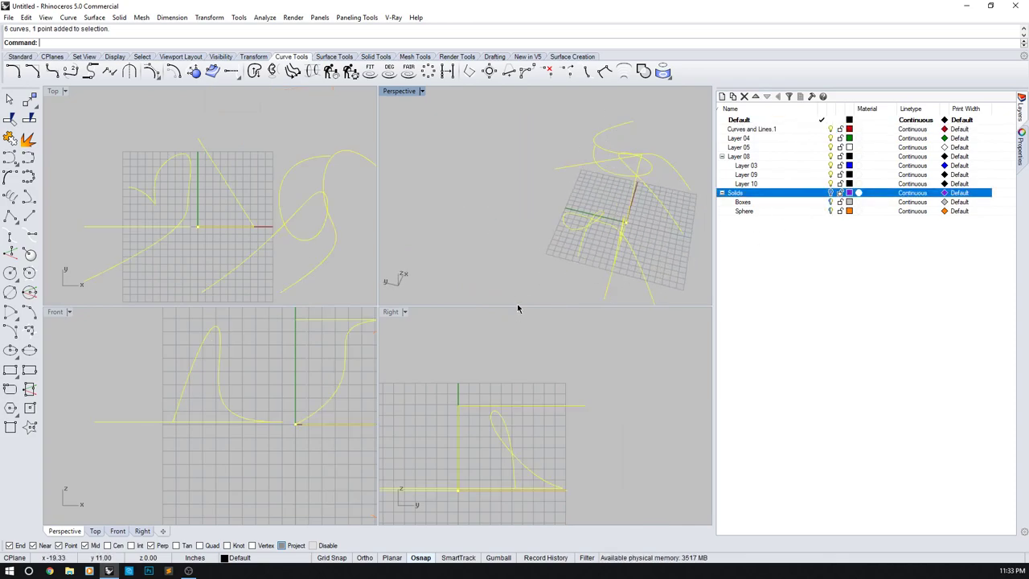
- Delete the old geometry, draw a new freeform curve in Top view, and select Curves and Lines 1
key("Delete")
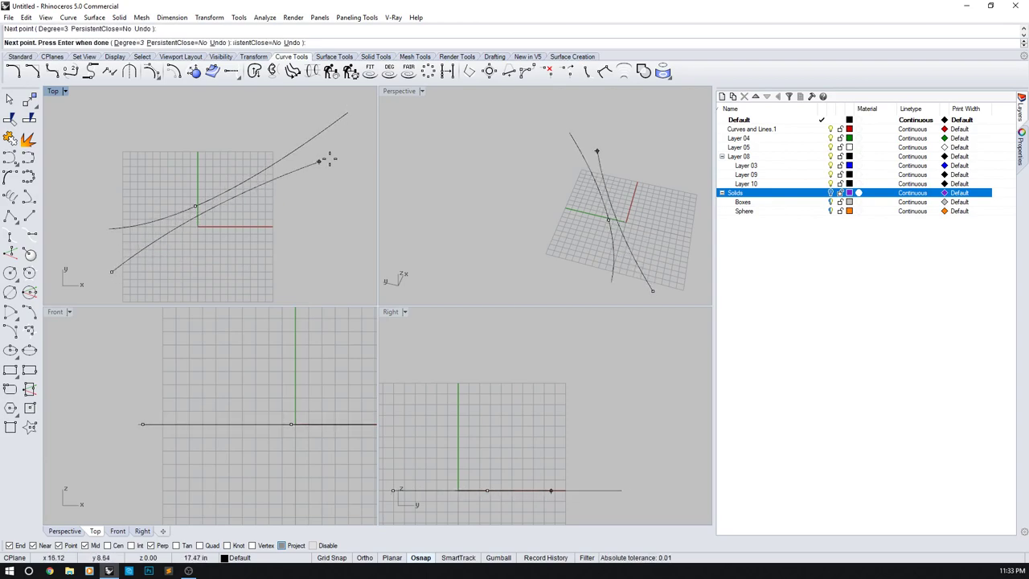
left_click(350, 178)
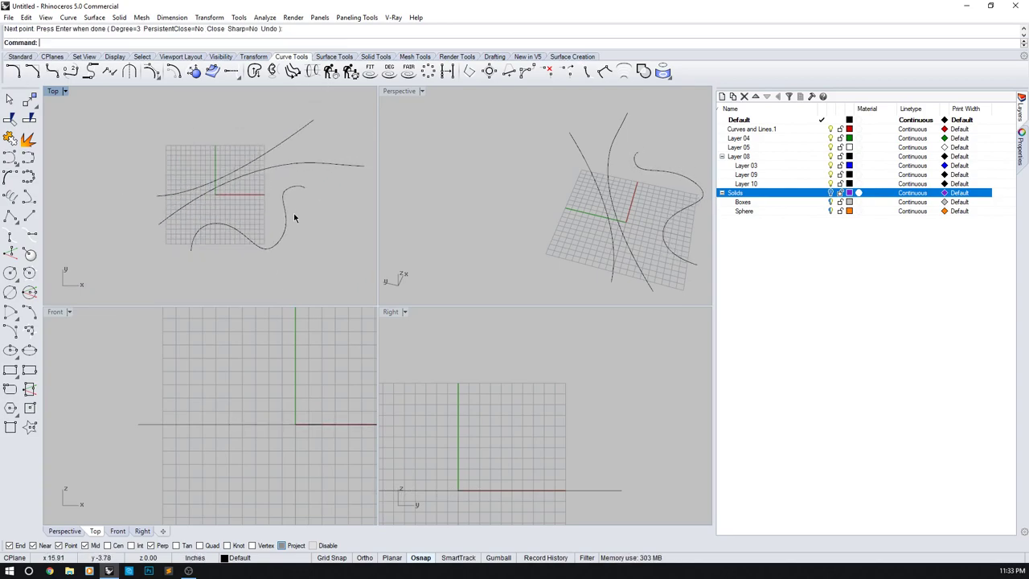
mouse_move(247, 217)
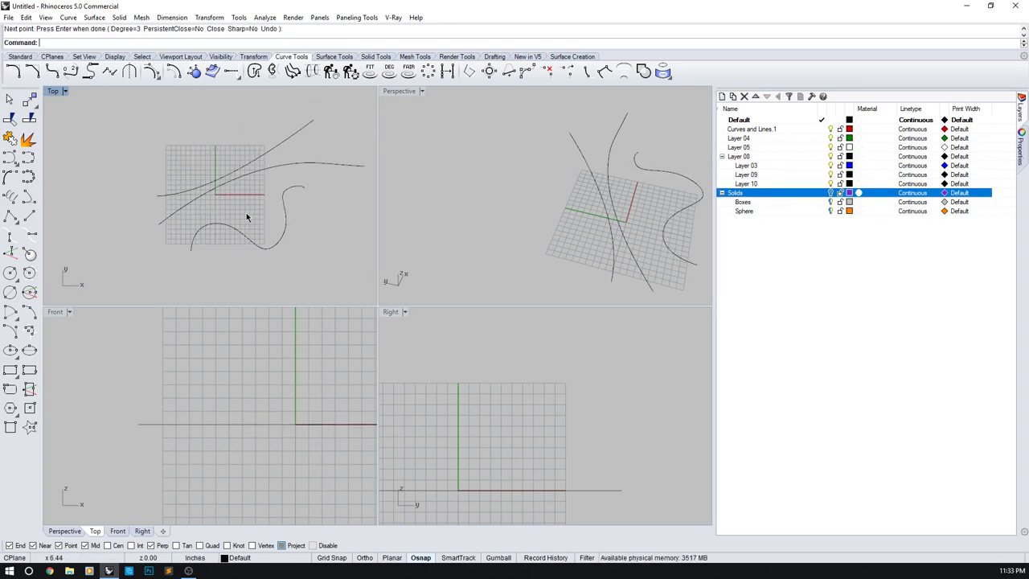
mouse_move(193, 180)
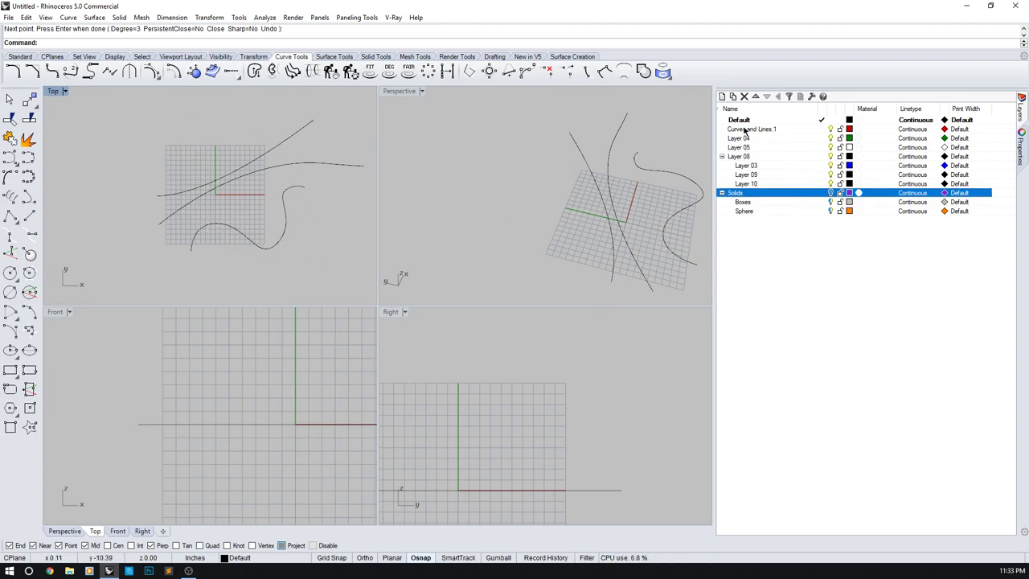
left_click(752, 128)
type("Guides")
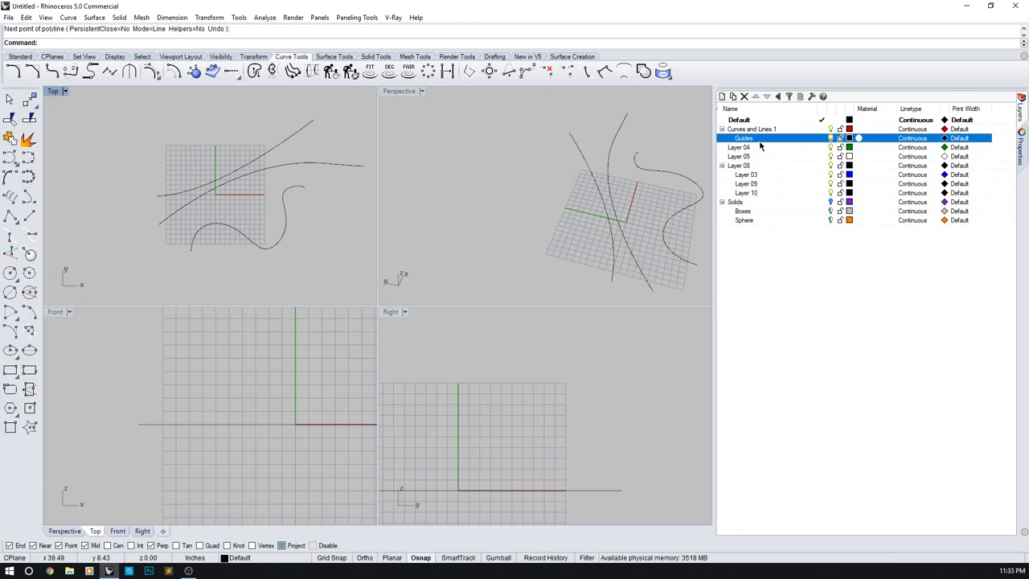
- Rename Layer 04 to 'Connectors' and bring up its options to make it current
left_click(744, 147)
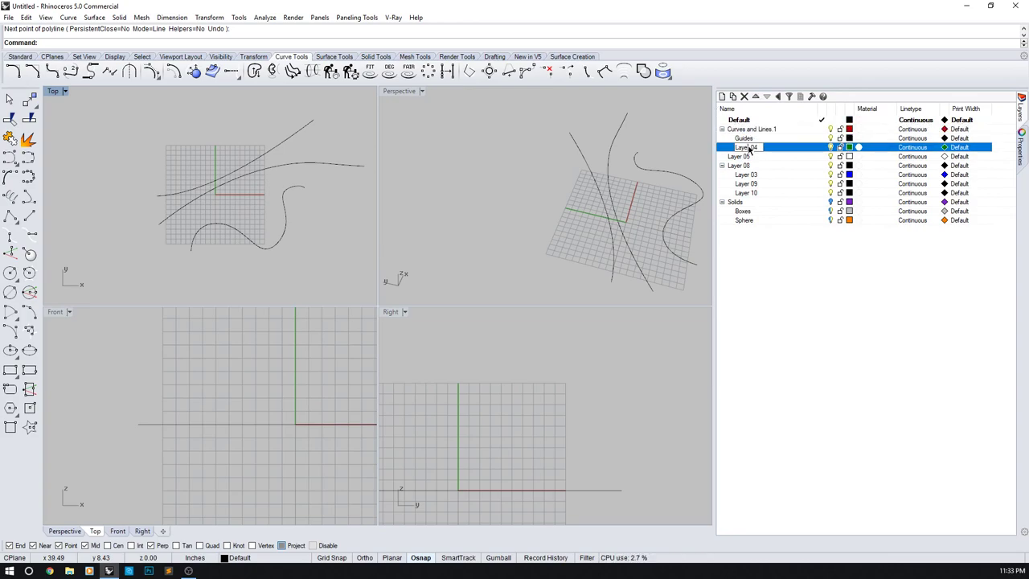
double_click(744, 148)
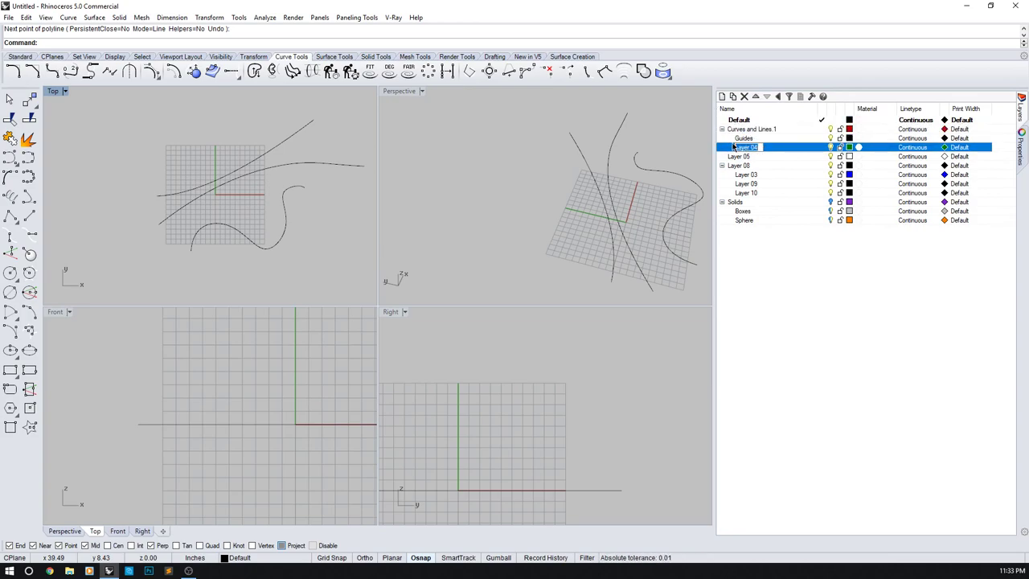
type("connectors")
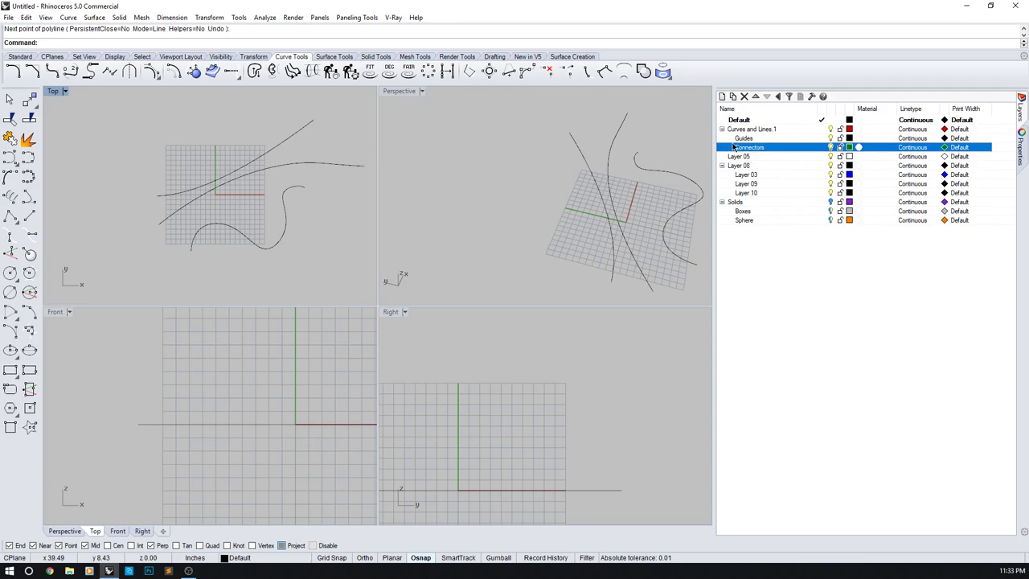
left_click(744, 138)
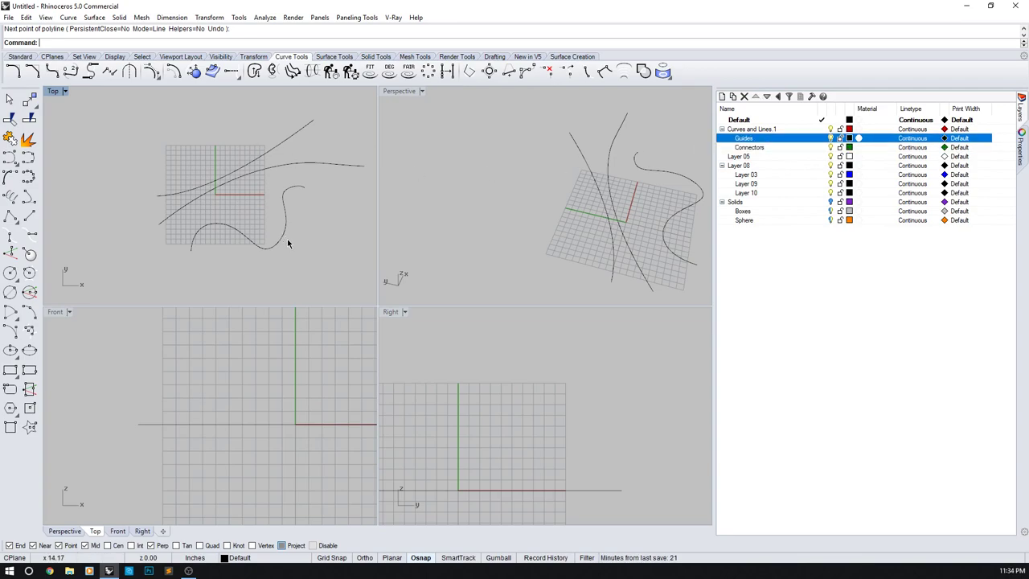
right_click(743, 137)
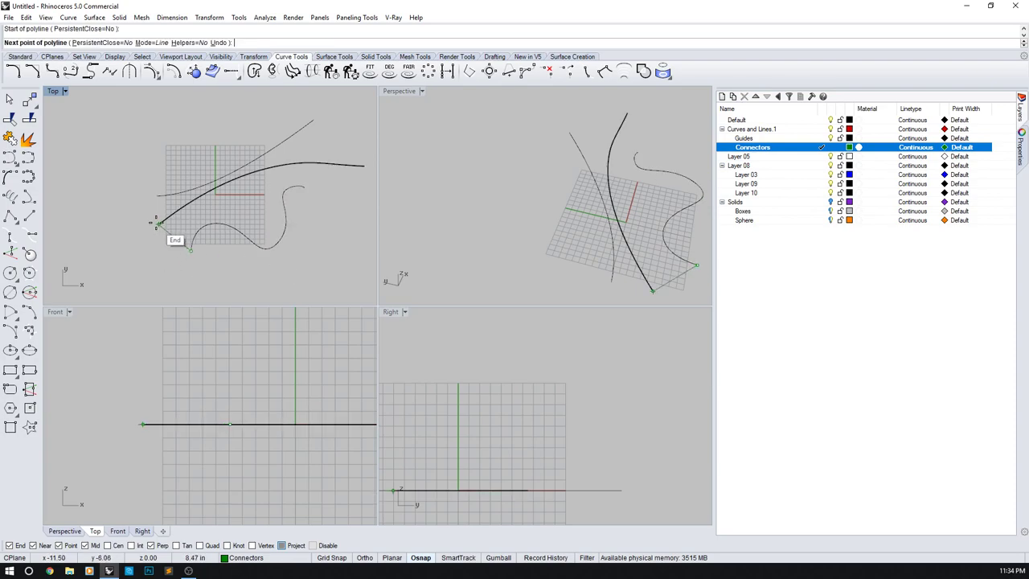
- Draw several connector polylines from the middle curve to the upper and lower curves
left_click(191, 249)
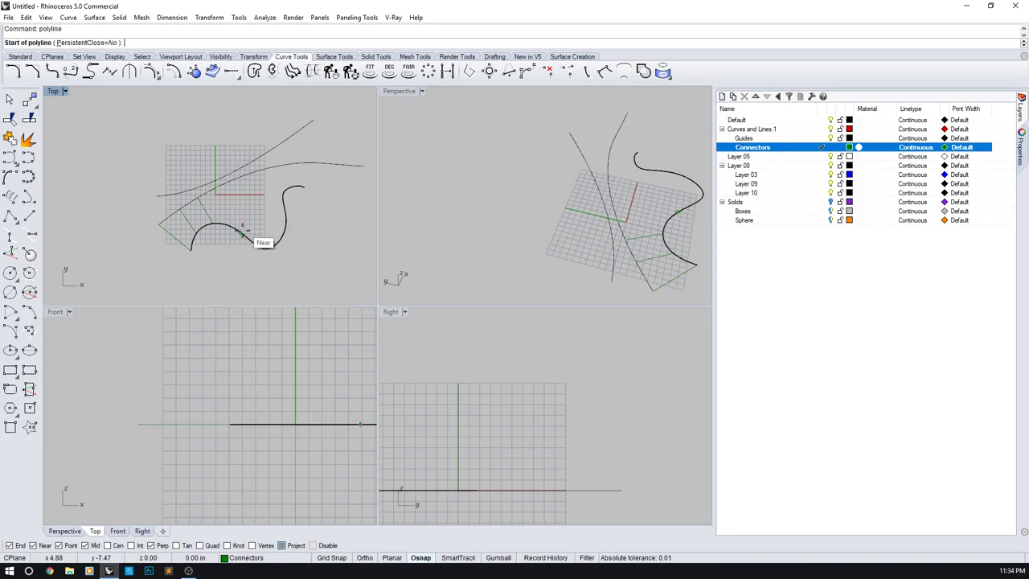
left_click(245, 233)
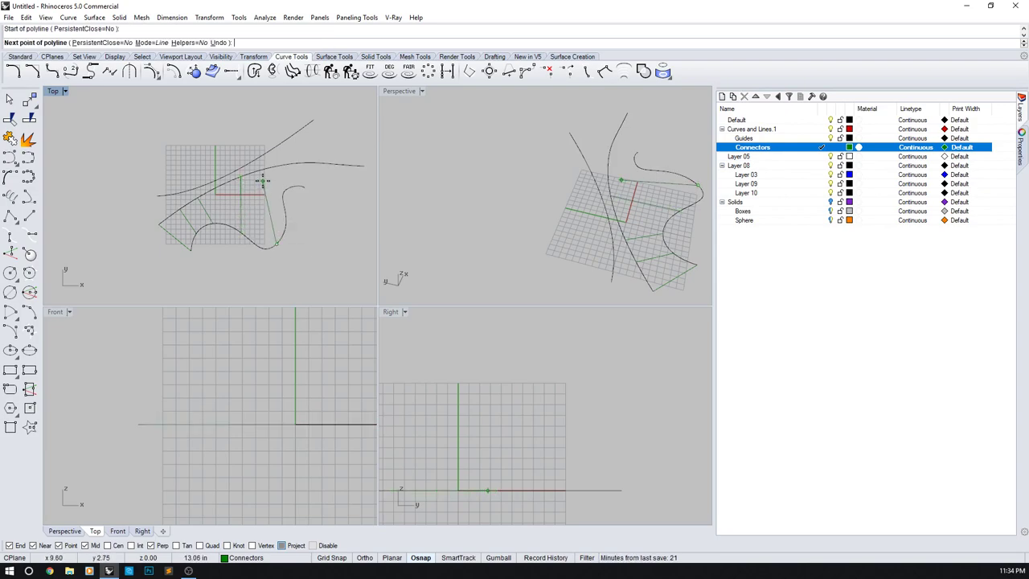
left_click(269, 175)
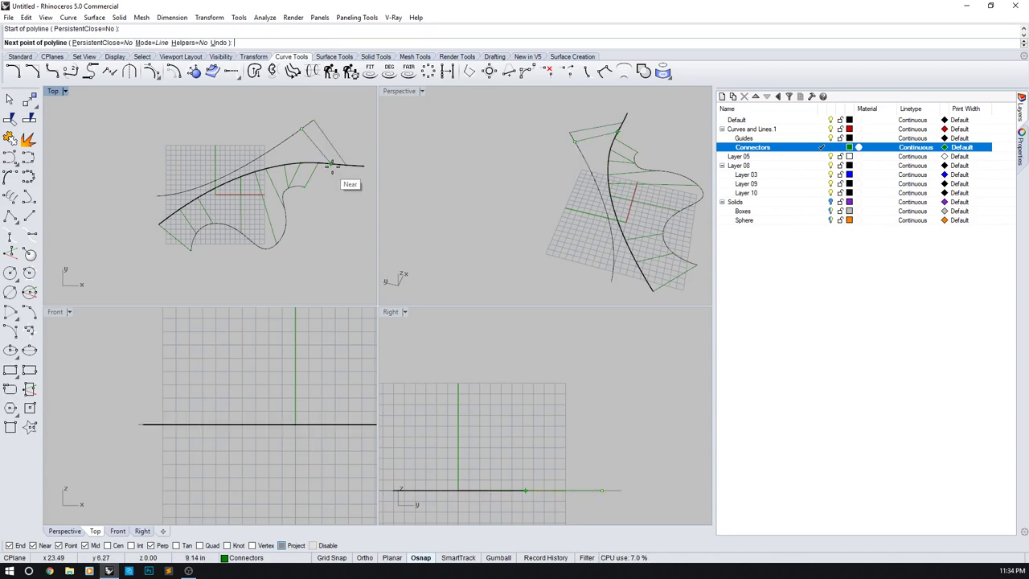
left_click(310, 165)
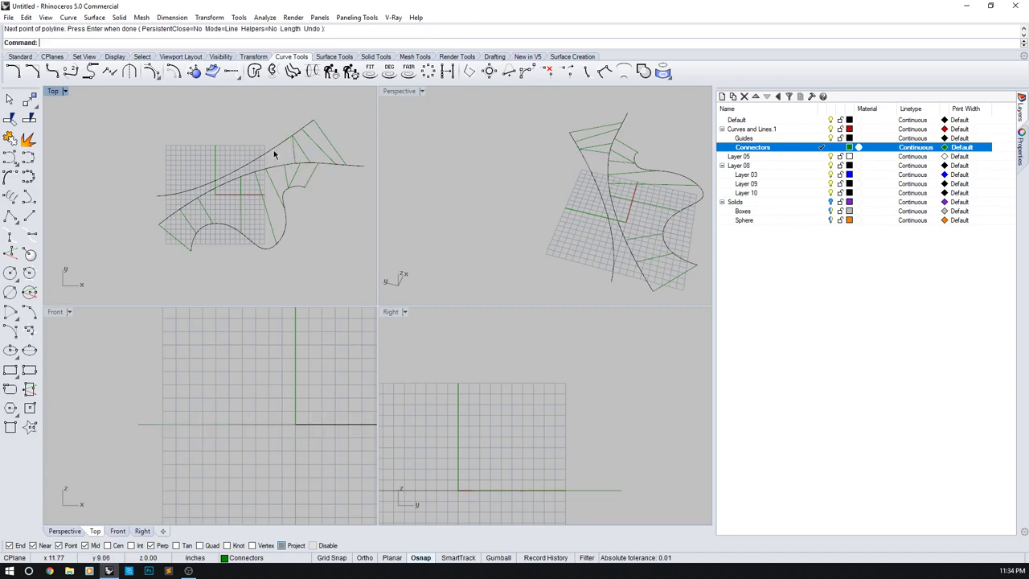
left_click(257, 167)
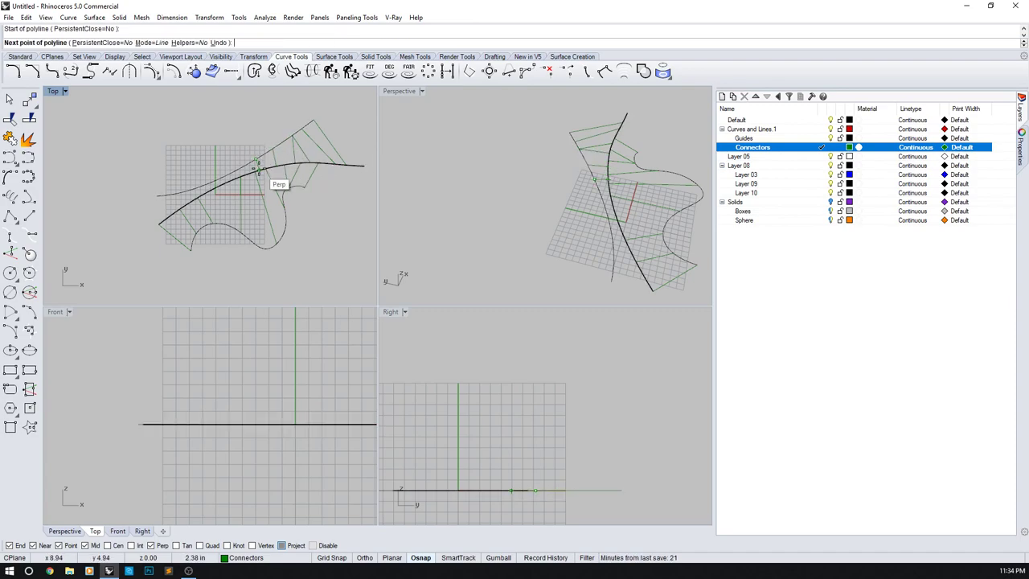
mouse_move(249, 178)
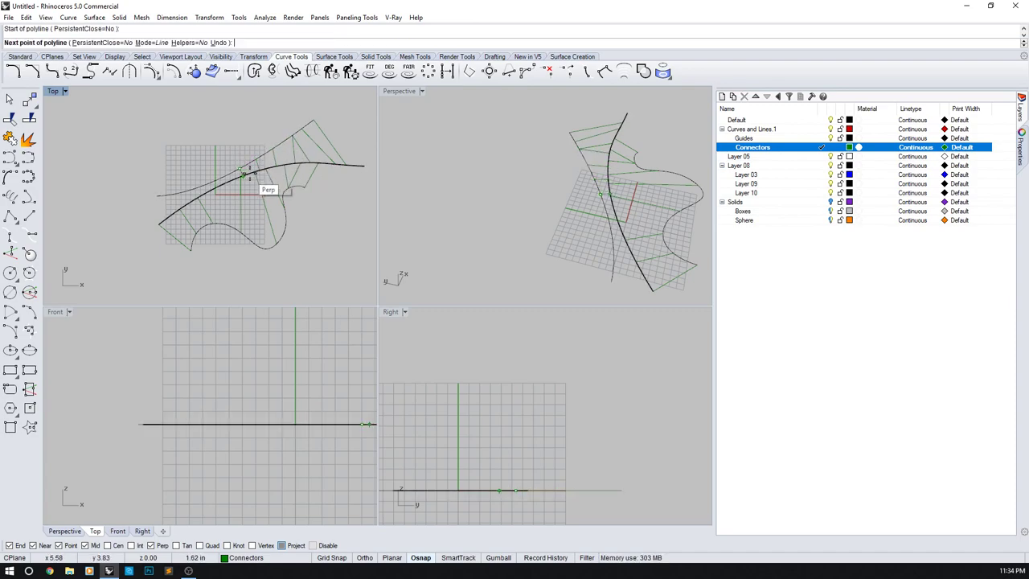
left_click(245, 174)
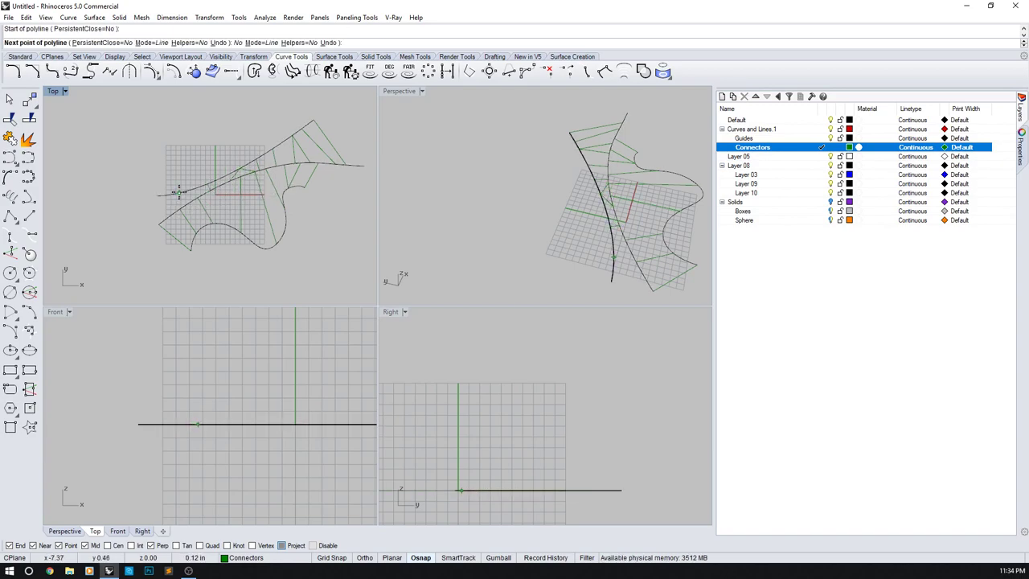
left_click(169, 215)
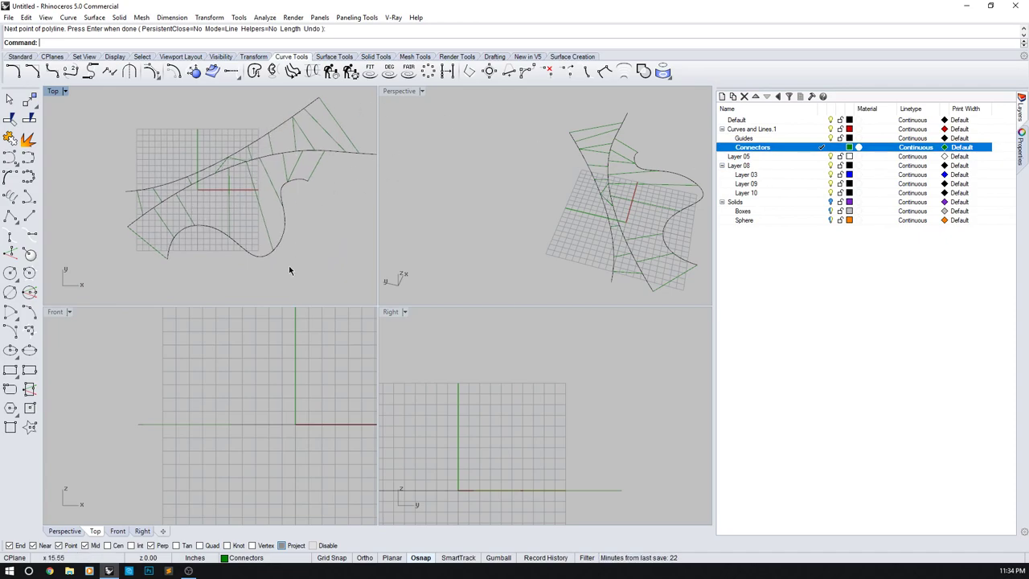
left_click(283, 154)
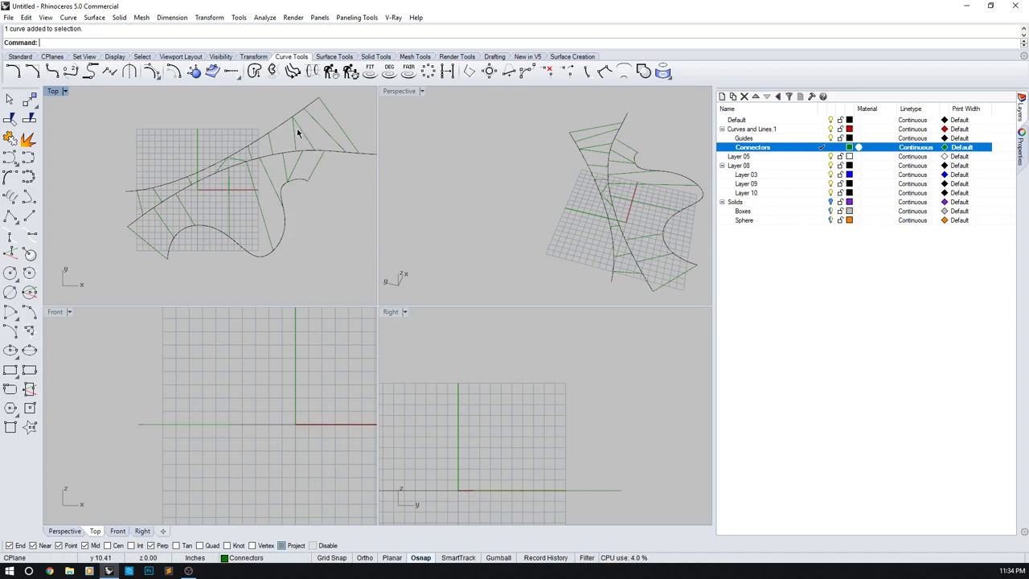
mouse_move(657, 180)
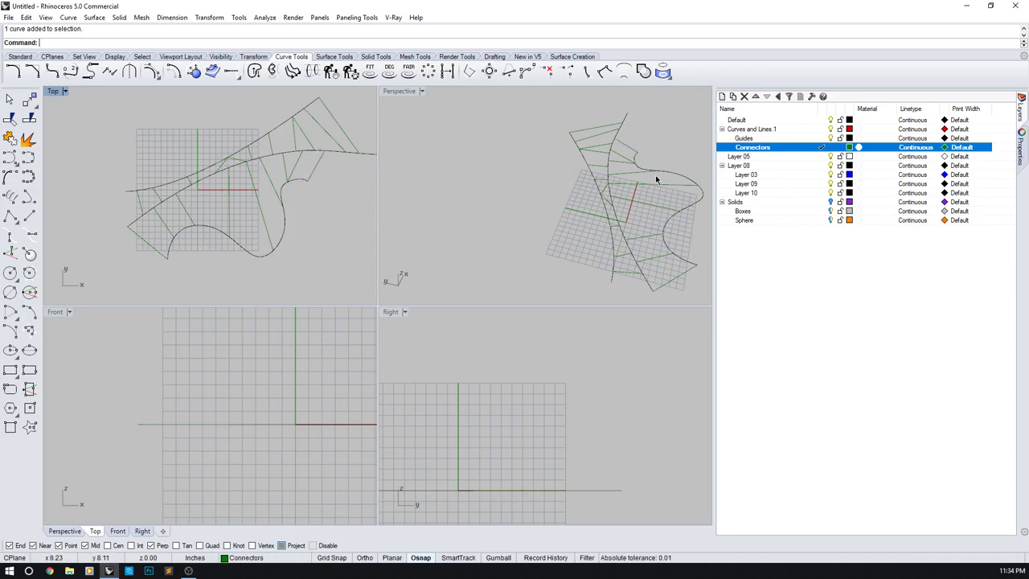
- Select the 23 curves on Curves and Lines 1 and its sublayers, then make Layer 05 current
right_click(752, 128)
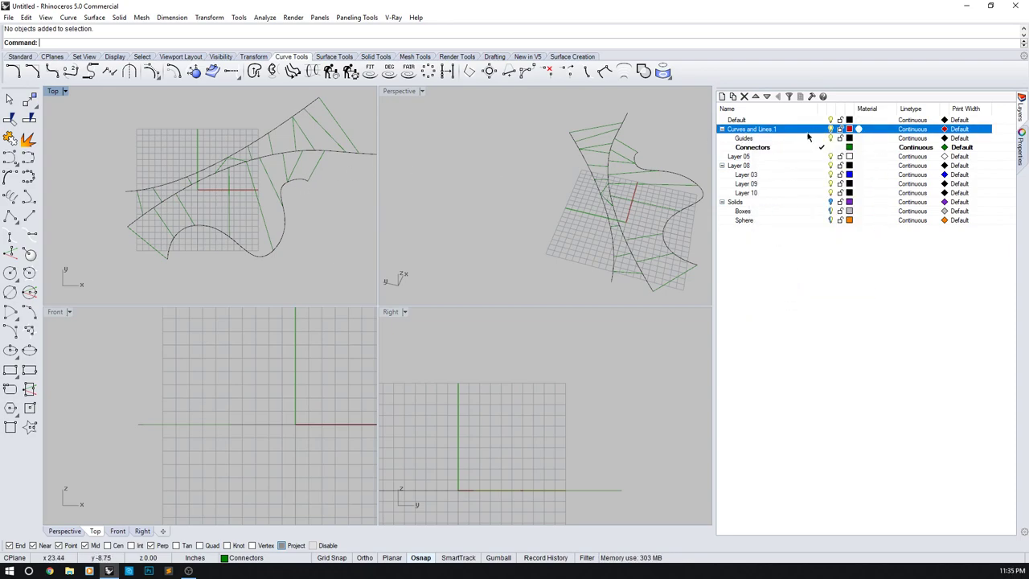
right_click(751, 129)
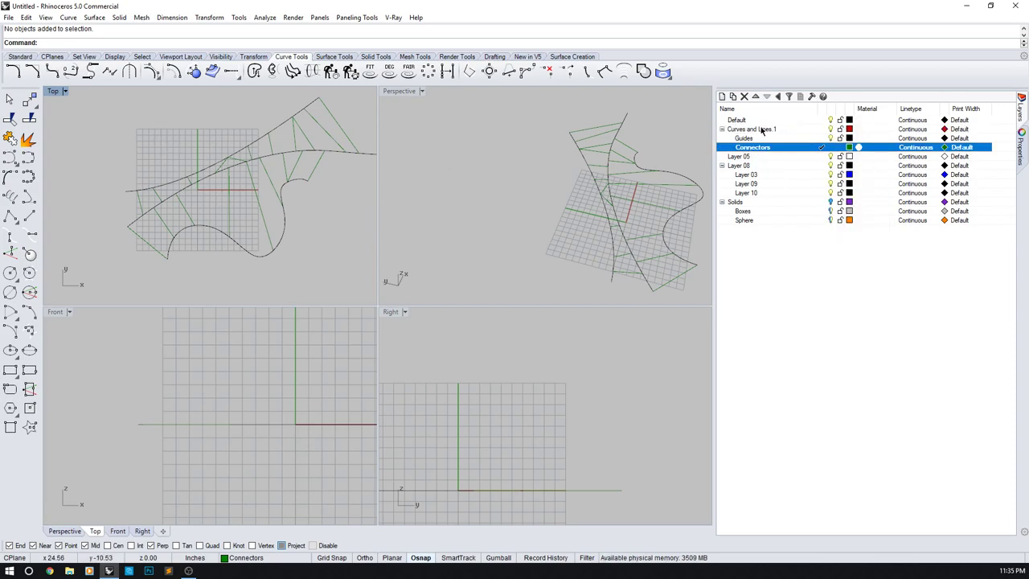
right_click(750, 129)
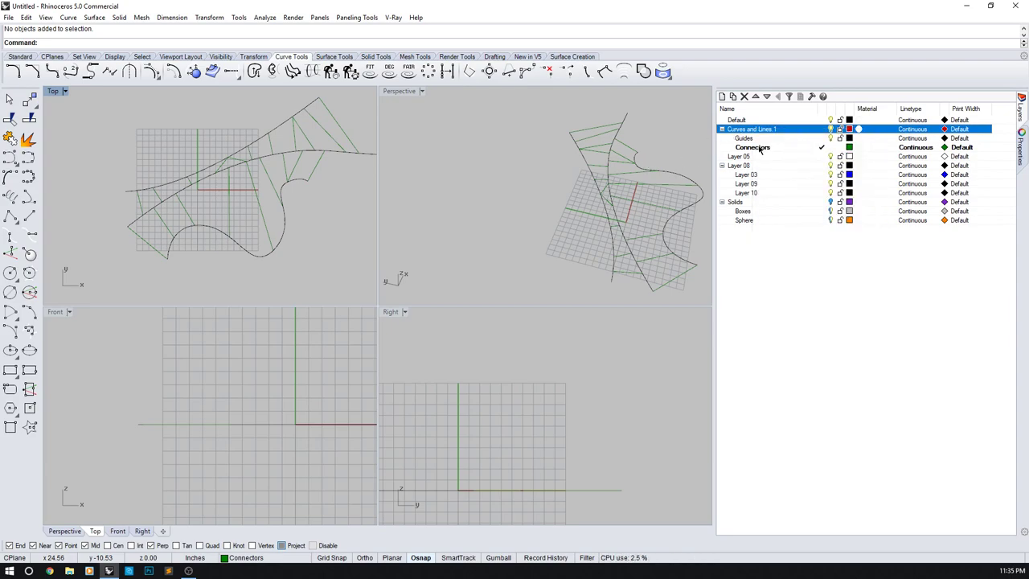
right_click(754, 148)
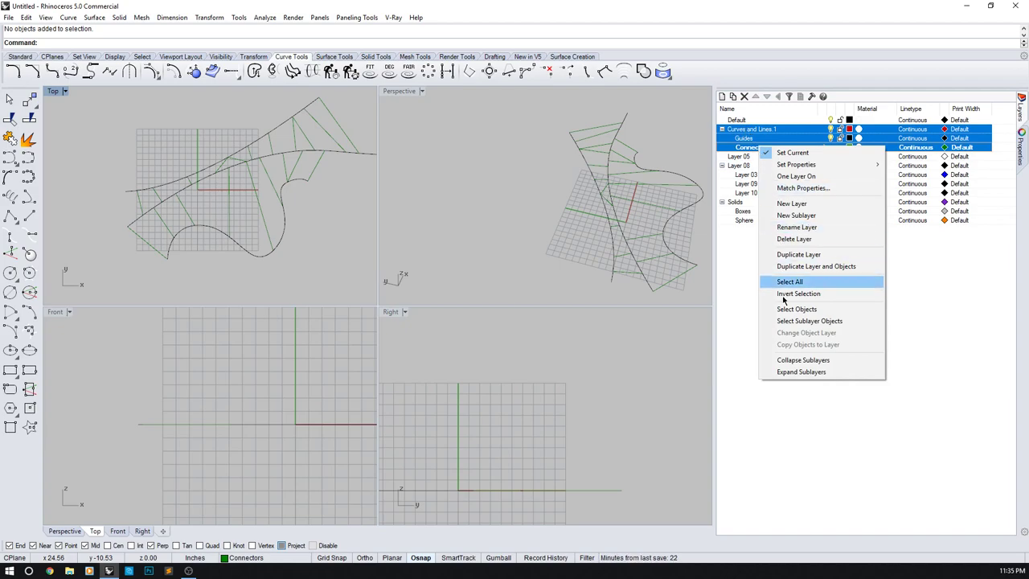
mouse_move(808, 321)
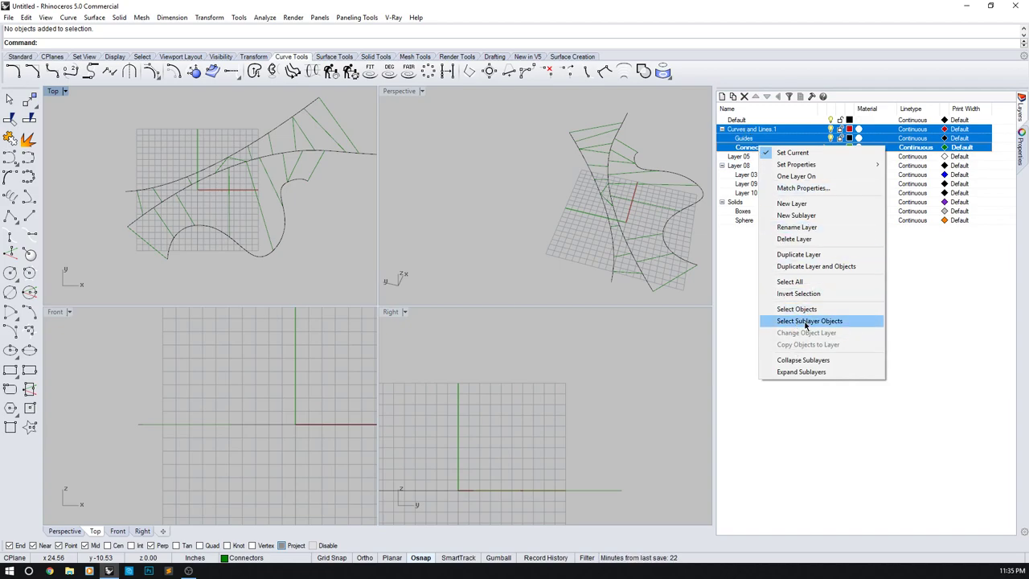
left_click(809, 320)
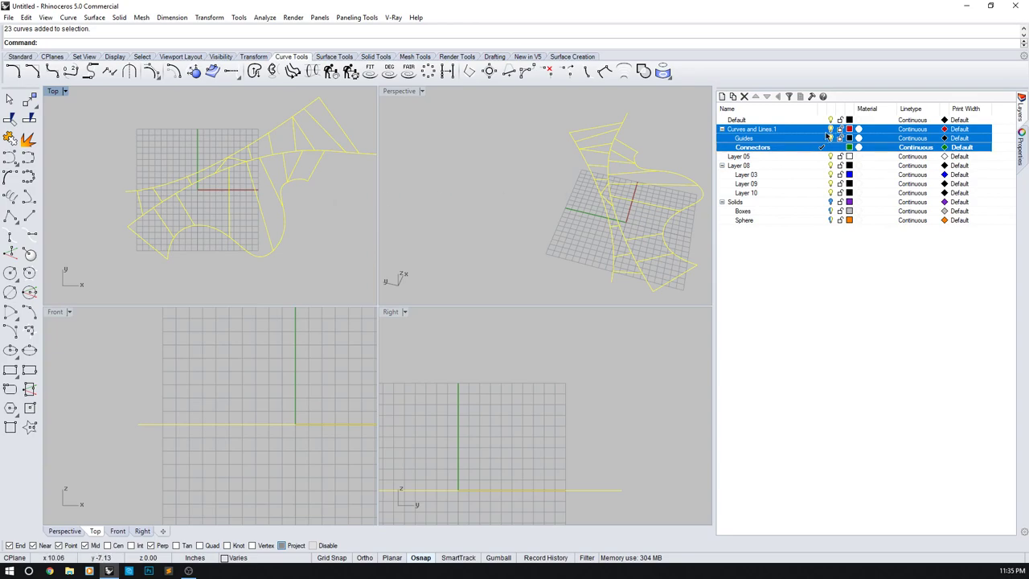
left_click(740, 156)
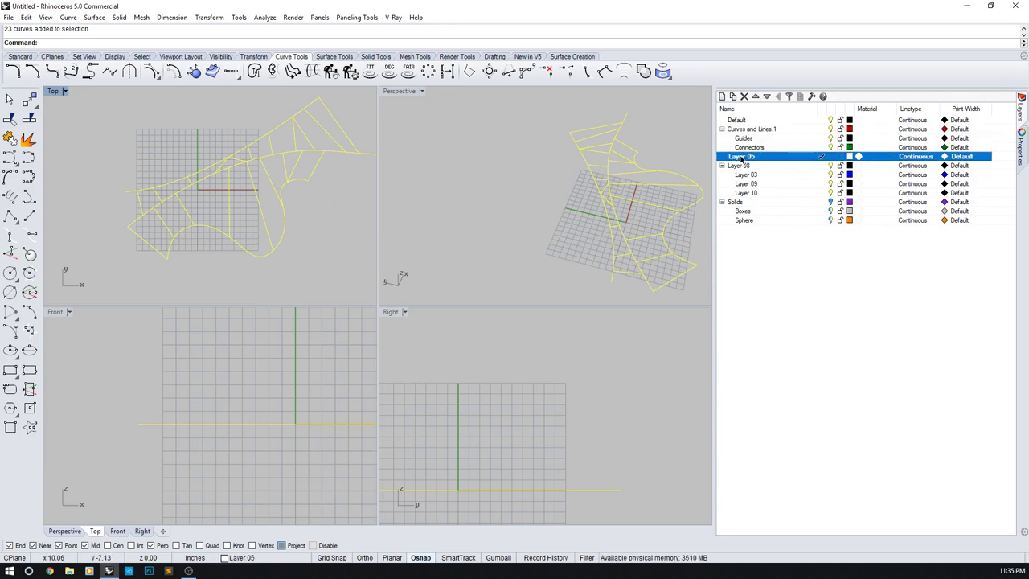
right_click(741, 156)
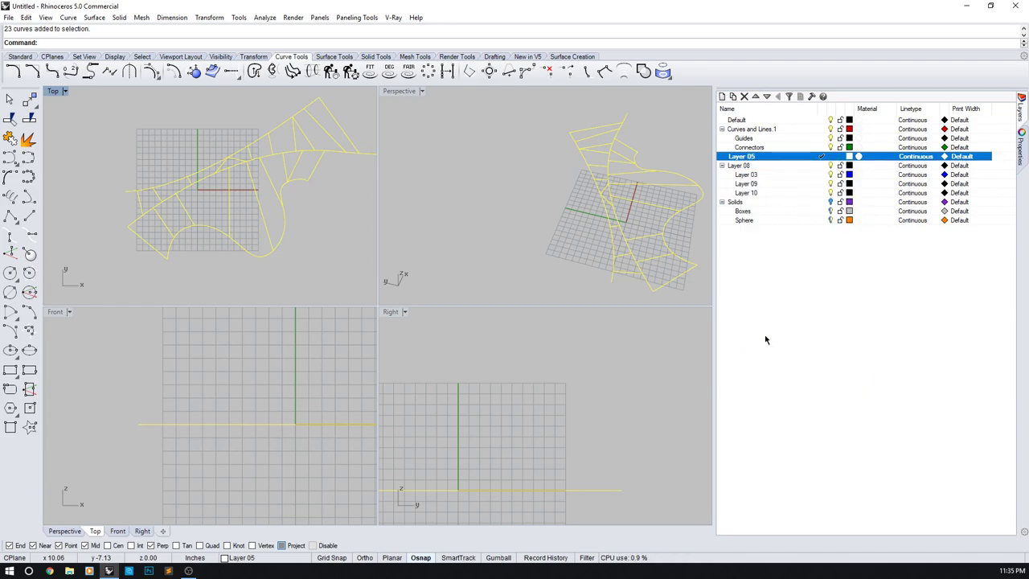
- Rename Layer 05 to 'Curves and Lines.2' and add new layers beneath it
double_click(740, 156)
type("Curves and Lines 2")
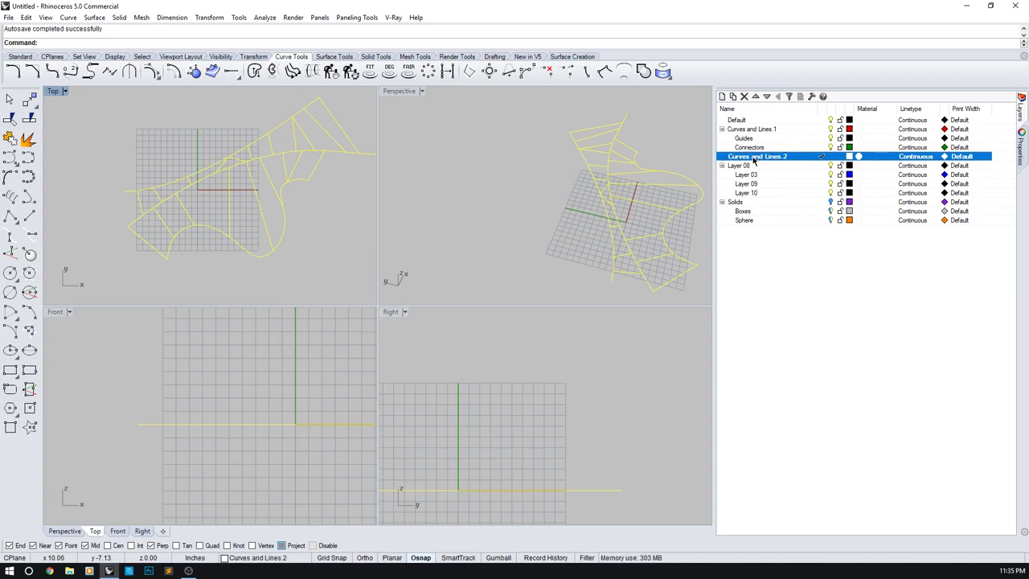
mouse_move(733, 96)
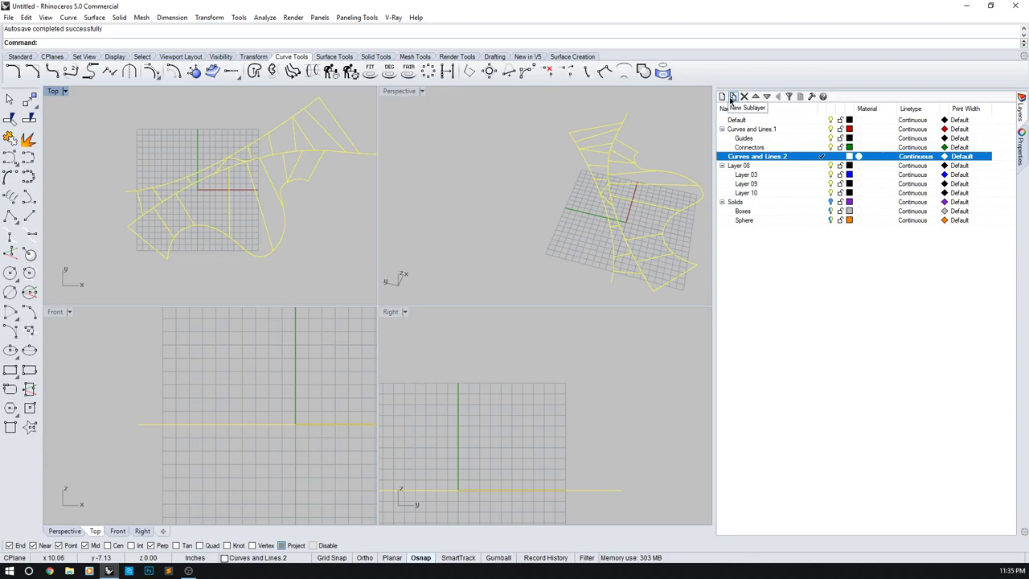
left_click(732, 97)
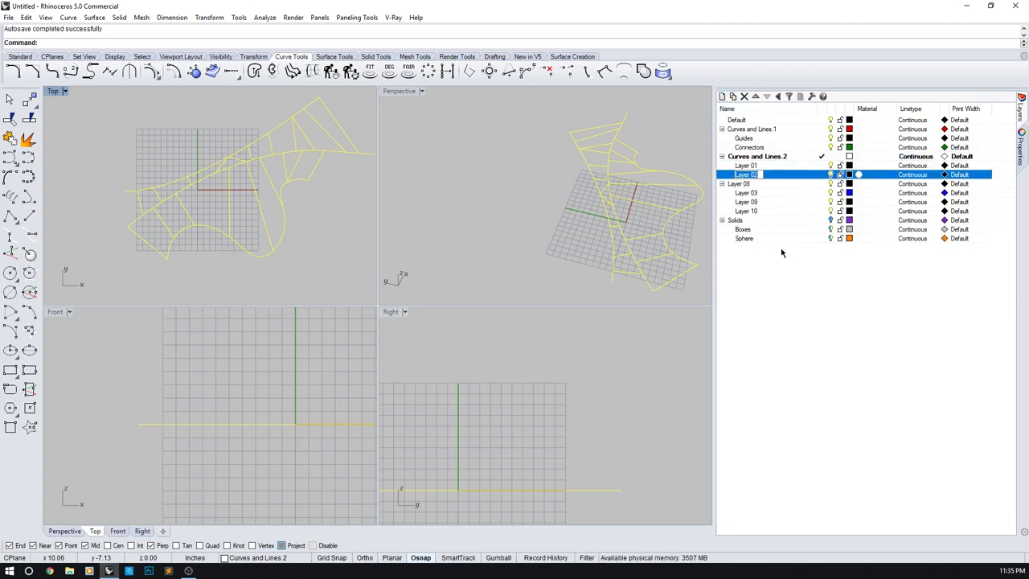
left_click(722, 97)
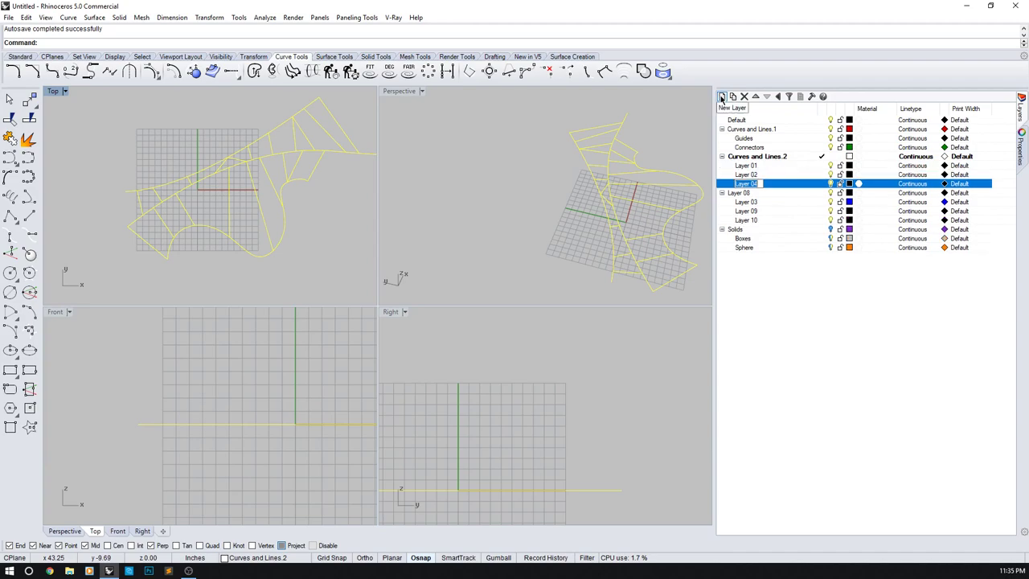
- Rename the new sublayers Guids, Connectors and Units
left_click(746, 166)
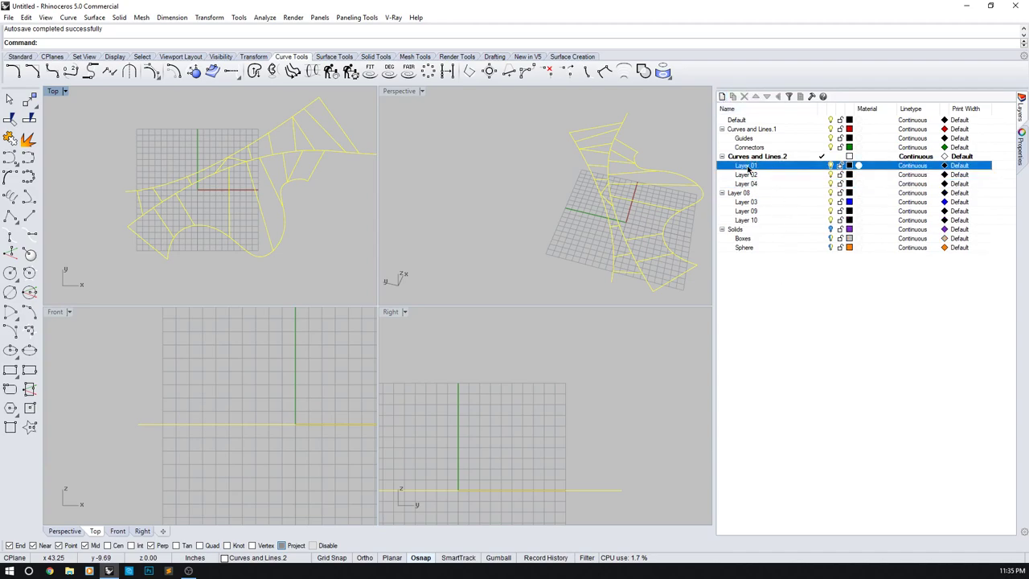
double_click(747, 165)
type("Guids")
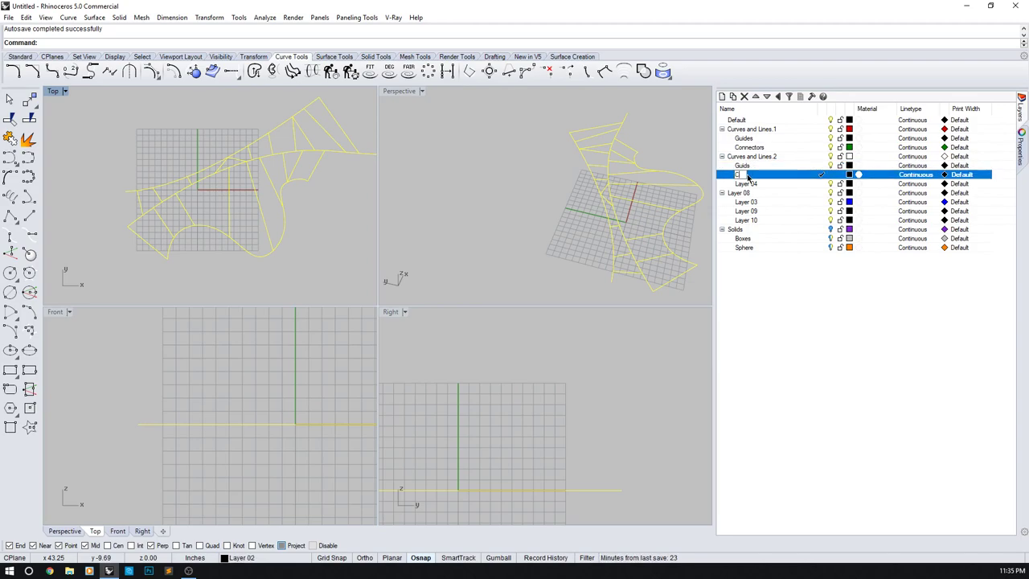
double_click(748, 174)
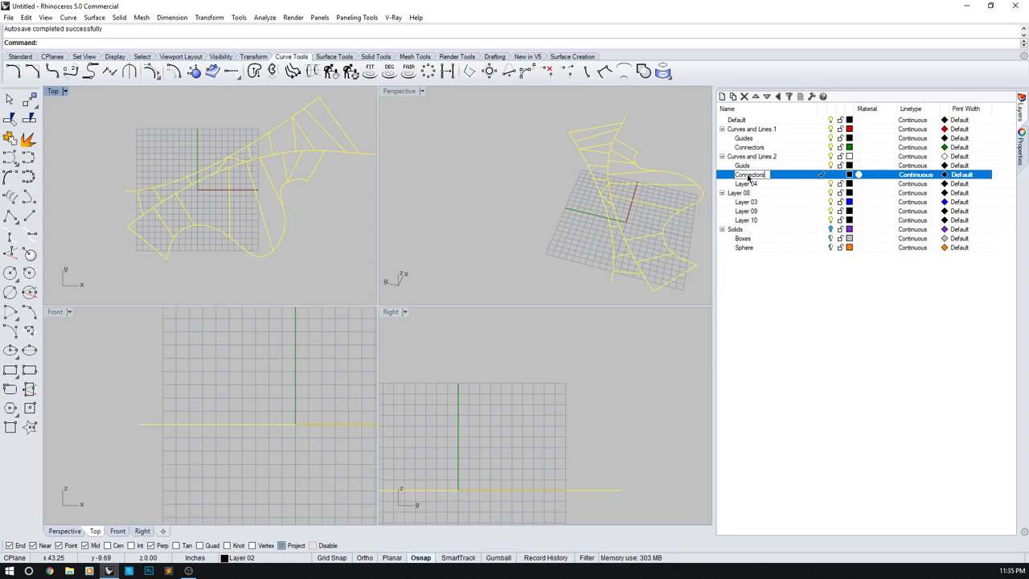
left_click(746, 183)
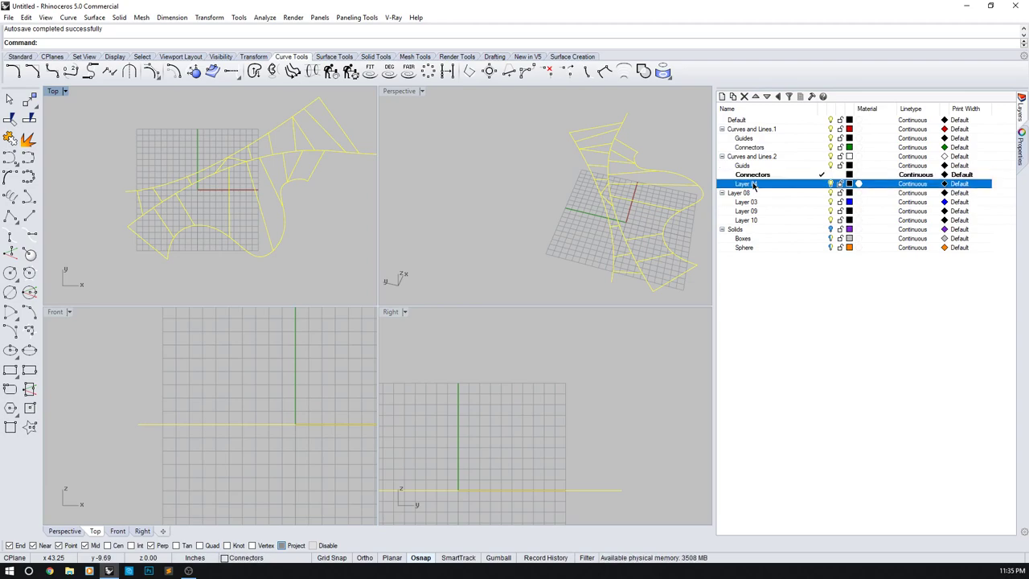
double_click(743, 184)
type("Units")
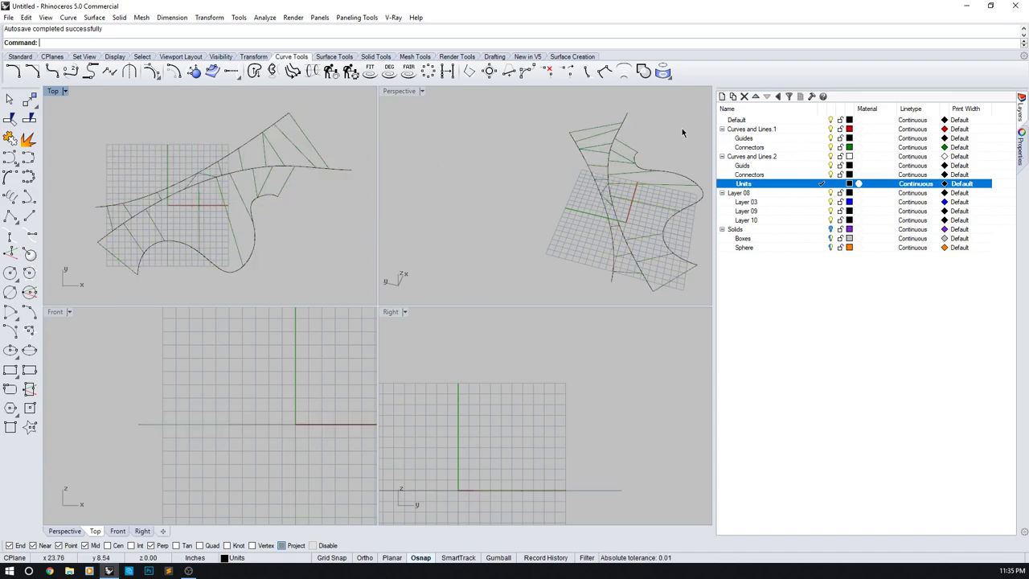
mouse_move(763, 217)
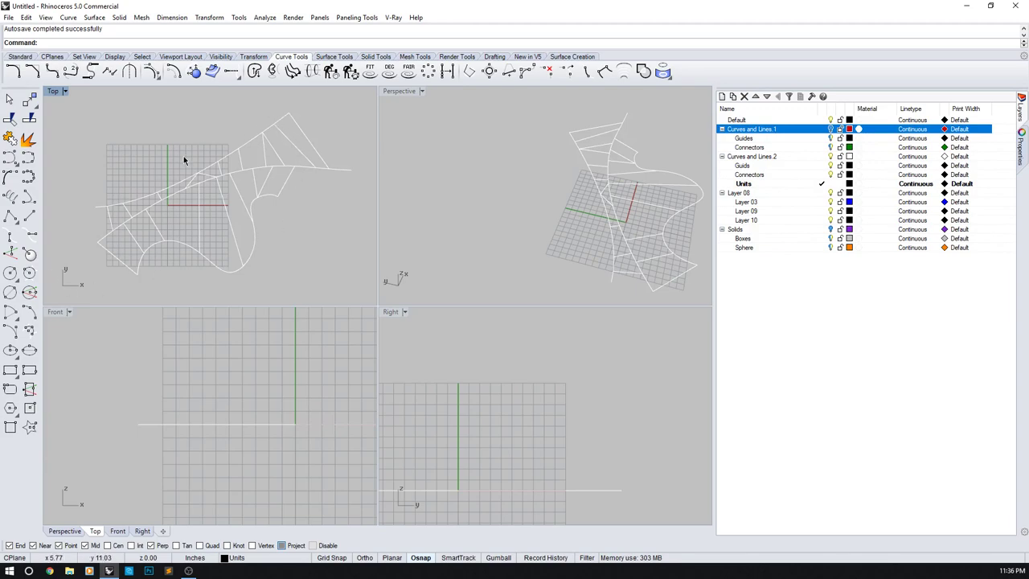
- Move the selected guide curves onto the Guids sublayer of Curves and Lines.2
left_click(752, 156)
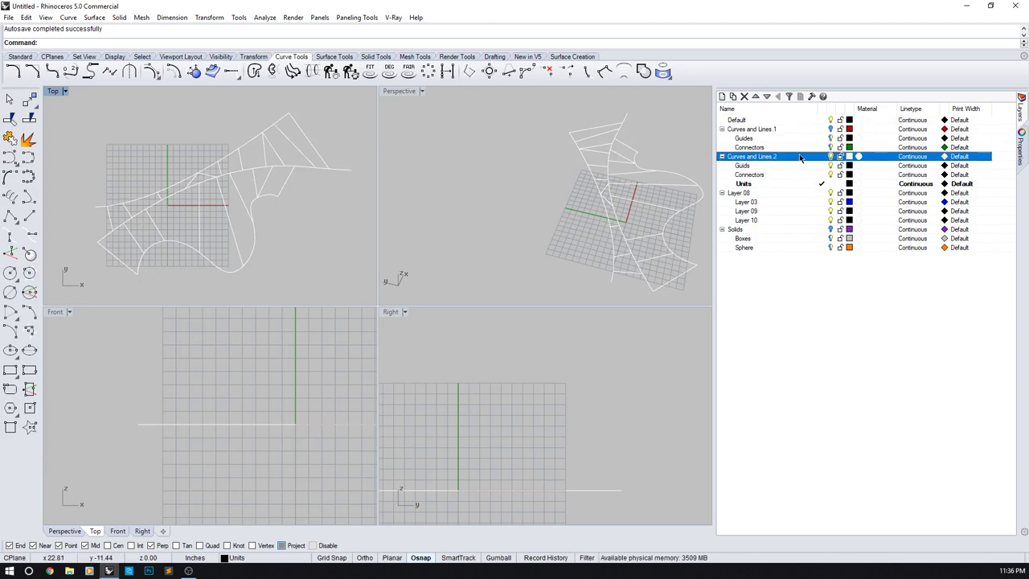
left_click(742, 165)
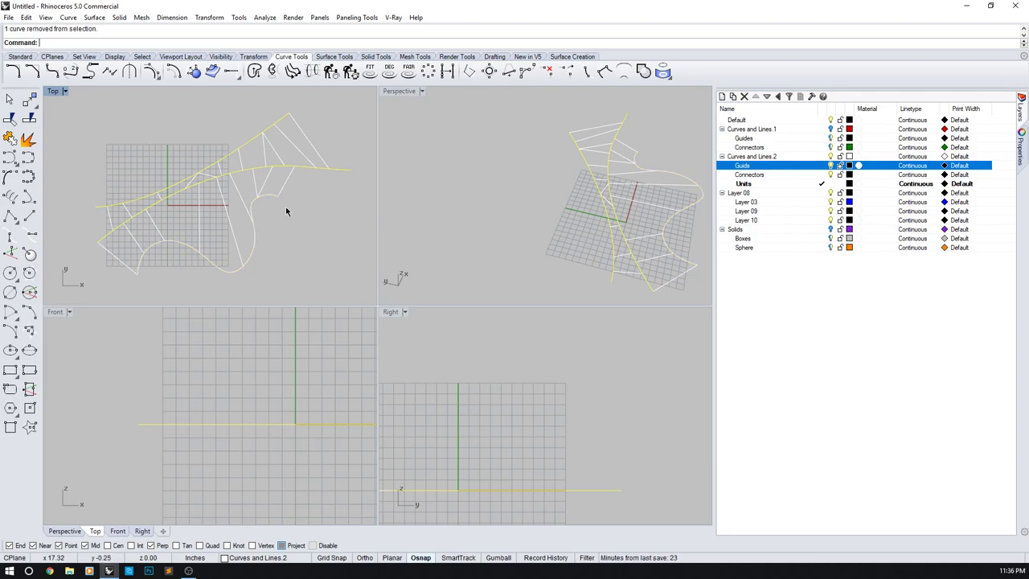
right_click(743, 165)
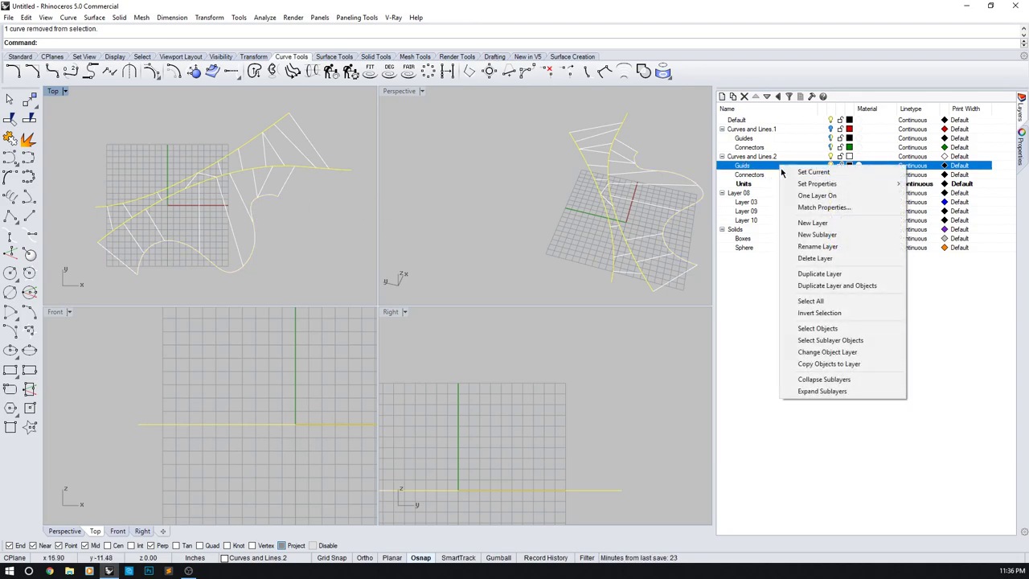
left_click(828, 351)
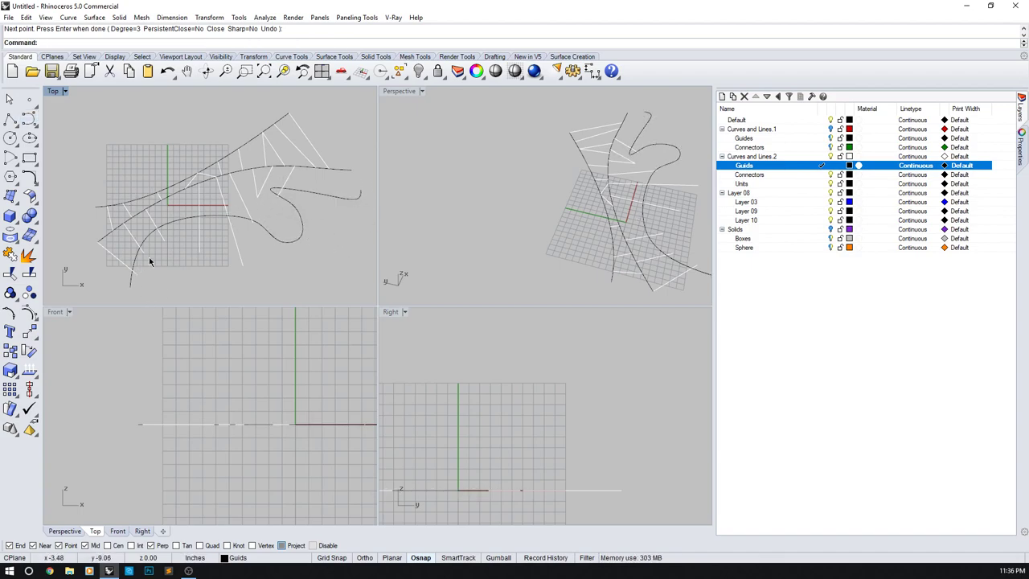
mouse_move(225, 201)
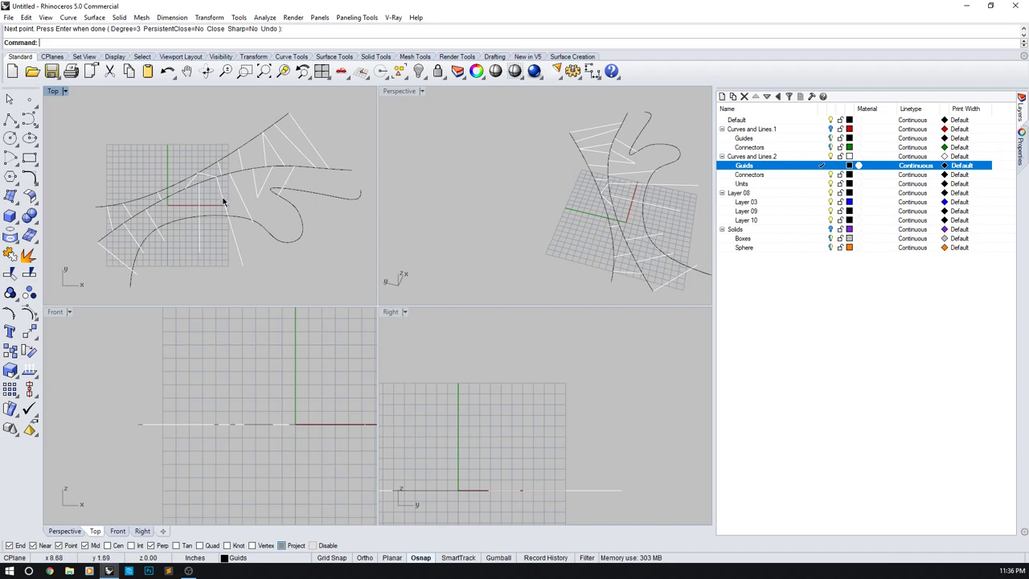
mouse_move(814, 202)
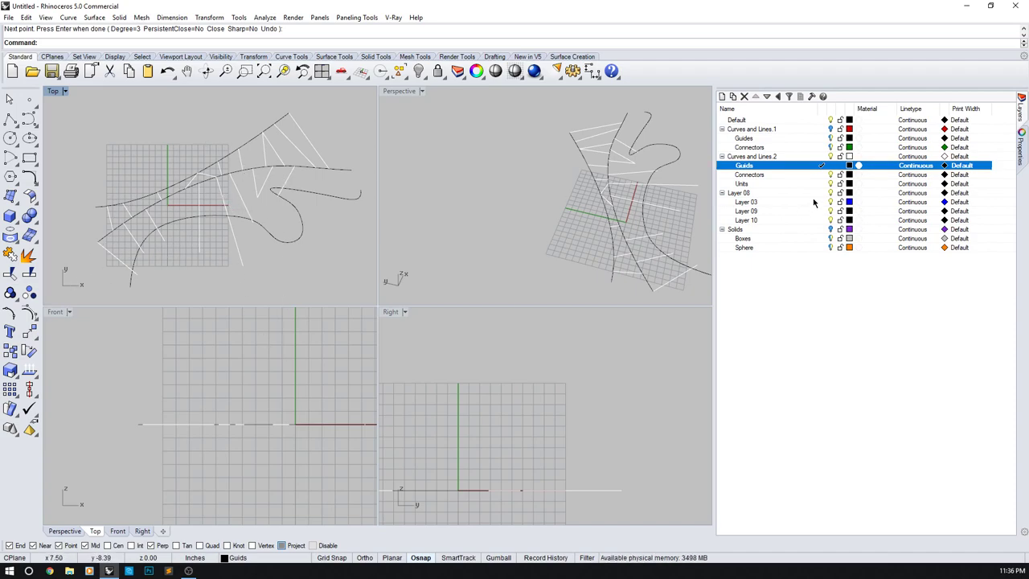
- Select the connector lines and delete them
left_click(752, 174)
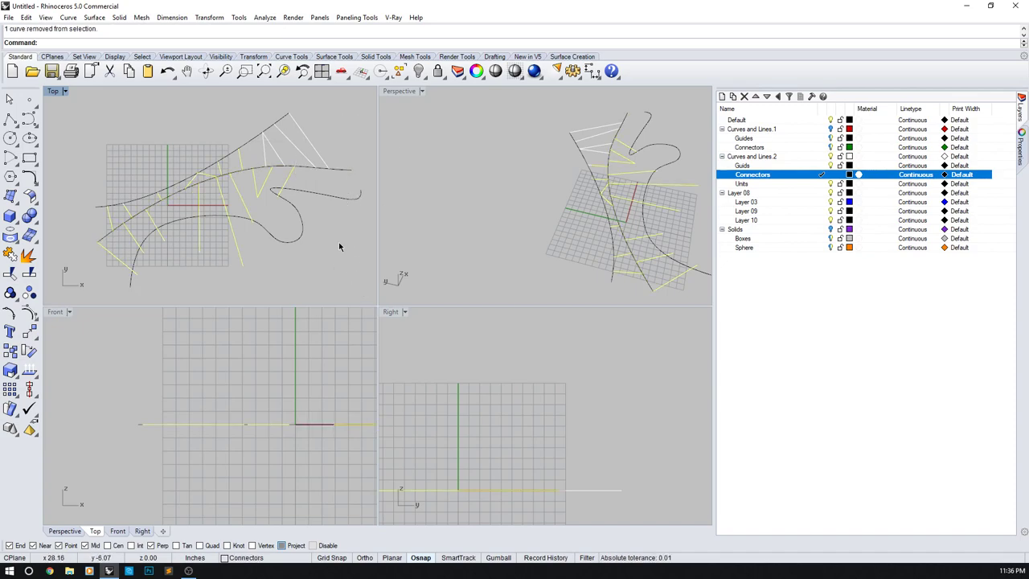
key("Delete")
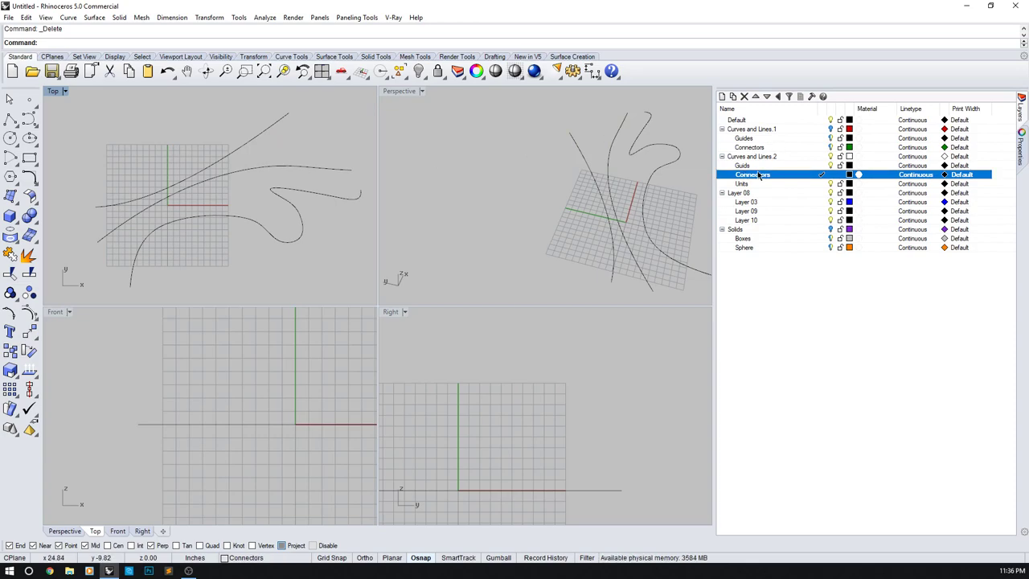
mouse_move(312, 166)
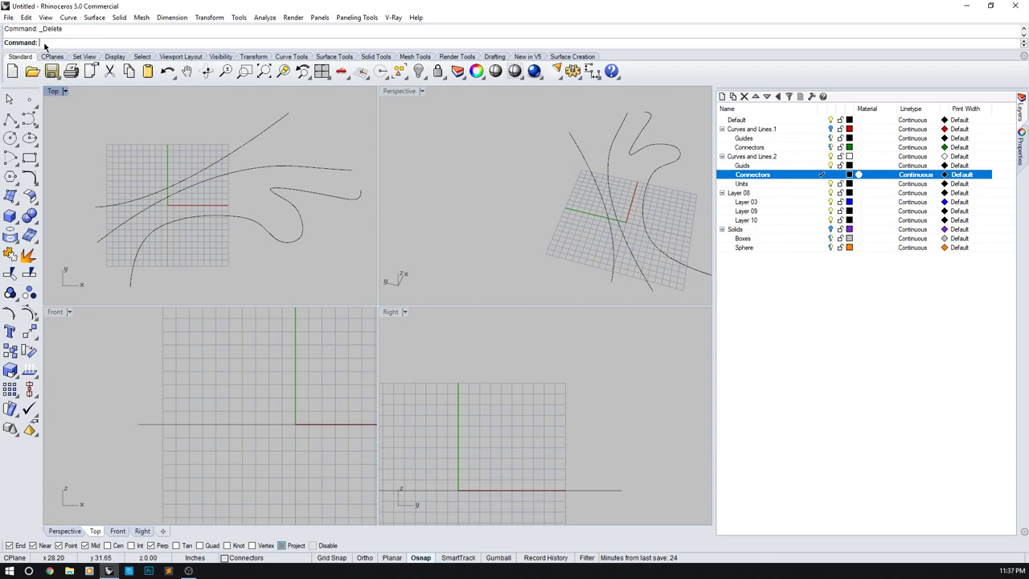
- Launch Grasshopper from the Rhino command line
type("Grasshopper")
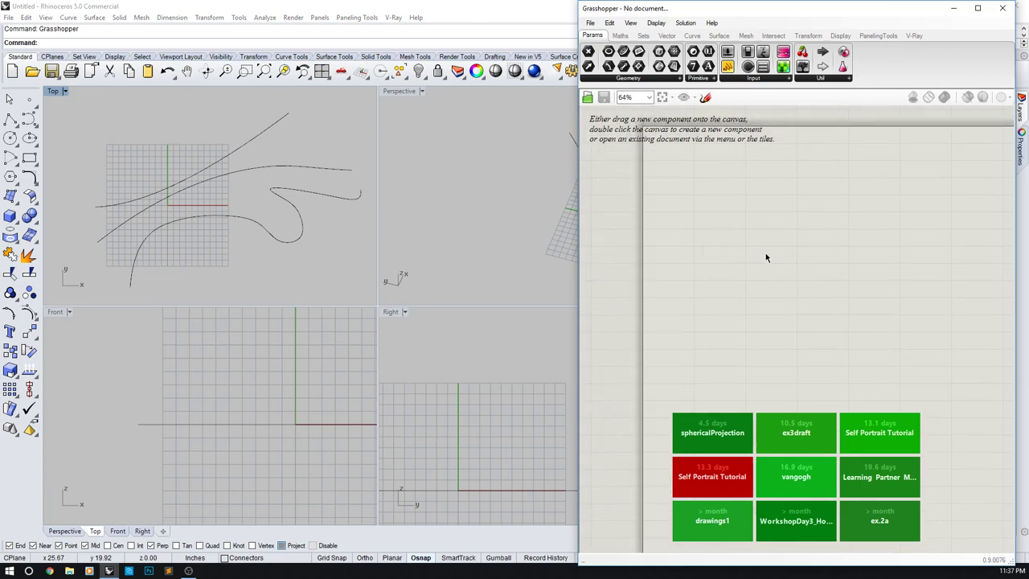
mouse_move(641, 207)
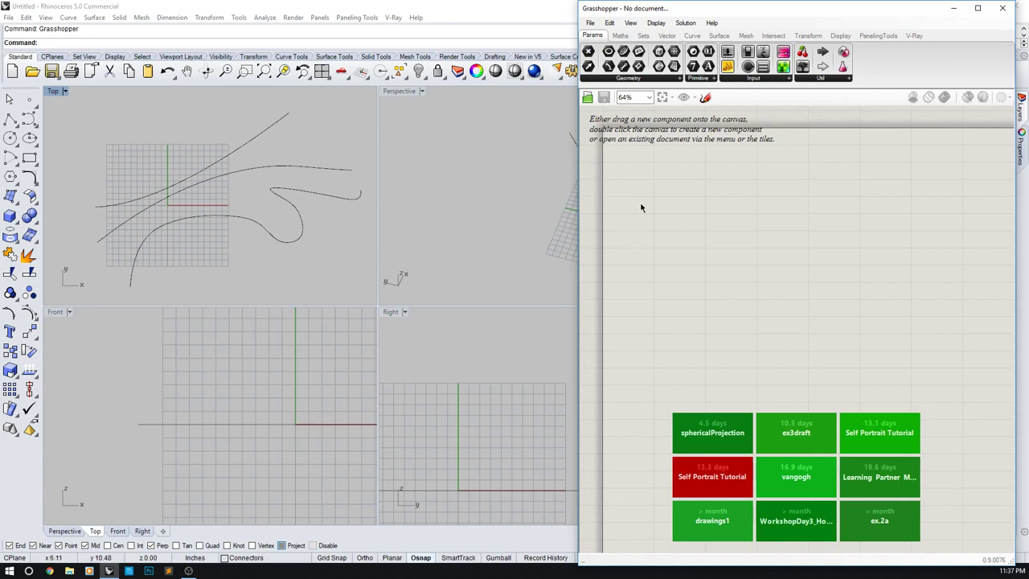
mouse_move(589, 52)
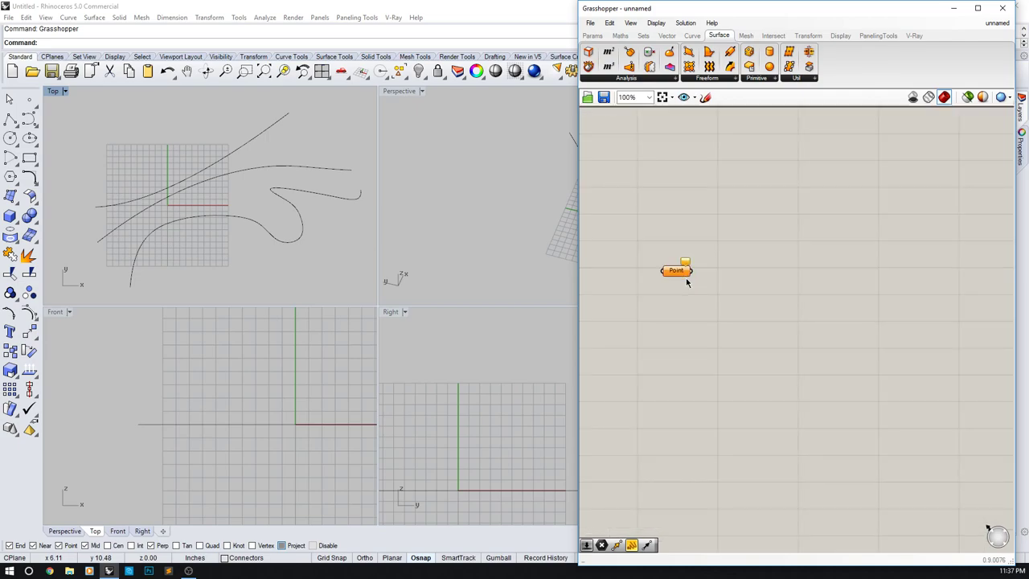
- Browse the component tabs, then search 'curve' and place a Curve parameter
scroll("down", 3)
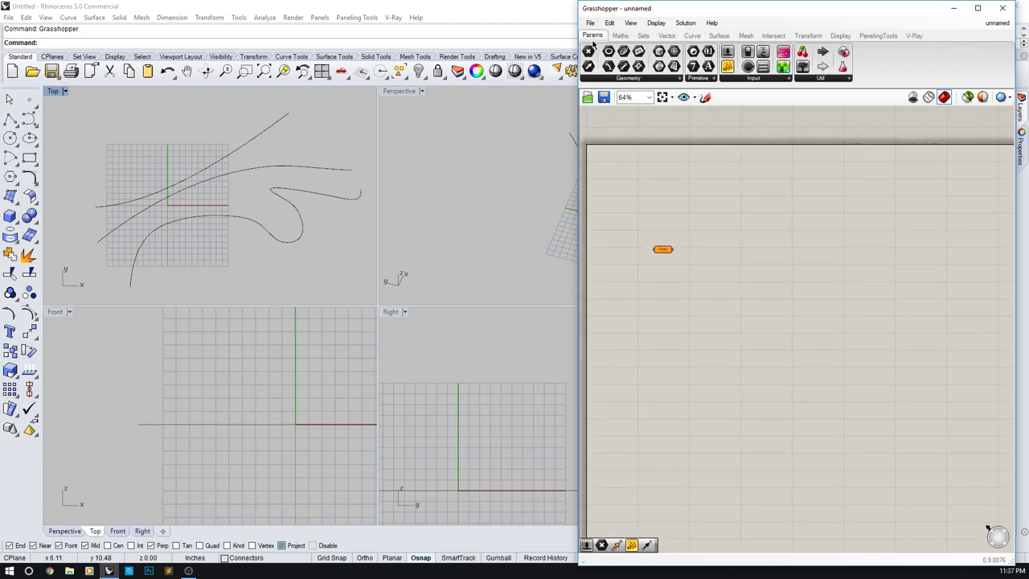
left_click(621, 35)
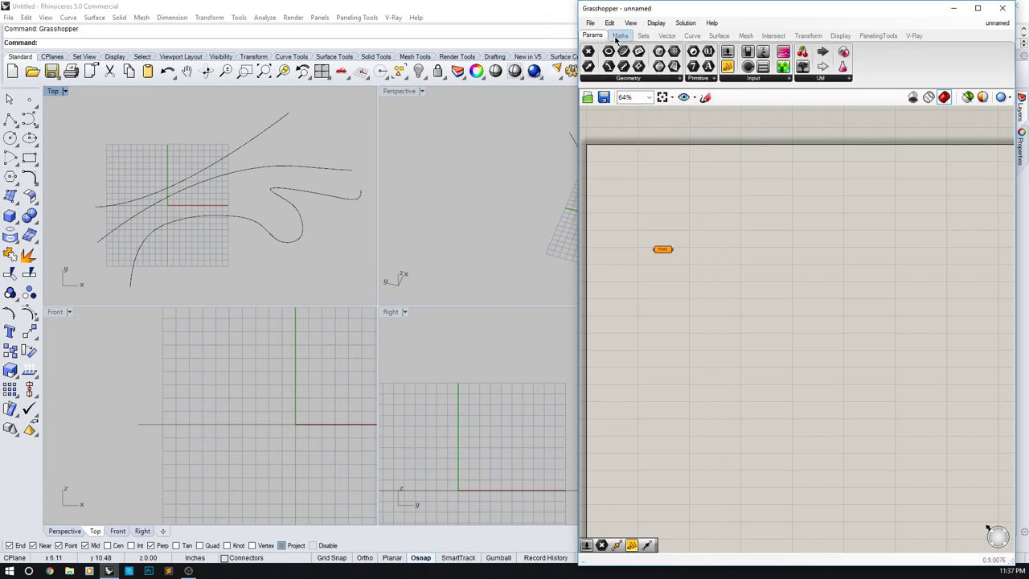
left_click(808, 35)
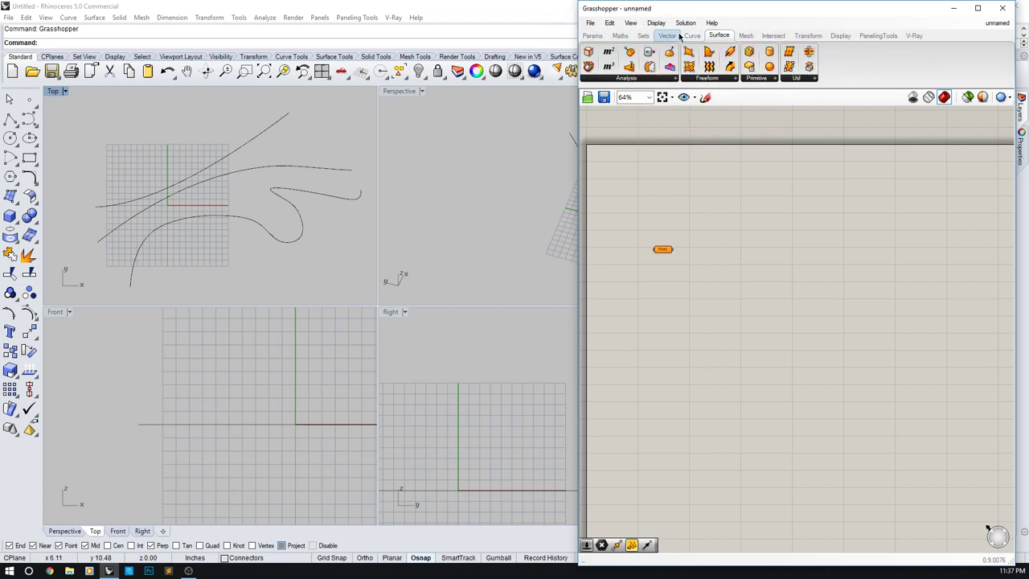
left_click(620, 36)
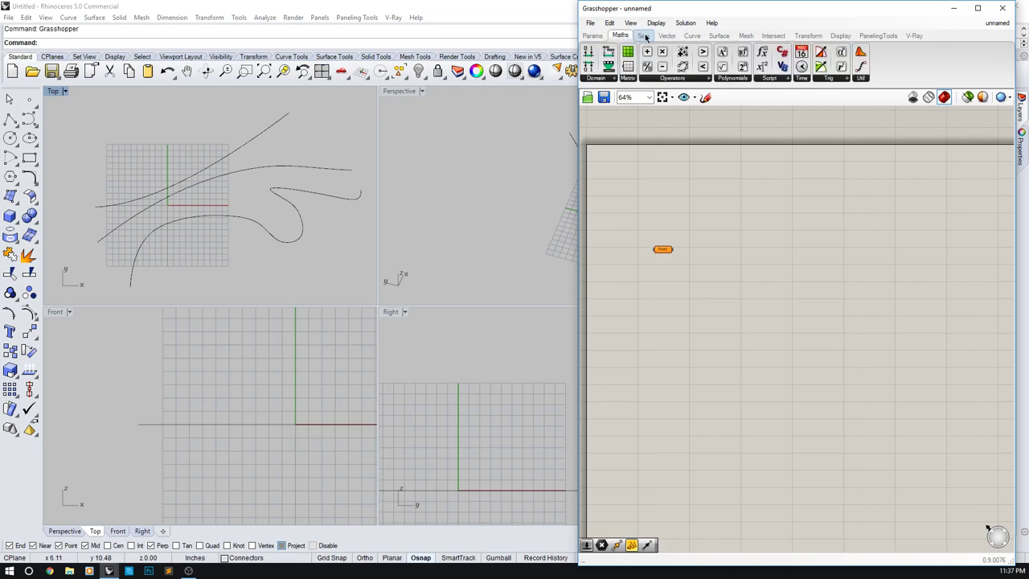
left_click(643, 35)
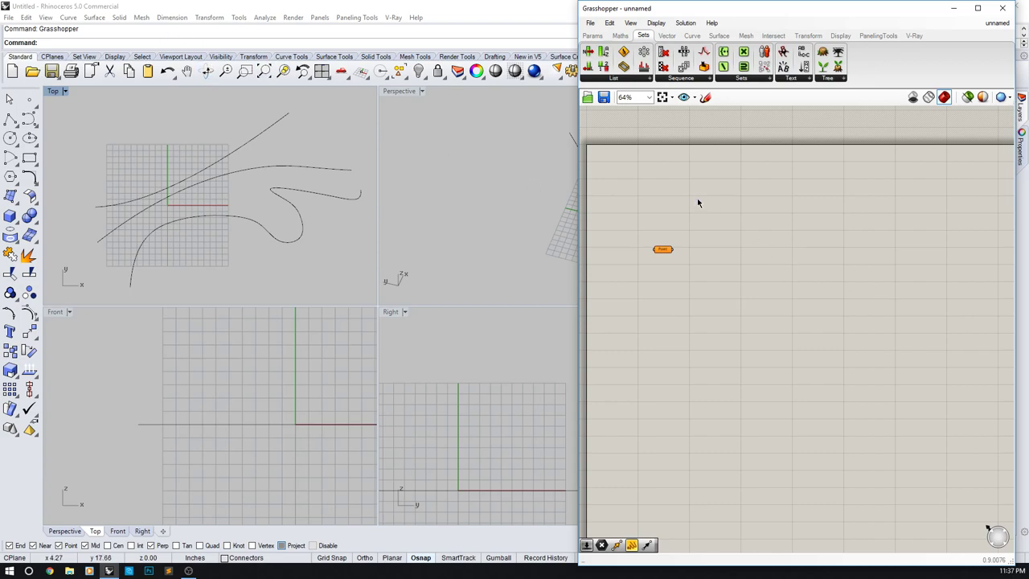
double_click(697, 199)
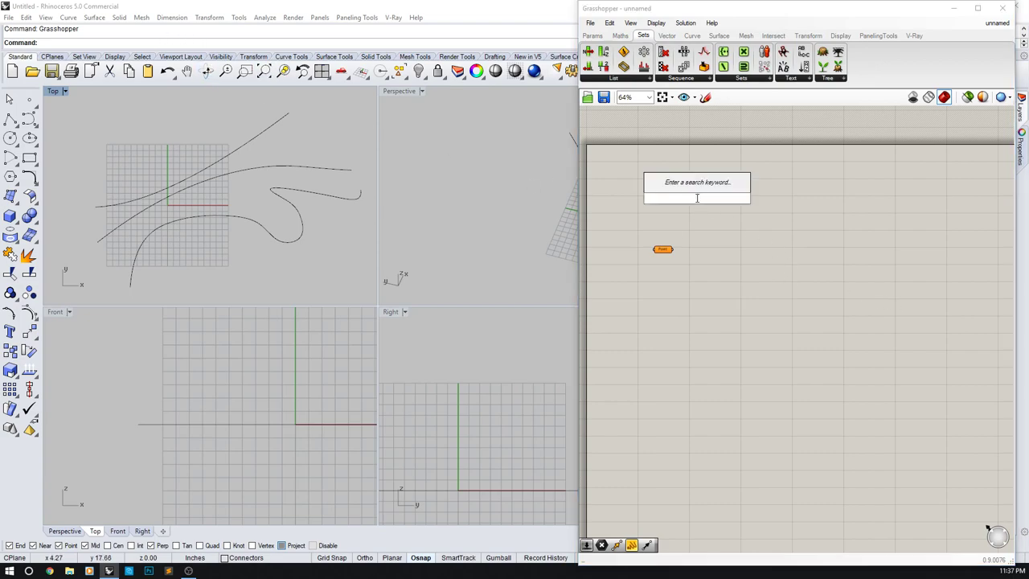
type("curve")
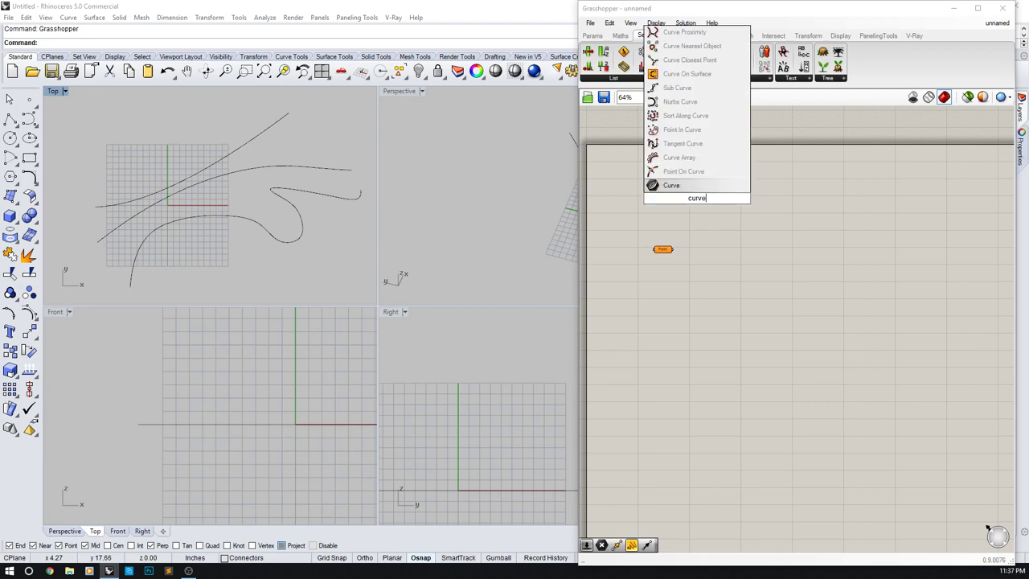
left_click(672, 185)
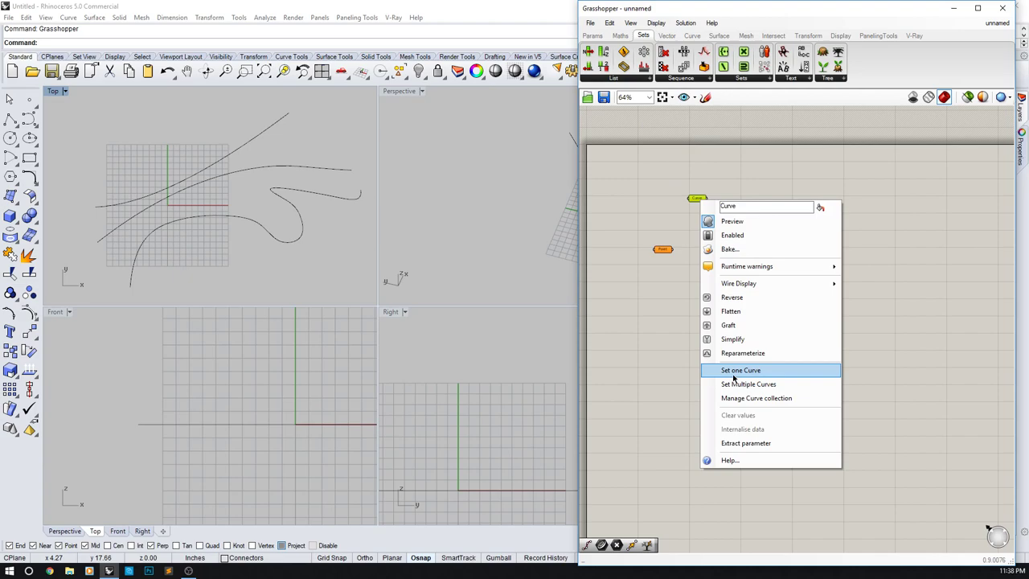
mouse_move(745, 303)
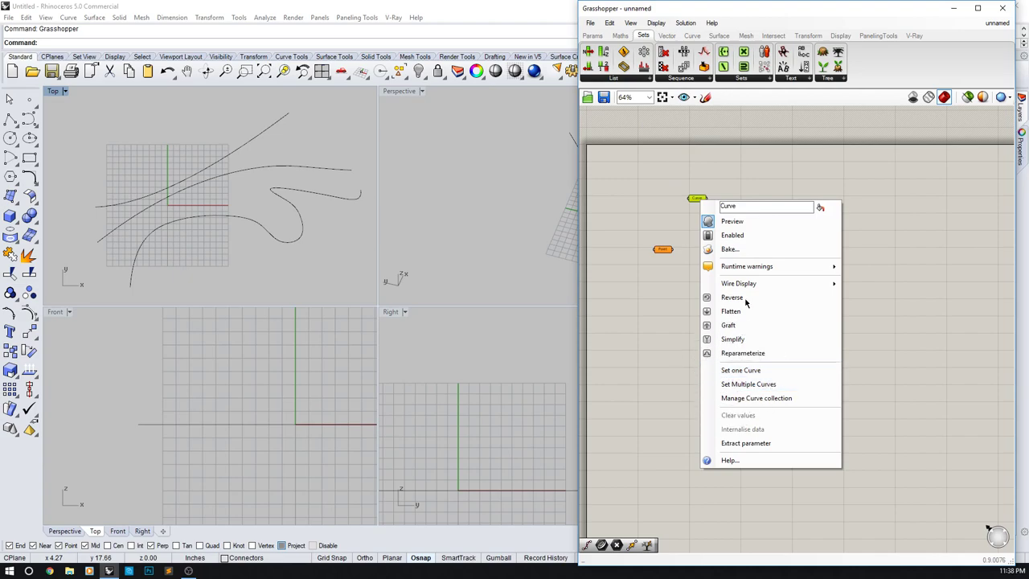
- Rename the Curve parameter to 'Guides' and begin assigning it one Rhino curve
type("C")
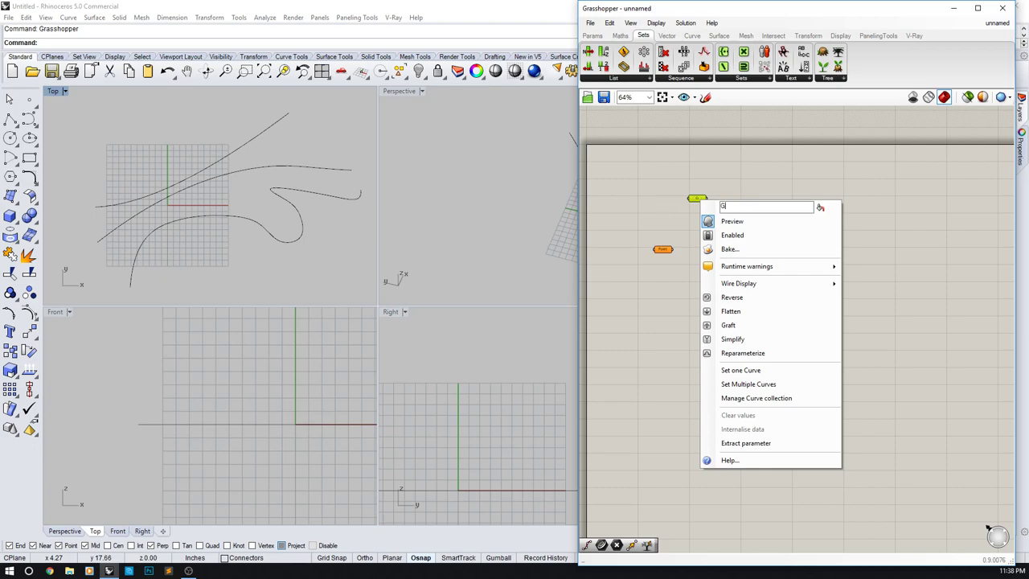
left_click(697, 199)
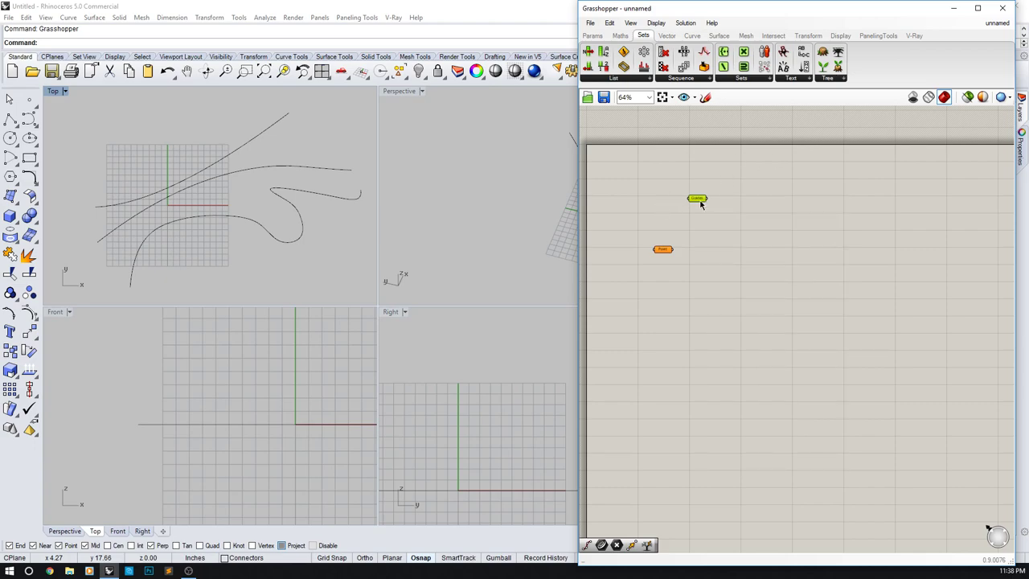
right_click(697, 199)
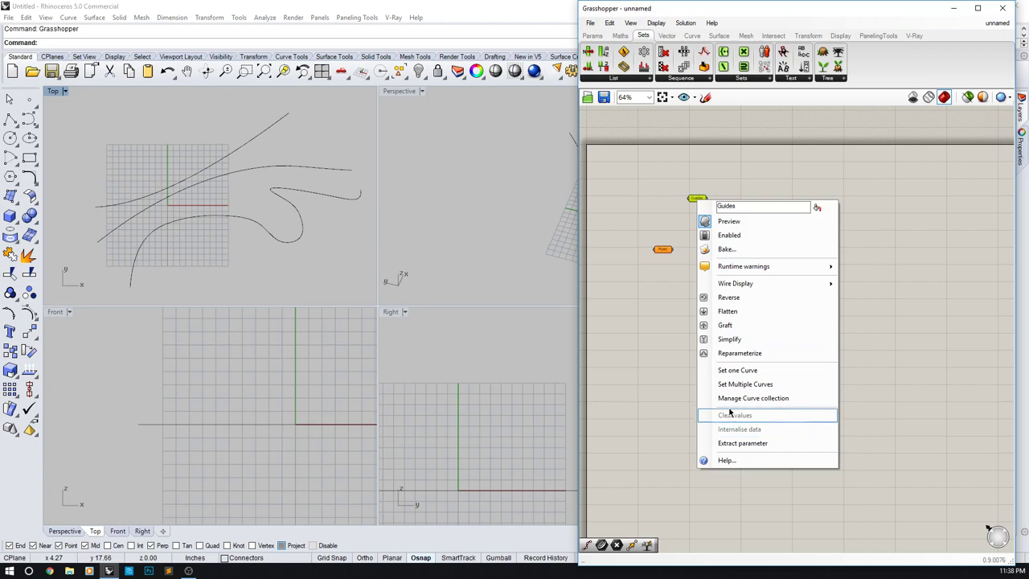
mouse_move(737, 370)
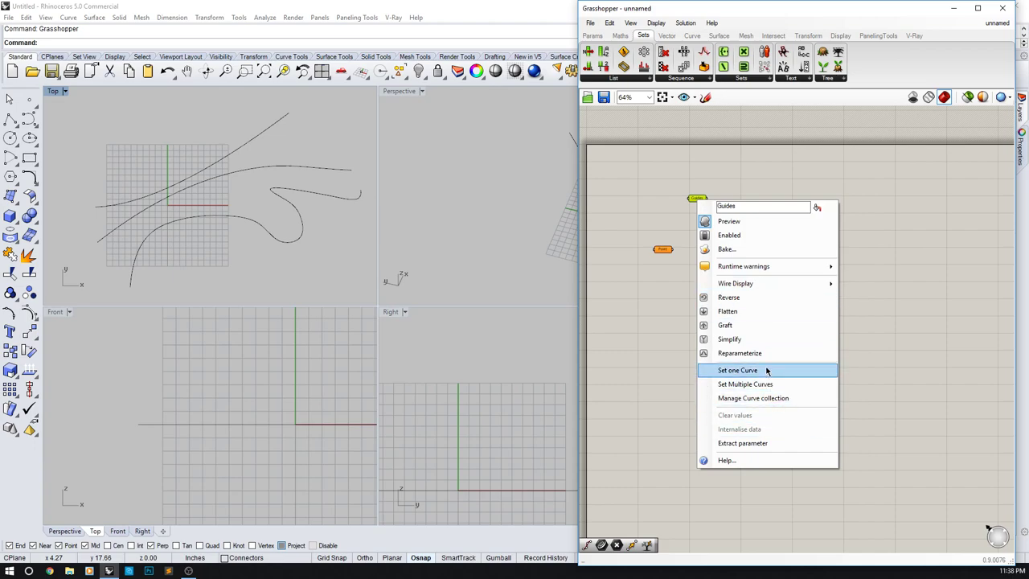
mouse_move(764, 384)
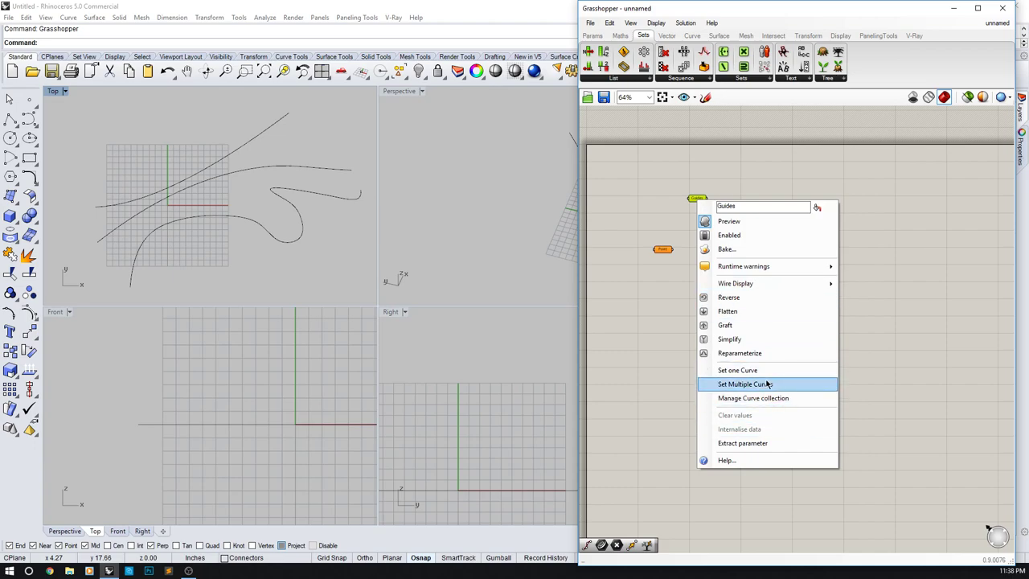
mouse_move(737, 370)
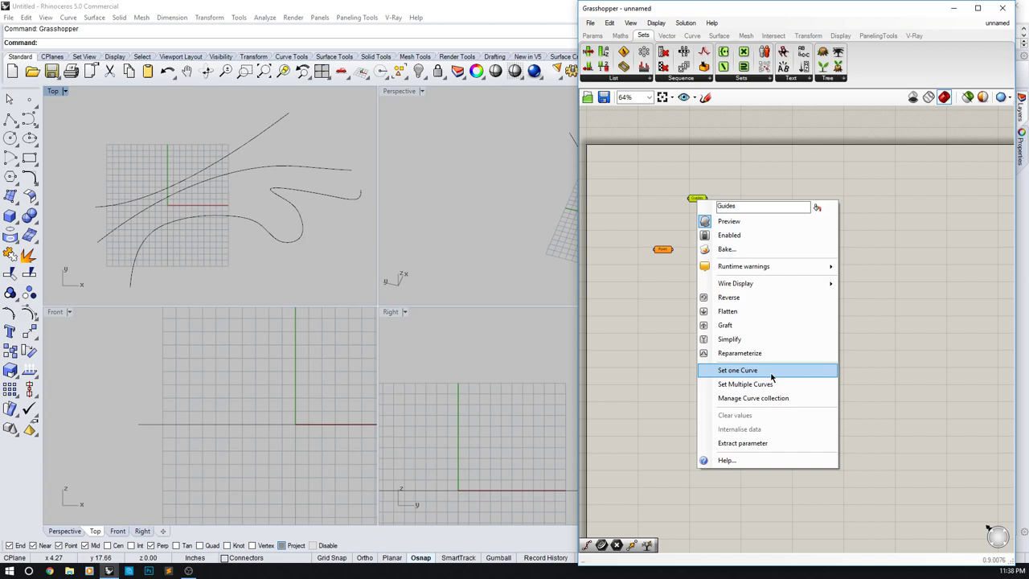
left_click(737, 370)
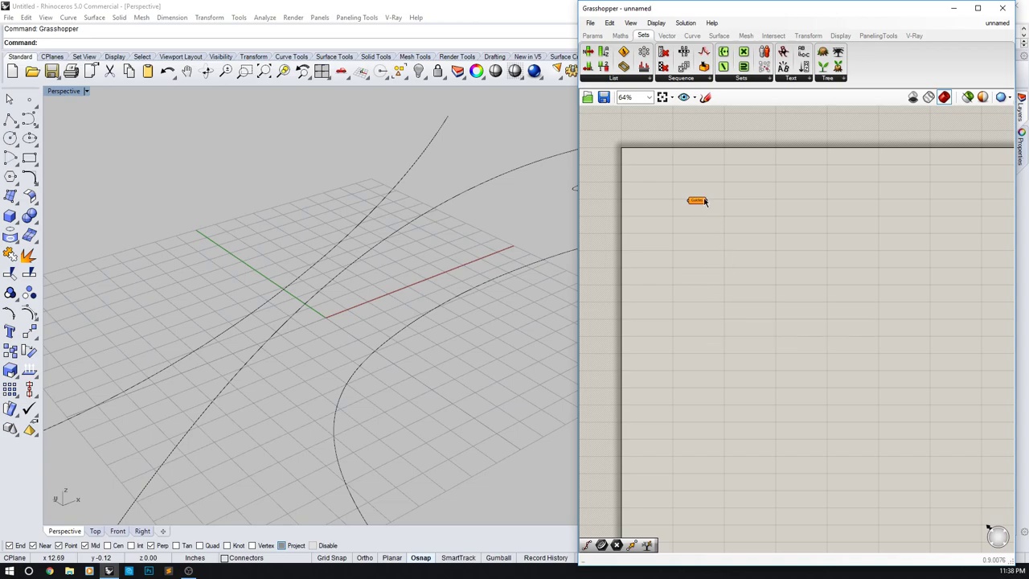
- Reference a single Rhino curve in Guides and show the geometry parameters
right_click(696, 200)
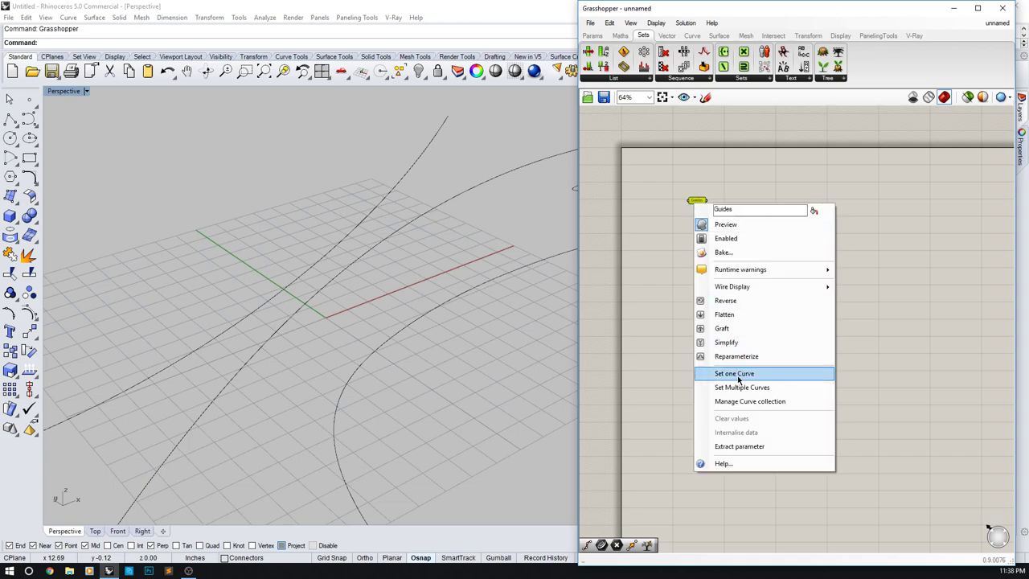
left_click(734, 373)
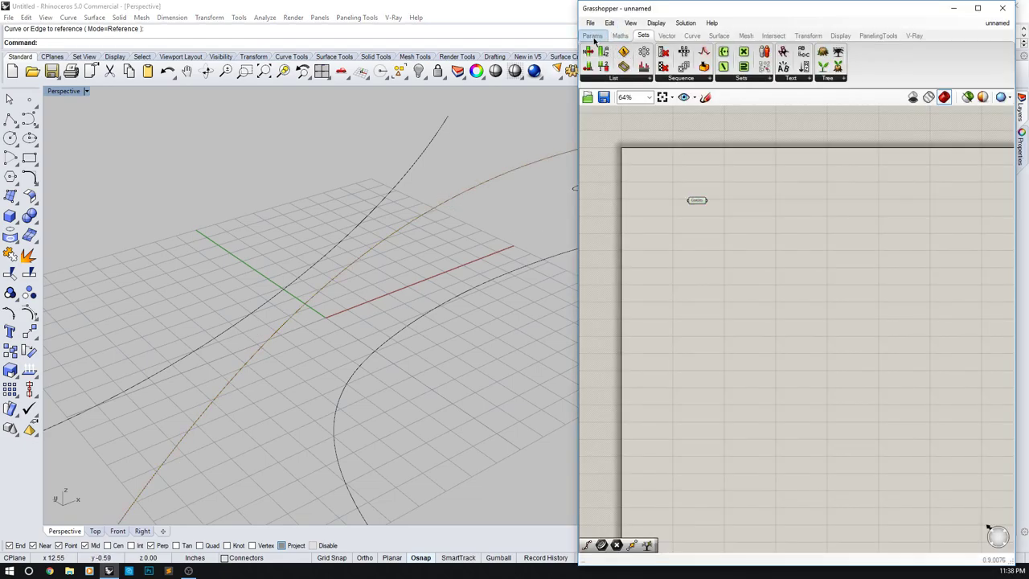
left_click(592, 36)
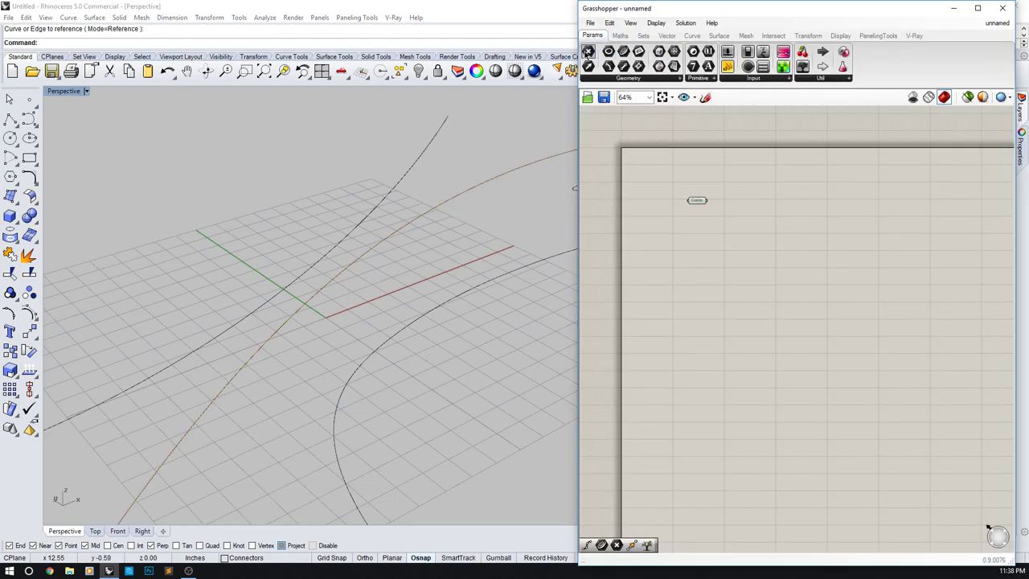
mouse_move(623, 66)
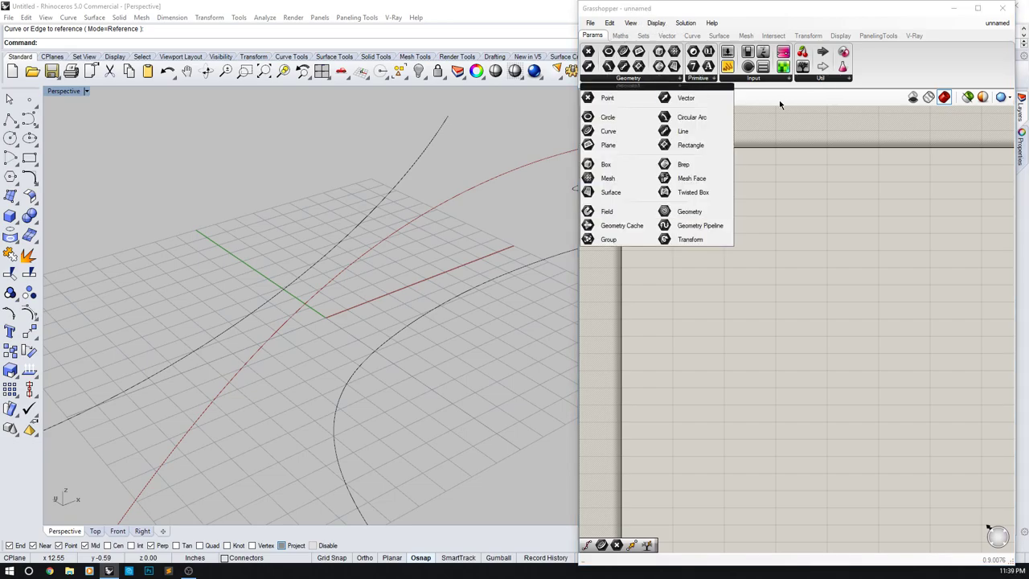
mouse_move(664, 98)
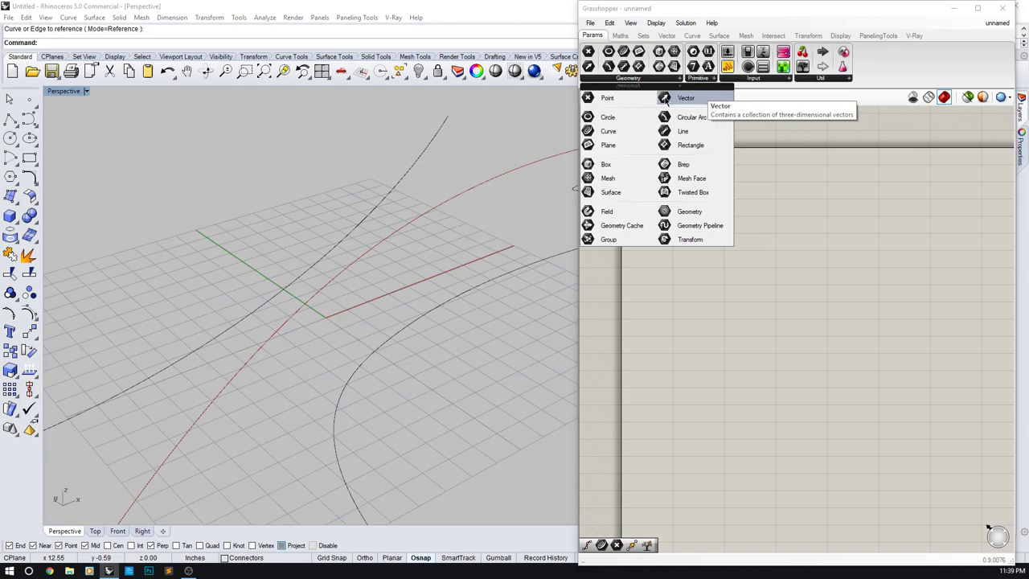
mouse_move(685, 98)
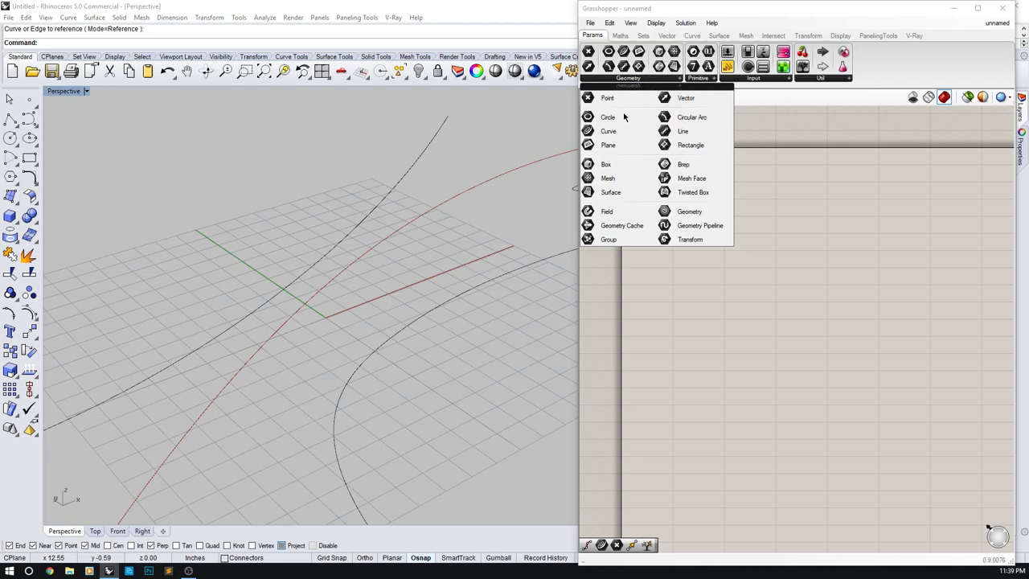
mouse_move(609, 131)
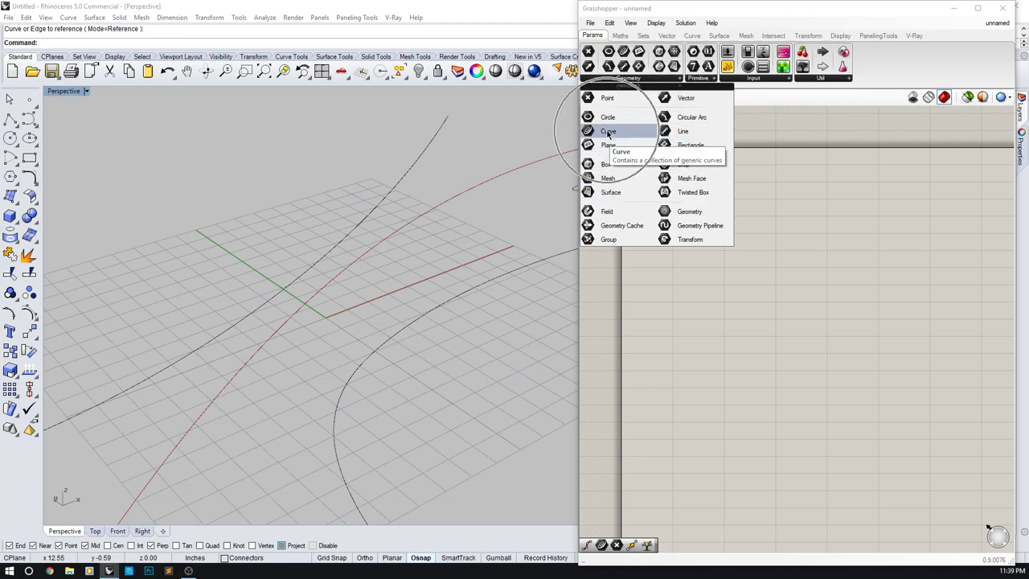
- Drop a second Curve parameter below Guides and rename it 'Edges'
left_click(609, 131)
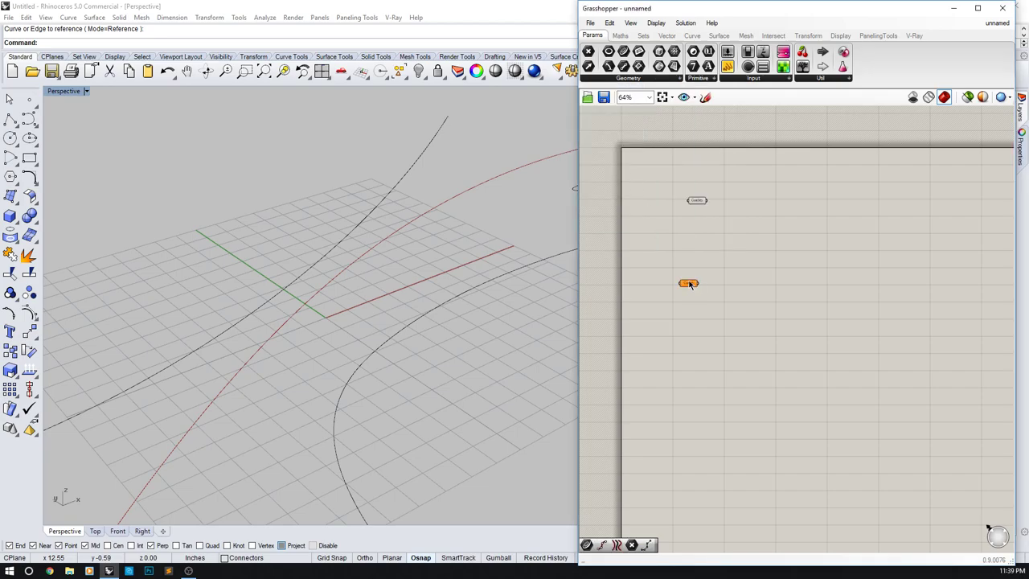
right_click(689, 283)
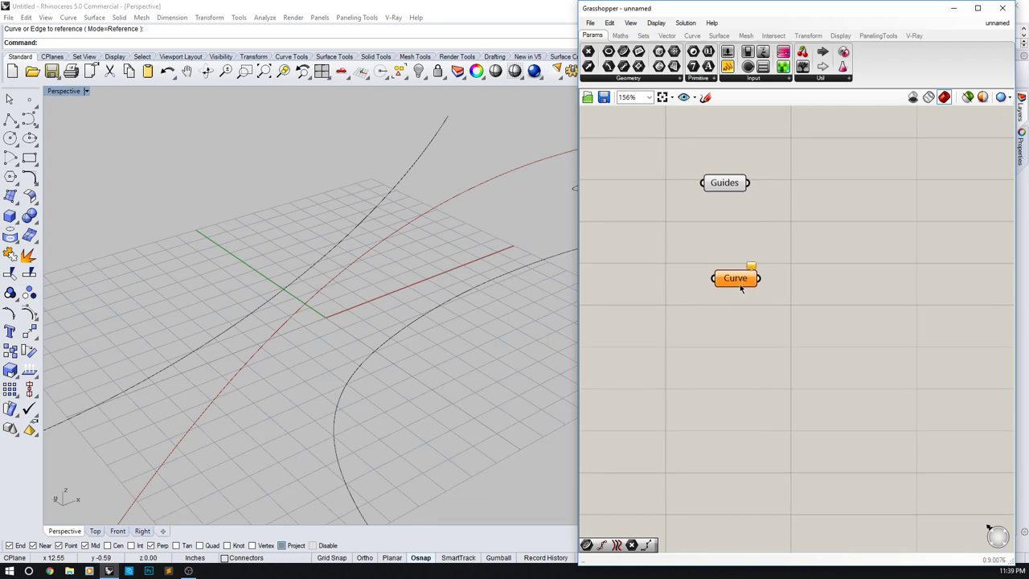
right_click(736, 278)
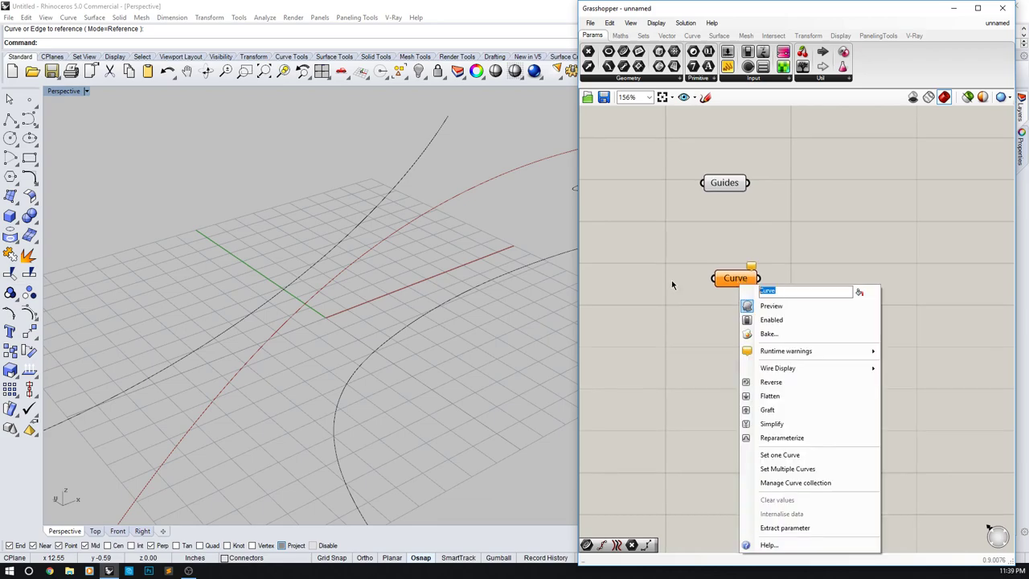
type("Edges")
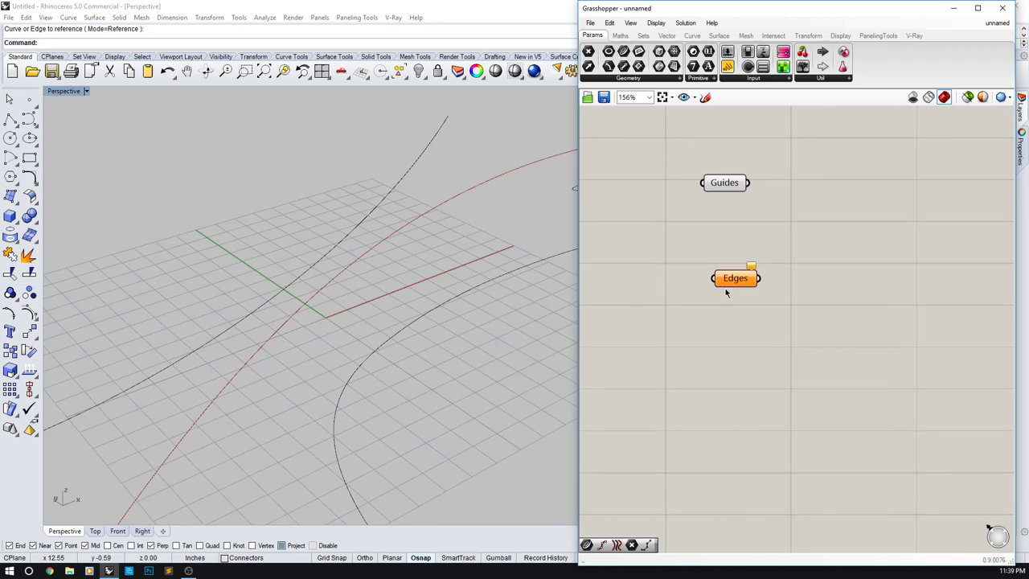
right_click(735, 278)
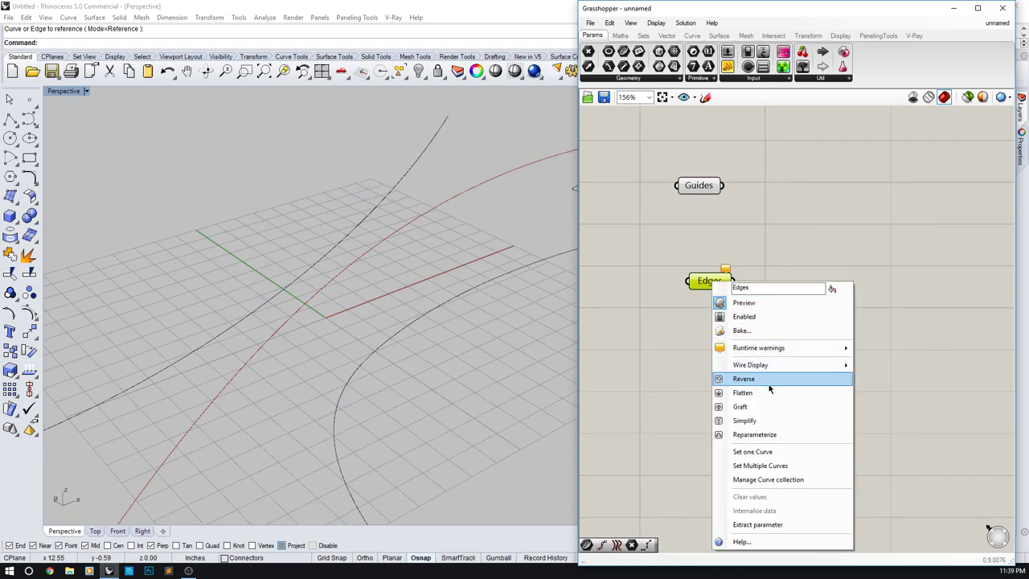
mouse_move(760, 466)
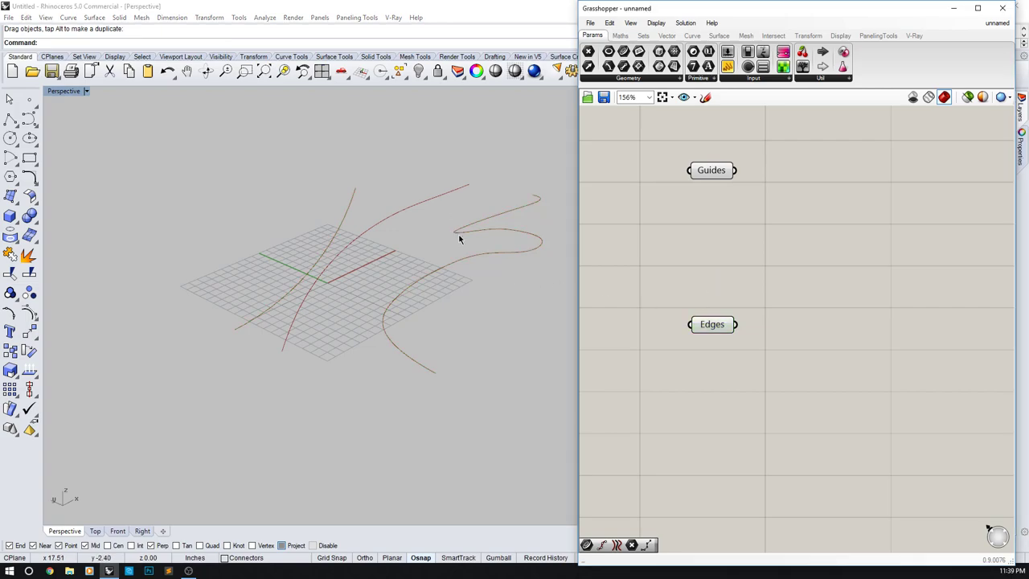
- Nudge Guides lower, clear its values, and set one referenced Rhino curve
left_click_drag(711, 170, 708, 181)
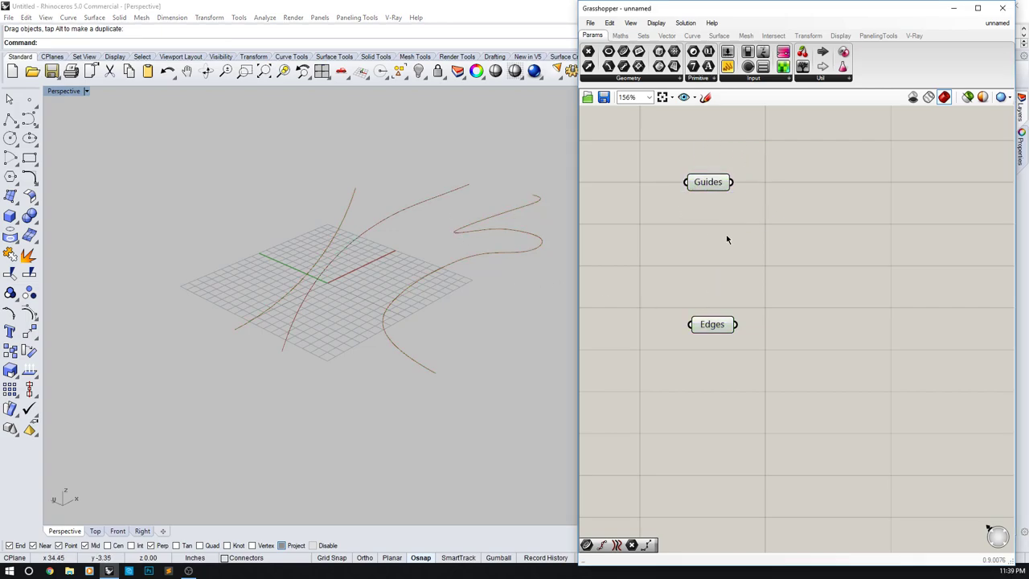
right_click(708, 181)
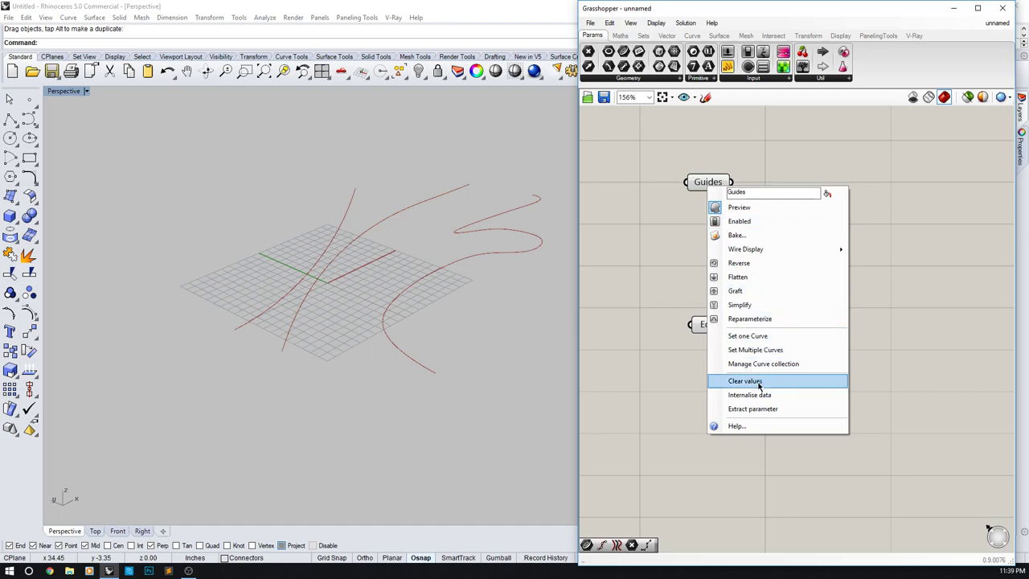
left_click(745, 380)
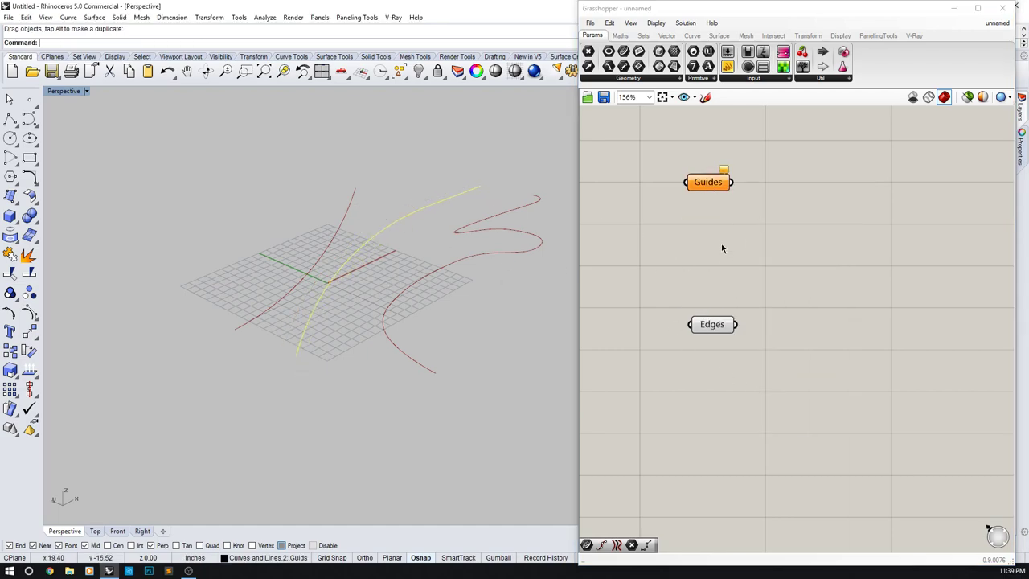
mouse_move(707, 182)
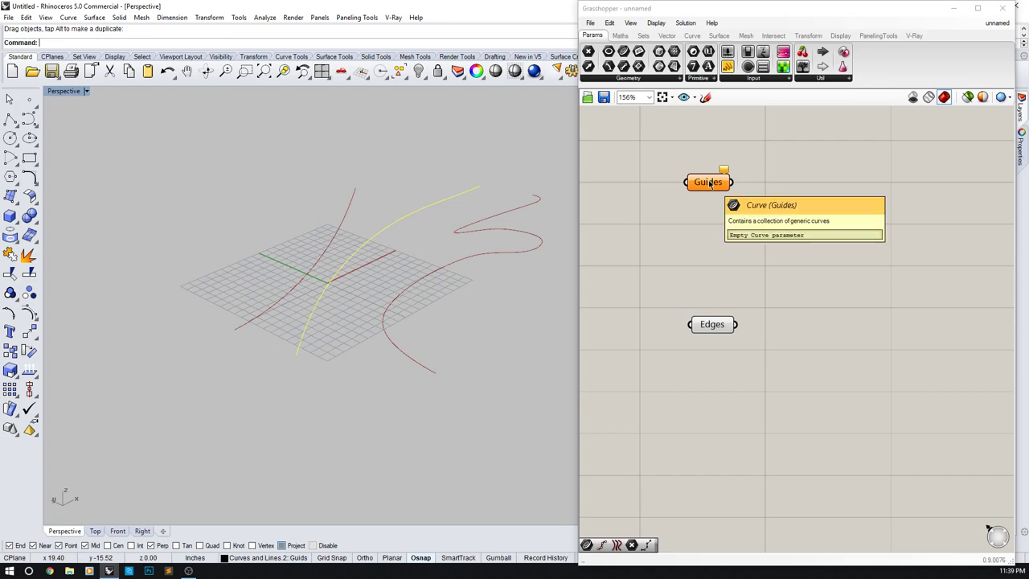
right_click(708, 182)
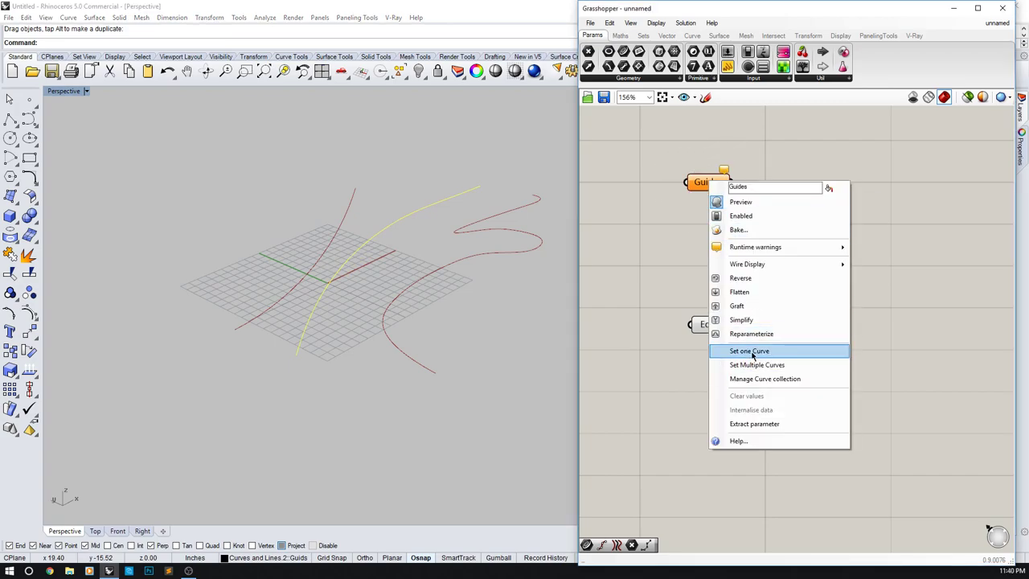
left_click(749, 350)
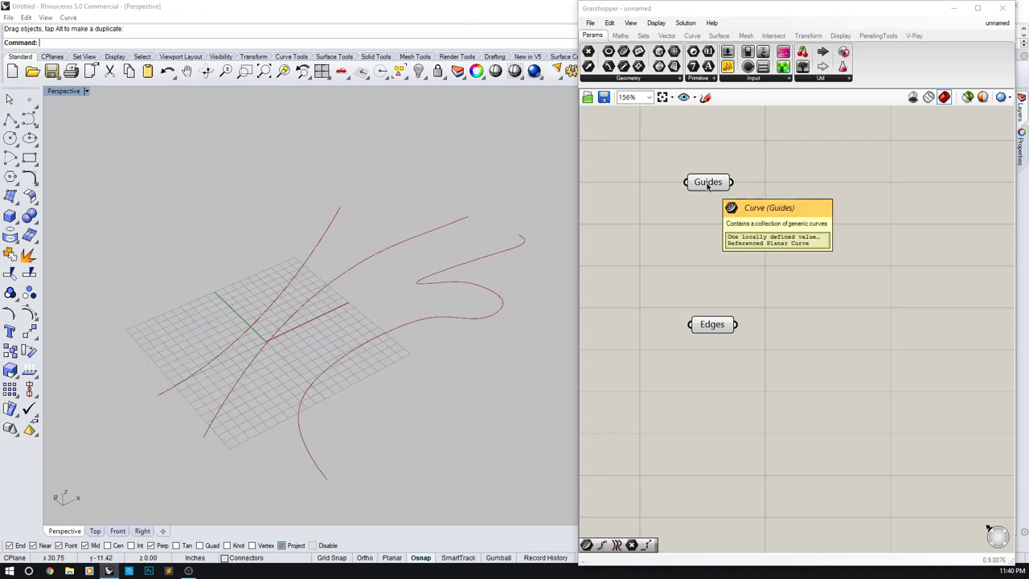
left_click(709, 182)
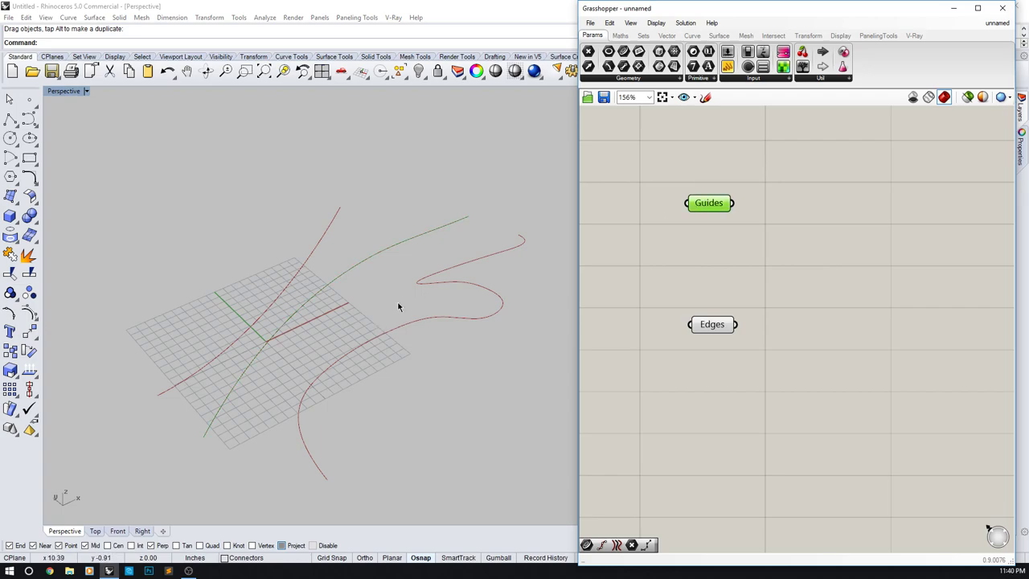
- Select Guides and drag the curve parameters so Edges sits farther below
left_click(354, 274)
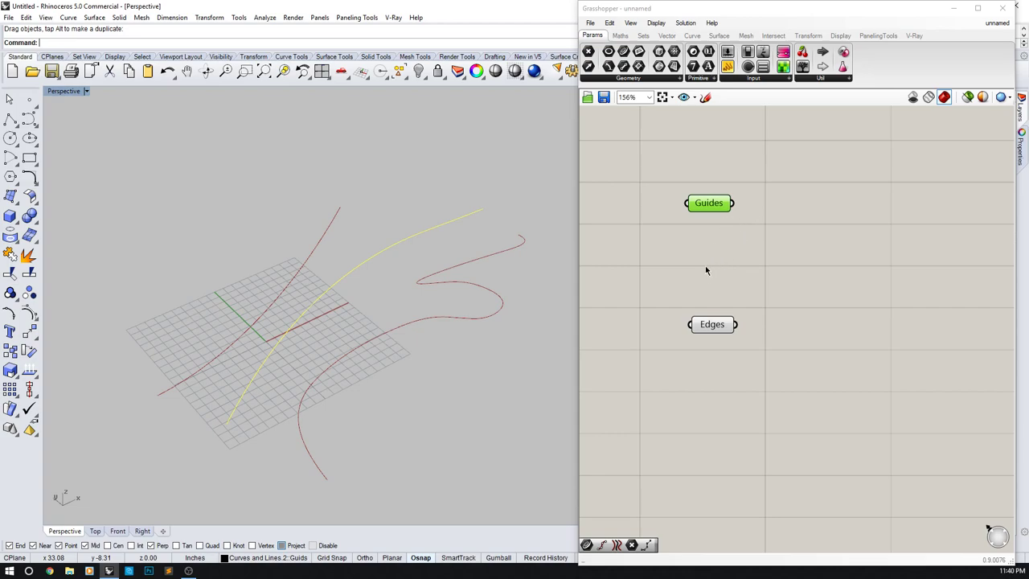
mouse_move(569, 290)
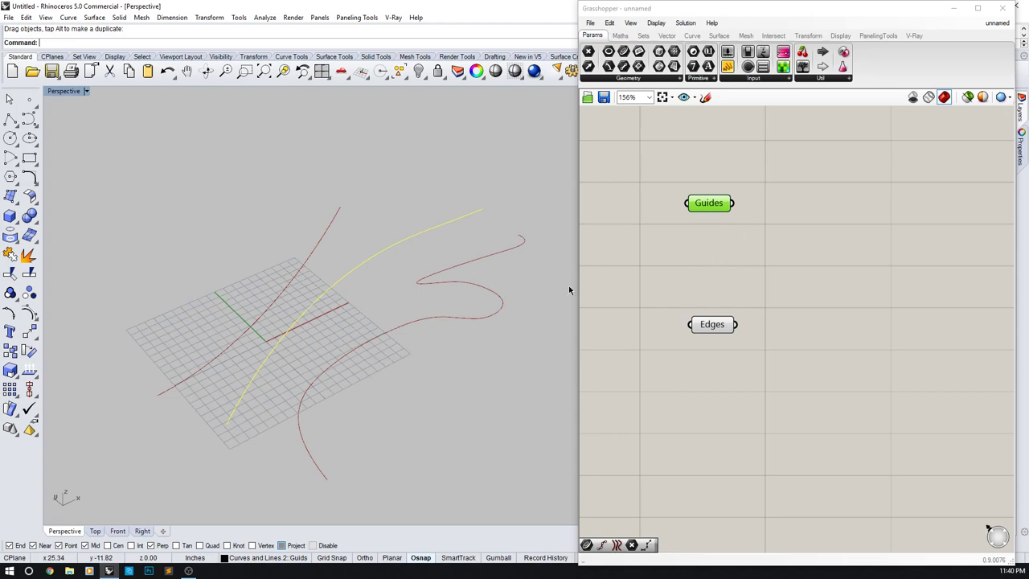
mouse_move(764, 237)
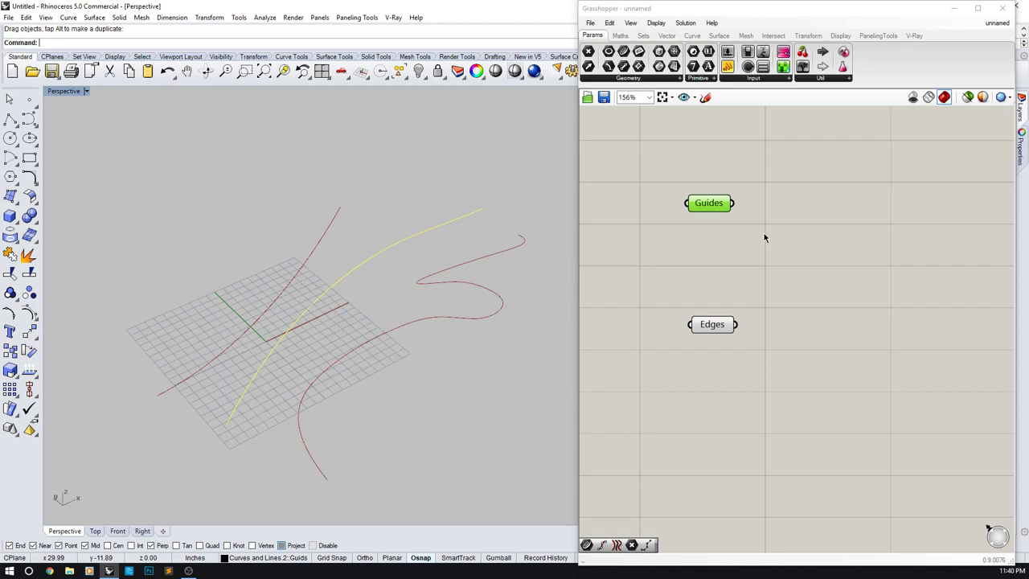
mouse_move(339, 284)
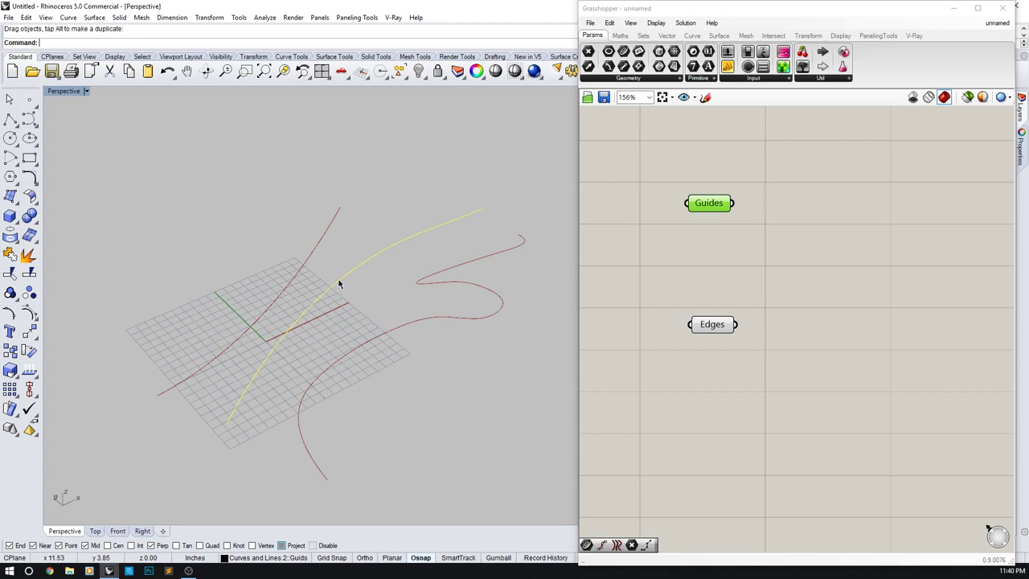
mouse_move(358, 294)
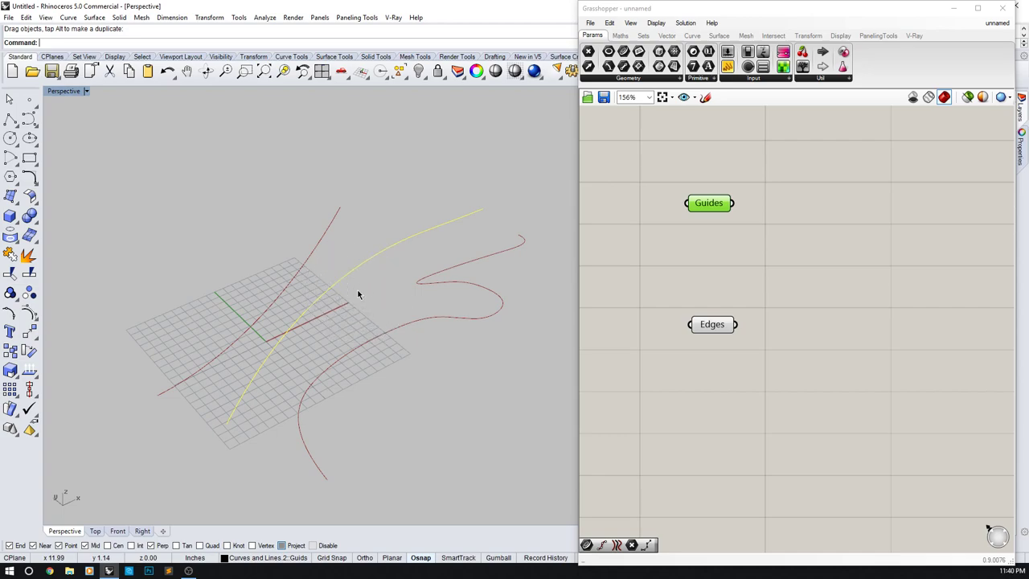
mouse_move(350, 277)
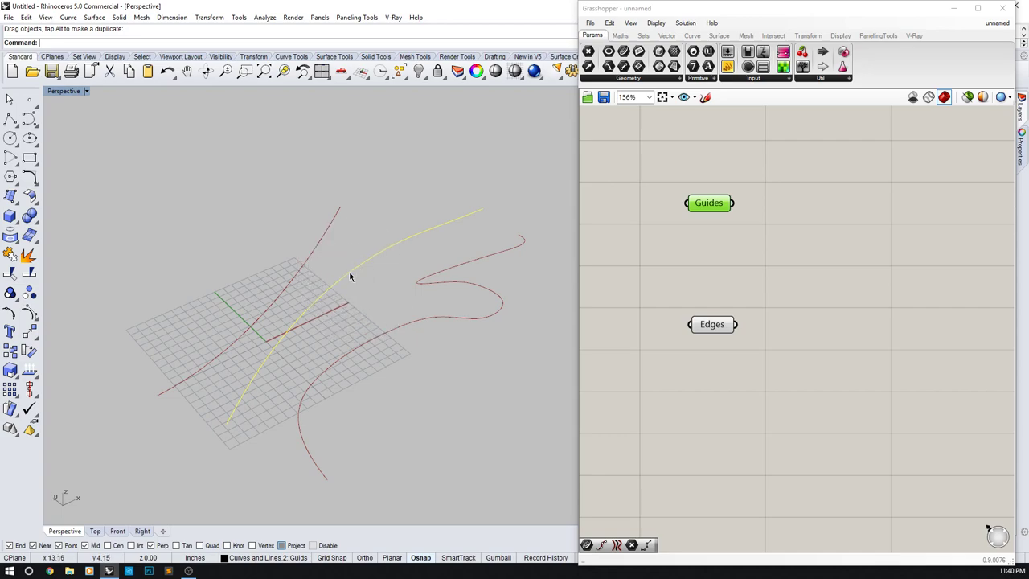
left_click(710, 202)
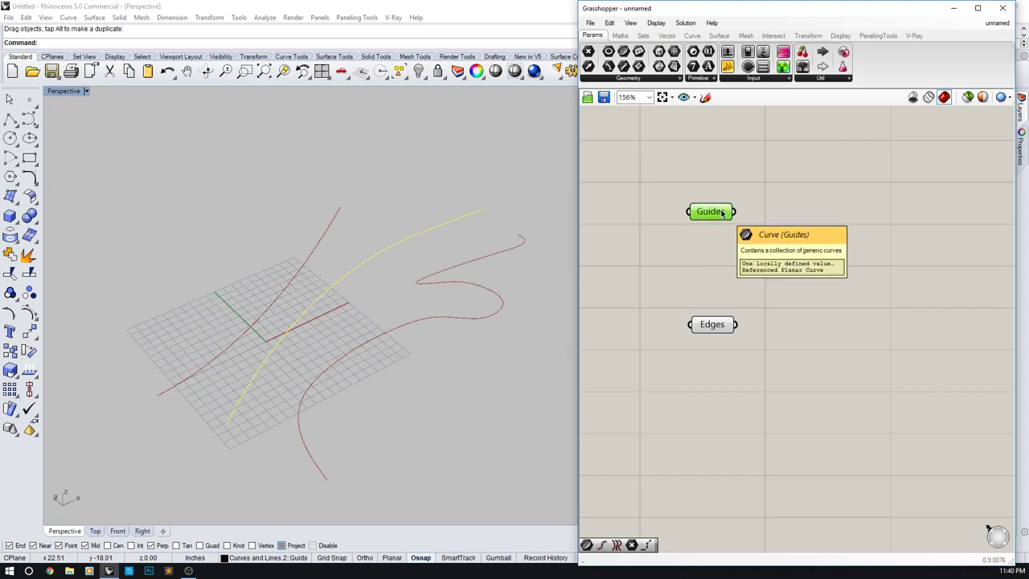
mouse_move(714, 229)
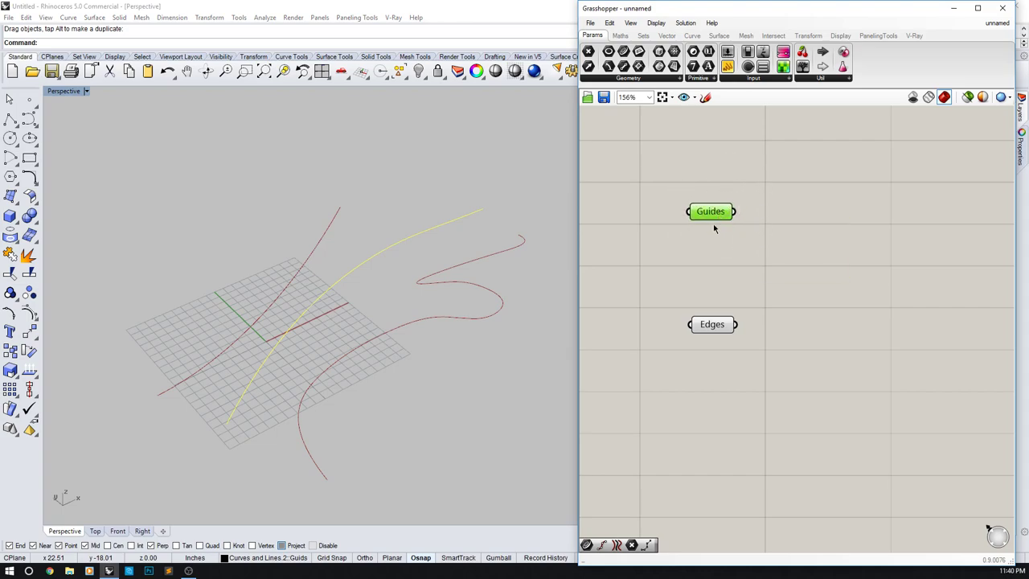
left_click_drag(713, 325, 701, 349)
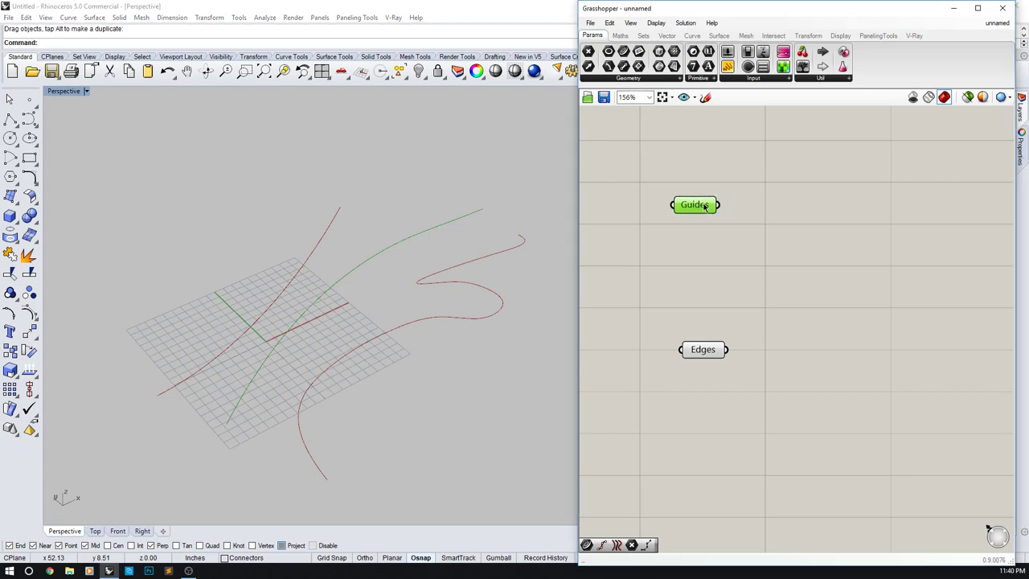
mouse_move(694, 205)
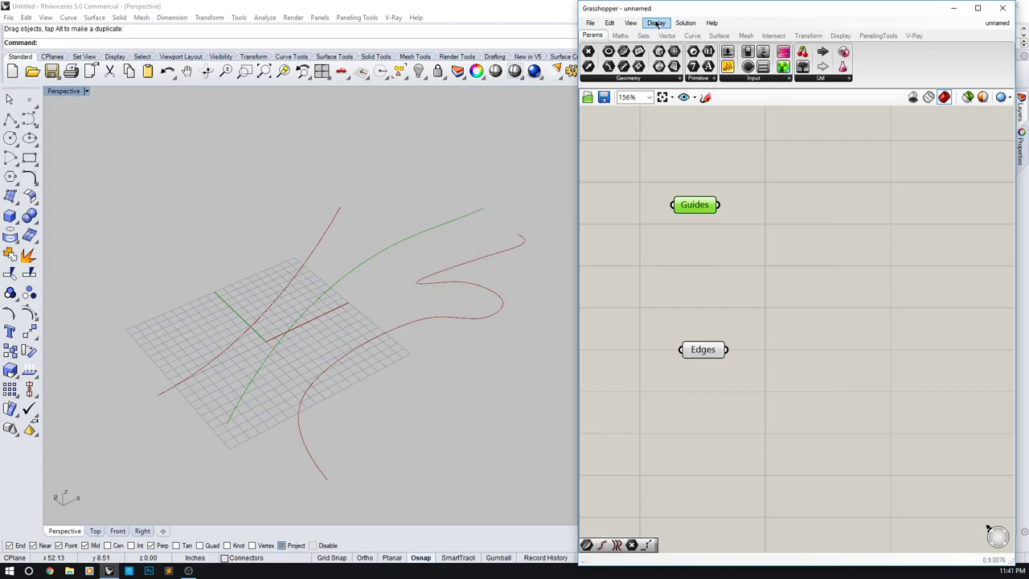
- Enable Display > Draw Icons so Guides and Edges show as curve icons
left_click(656, 23)
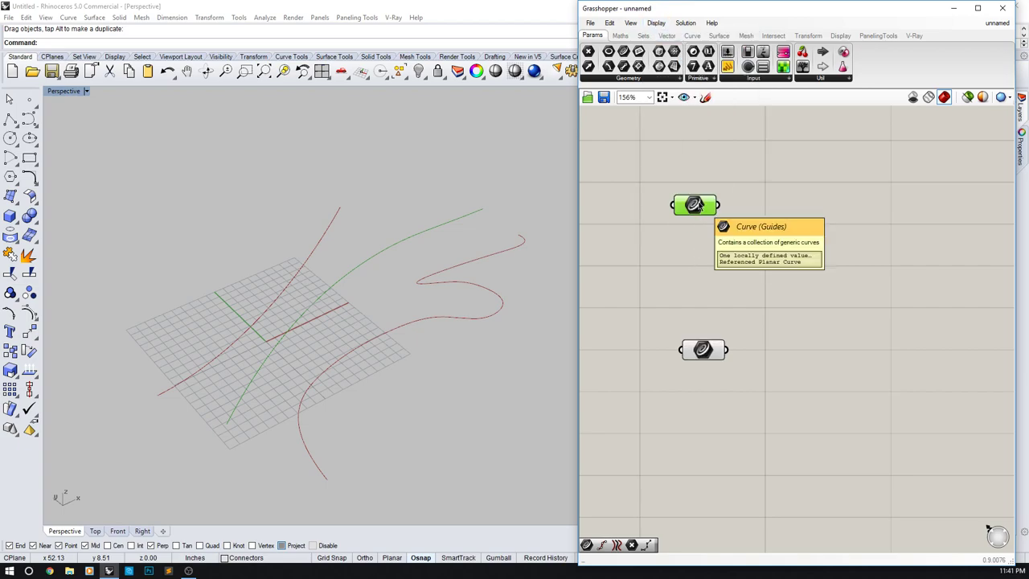
mouse_move(656, 23)
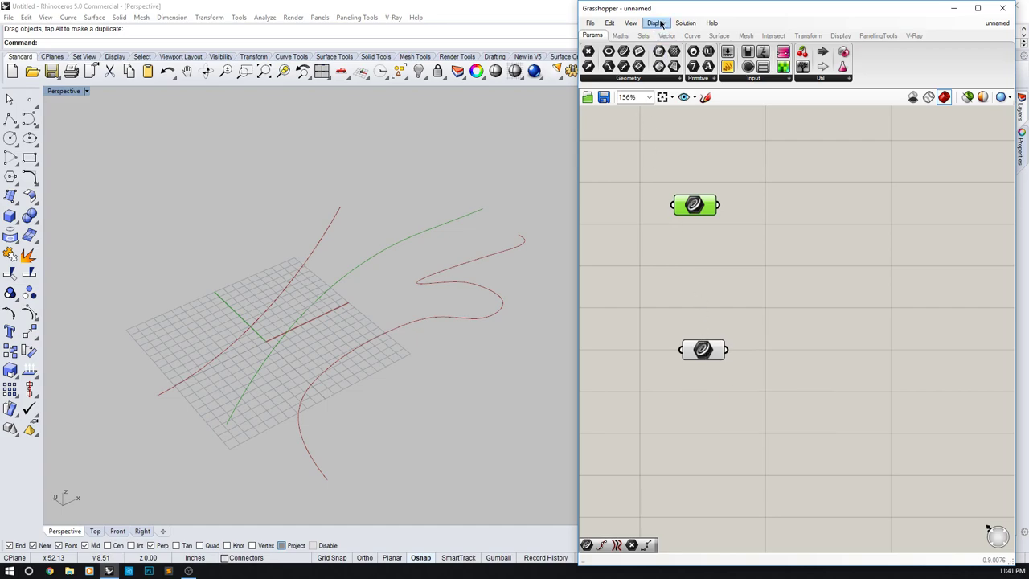
left_click(656, 23)
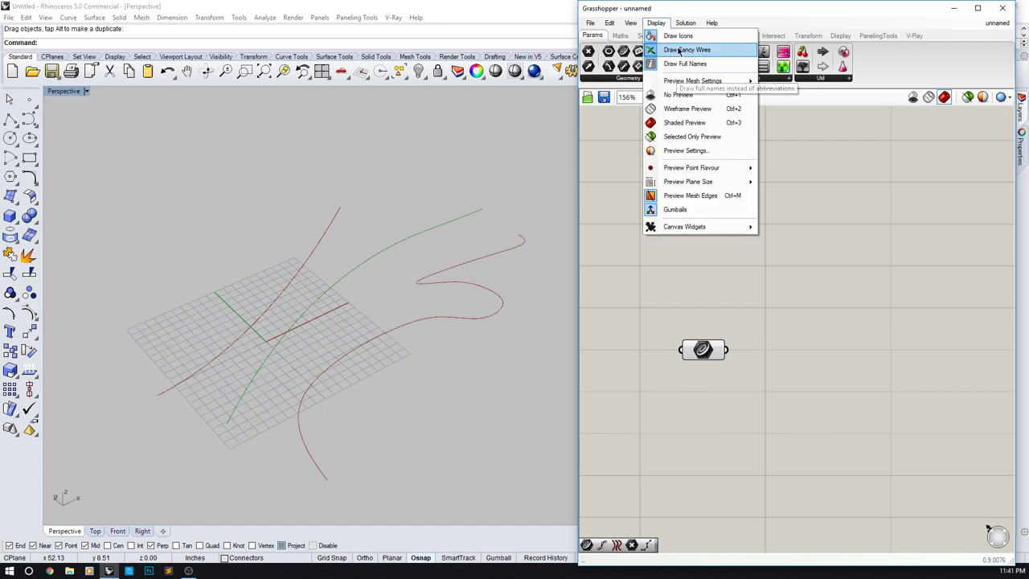
left_click(678, 36)
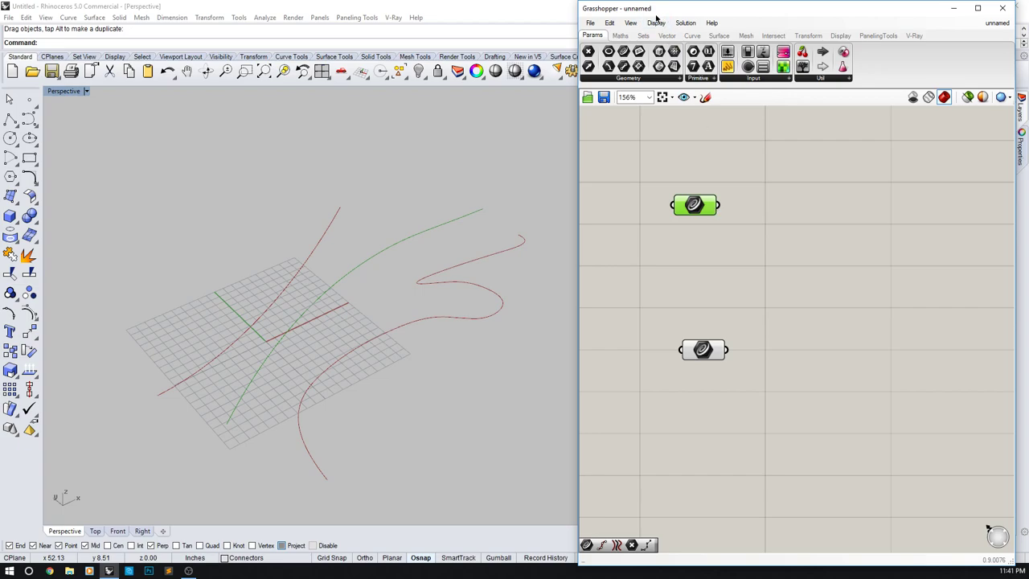
mouse_move(726, 183)
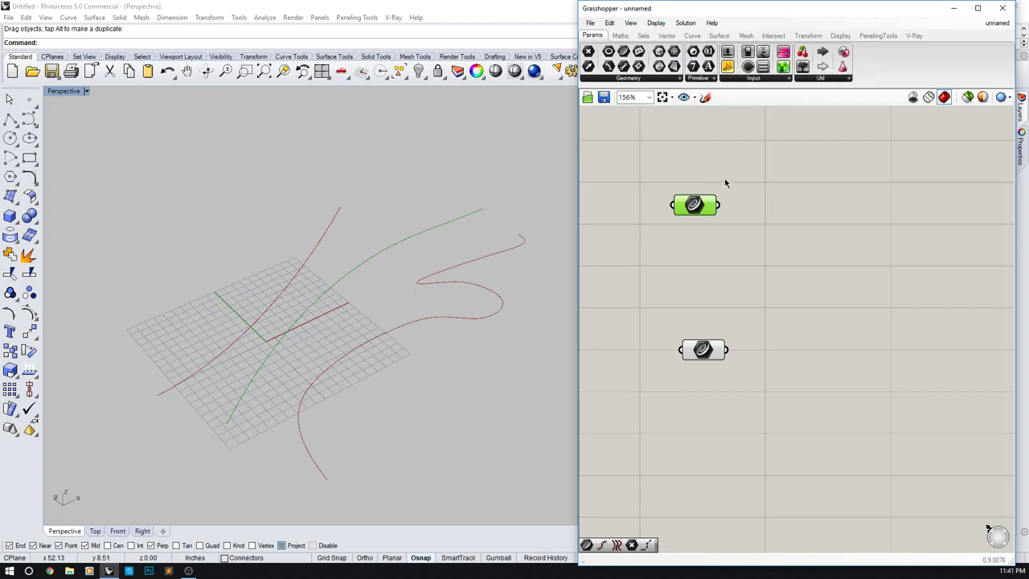
mouse_move(726, 206)
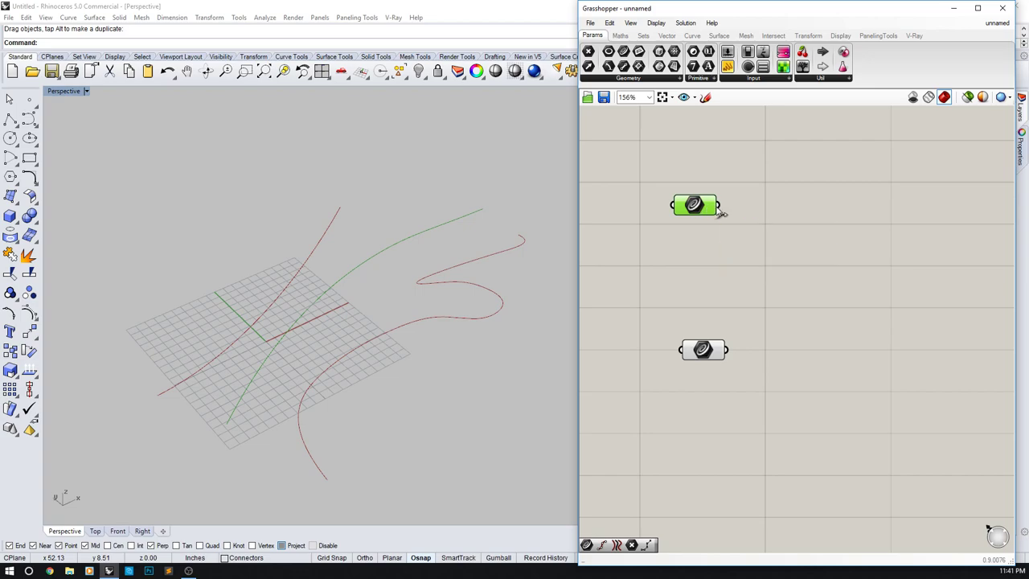
mouse_move(721, 209)
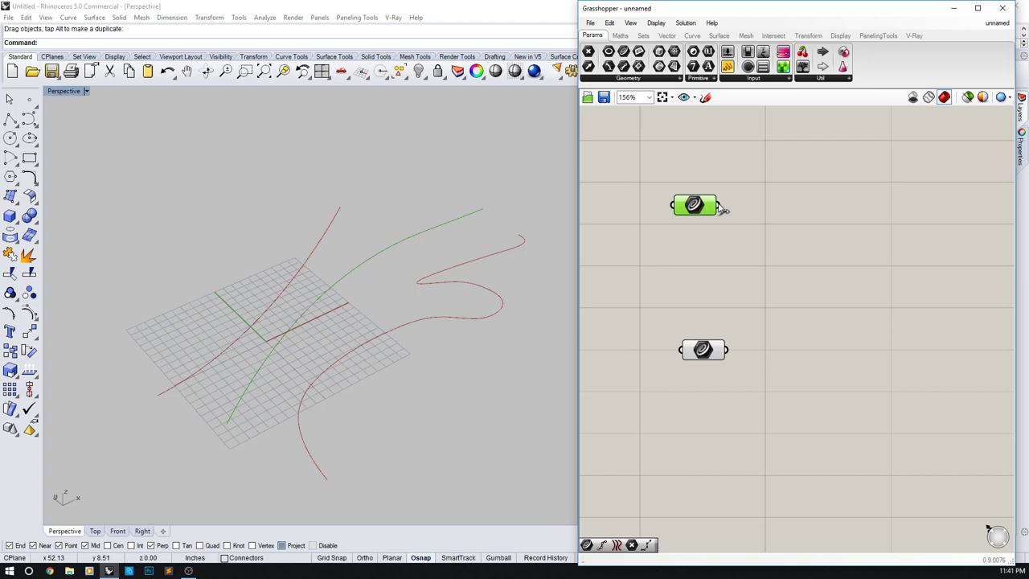
- Drag on the canvas to deselect Guides while names display again
left_click_drag(718, 204, 825, 282)
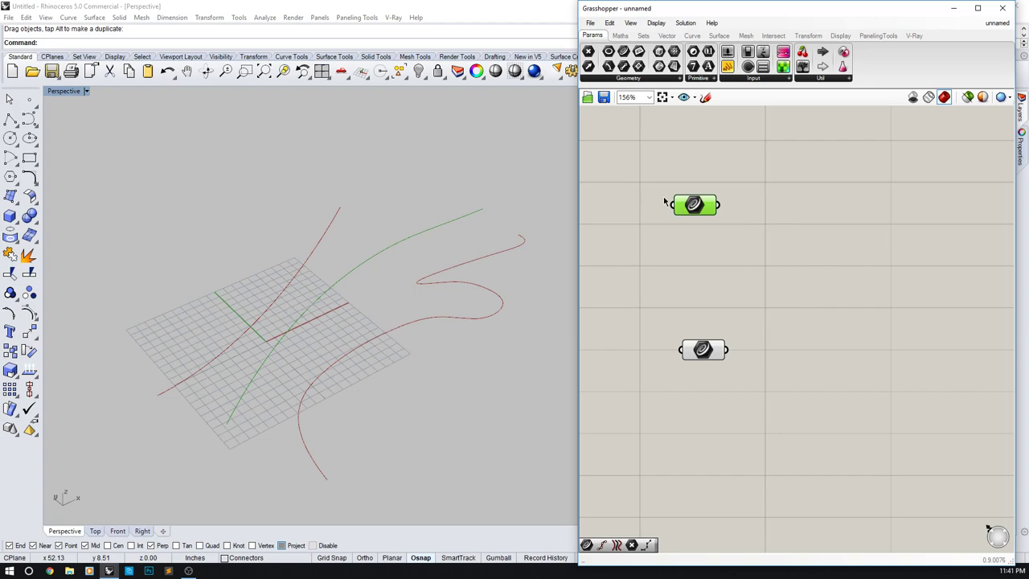
left_click_drag(715, 205, 791, 154)
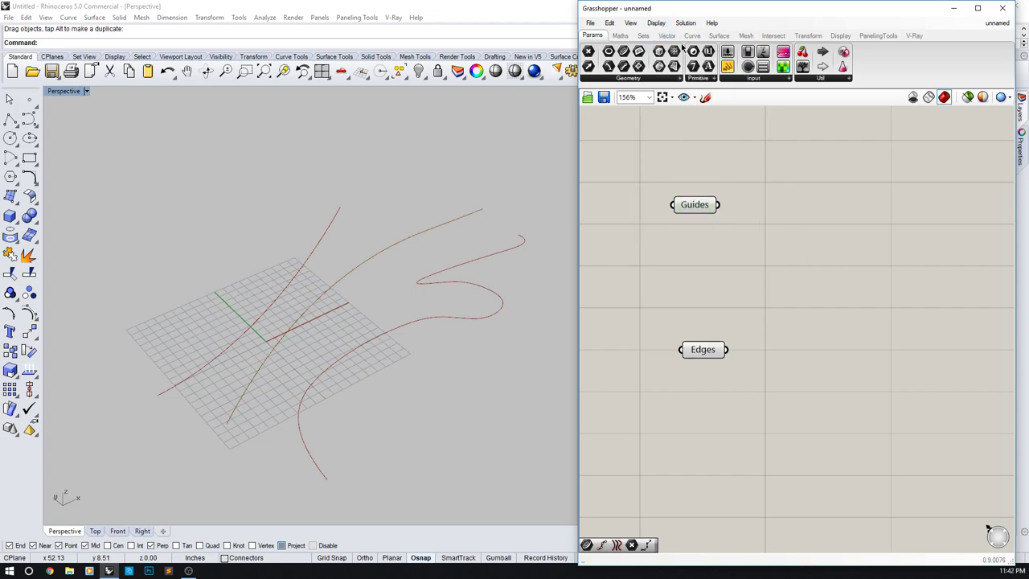
- Search the canvas for 'poin' and place a Divide Curve component, then zoom out
left_click(694, 204)
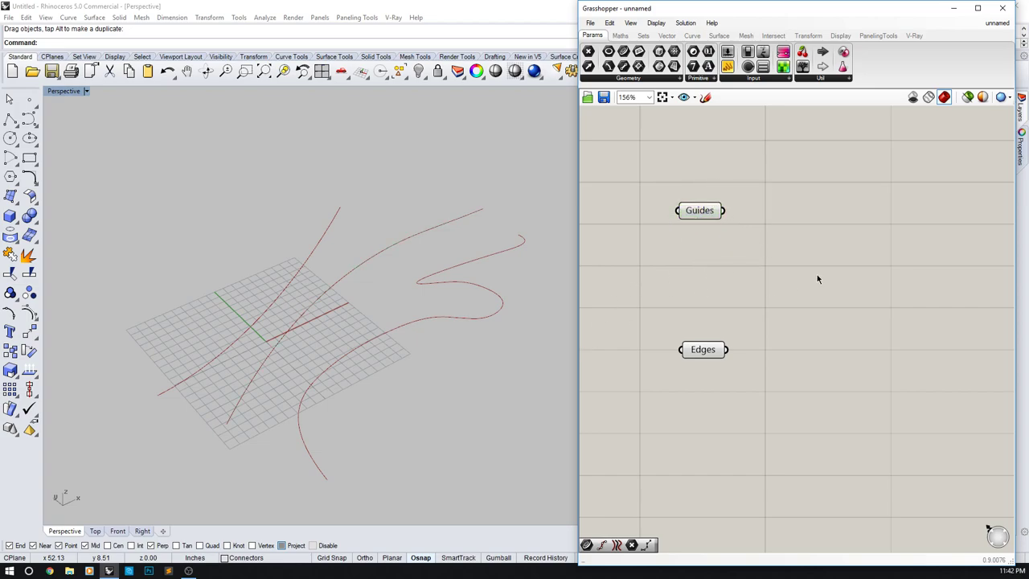
mouse_move(726, 213)
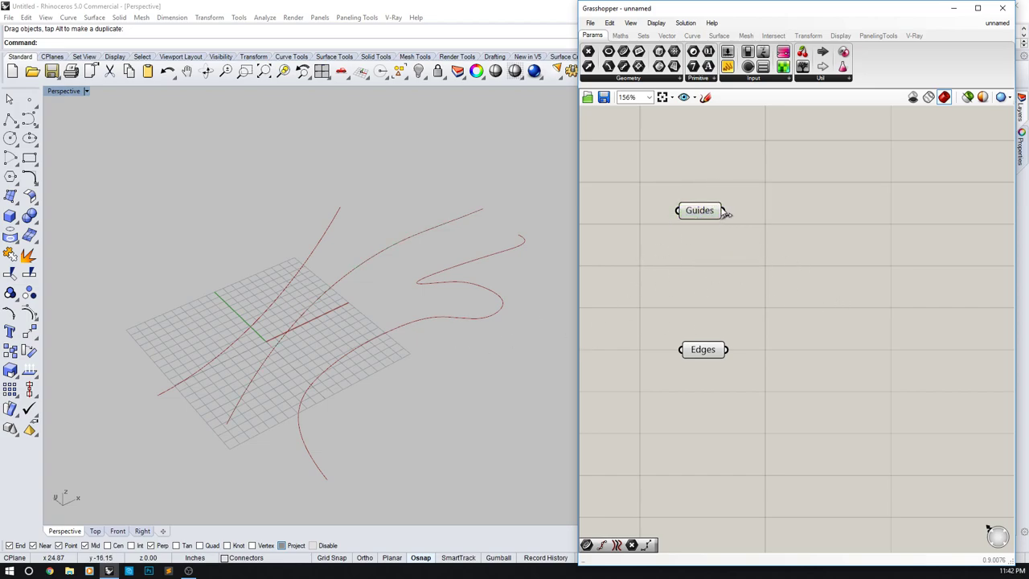
double_click(816, 249)
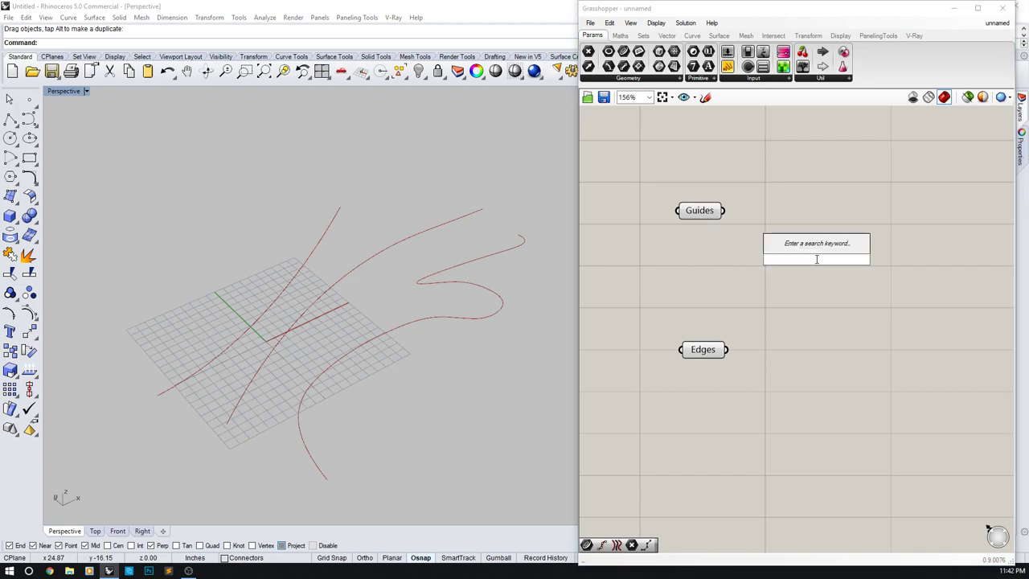
type("poin")
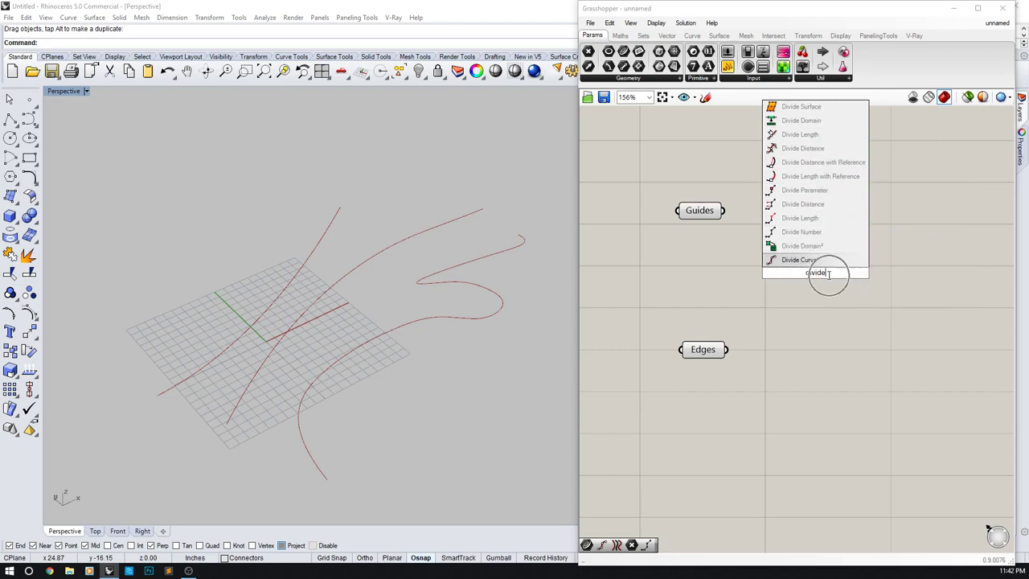
mouse_move(798, 260)
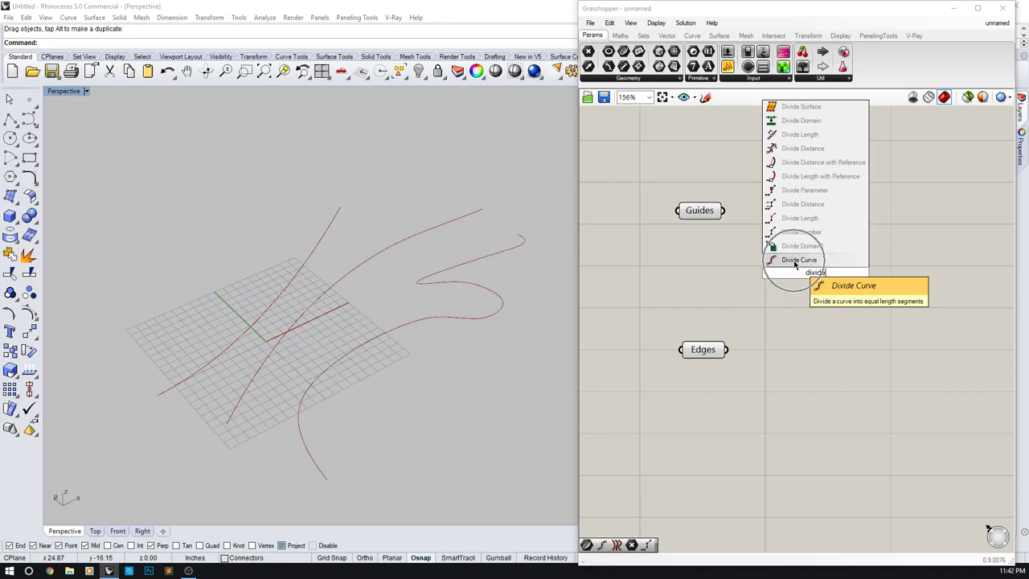
mouse_move(823, 207)
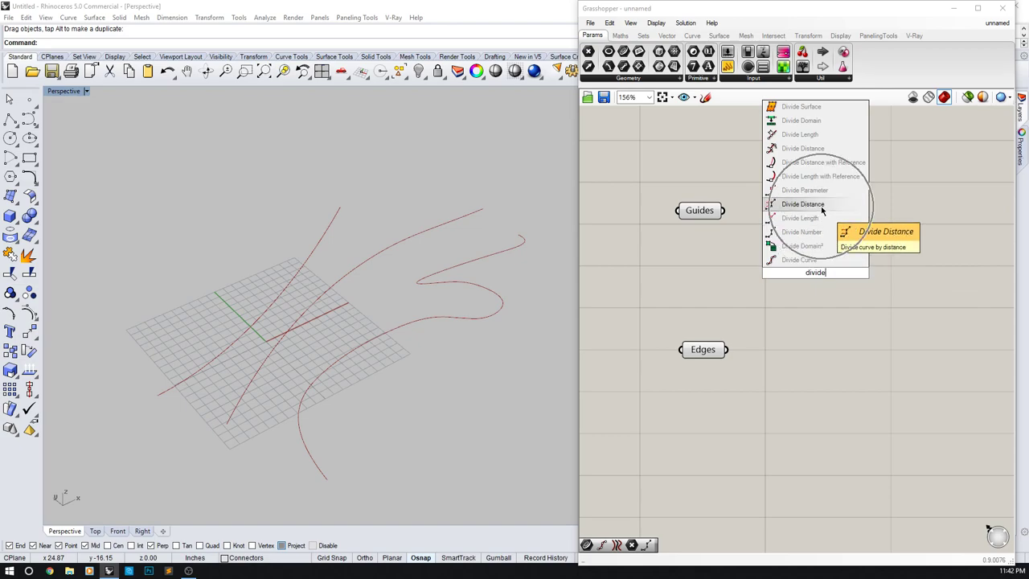
left_click(803, 203)
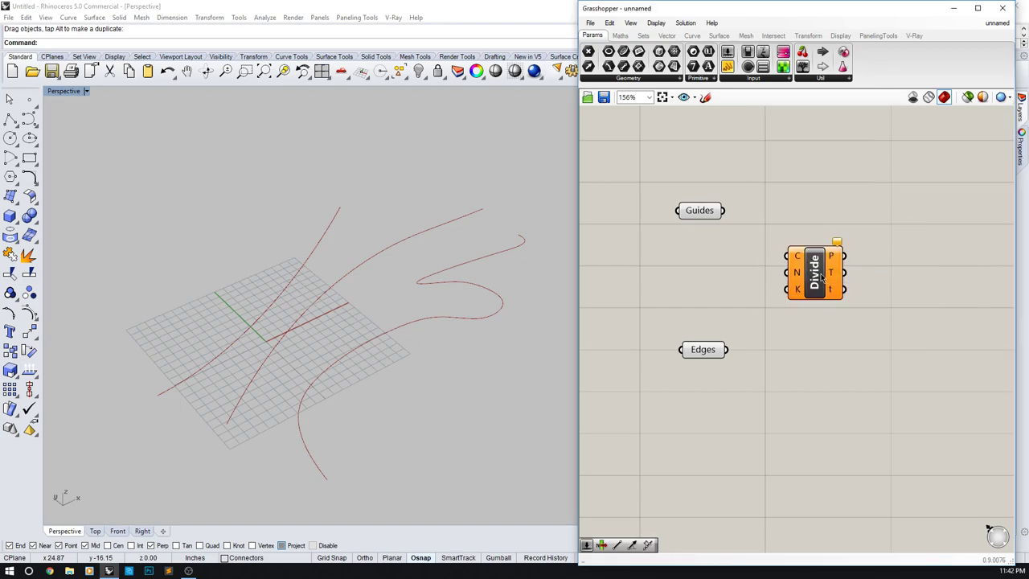
mouse_move(796, 256)
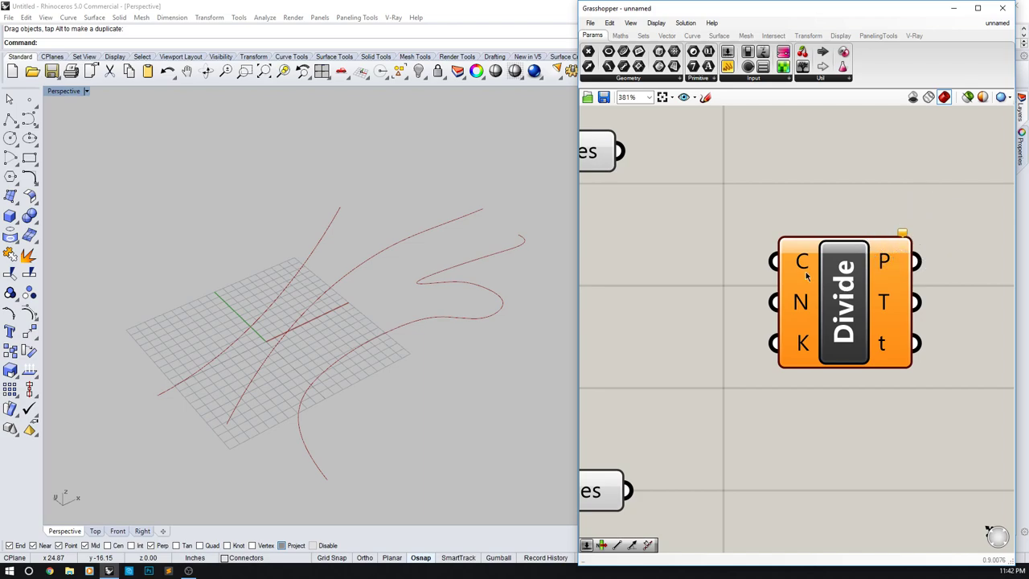
scroll("down", 3)
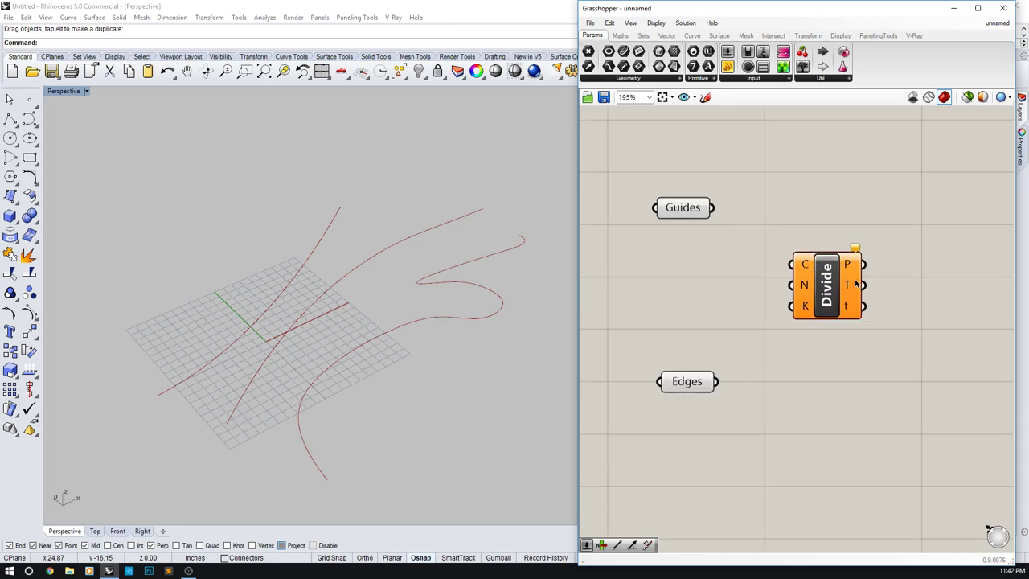
mouse_move(829, 281)
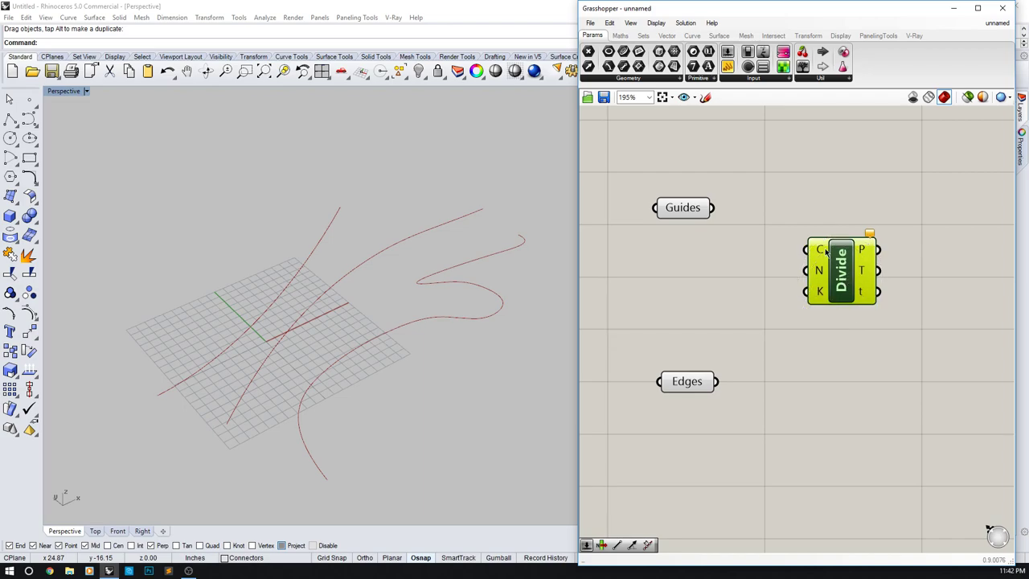
mouse_move(819, 249)
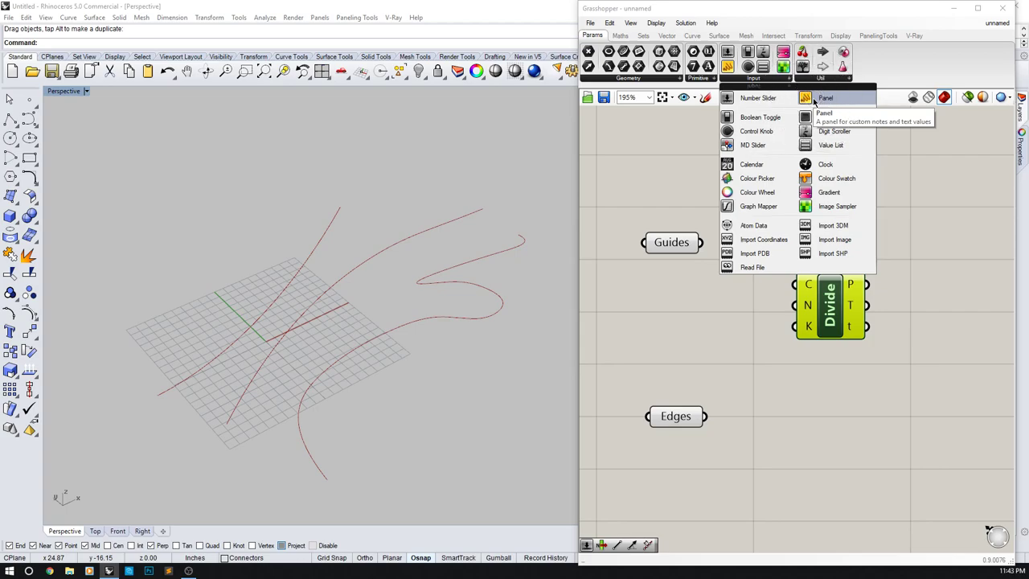
- Add a text panel and place a copy of the Divide Curve component
left_click(826, 98)
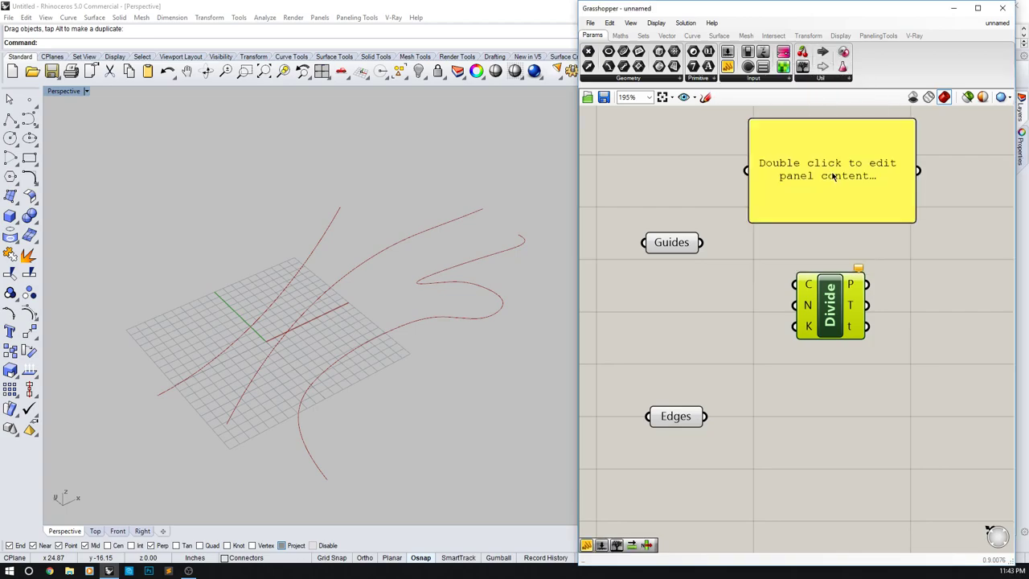
scroll("down", 3)
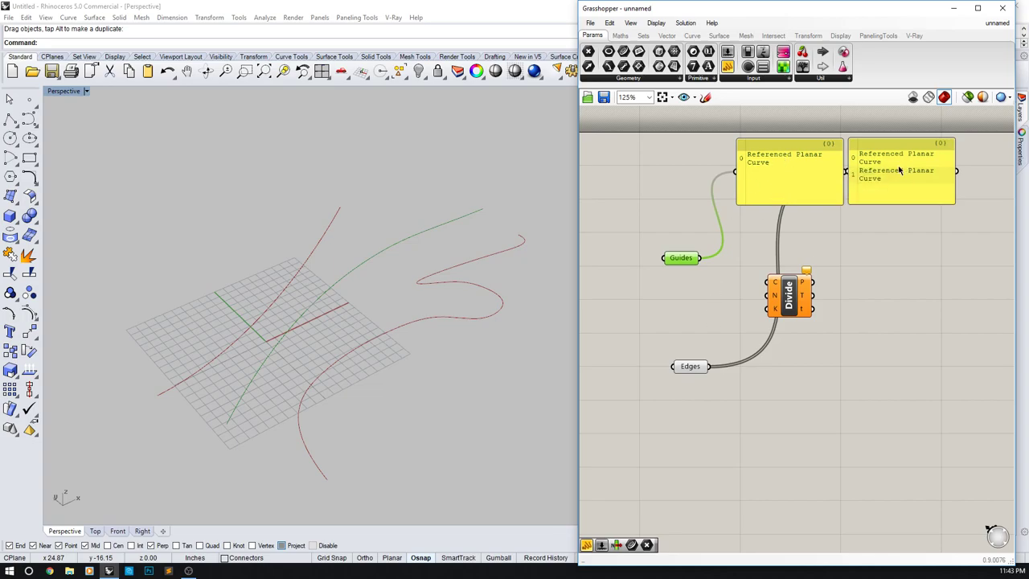
left_click(901, 171)
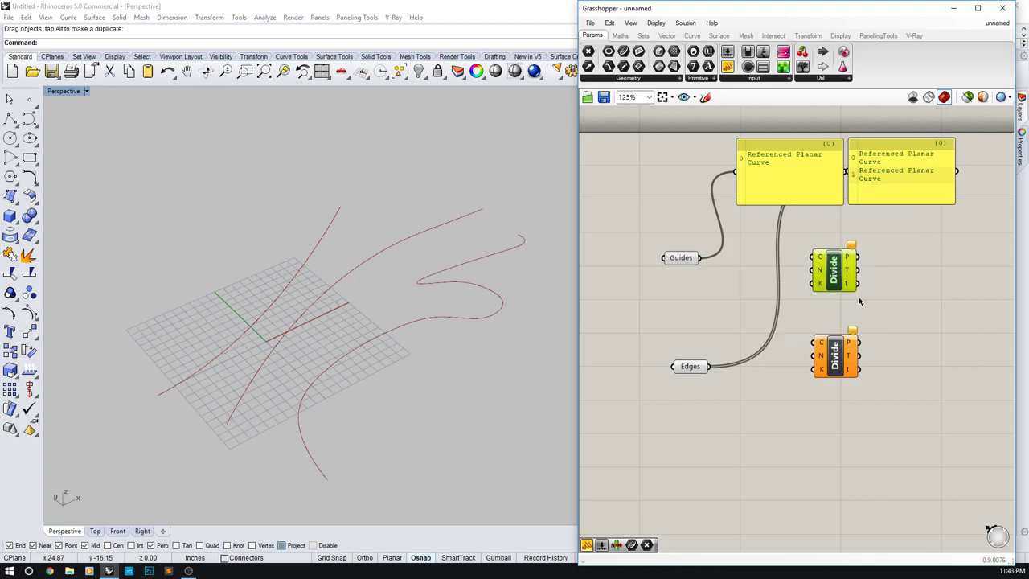
left_click(833, 269)
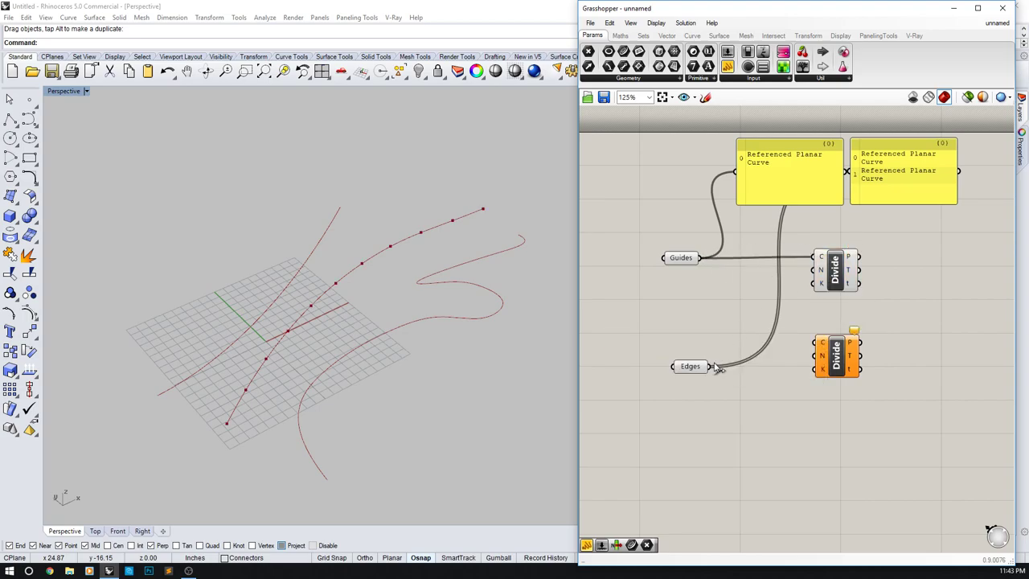
- Wire Edges into the second Divide Curve and search 'num' for a Count slider
left_click_drag(711, 366, 822, 343)
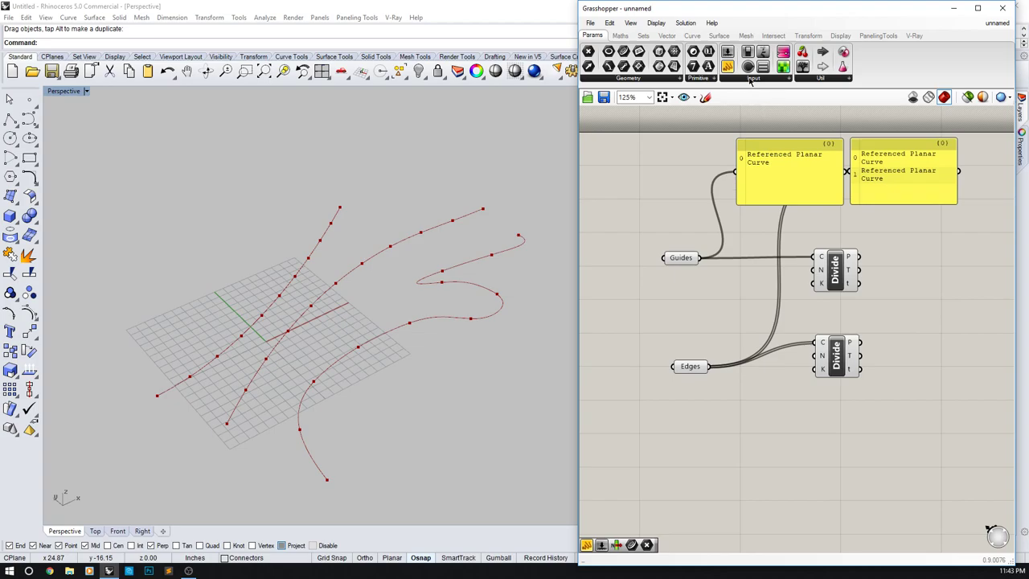
left_click(754, 78)
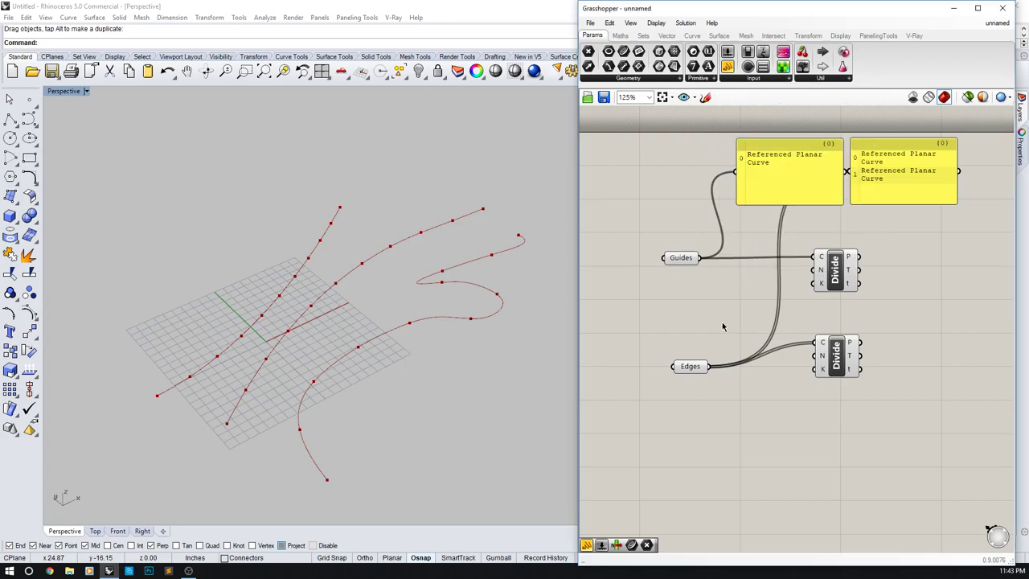
double_click(722, 322)
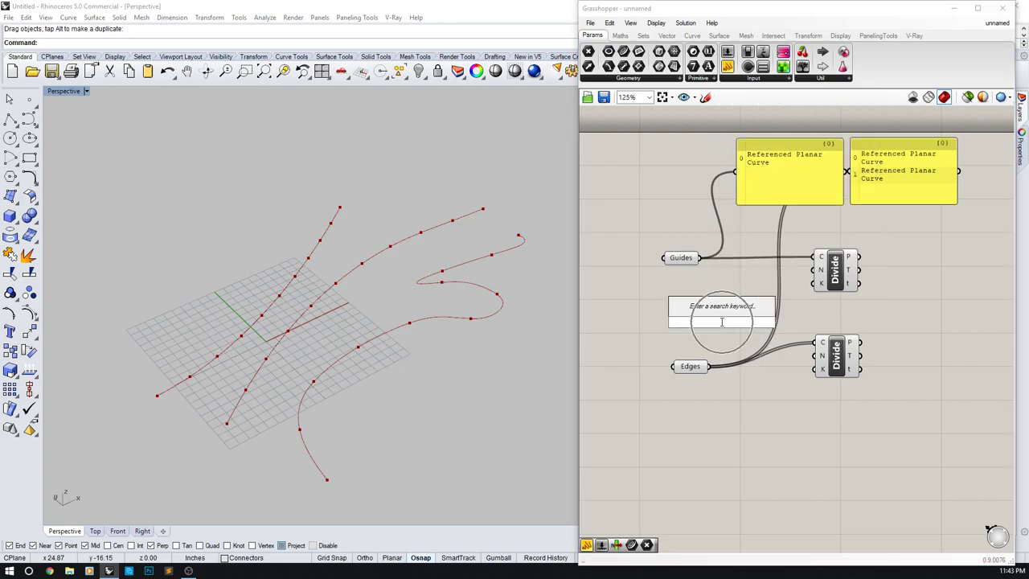
type("num")
type("lines")
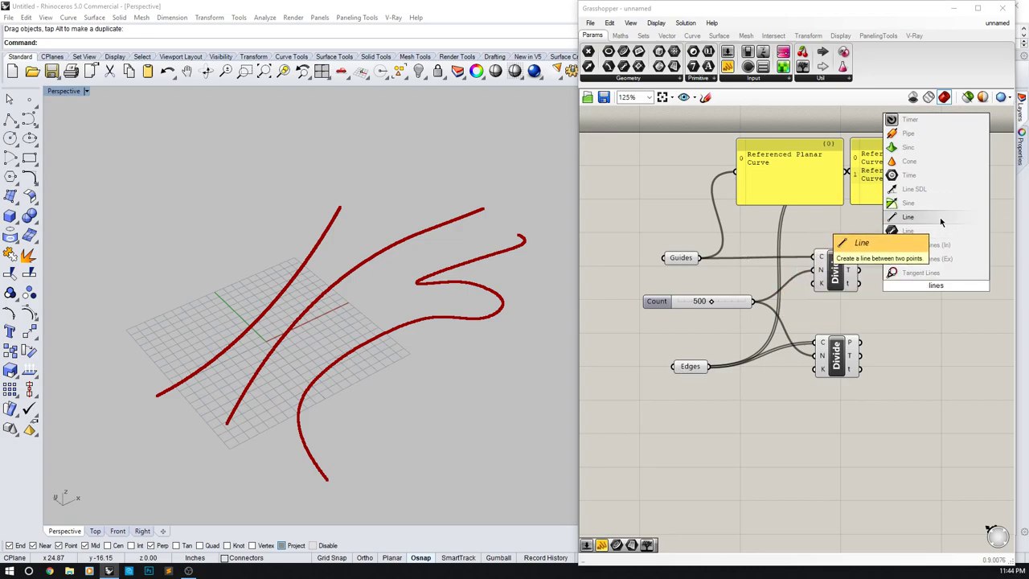
mouse_move(922, 273)
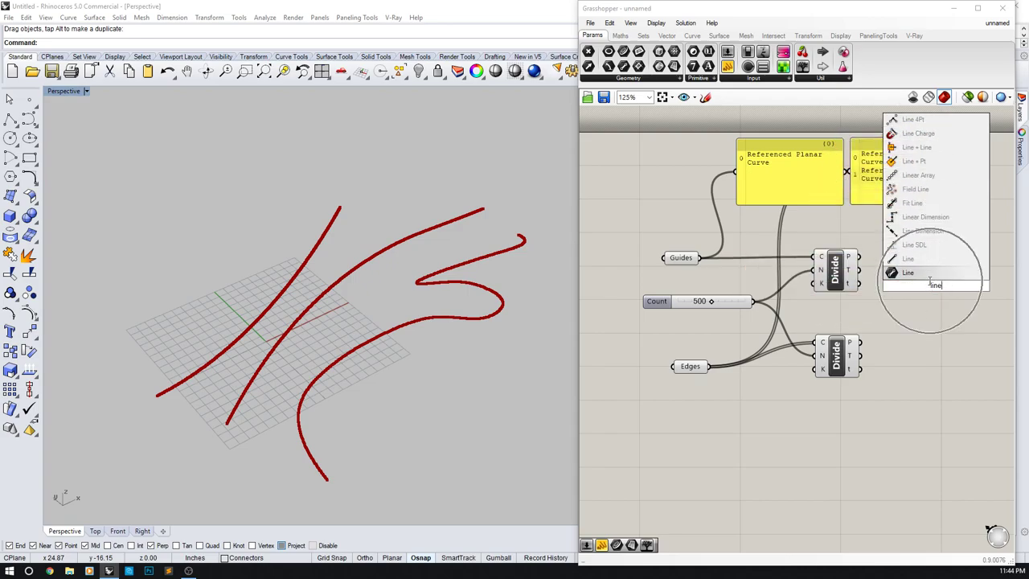
- Place the Line component to connect guide points to edge points
left_click(907, 273)
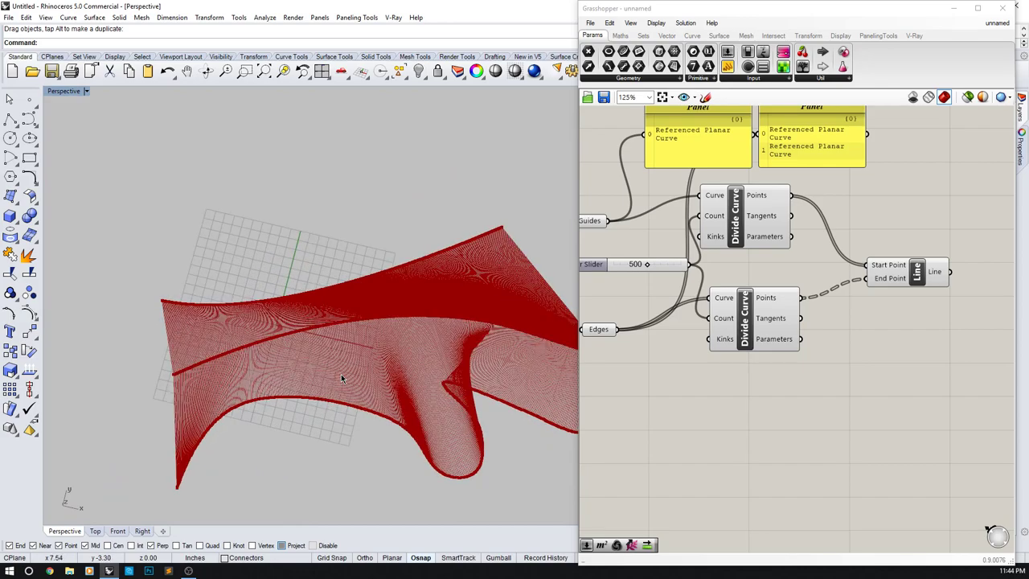
mouse_move(341, 291)
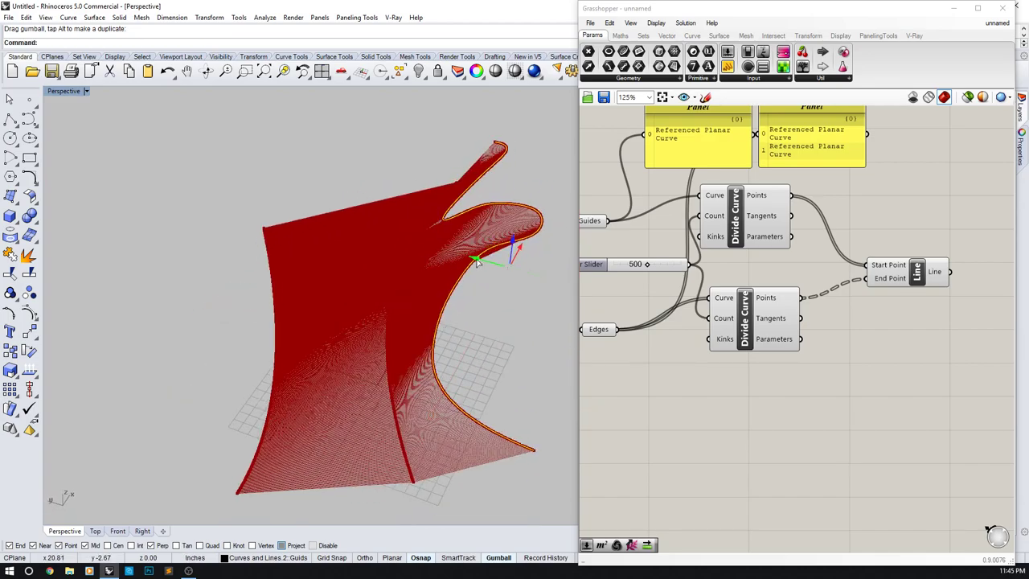
left_click_drag(474, 262, 458, 353)
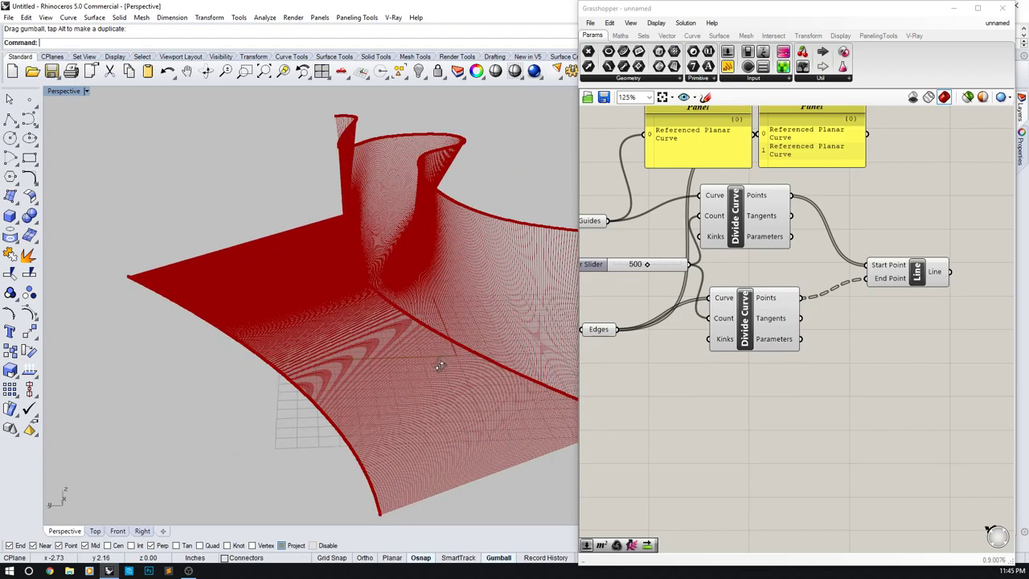
left_click_drag(438, 366, 390, 398)
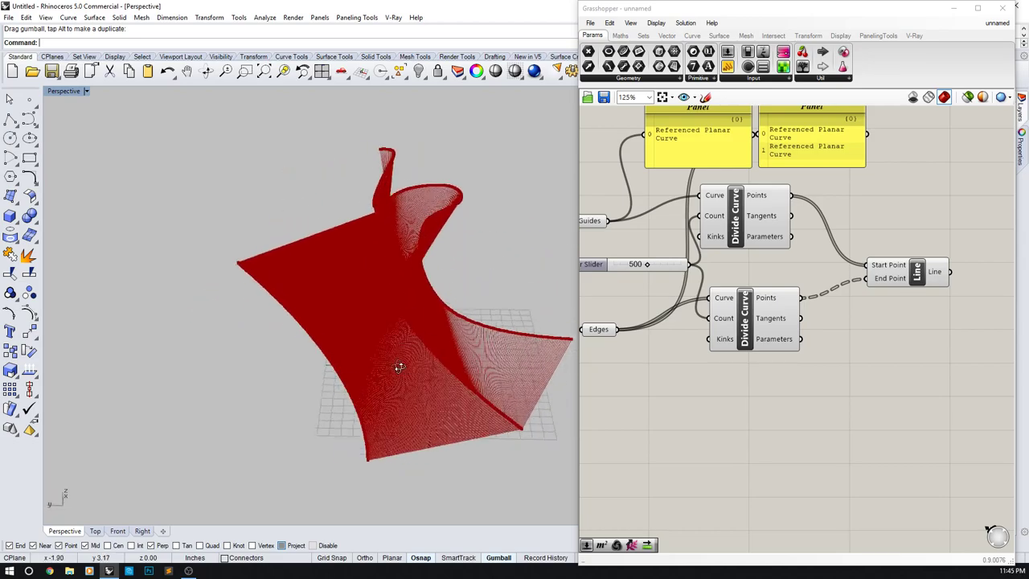
left_click_drag(400, 368, 445, 417)
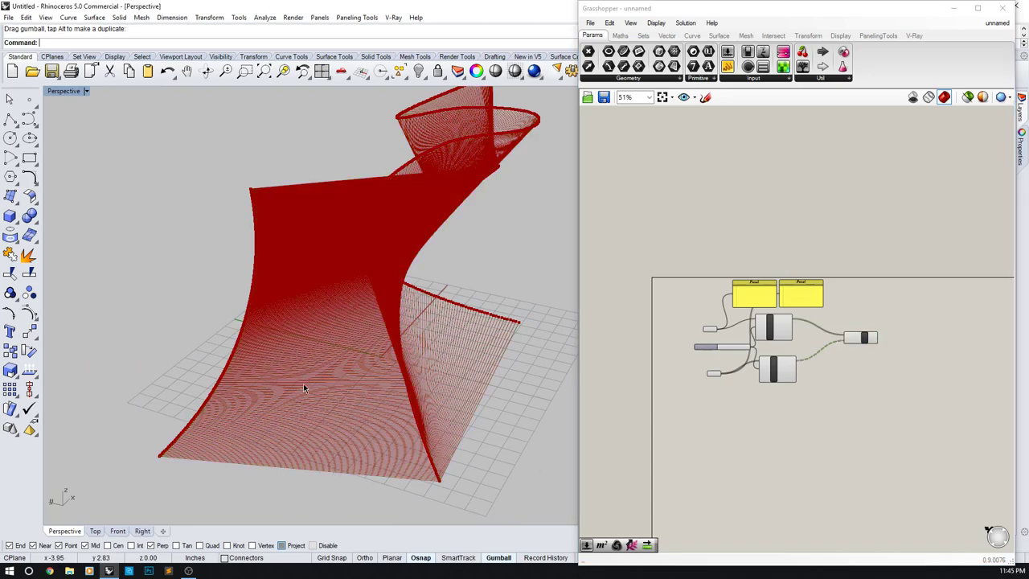
mouse_move(545, 366)
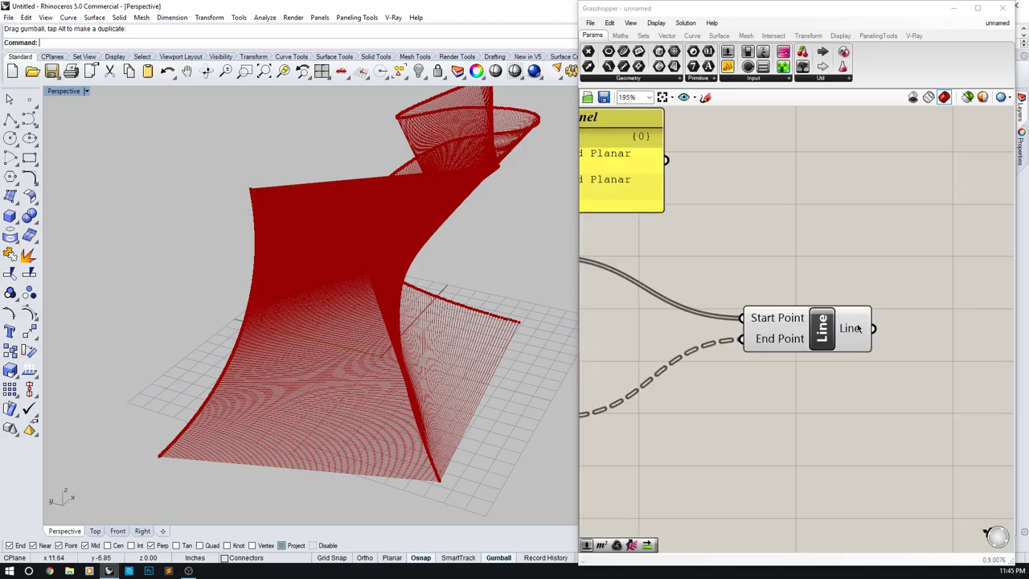
- Bake the Line output into Rhino on the Curves and Lines 2 Connectors layer
right_click(822, 328)
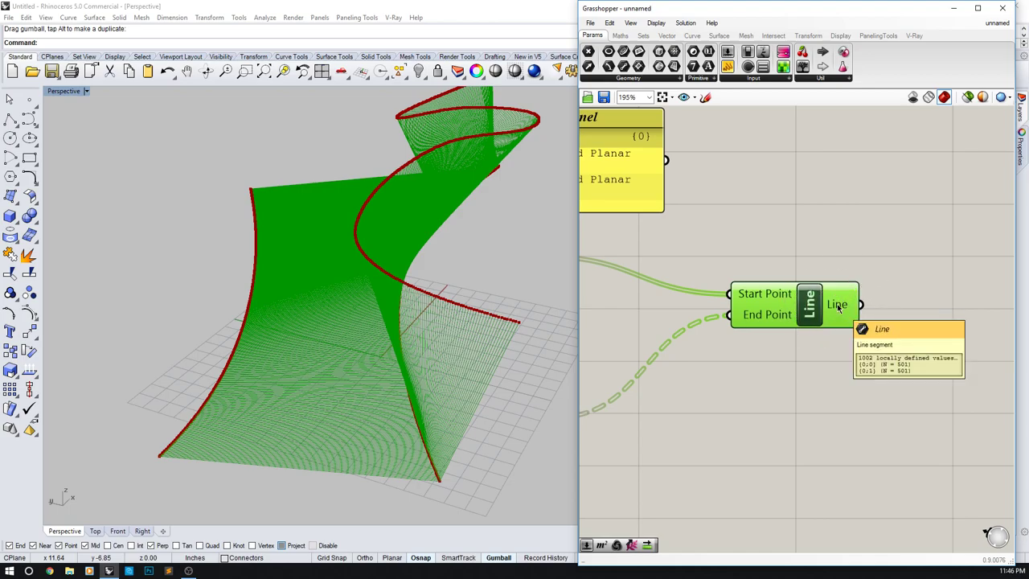
right_click(838, 304)
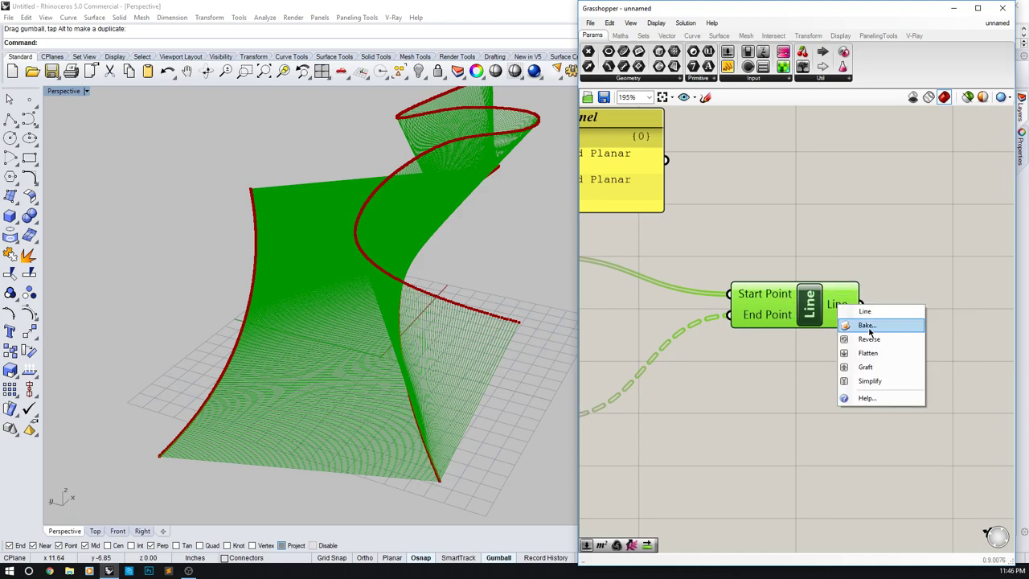
left_click(867, 325)
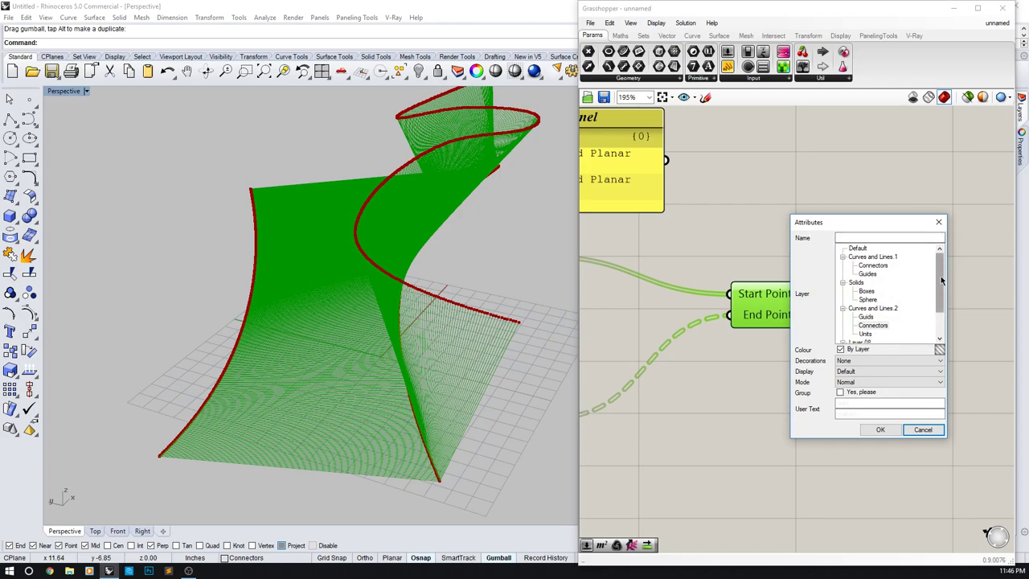
scroll("down", 3)
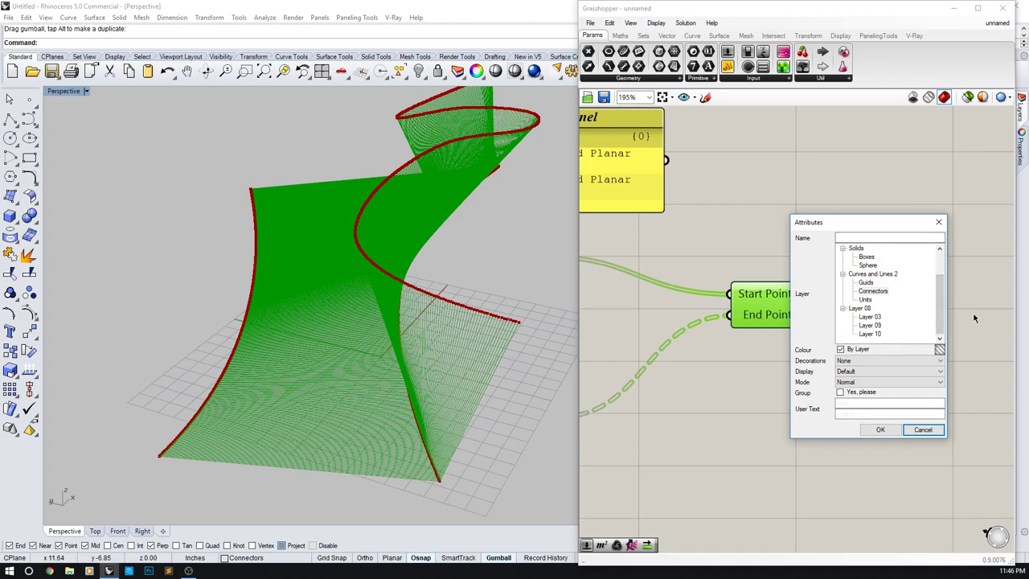
left_click(874, 291)
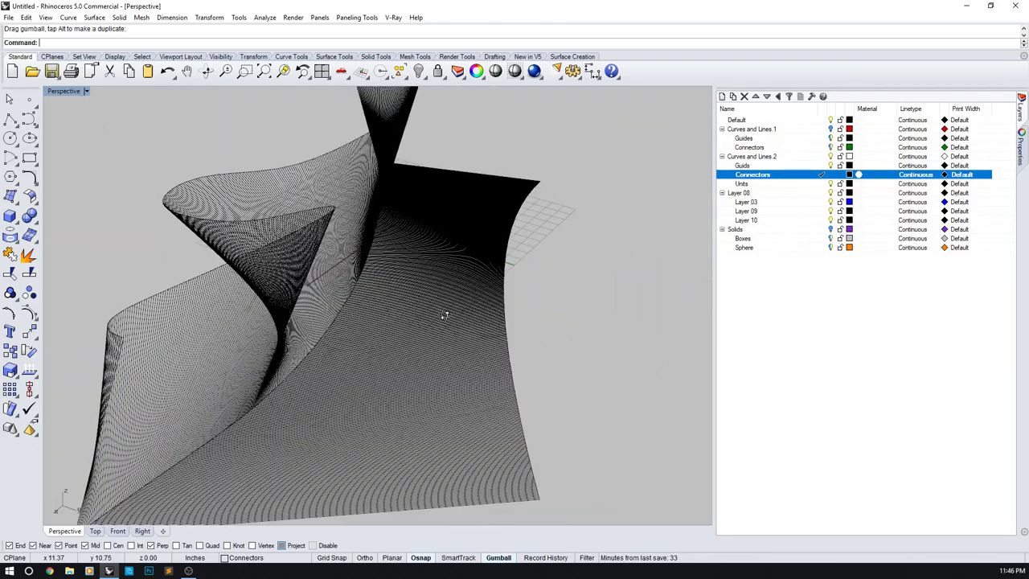
- Orbit around the baked black line surface, then reopen the Grasshopper editor beside Rhino
left_click_drag(445, 314, 396, 378)
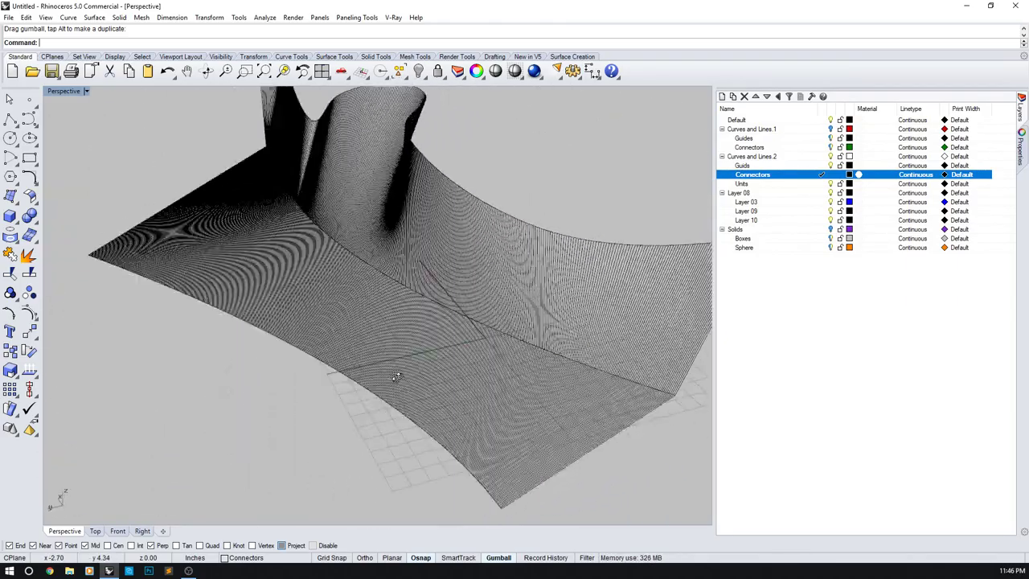
left_click_drag(395, 378, 547, 317)
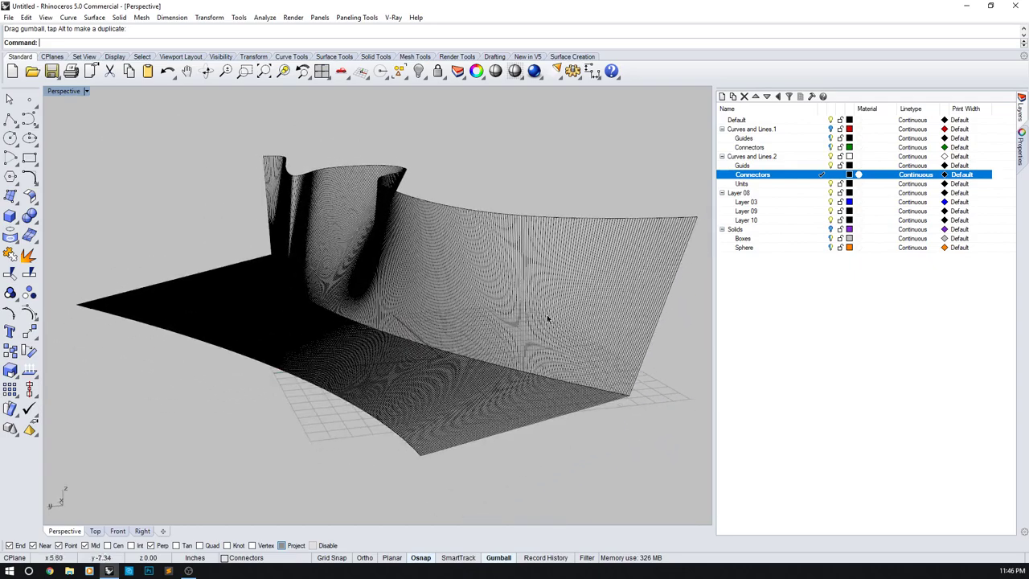
mouse_move(524, 186)
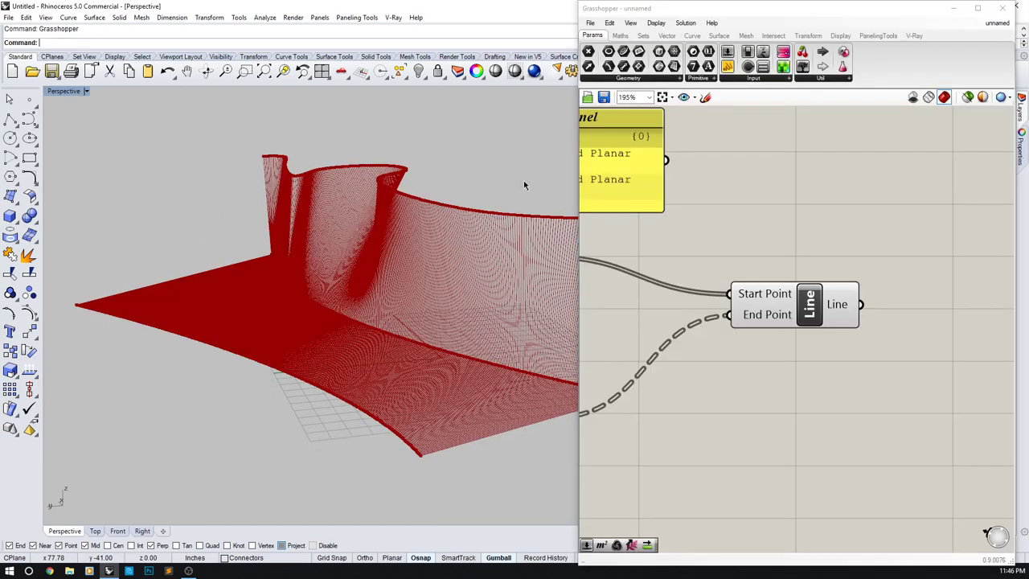
left_click(591, 23)
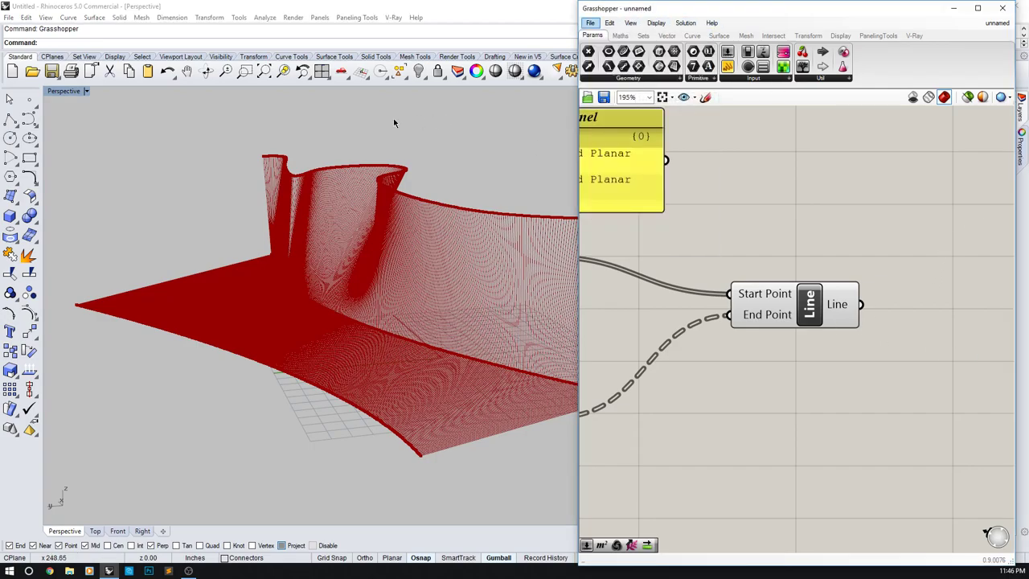
mouse_move(336, 142)
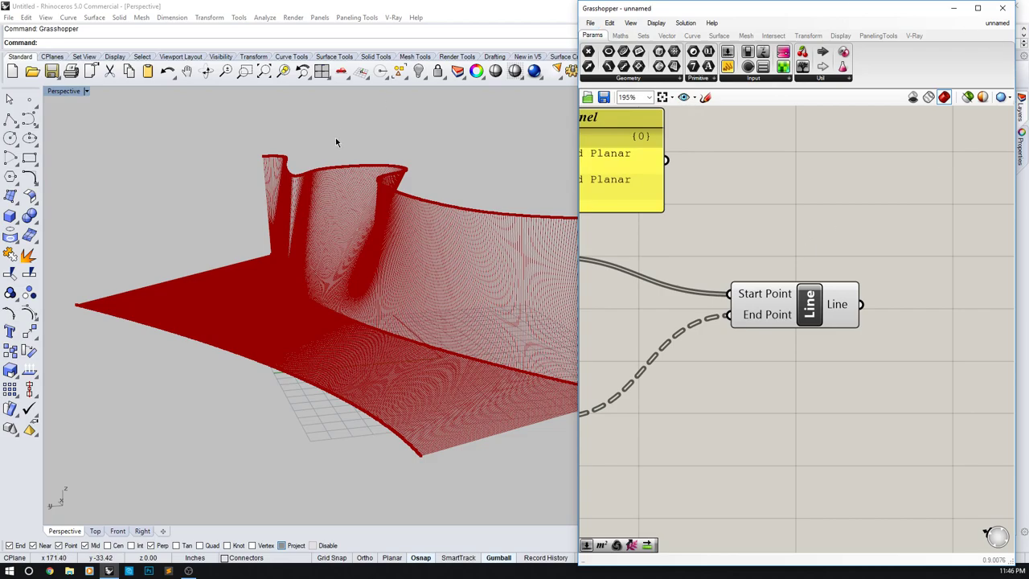
mouse_move(701, 186)
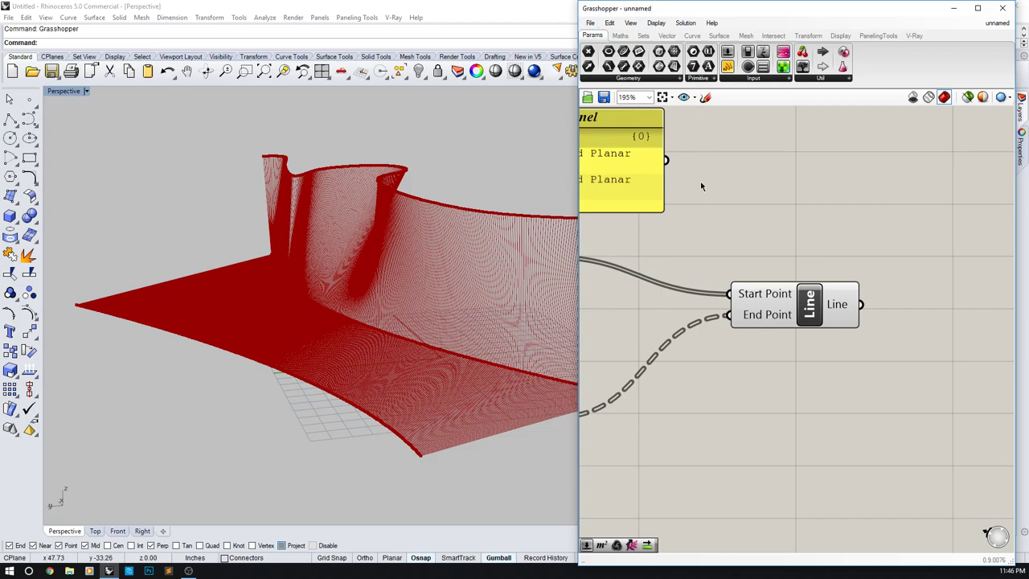